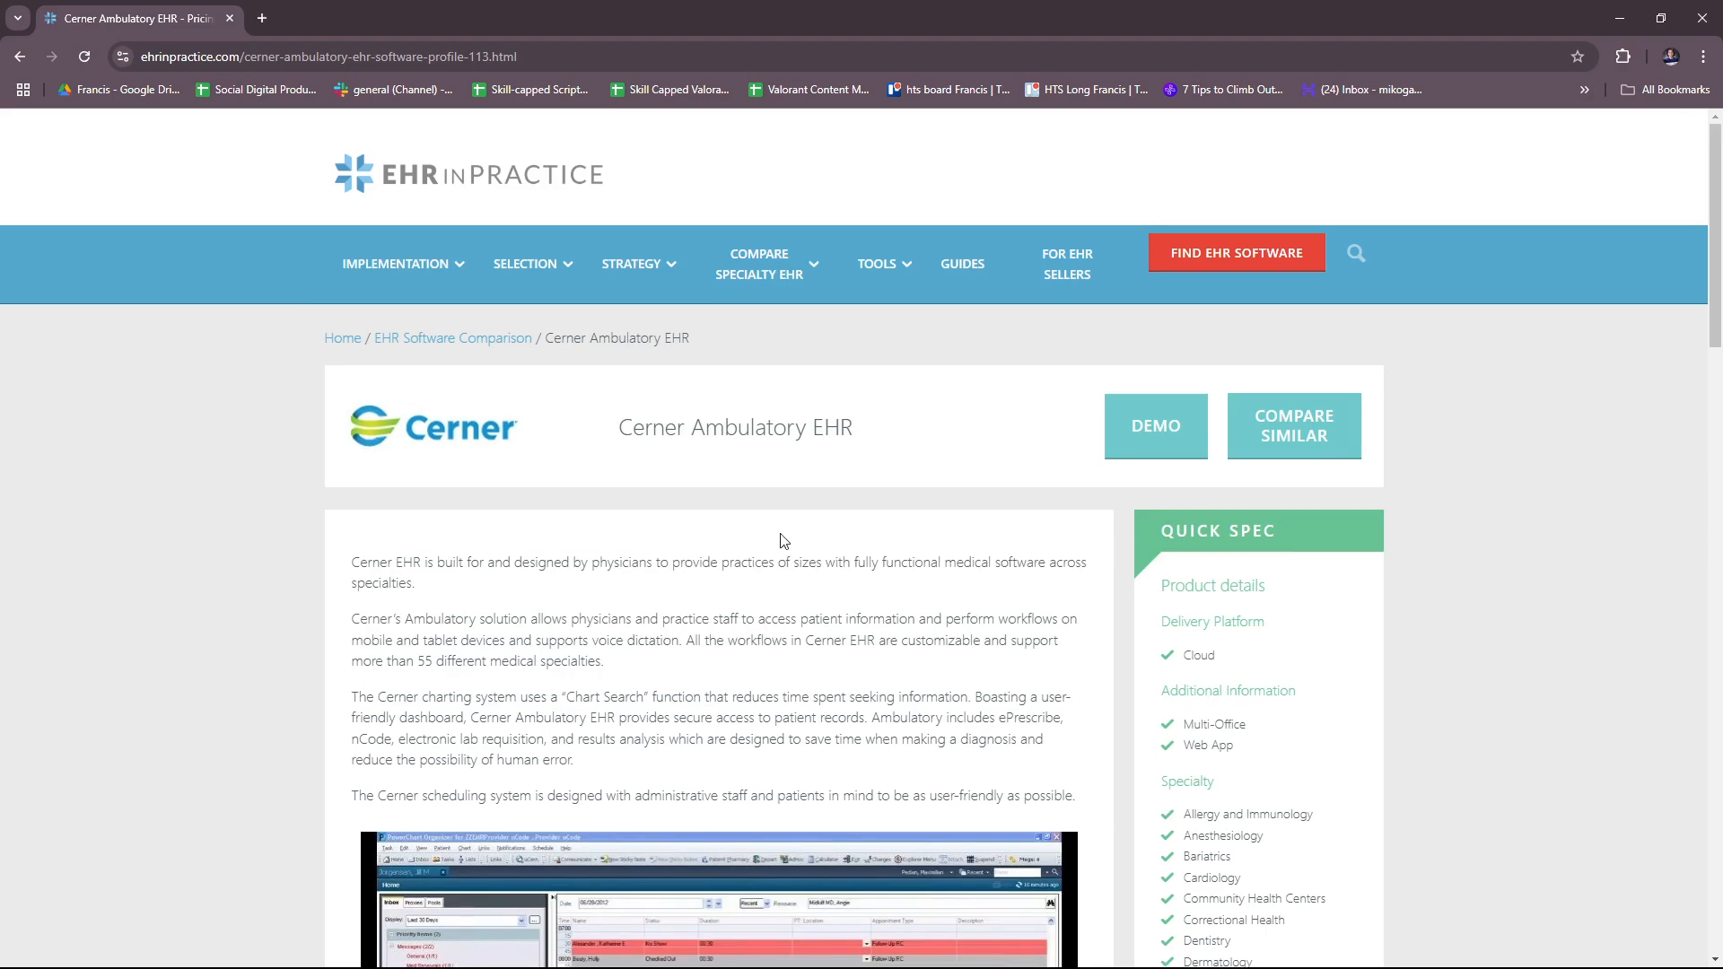
mouse_move(1052, 689)
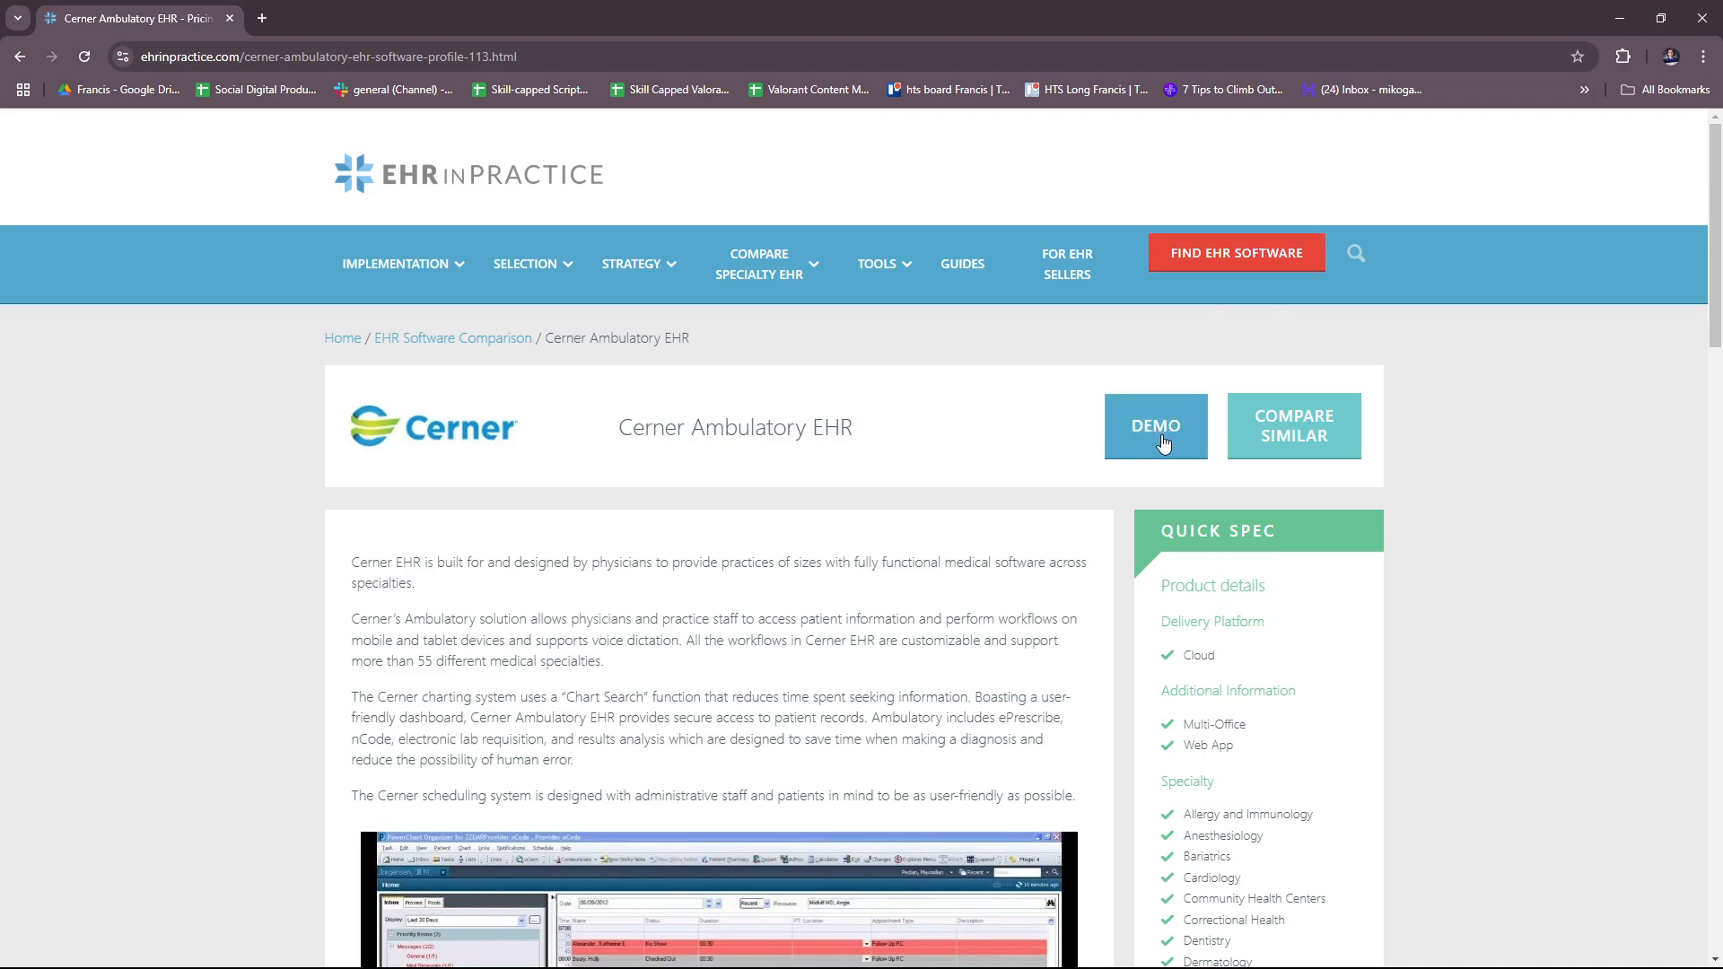
From the Cerner profile's demo and similar-systems links, reach the 2024 EHR software comparison listing
left_click(1155, 427)
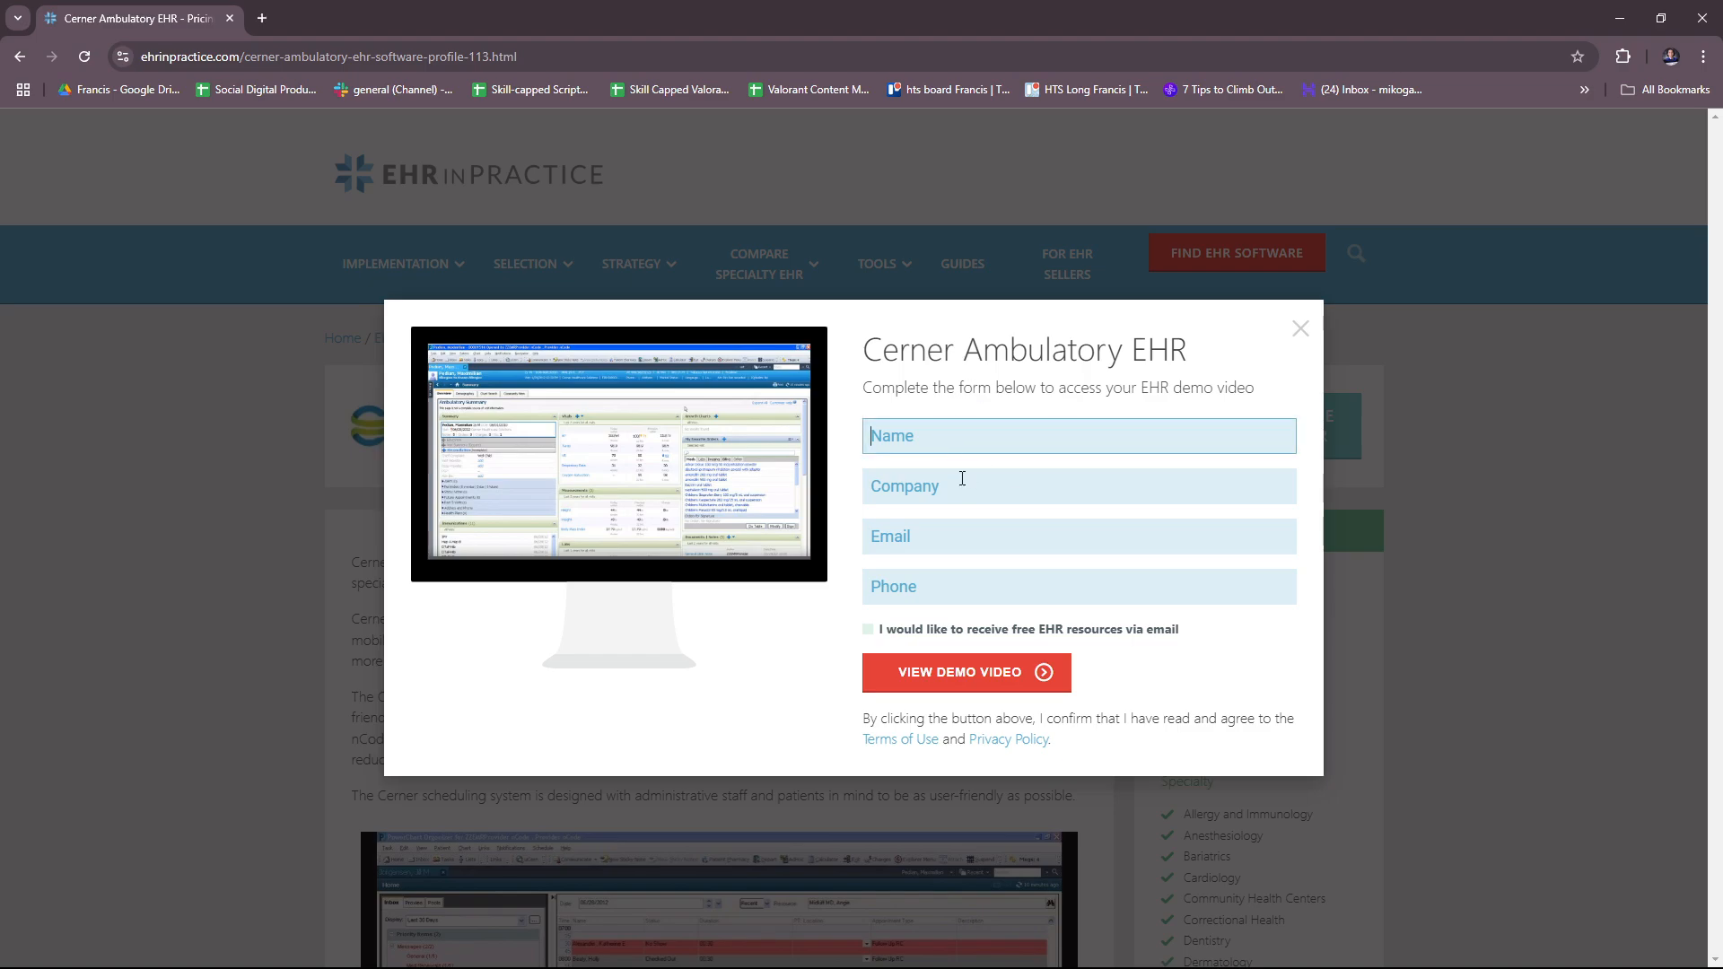
left_click(1079, 585)
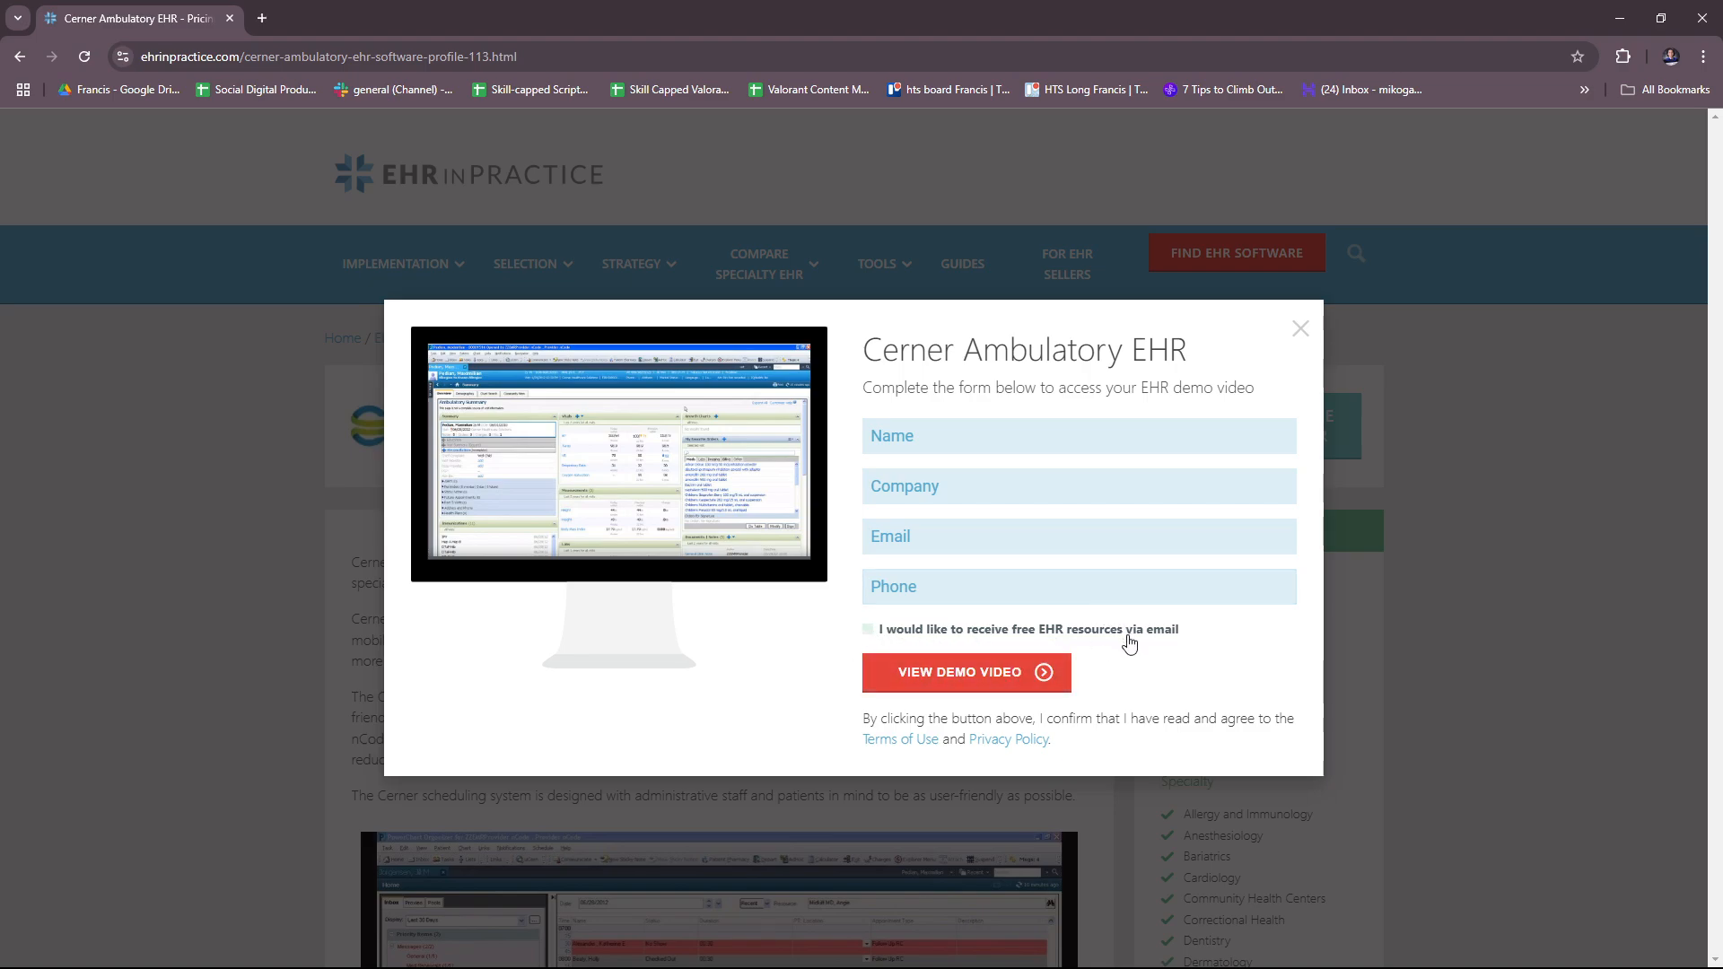
mouse_move(1185, 628)
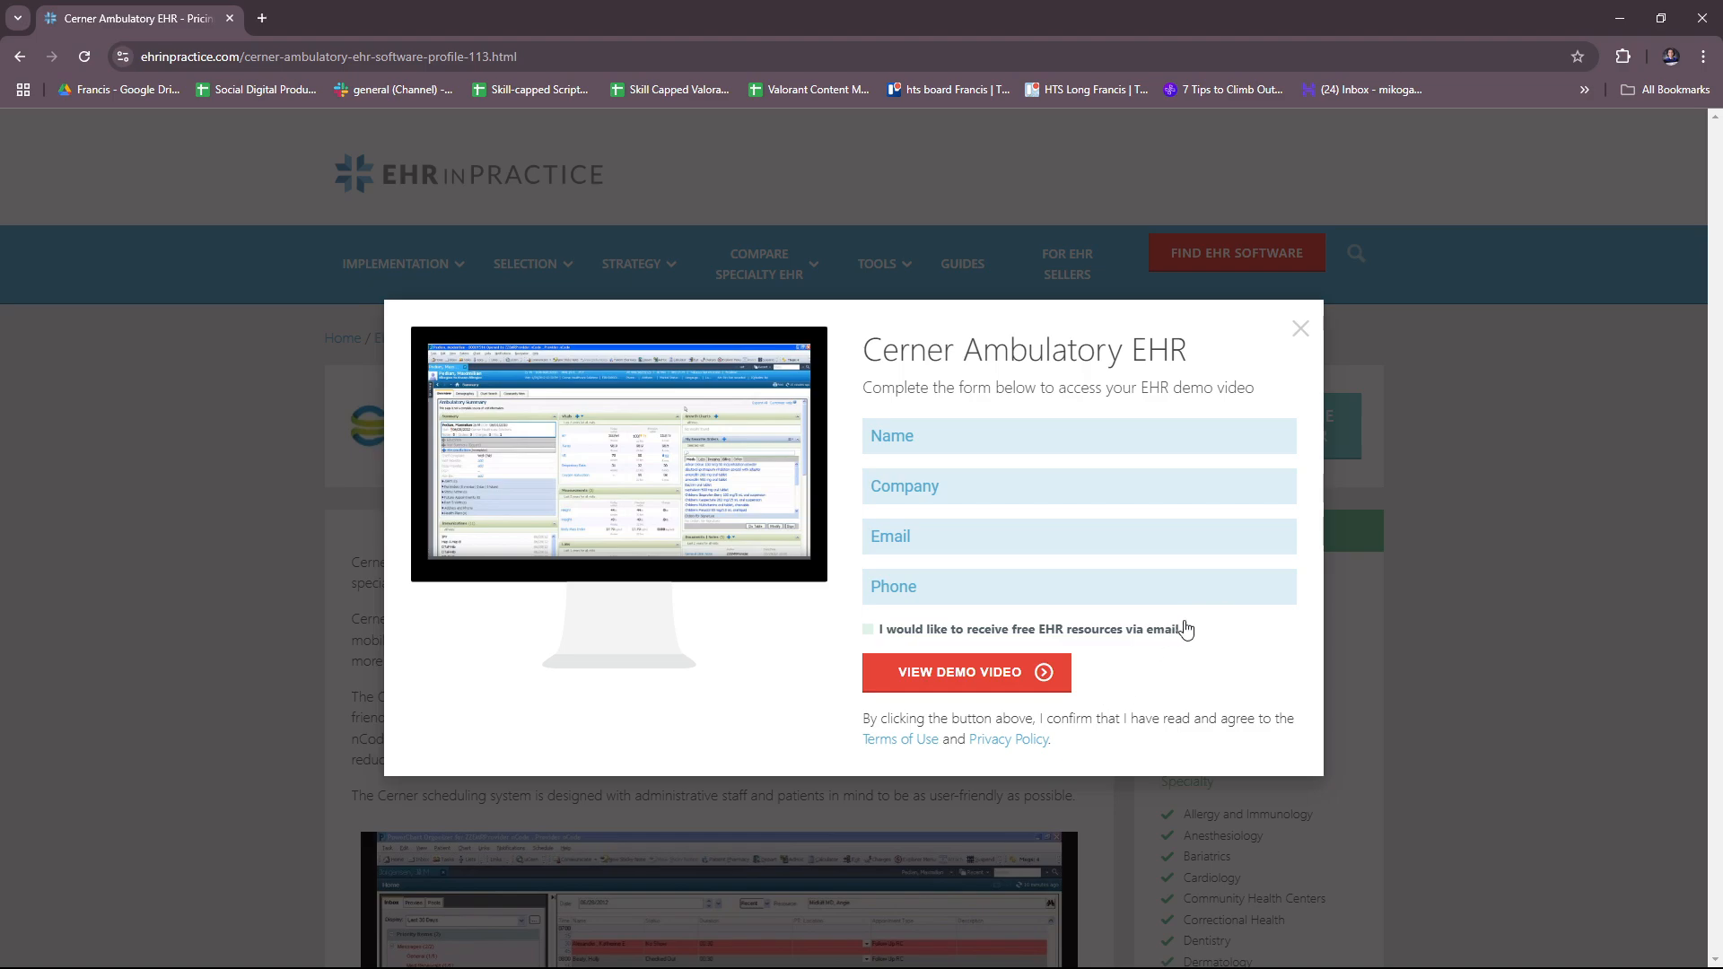
mouse_move(1079, 668)
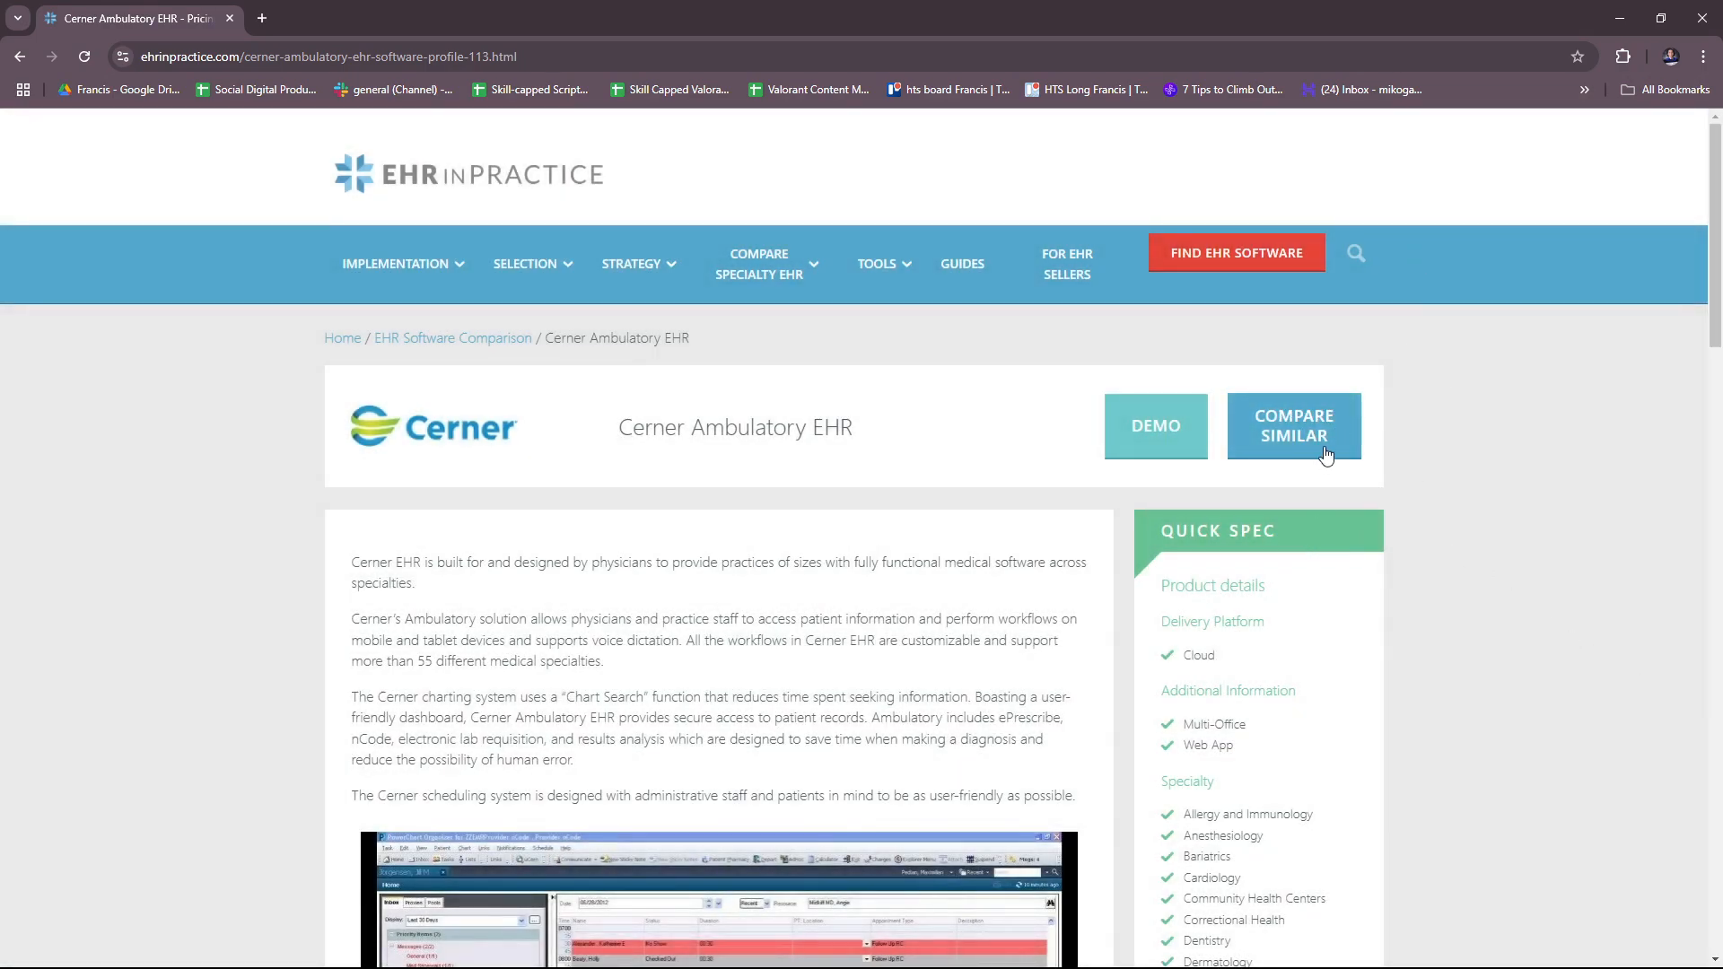
left_click(1294, 428)
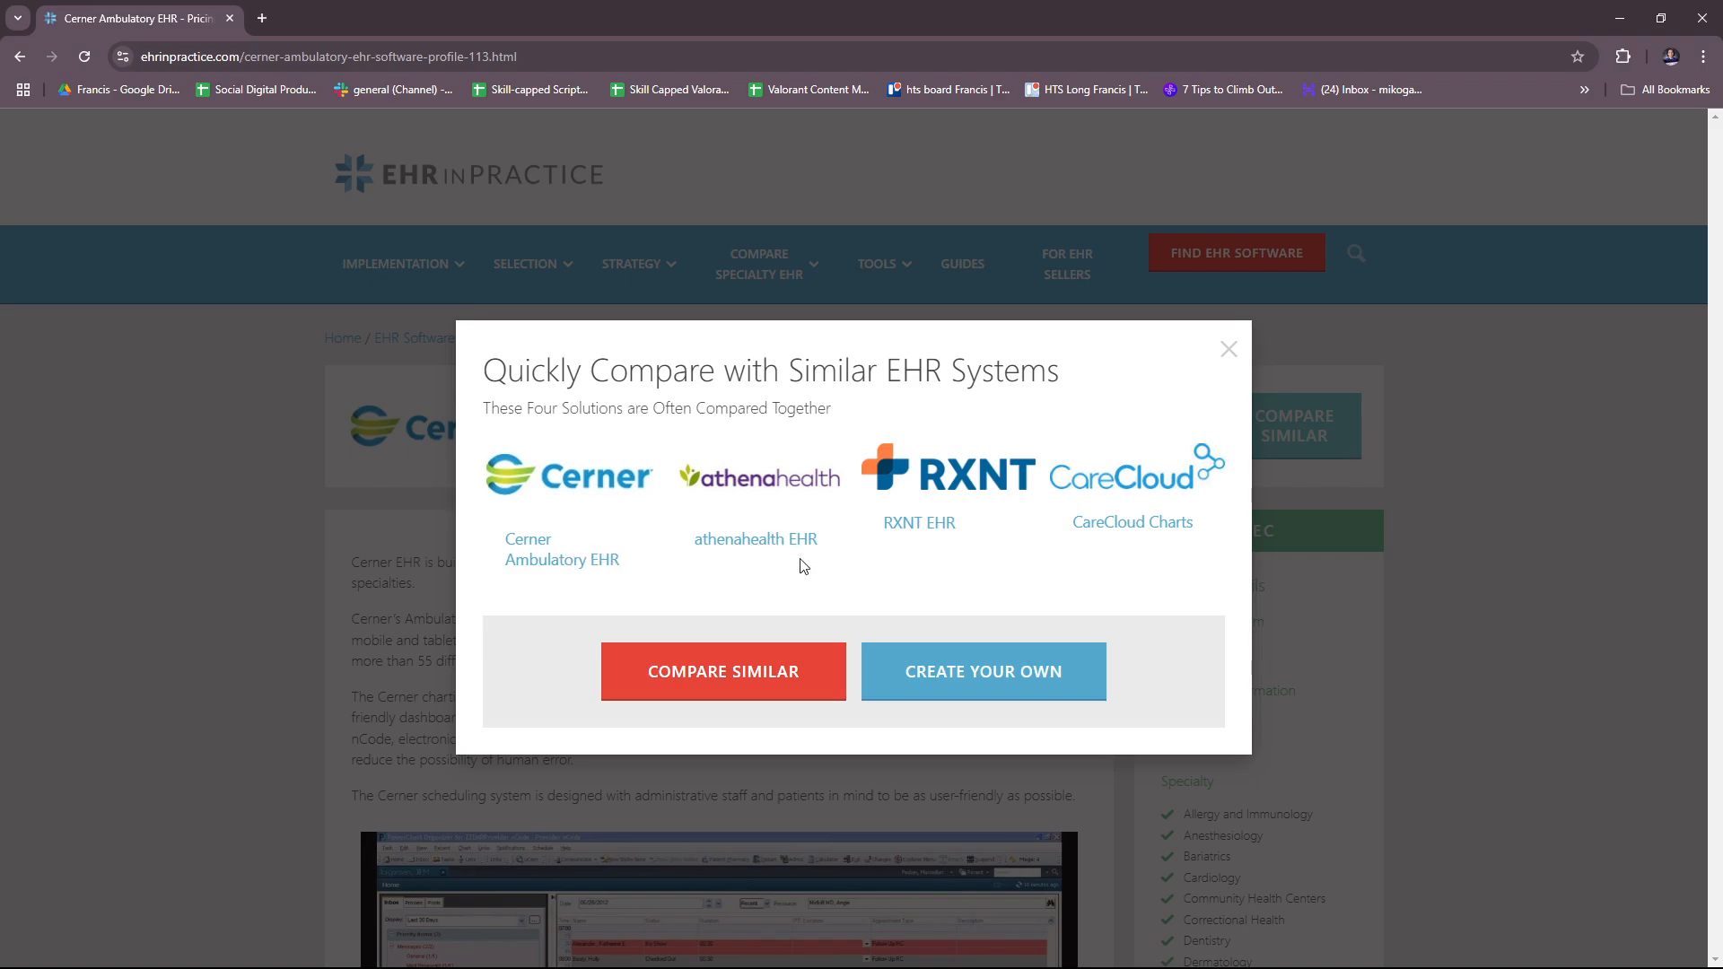
mouse_move(939, 517)
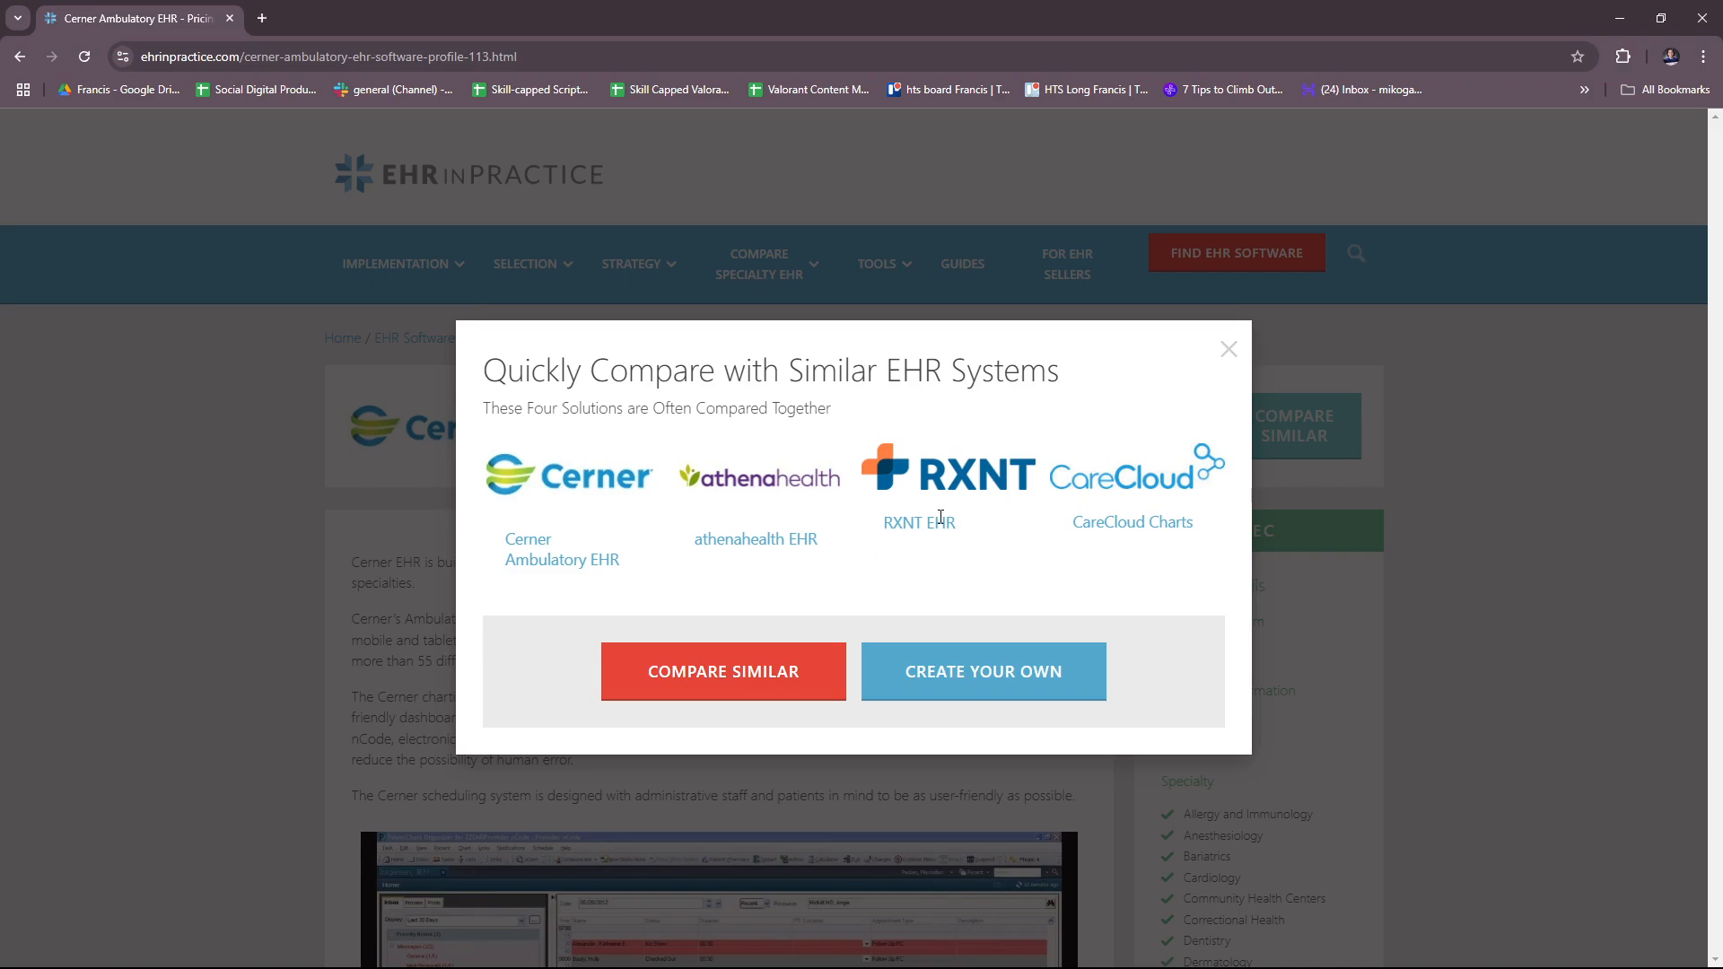
mouse_move(1164, 497)
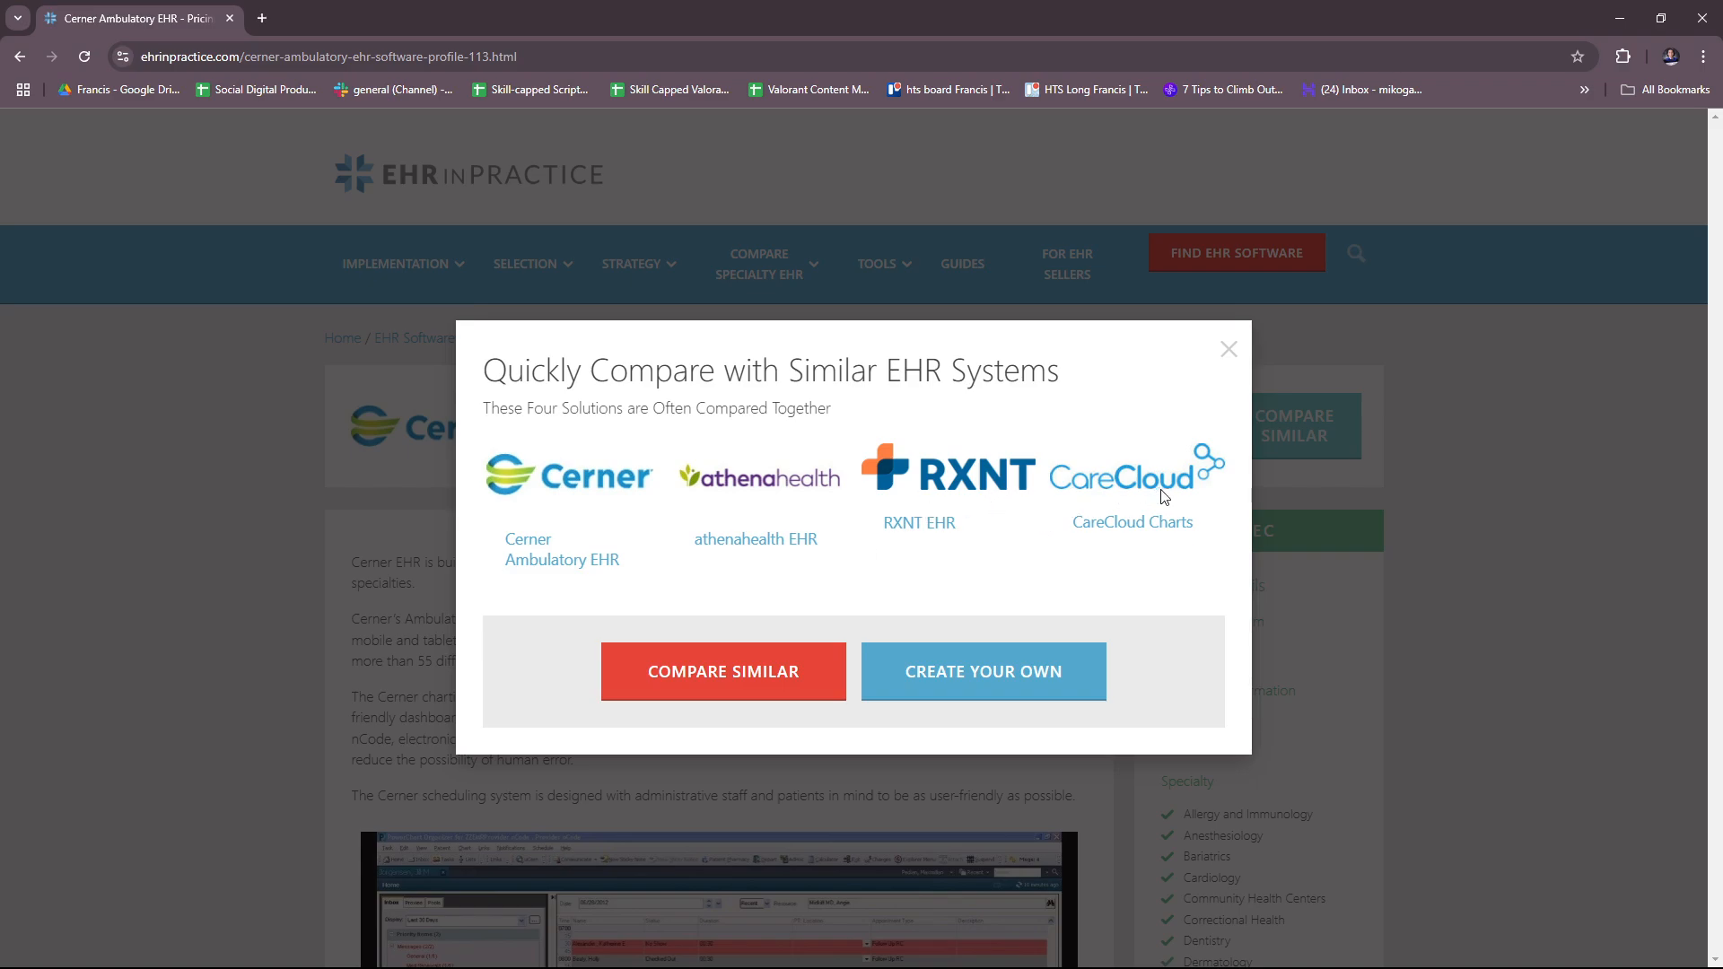
mouse_move(1172, 540)
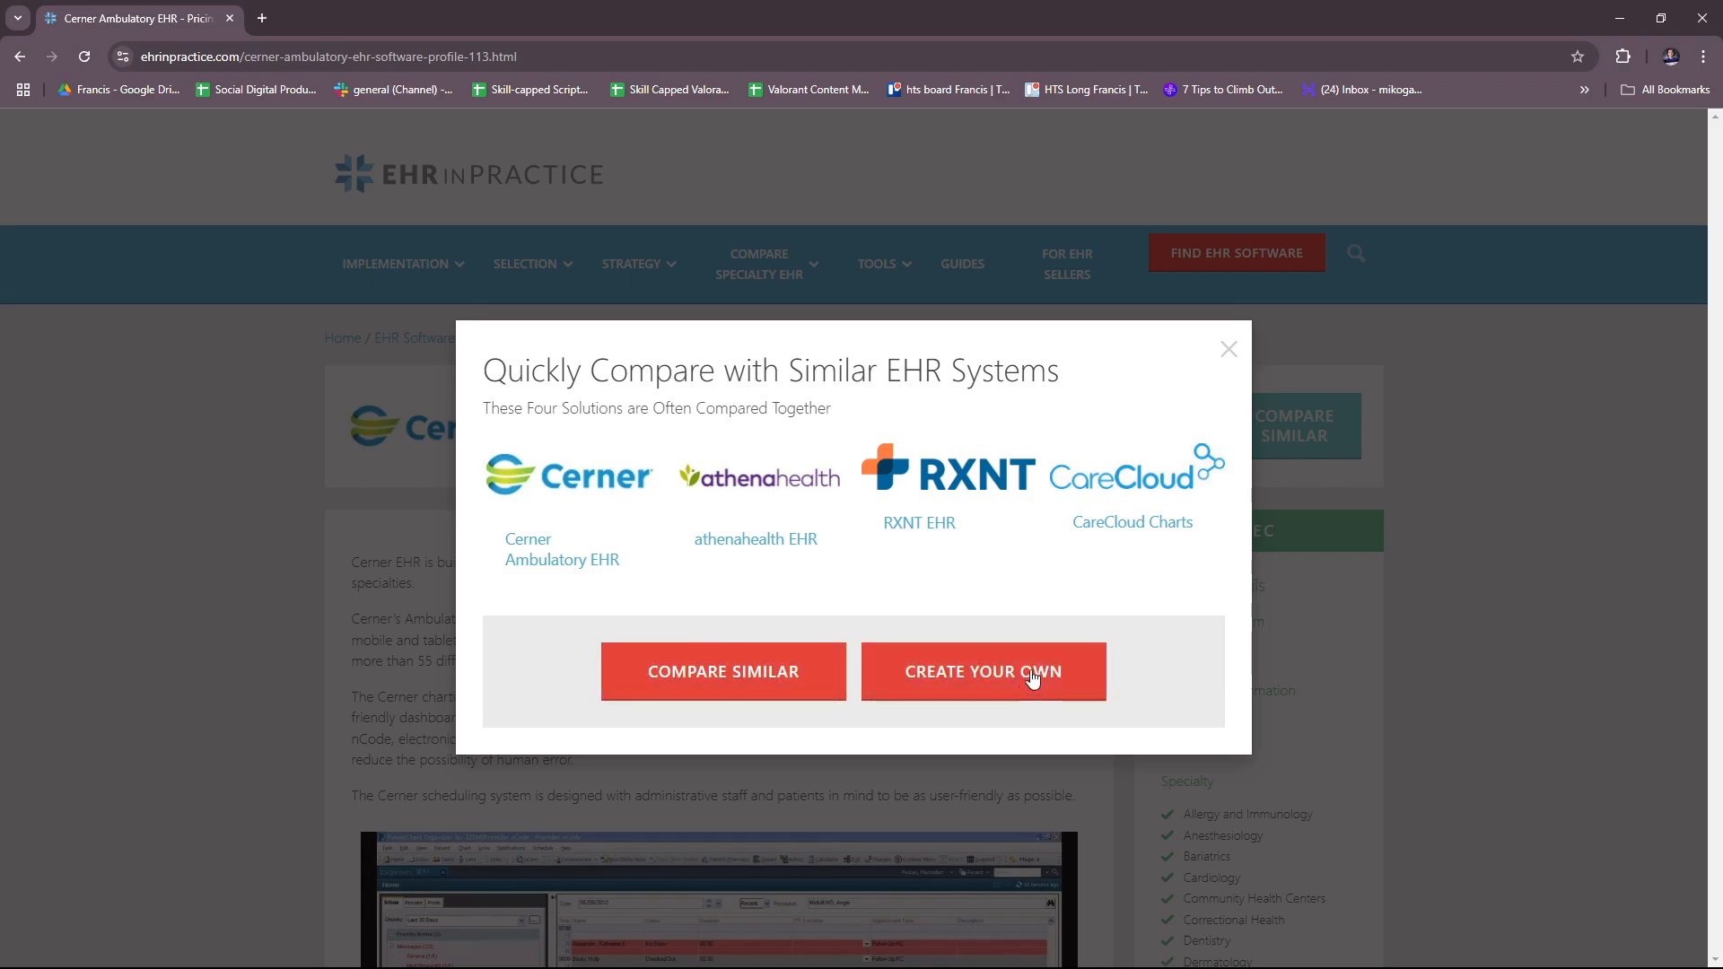
left_click(1228, 350)
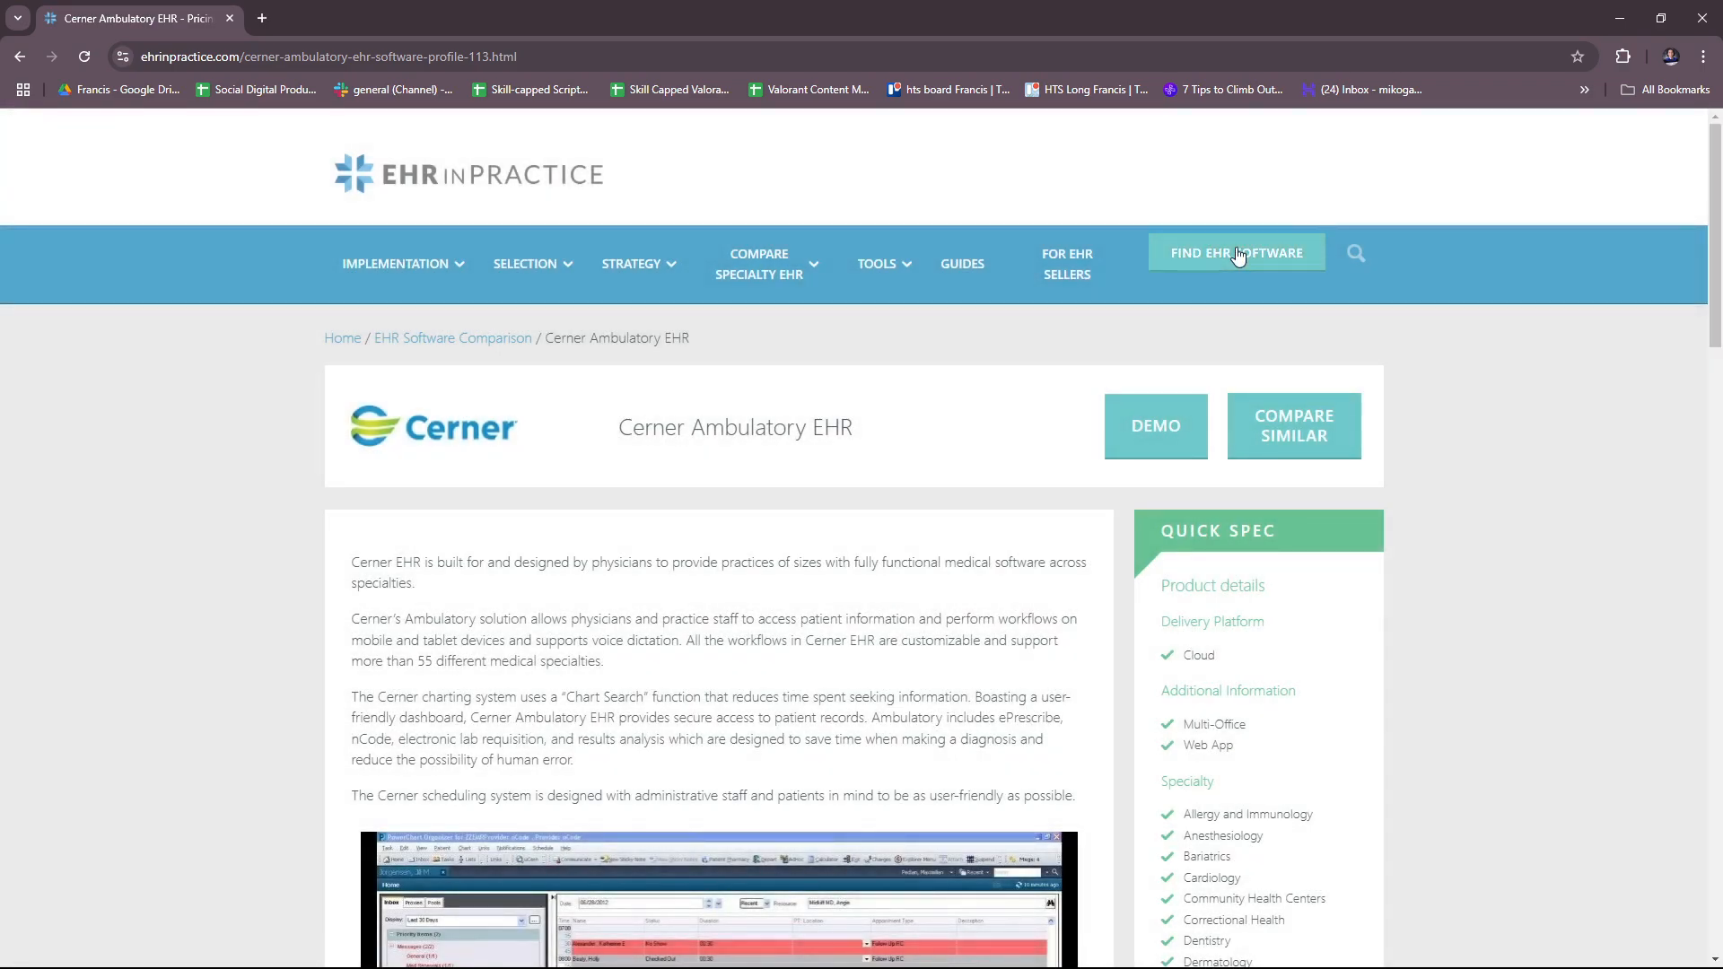
left_click(1235, 252)
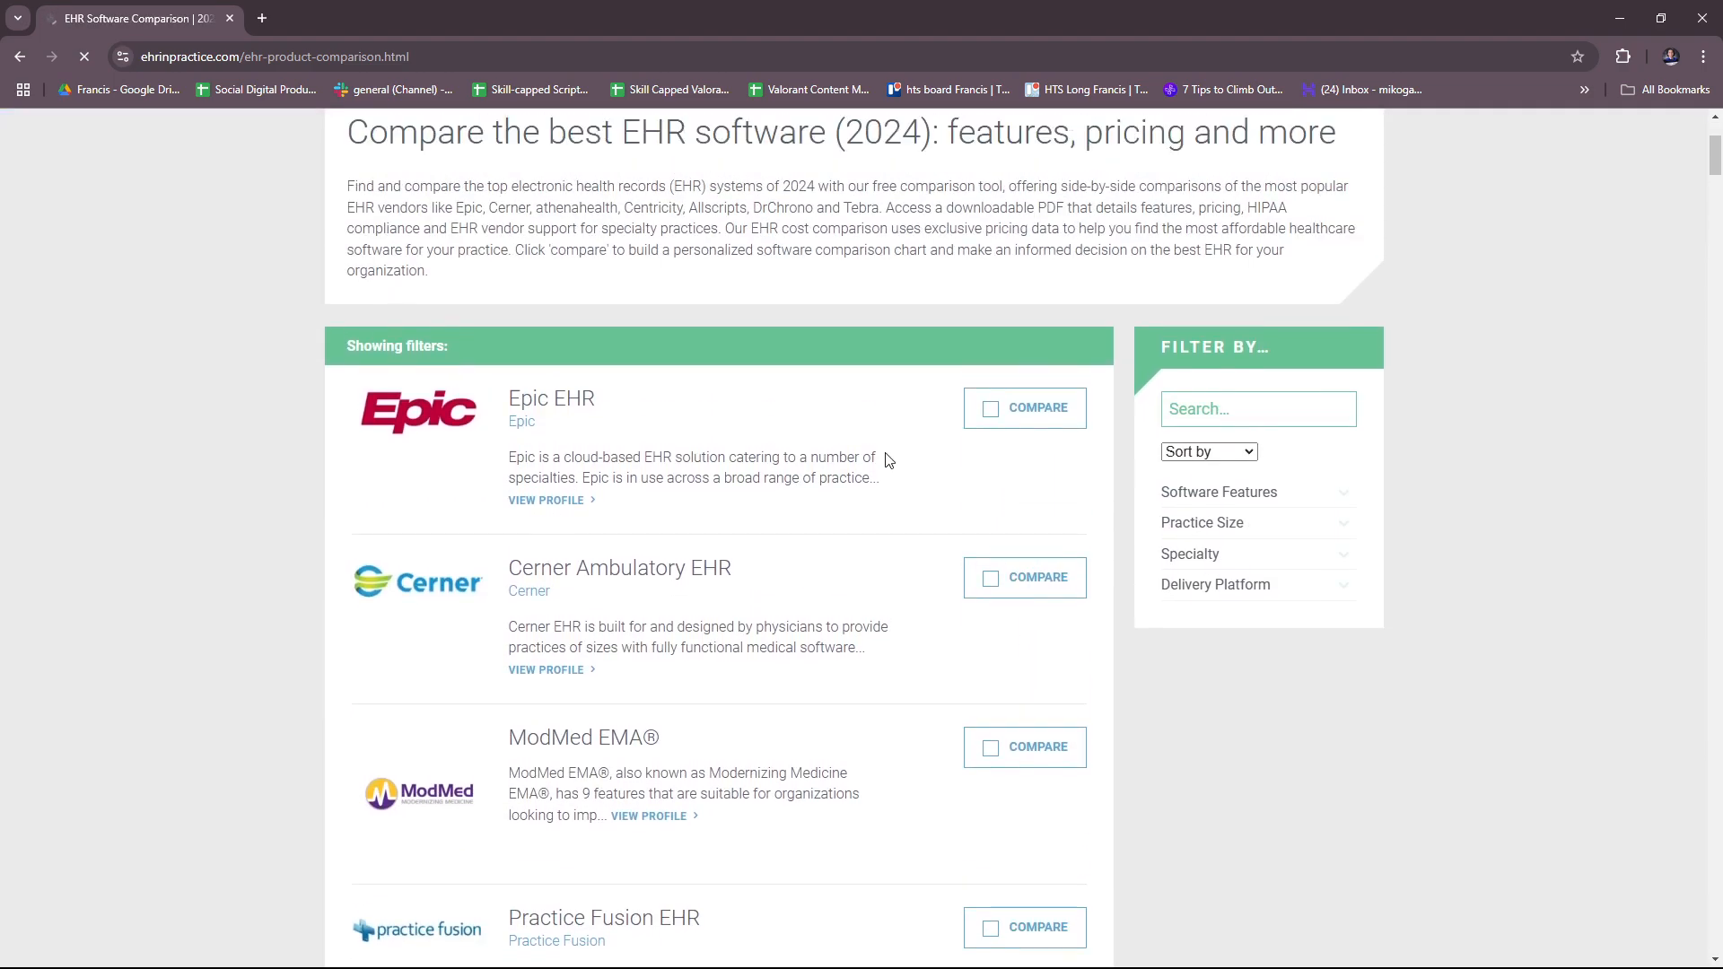
Look down the full list of compared EHR systems, starting with Epic and Cerner, and back up
scroll("down", 3)
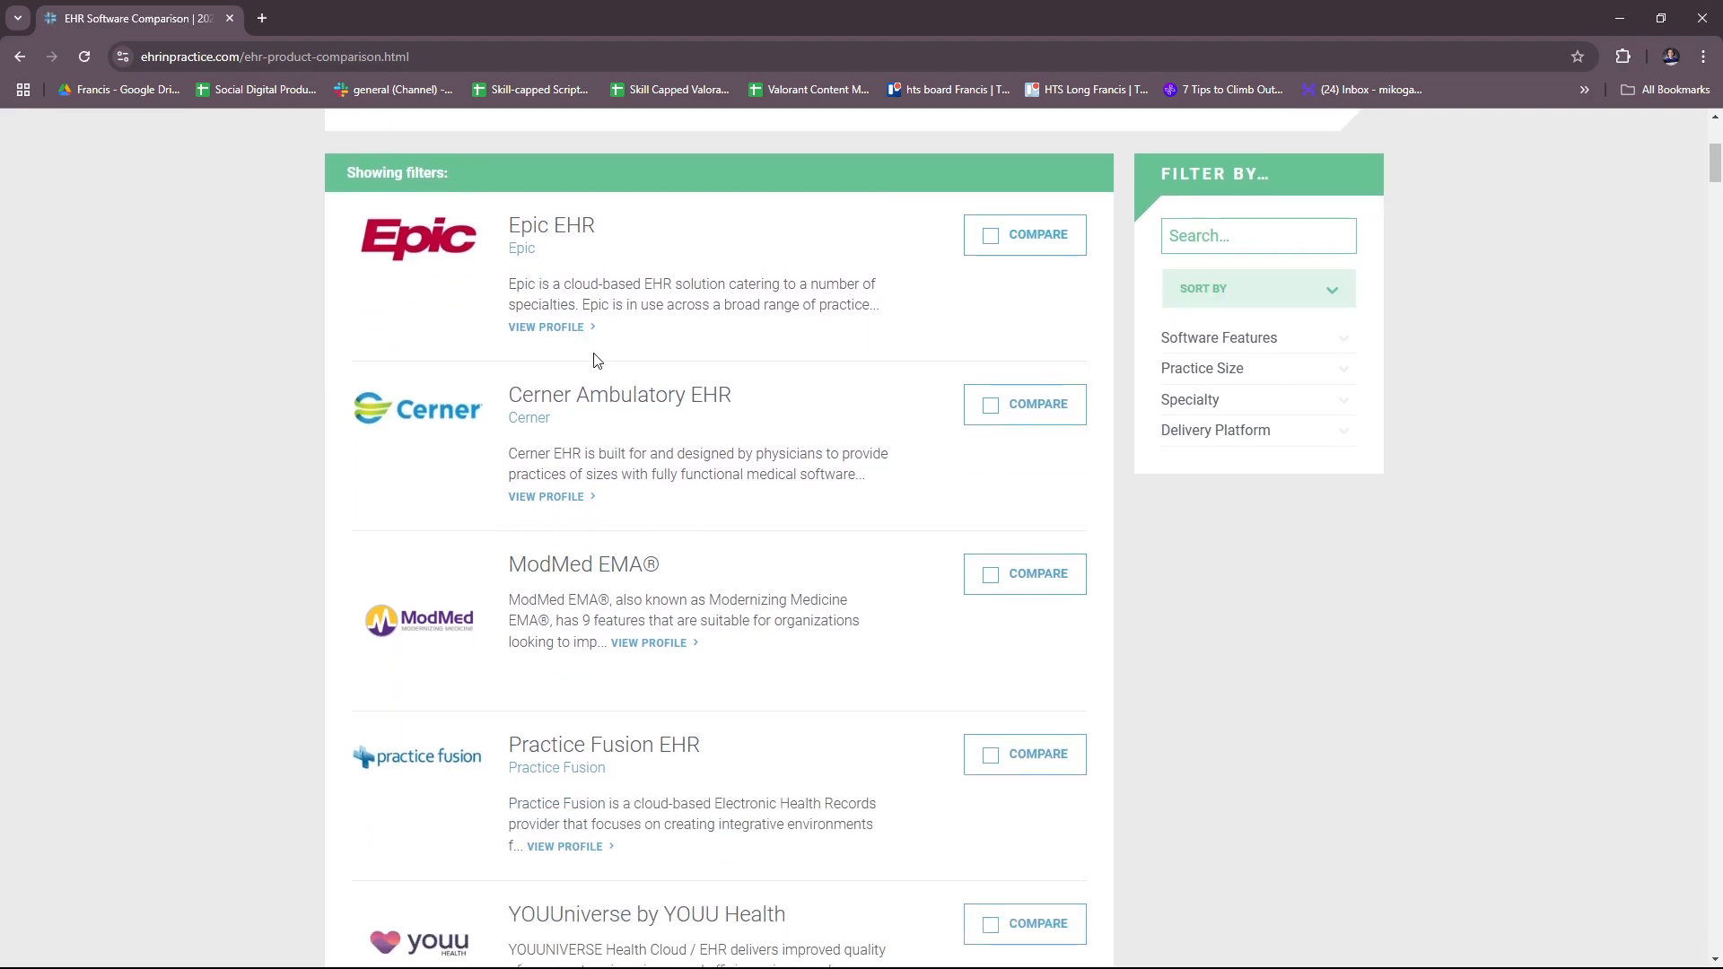
scroll("down", 3)
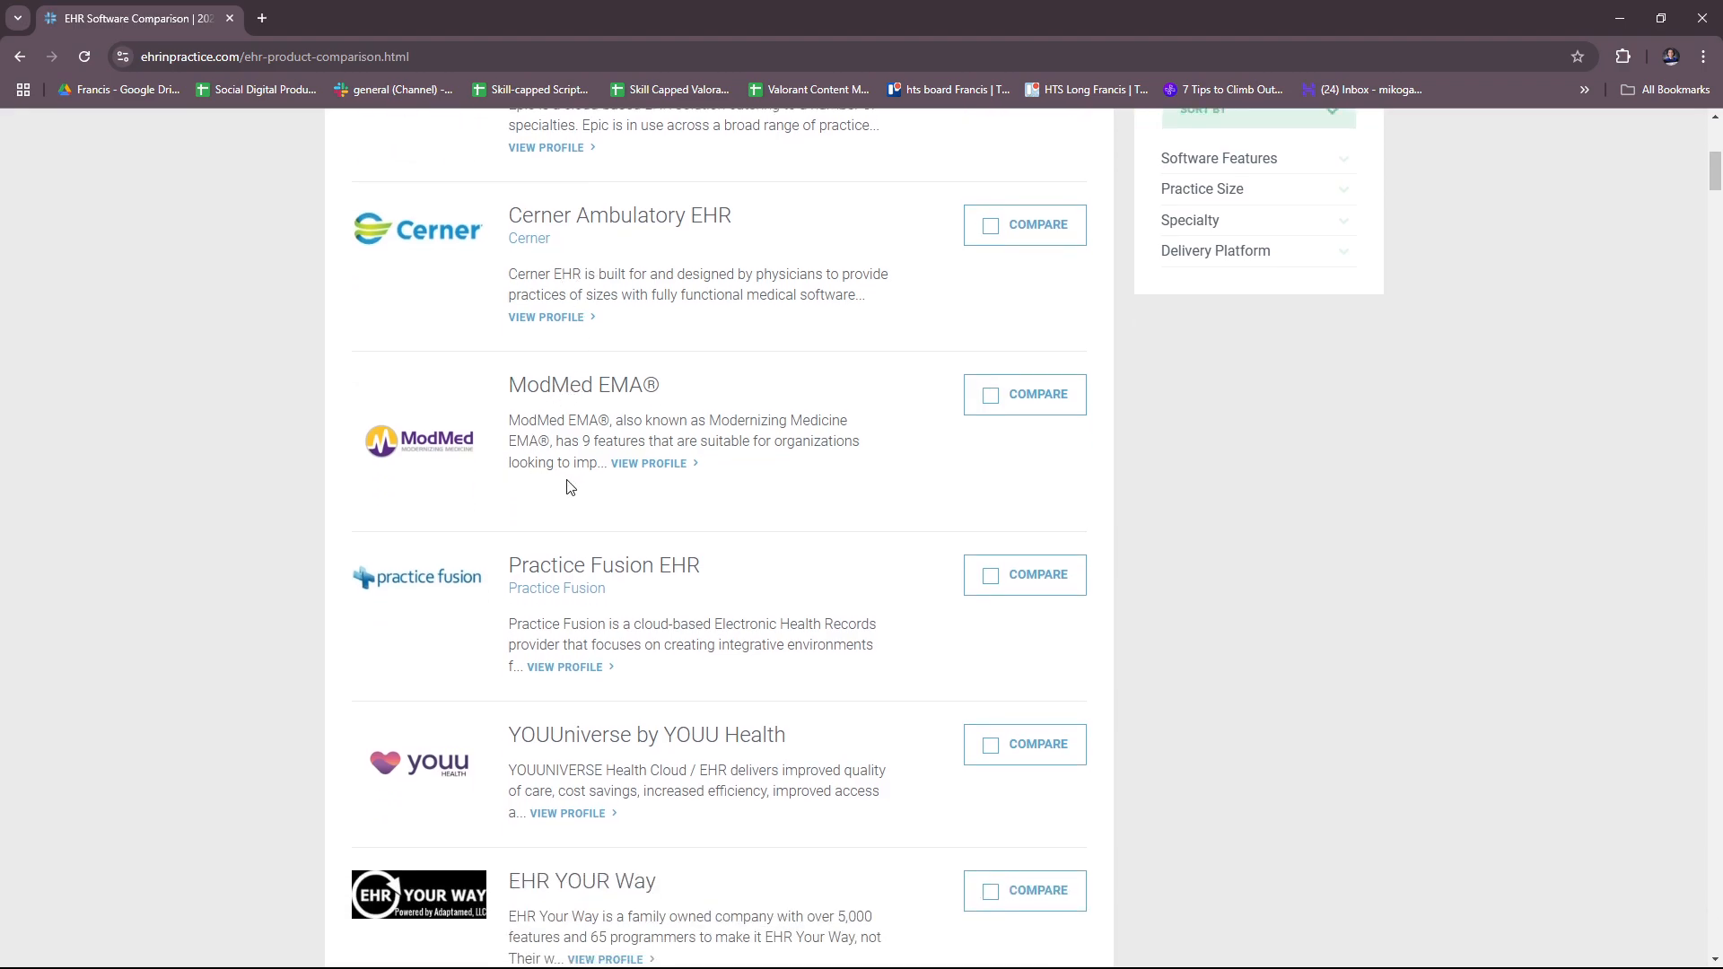
scroll("down", 3)
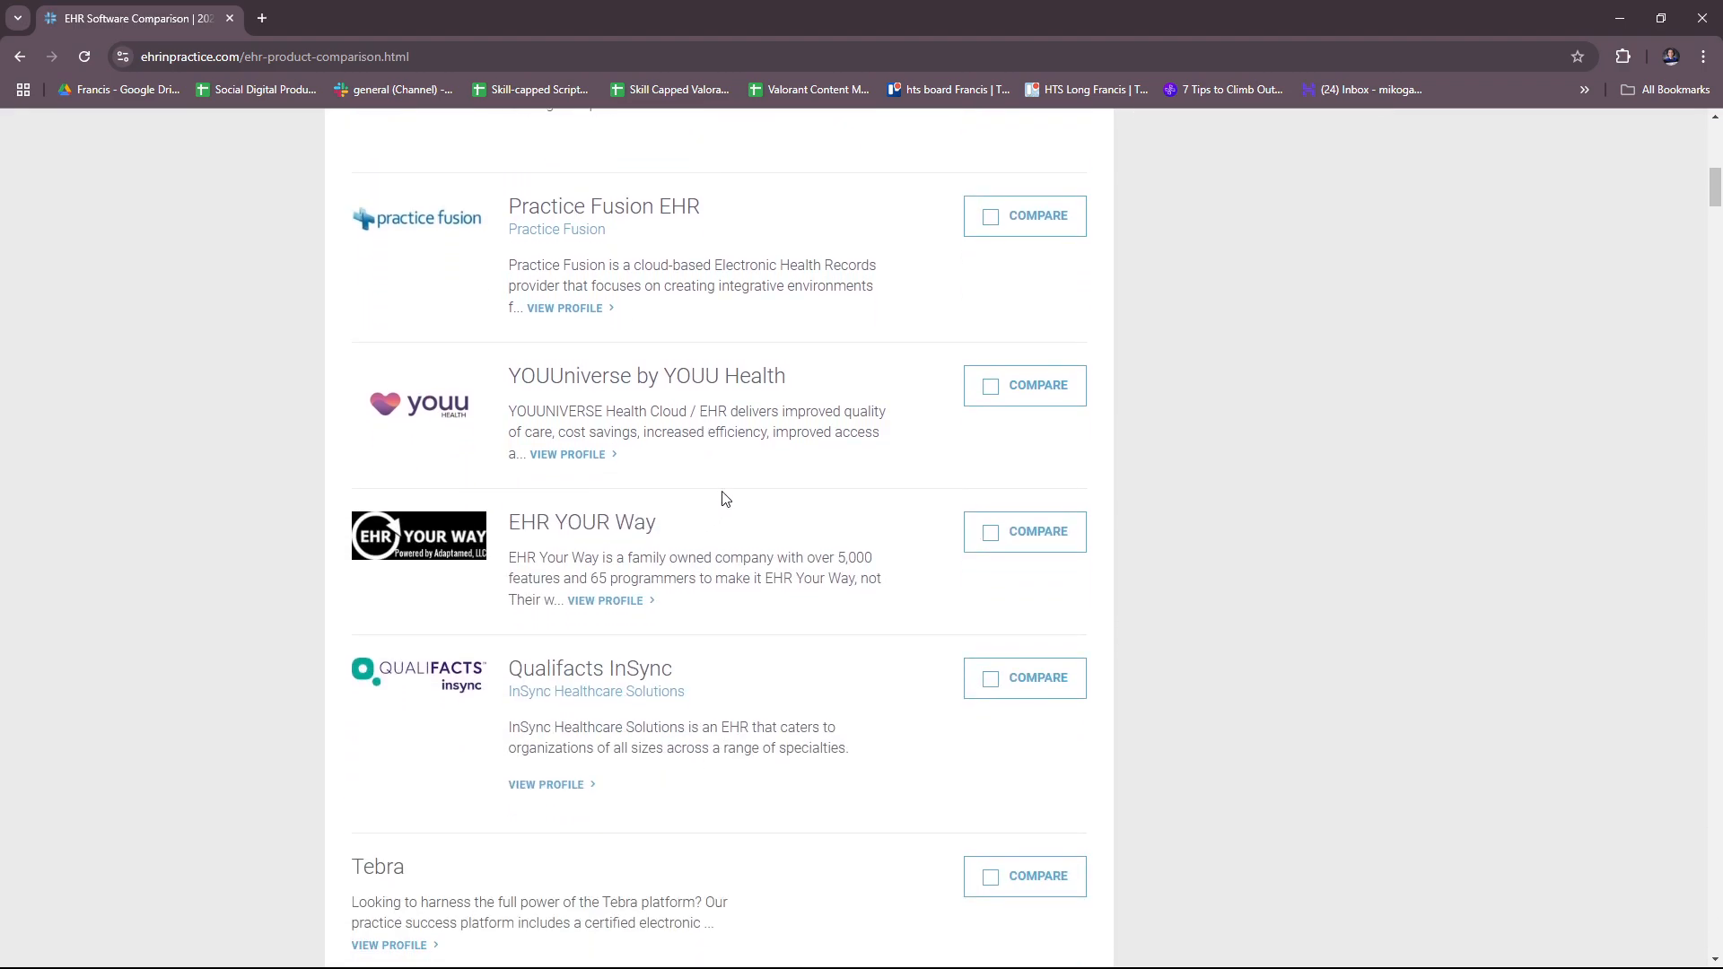
scroll("down", 3)
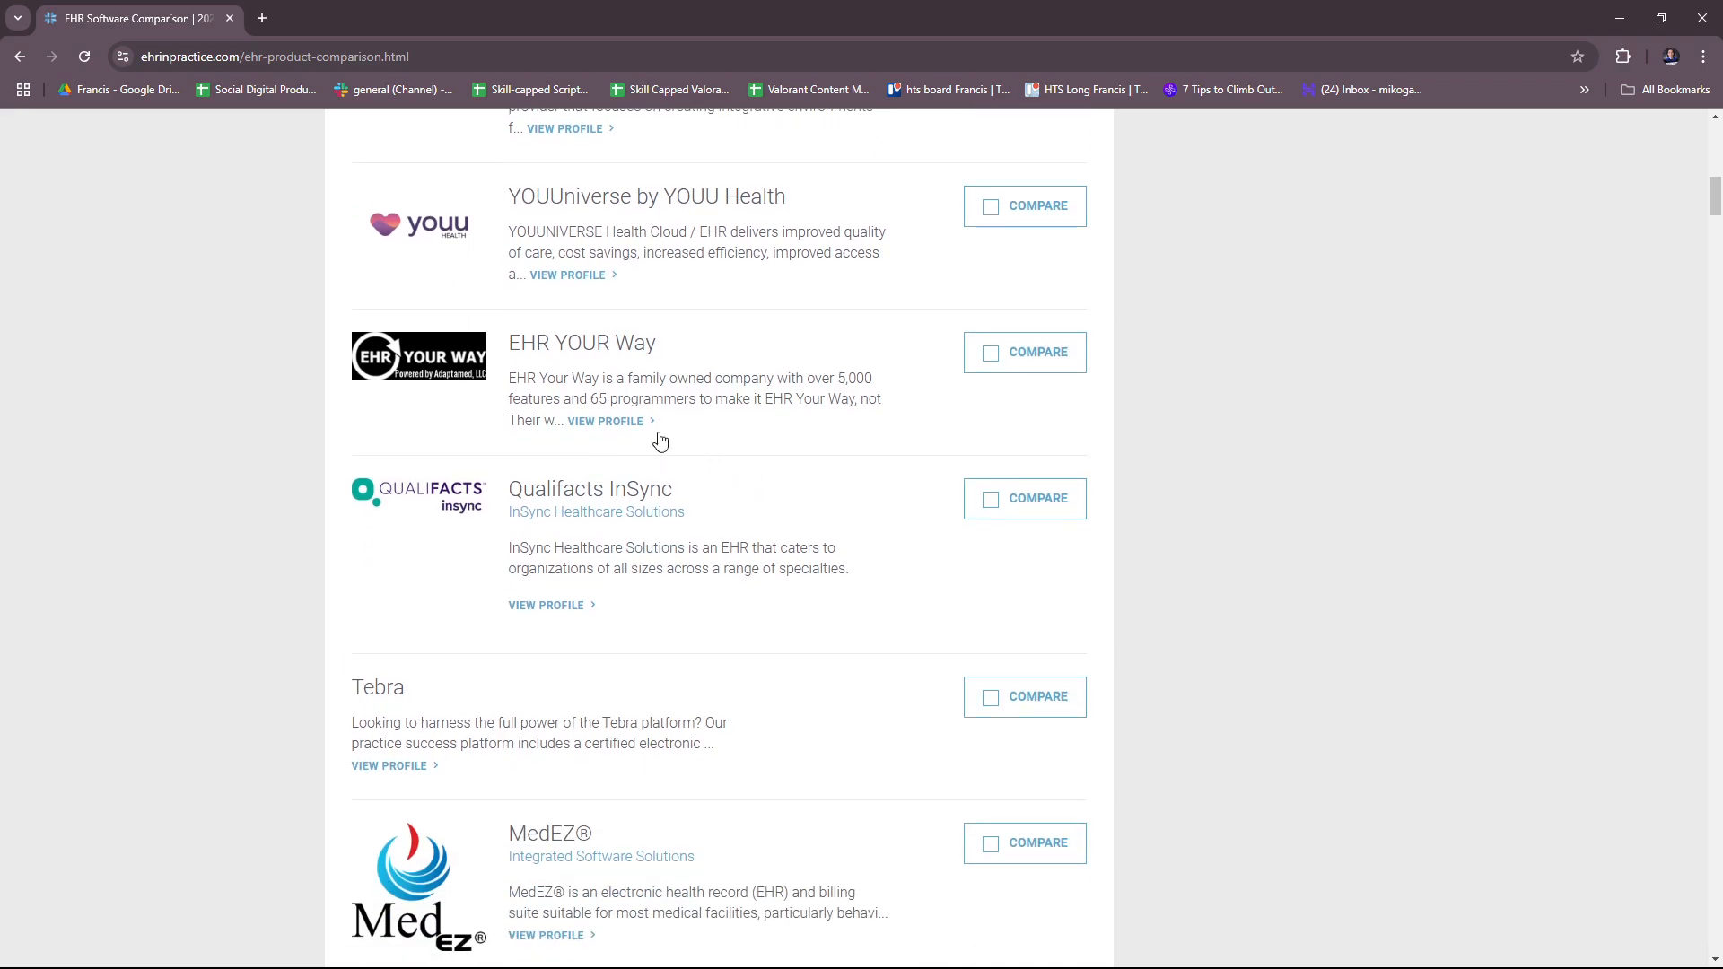
scroll("down", 3)
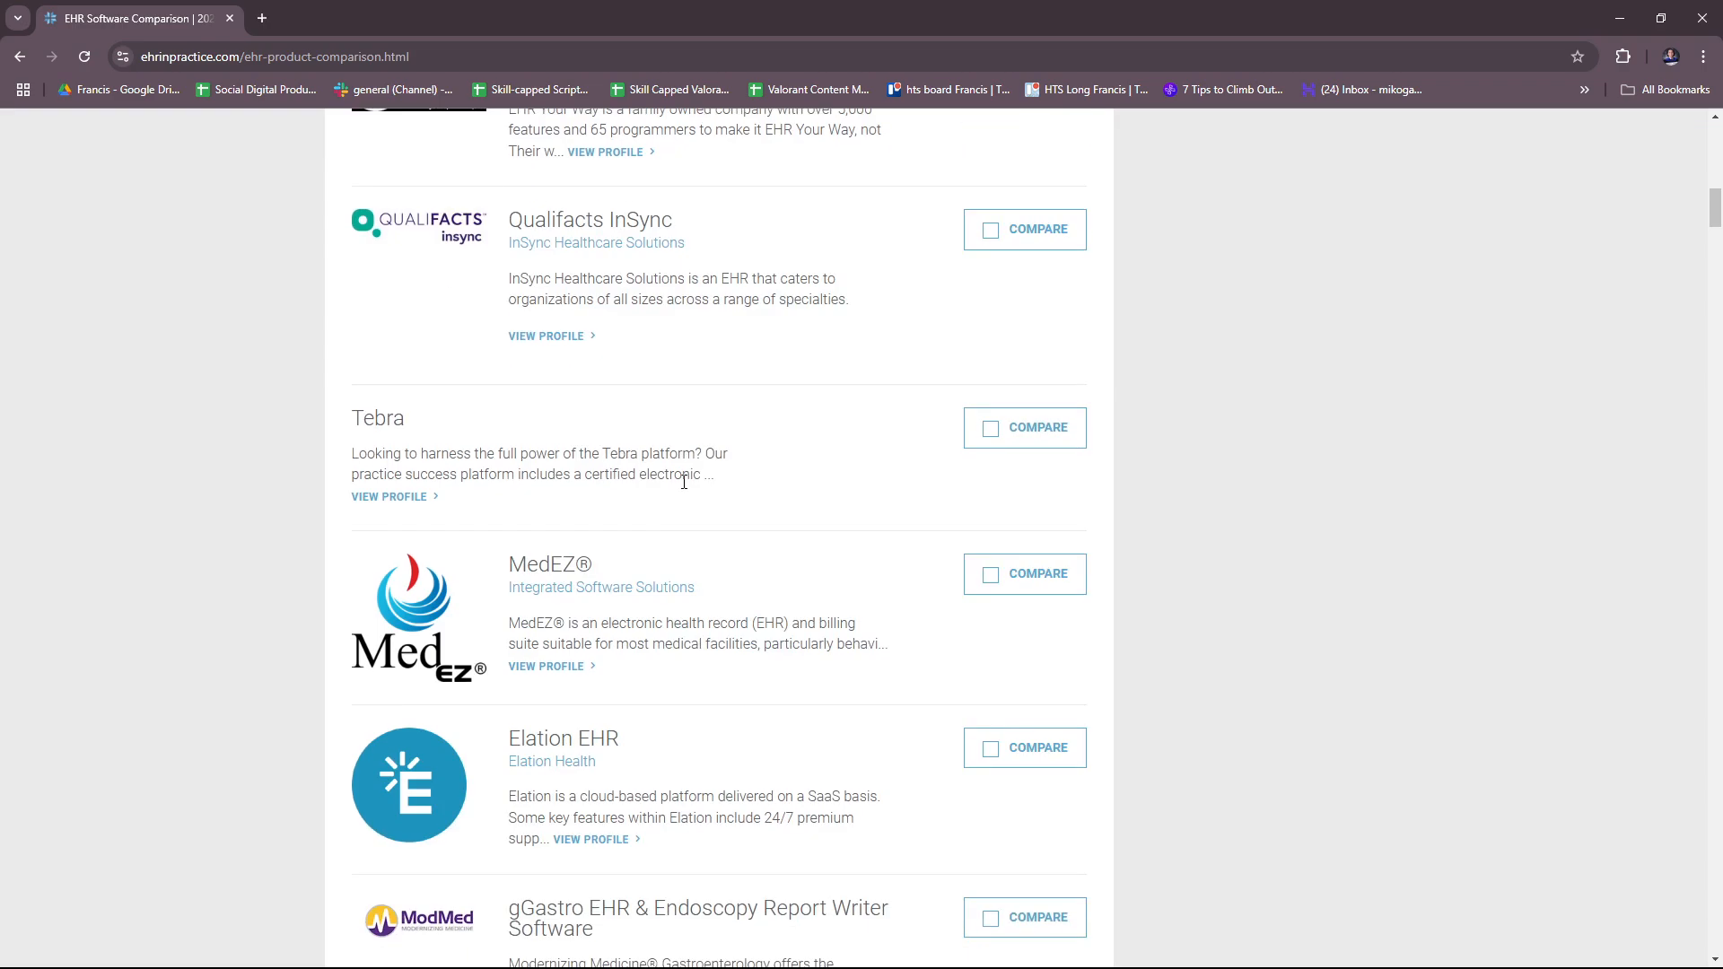
scroll("down", 3)
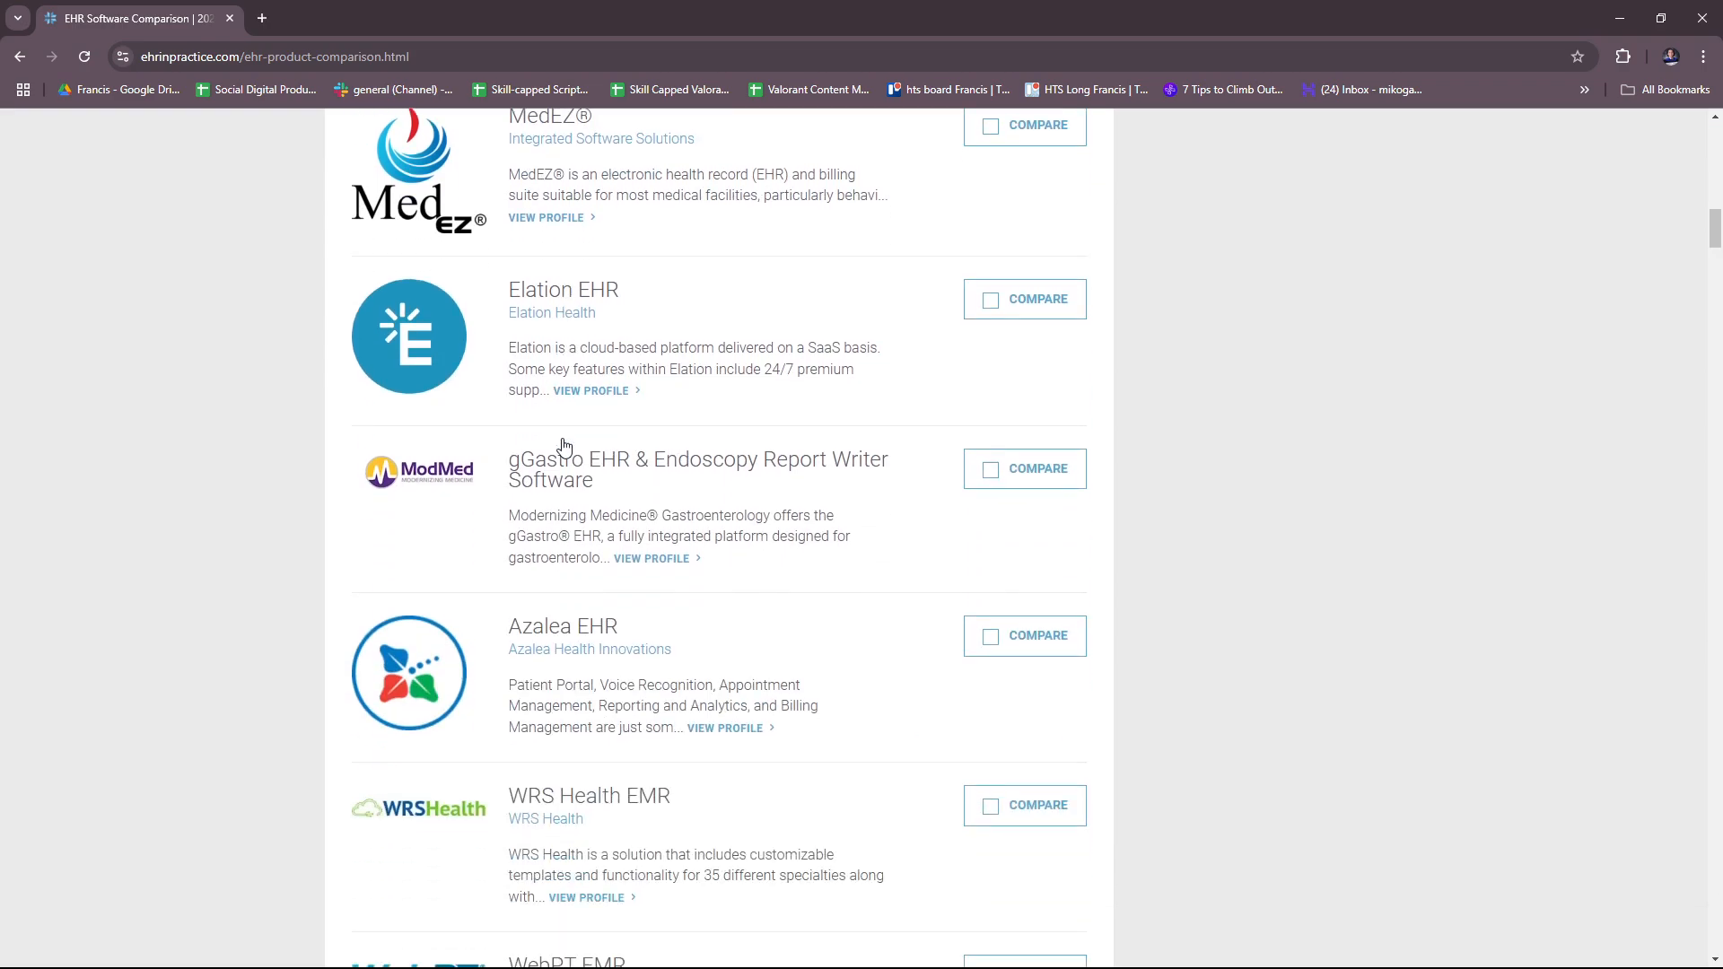
scroll("down", 3)
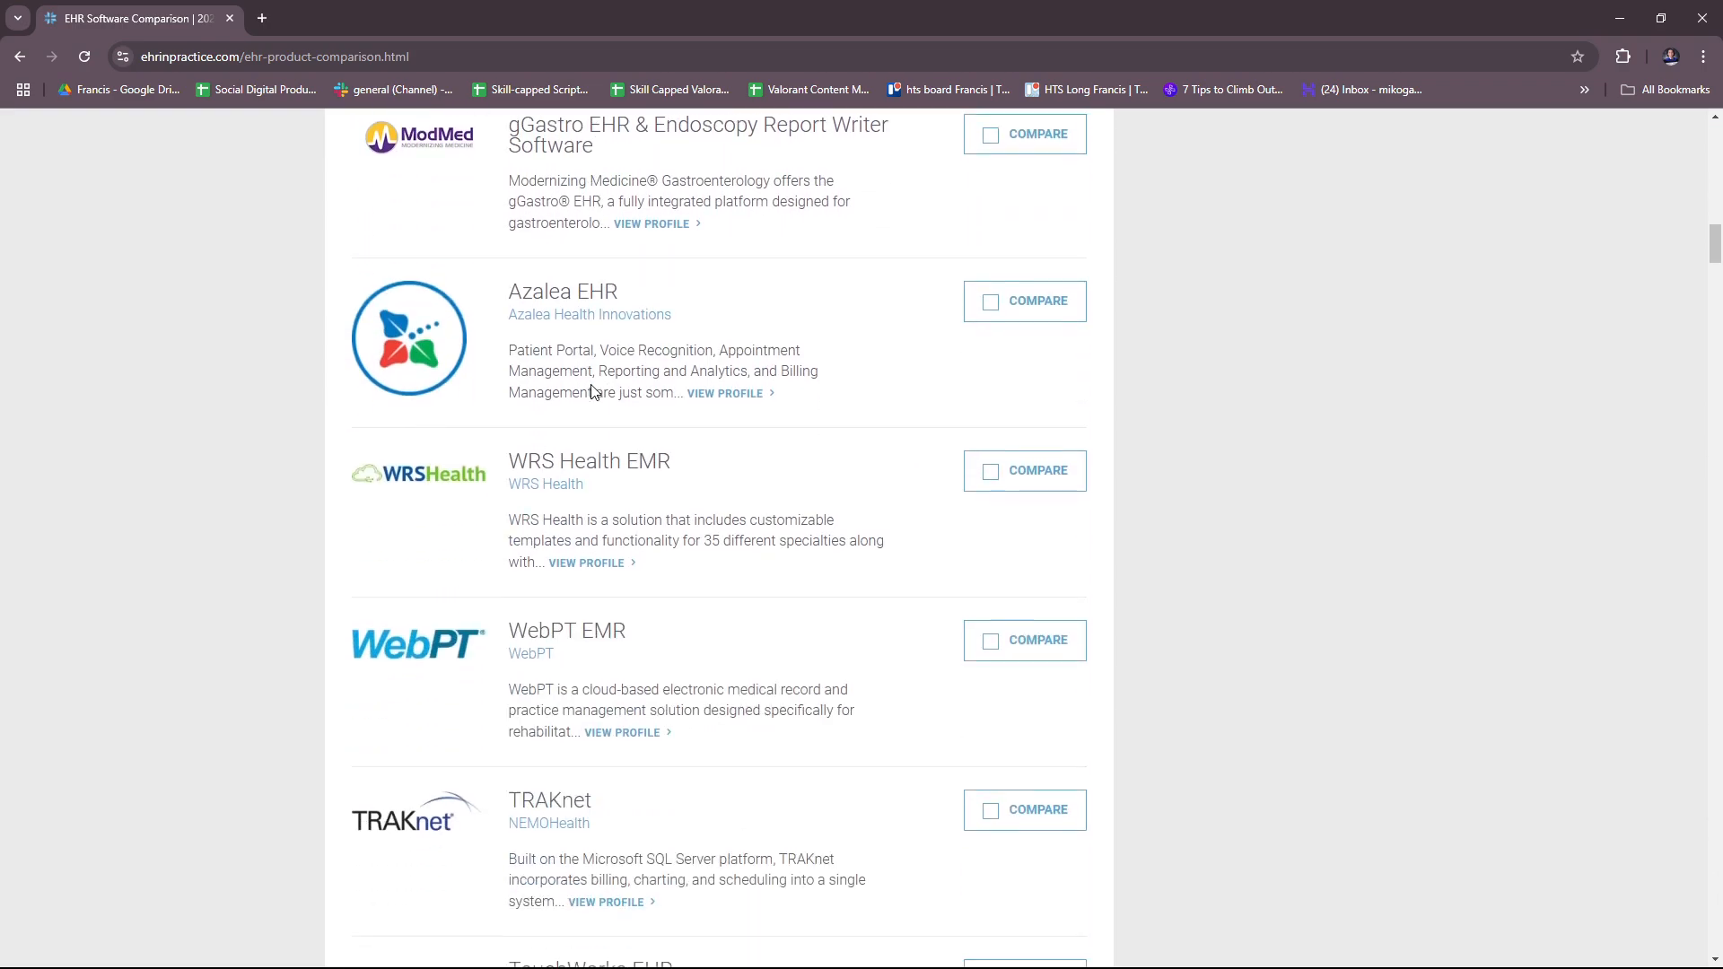
scroll("down", 3)
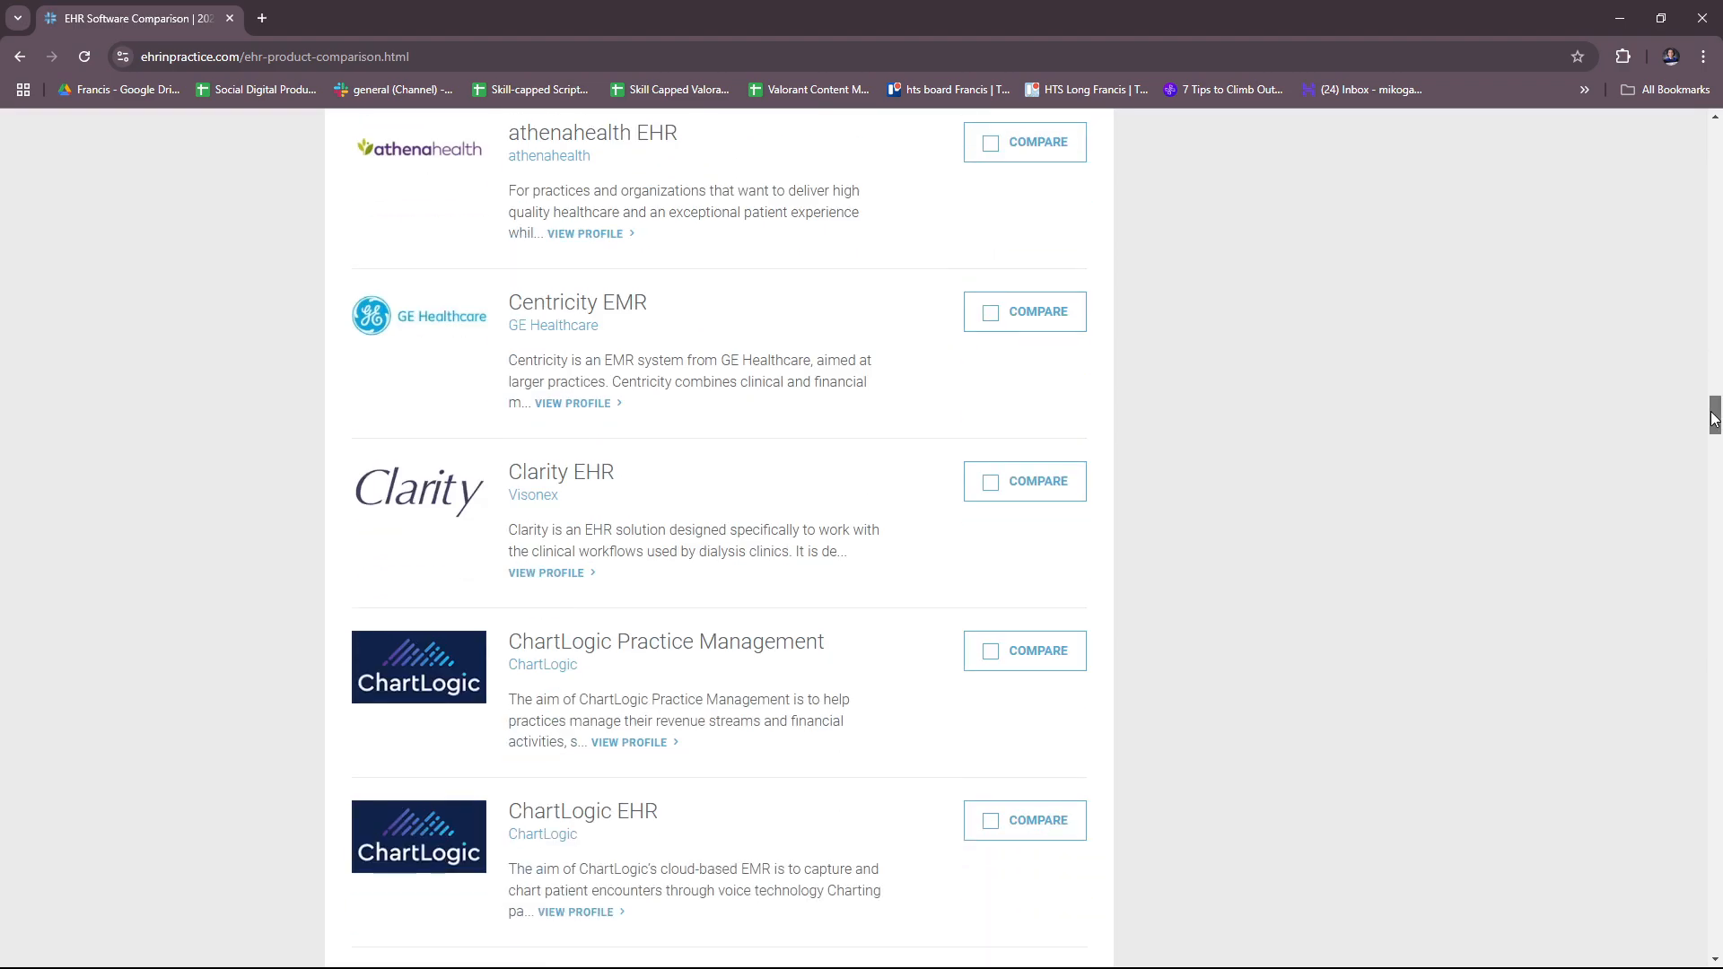
scroll("down", 3)
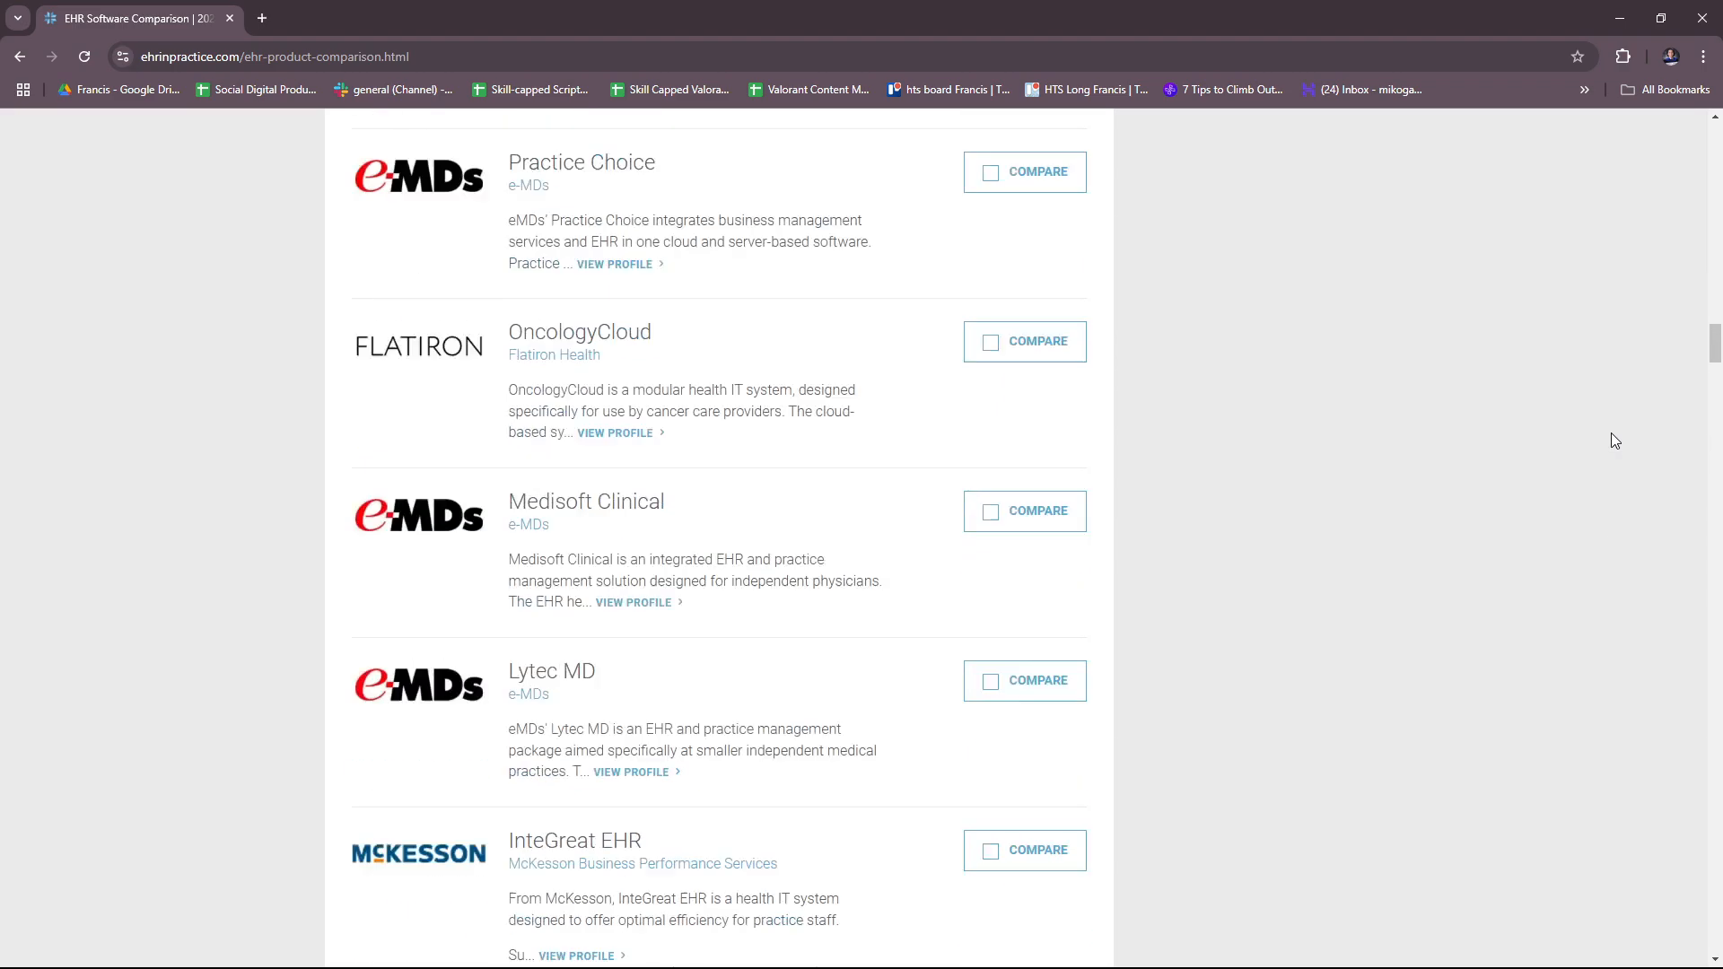
scroll("up", 3)
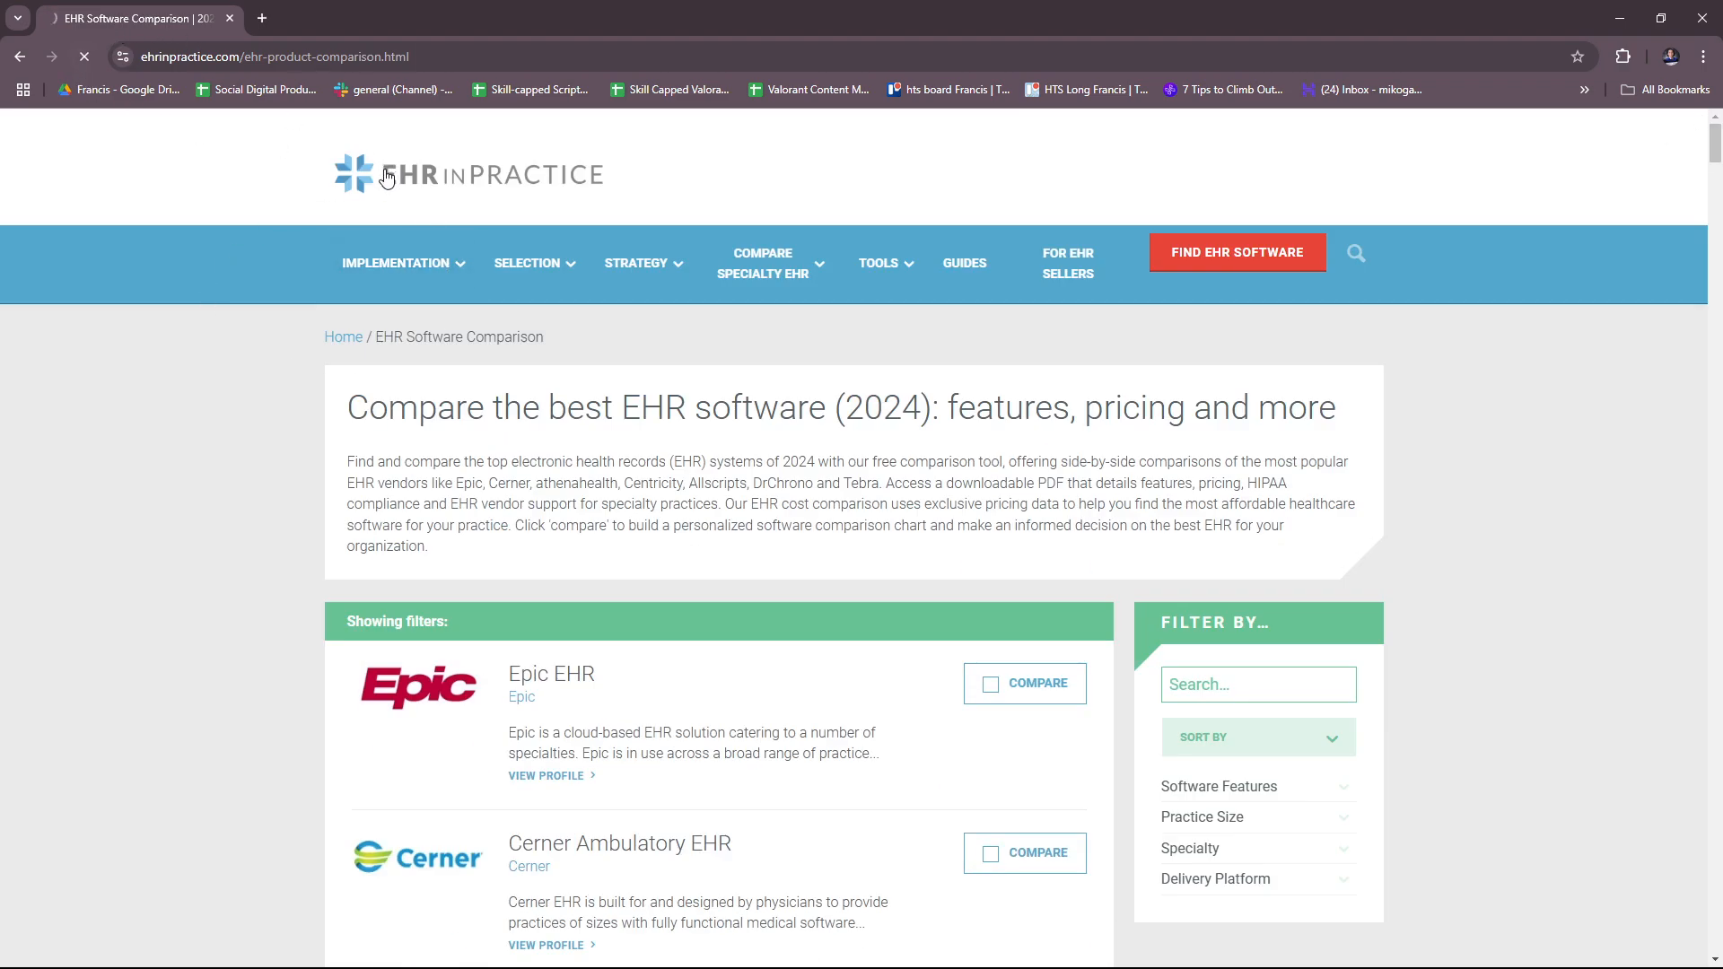
Go back to the EHR in Practice home page via the logo and view its featured articles
left_click(467, 174)
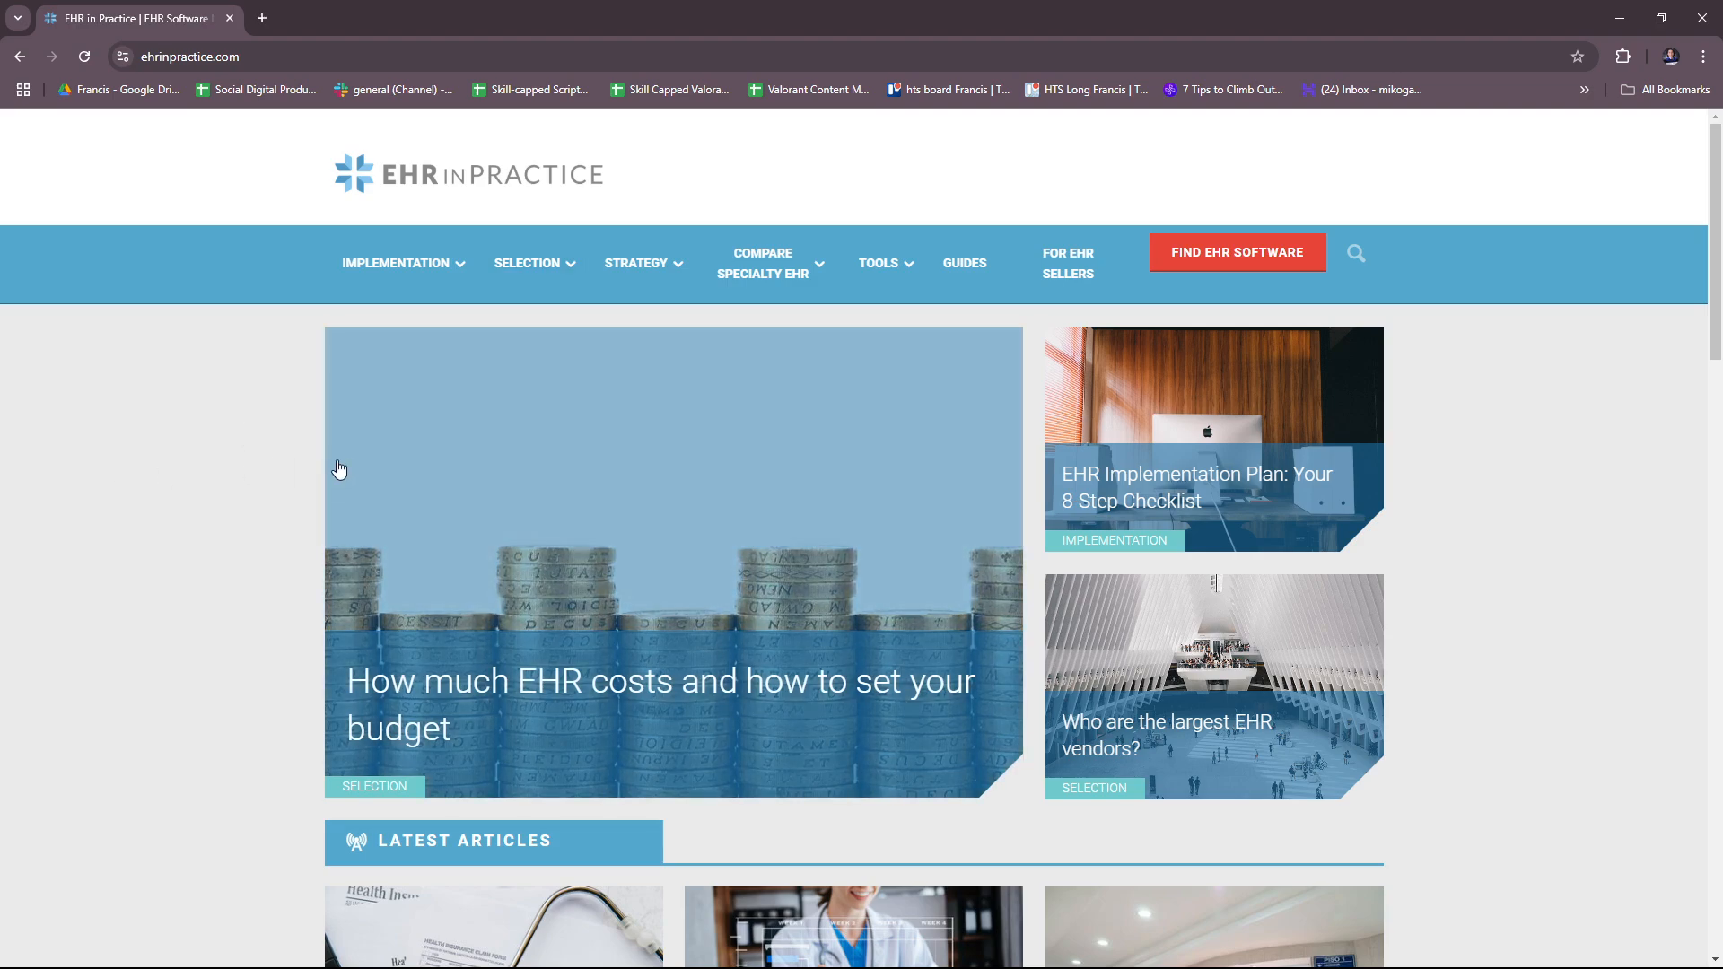
scroll("down", 3)
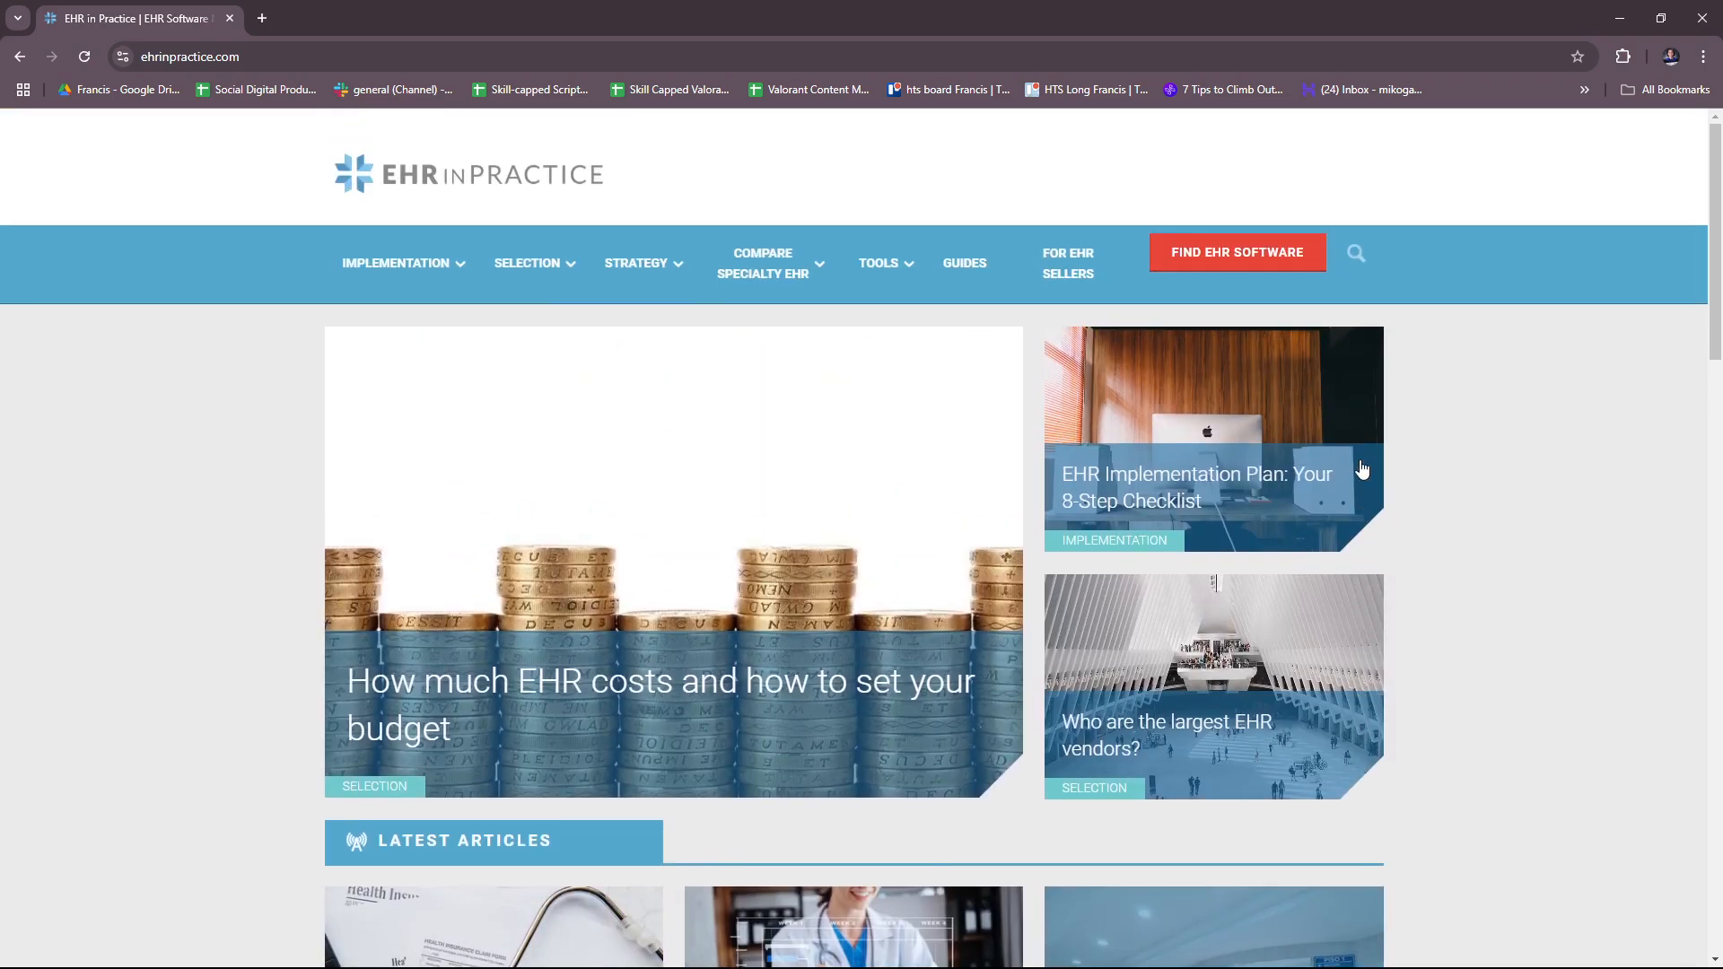
mouse_move(94, 555)
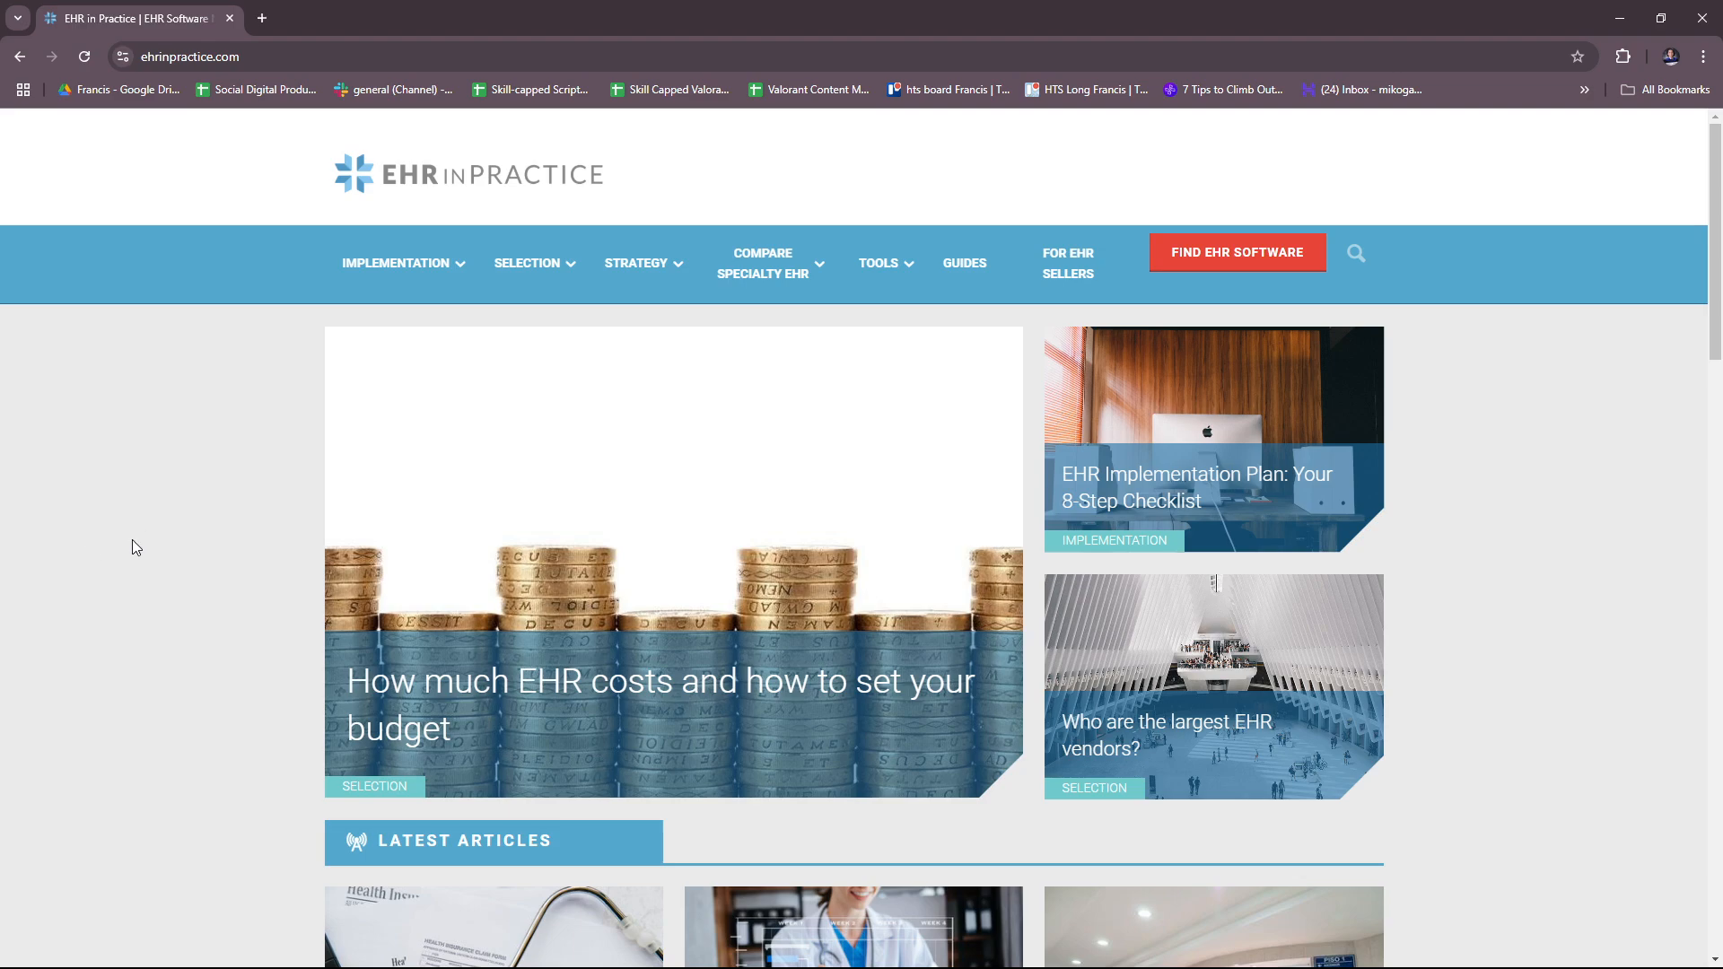
mouse_move(140, 540)
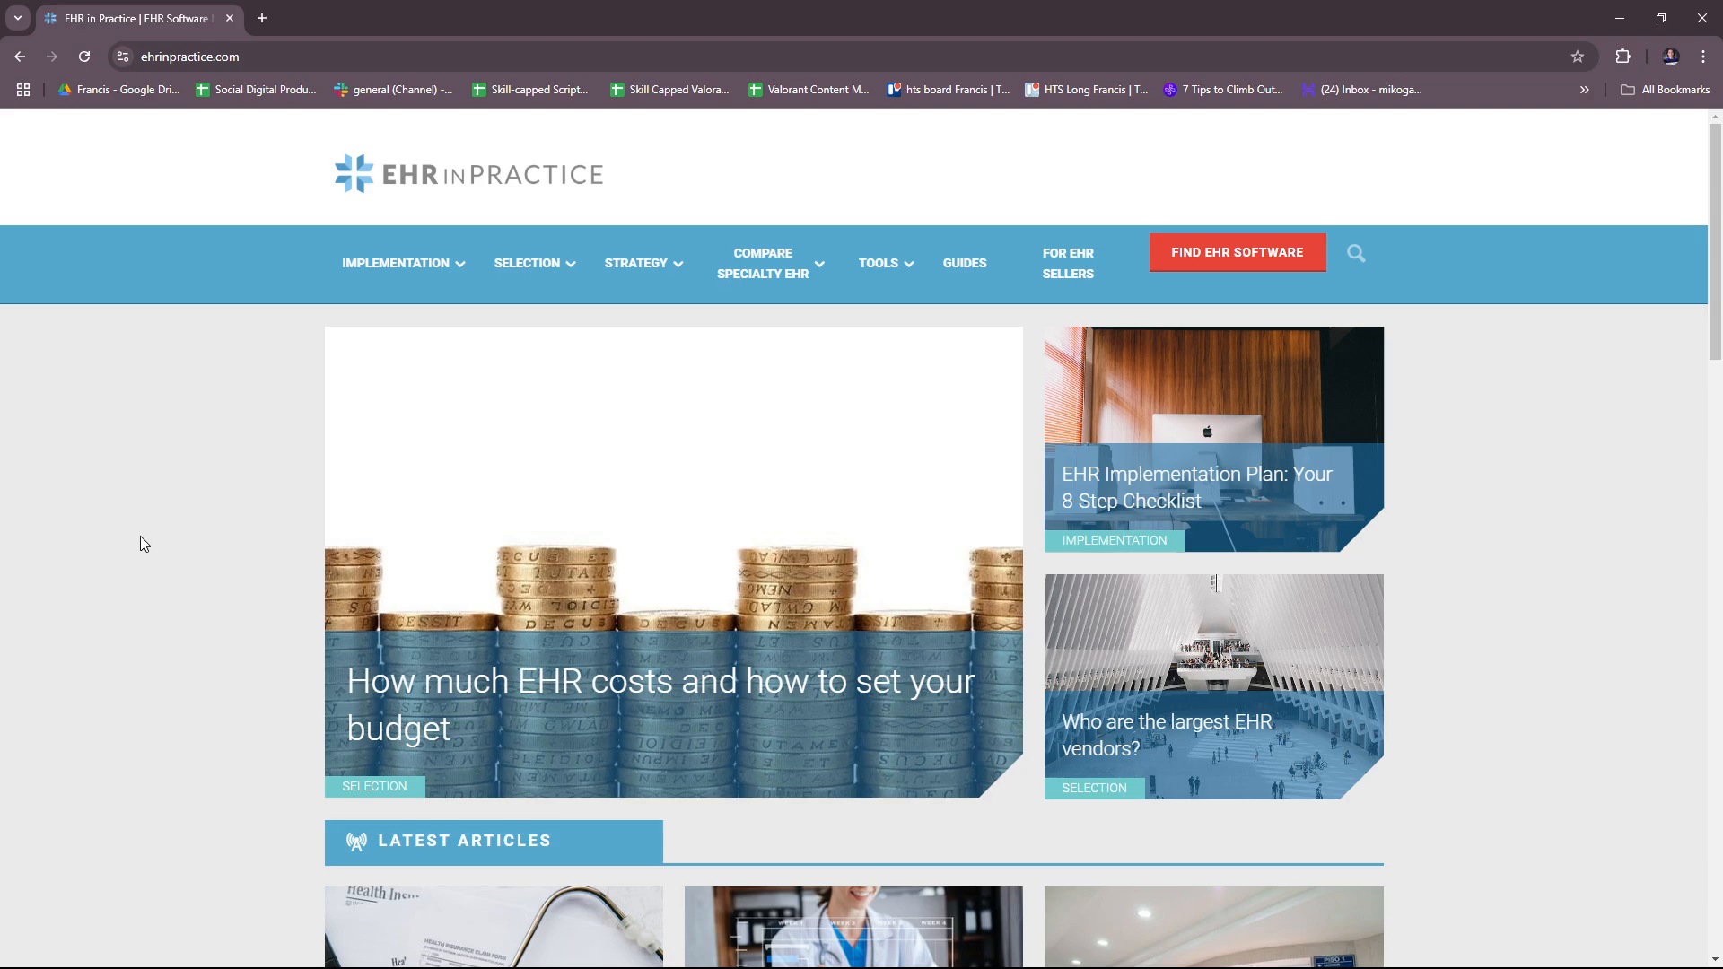
mouse_move(152, 531)
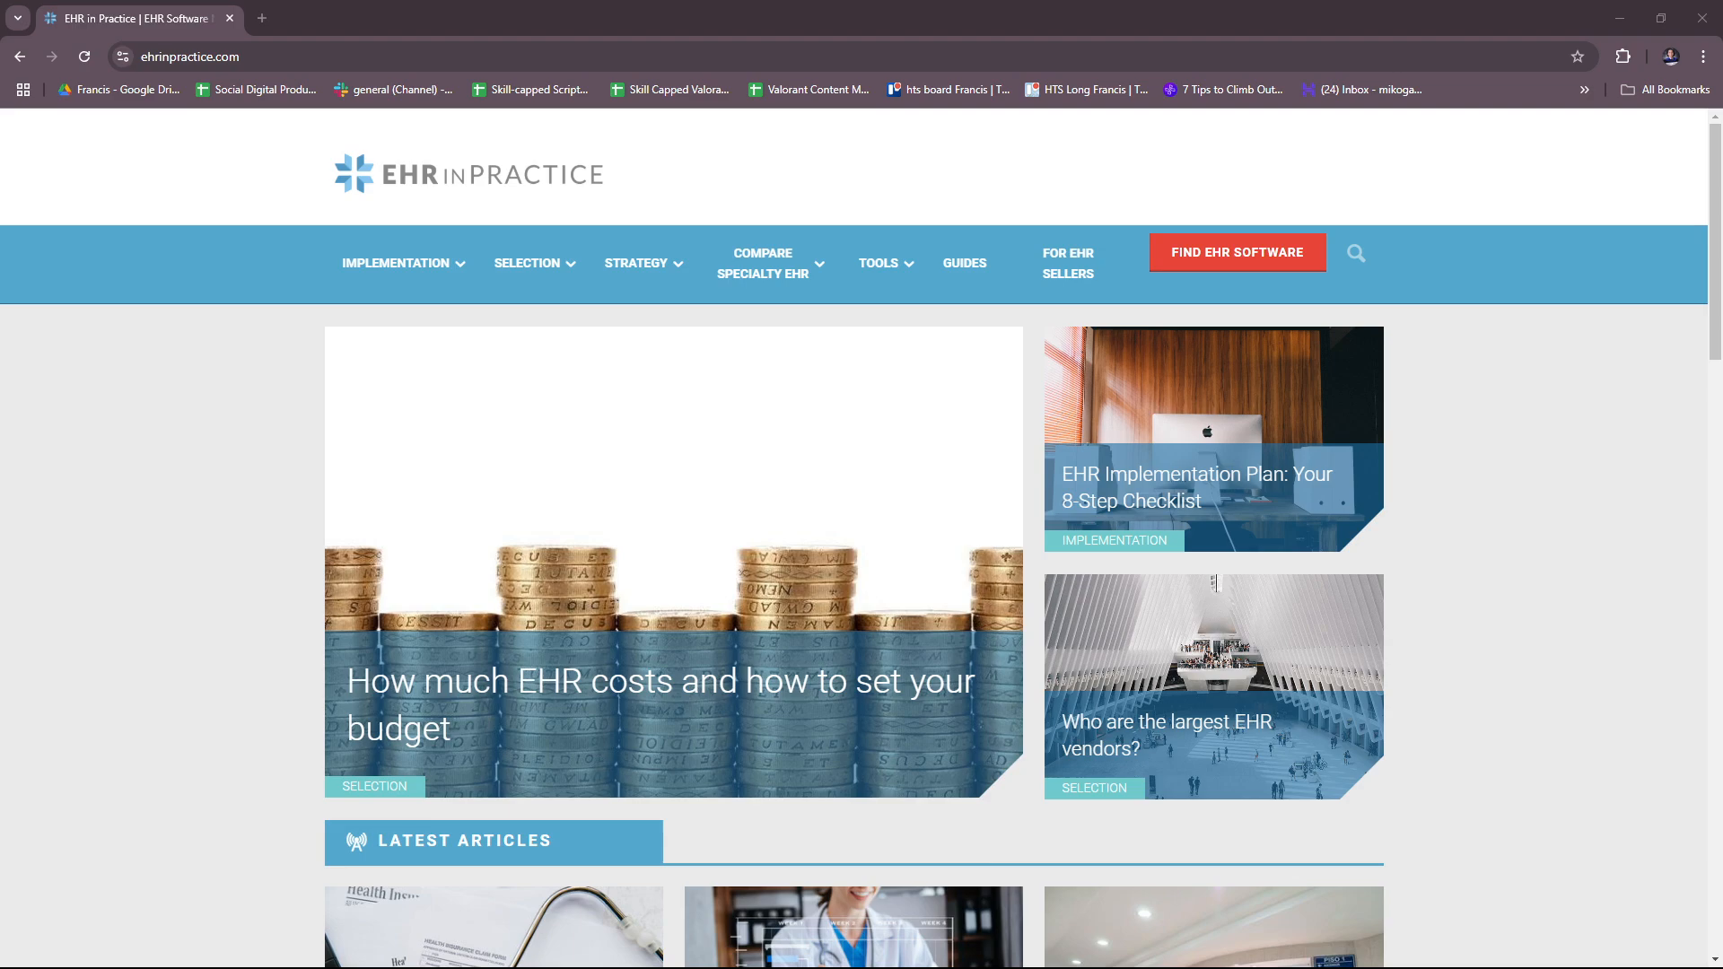
Move down past Latest Articles to the Featured White Papers and Compare Similar sections
scroll("down", 3)
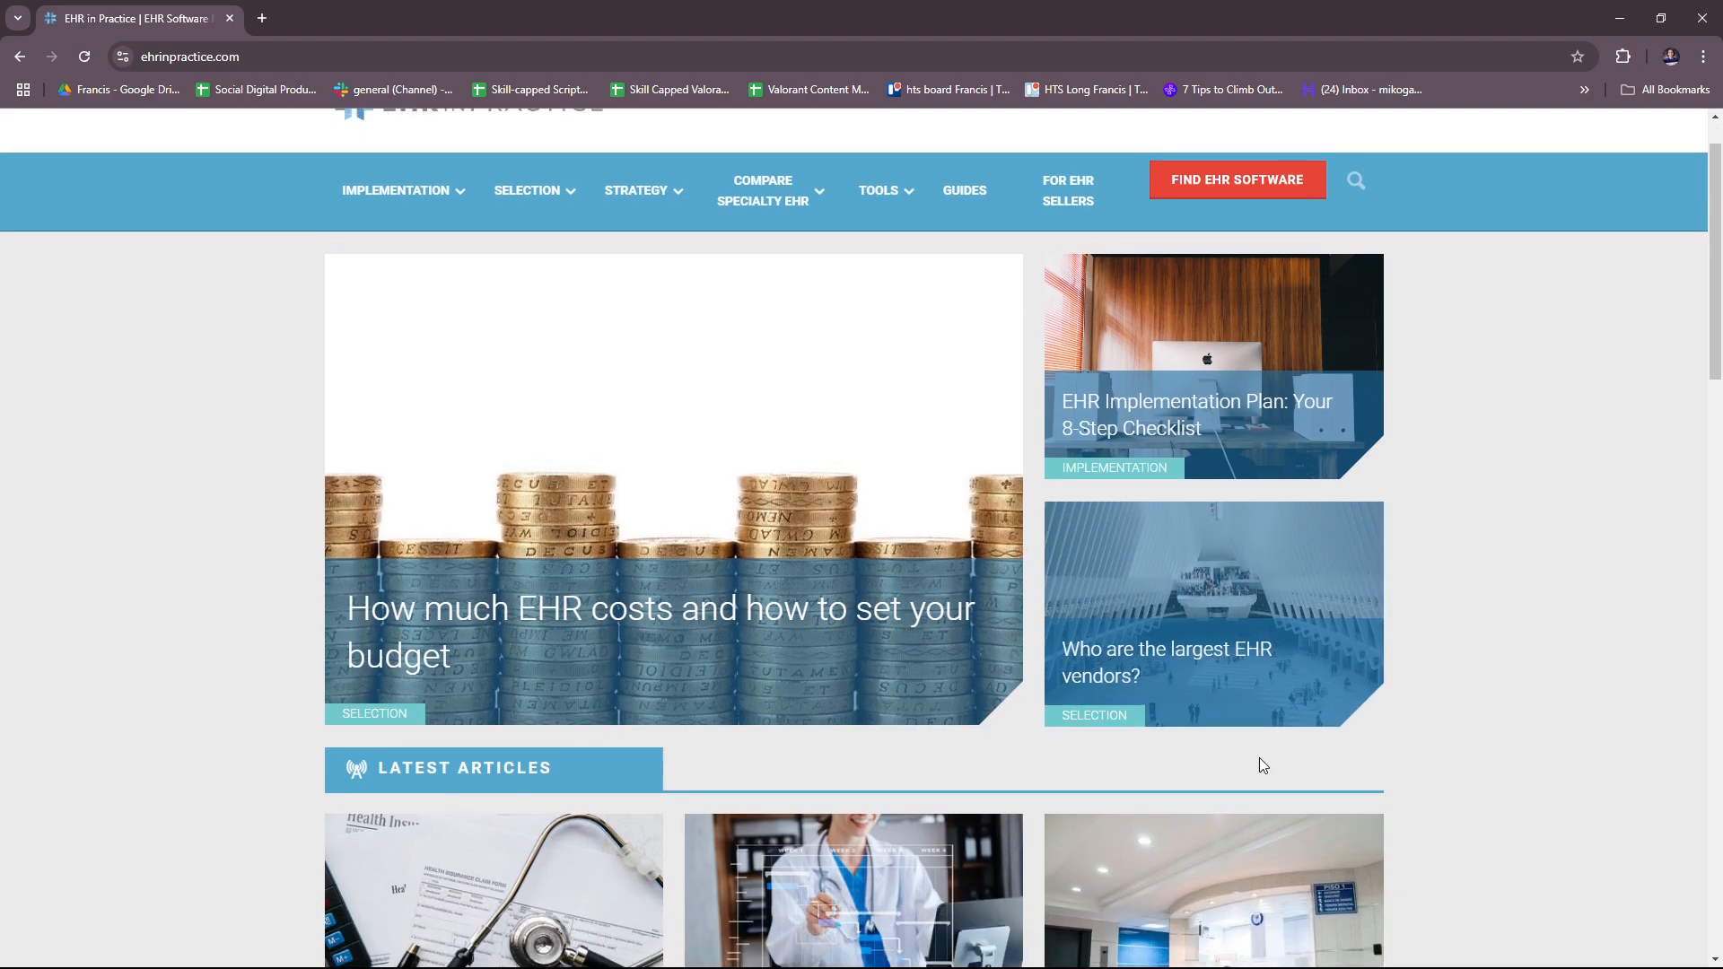
scroll("down", 3)
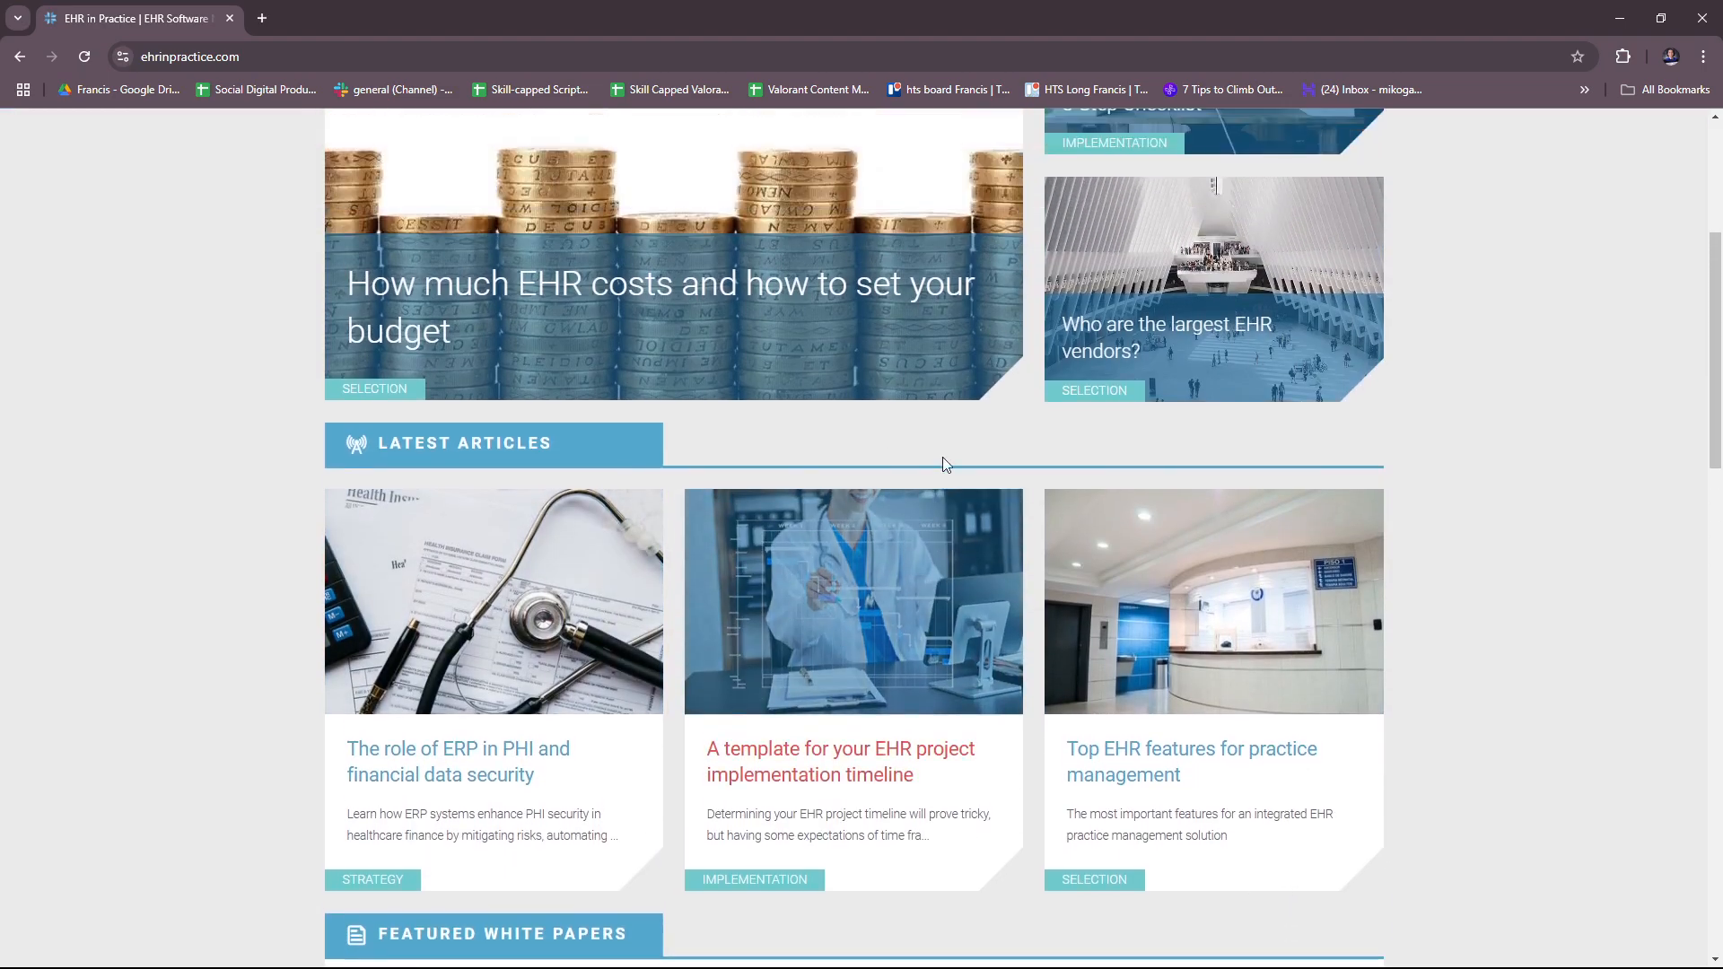
scroll("down", 3)
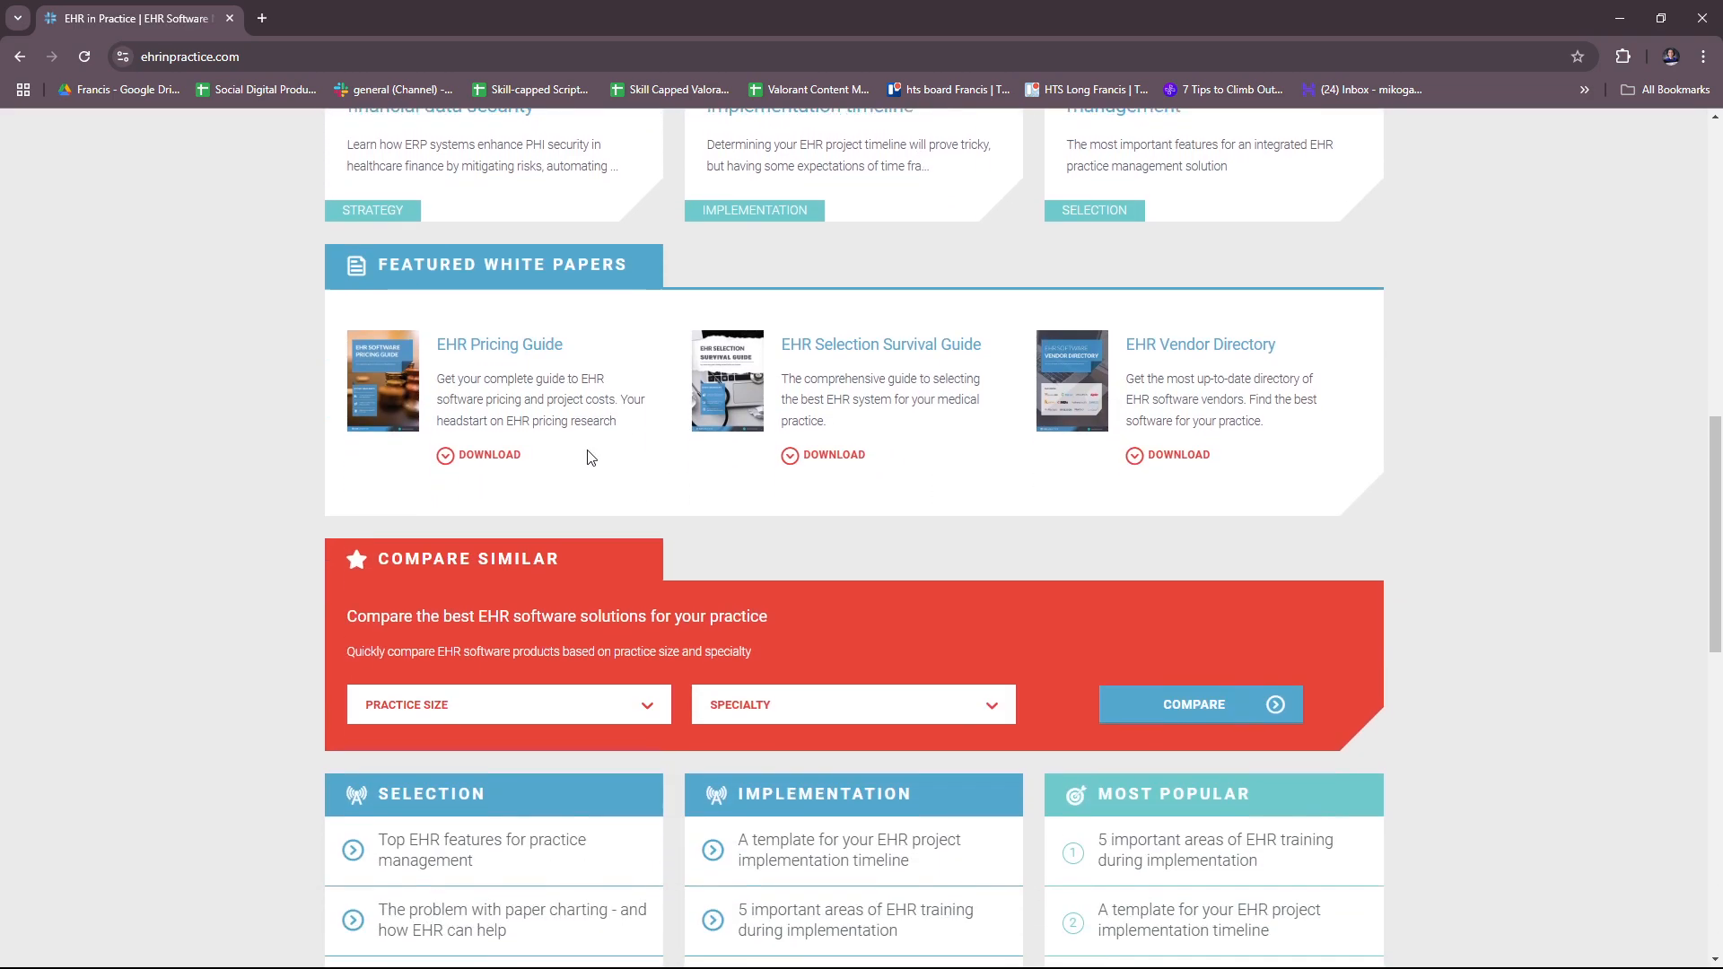
scroll("down", 3)
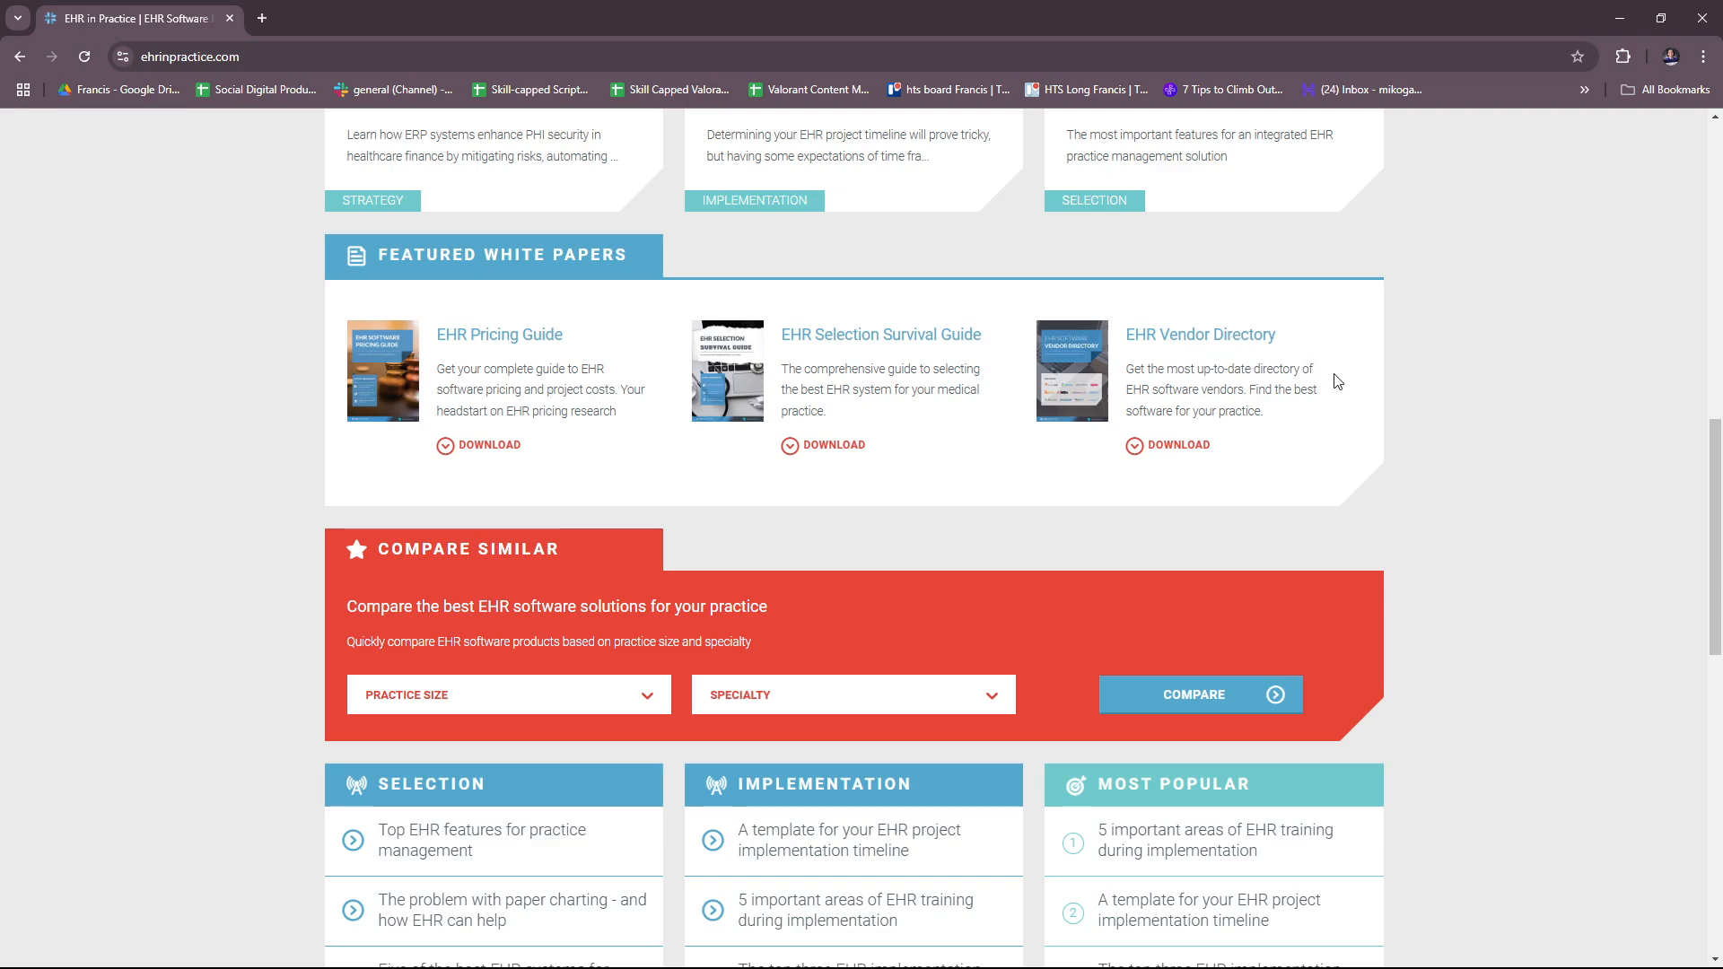
scroll("down", 3)
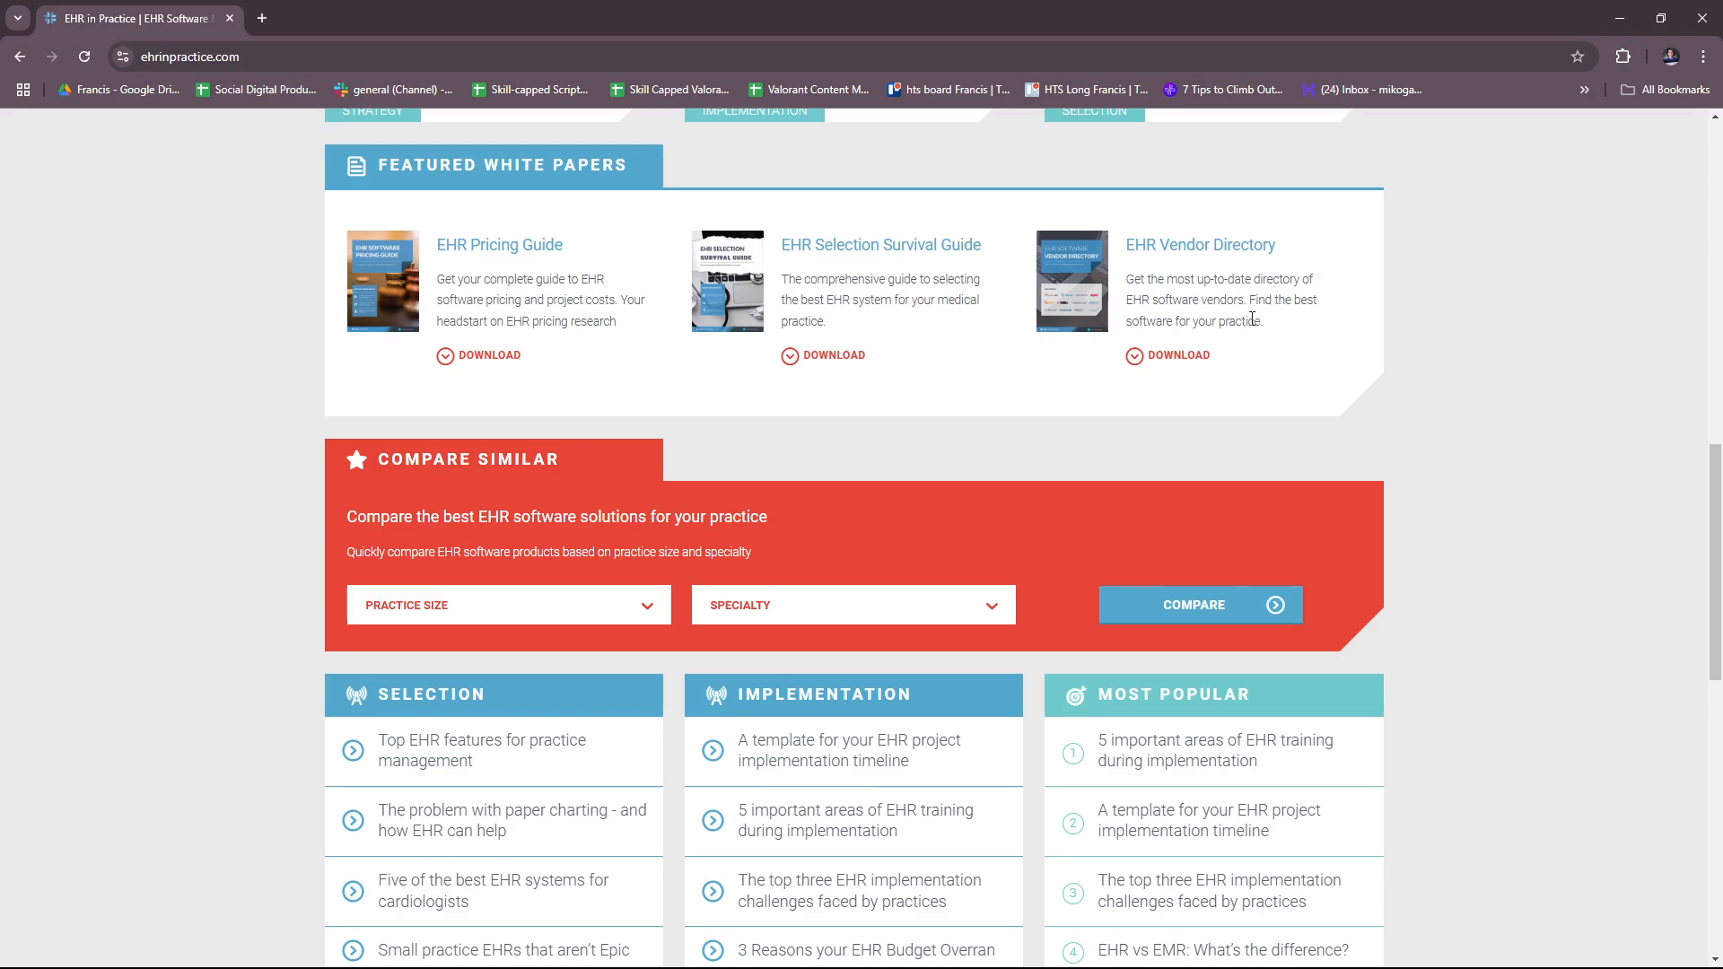
mouse_move(1275, 370)
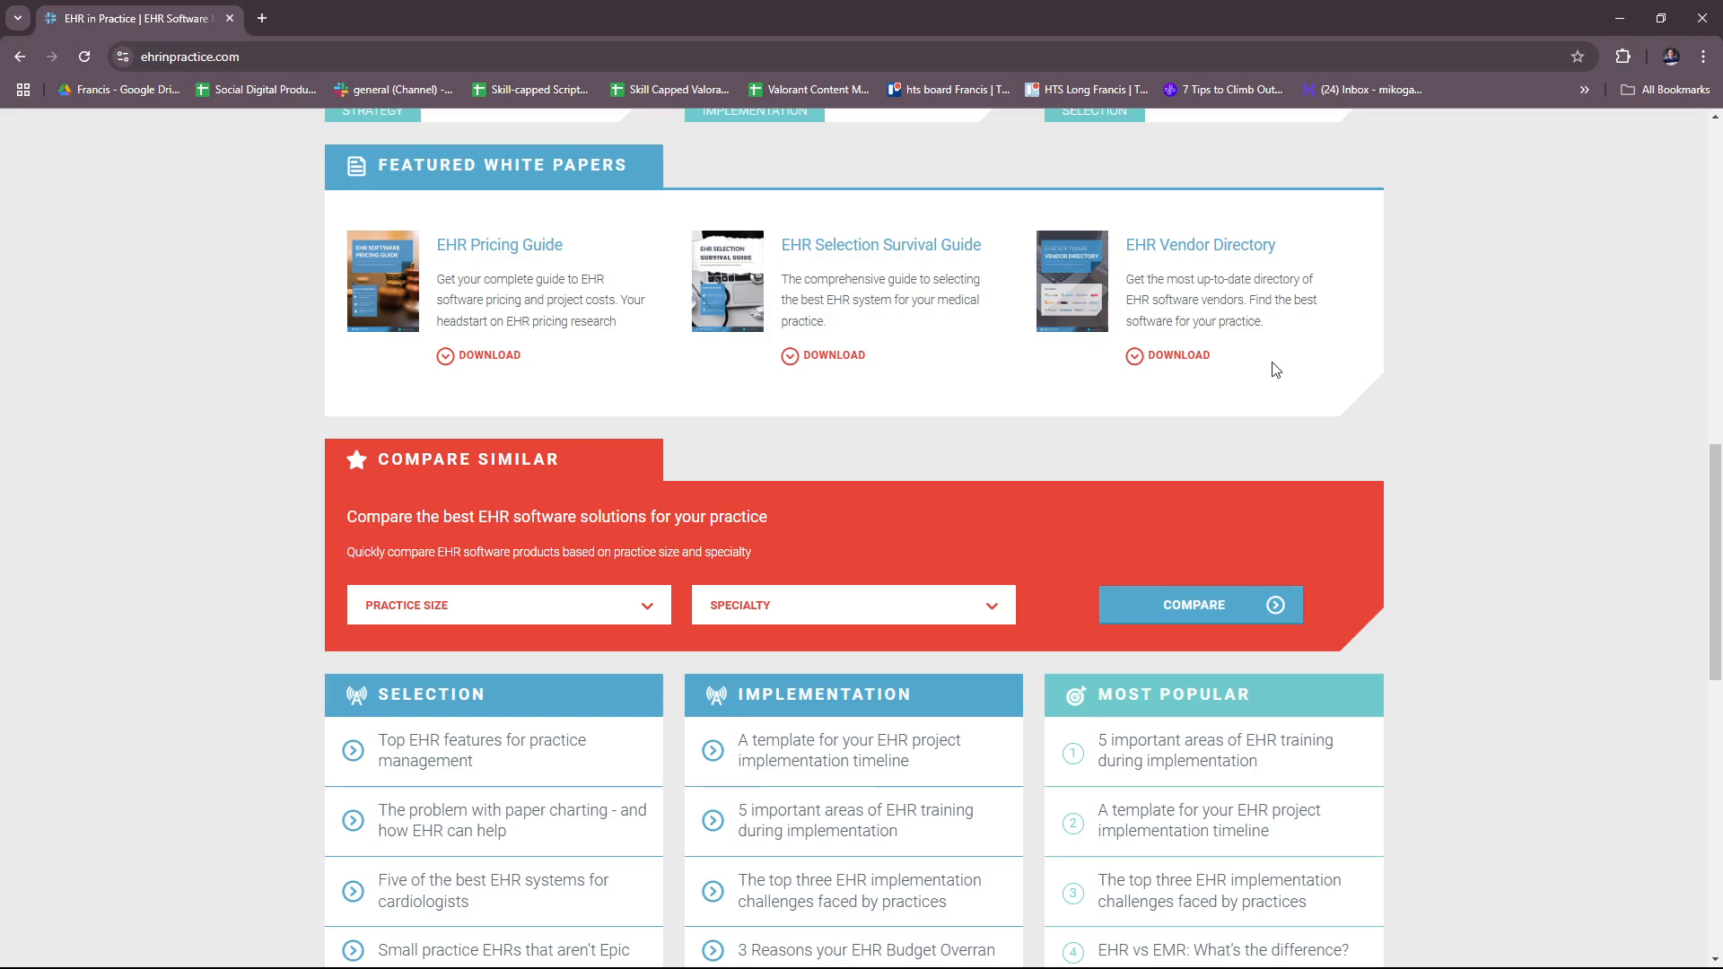
Bring the Selection, Implementation and Most Popular lists and the newsletter signup into view
scroll("down", 3)
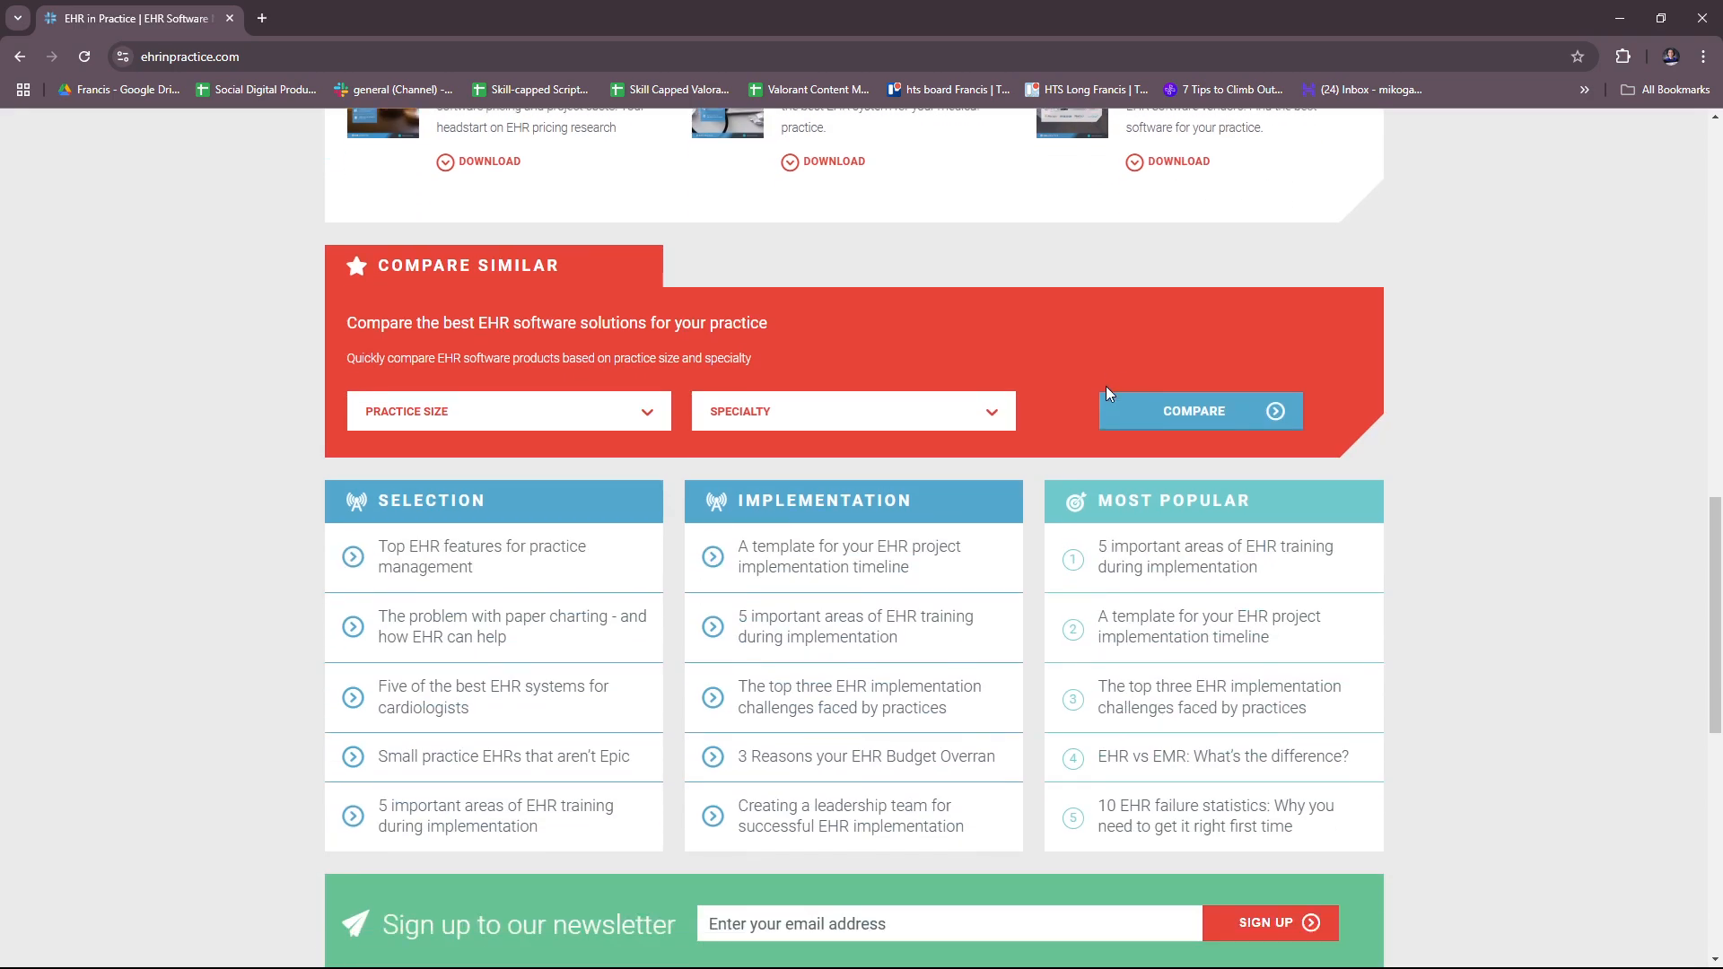
scroll("down", 3)
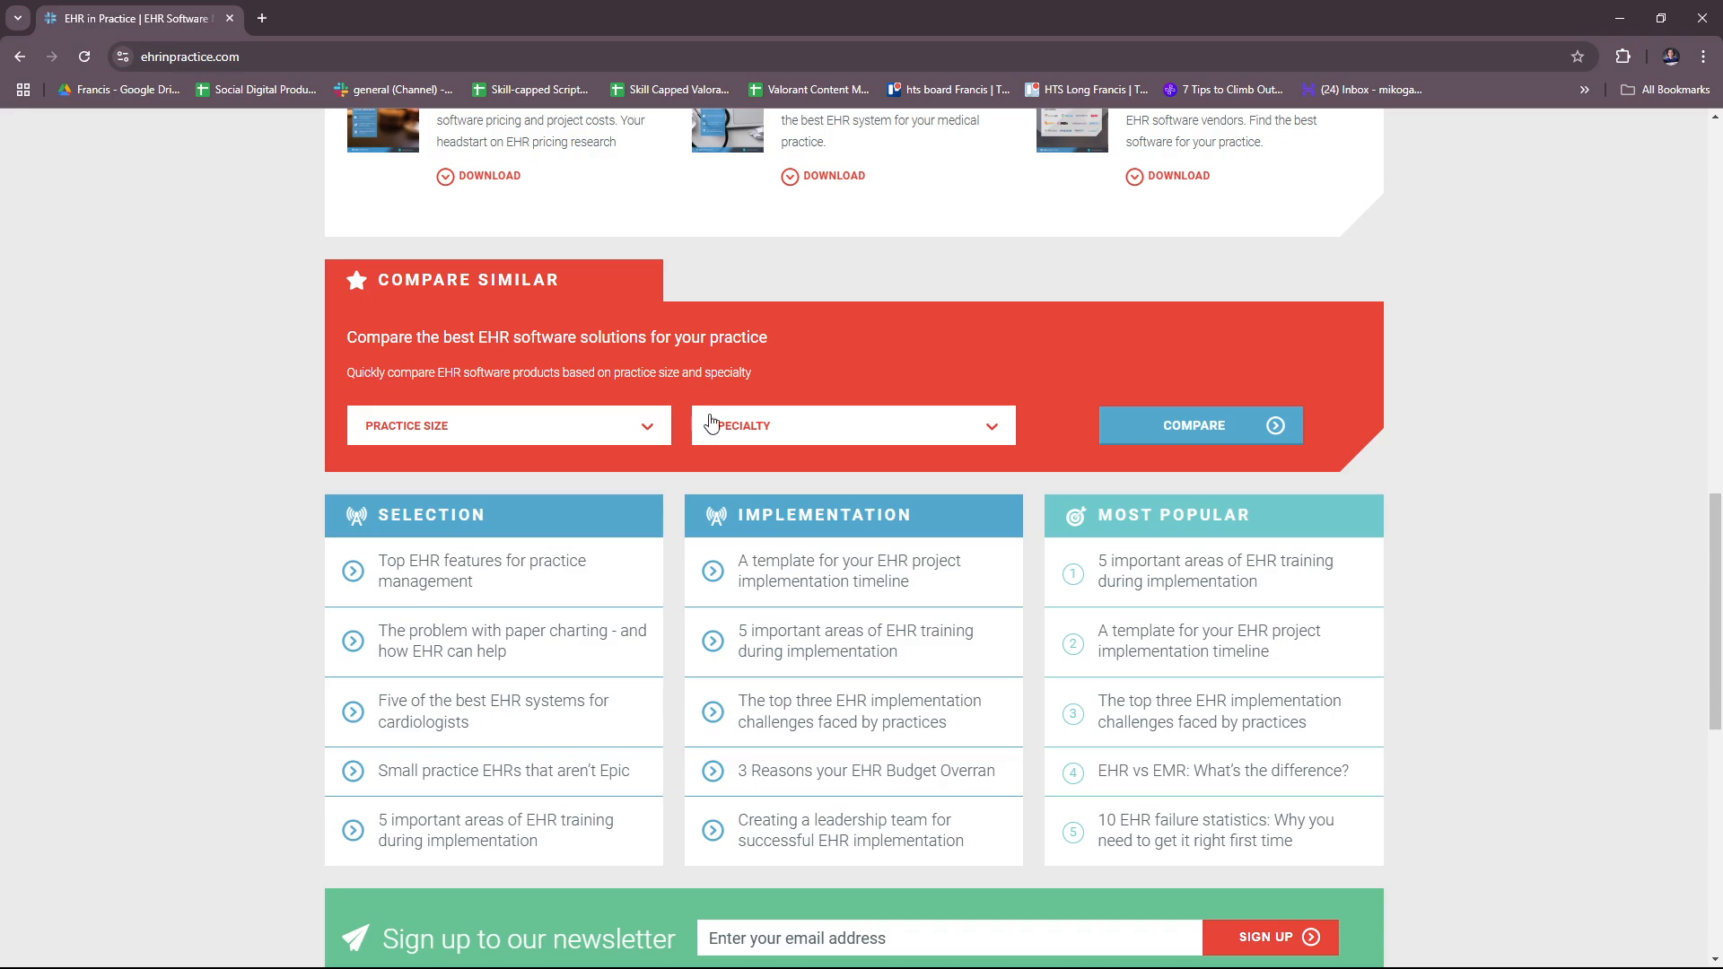
scroll("down", 3)
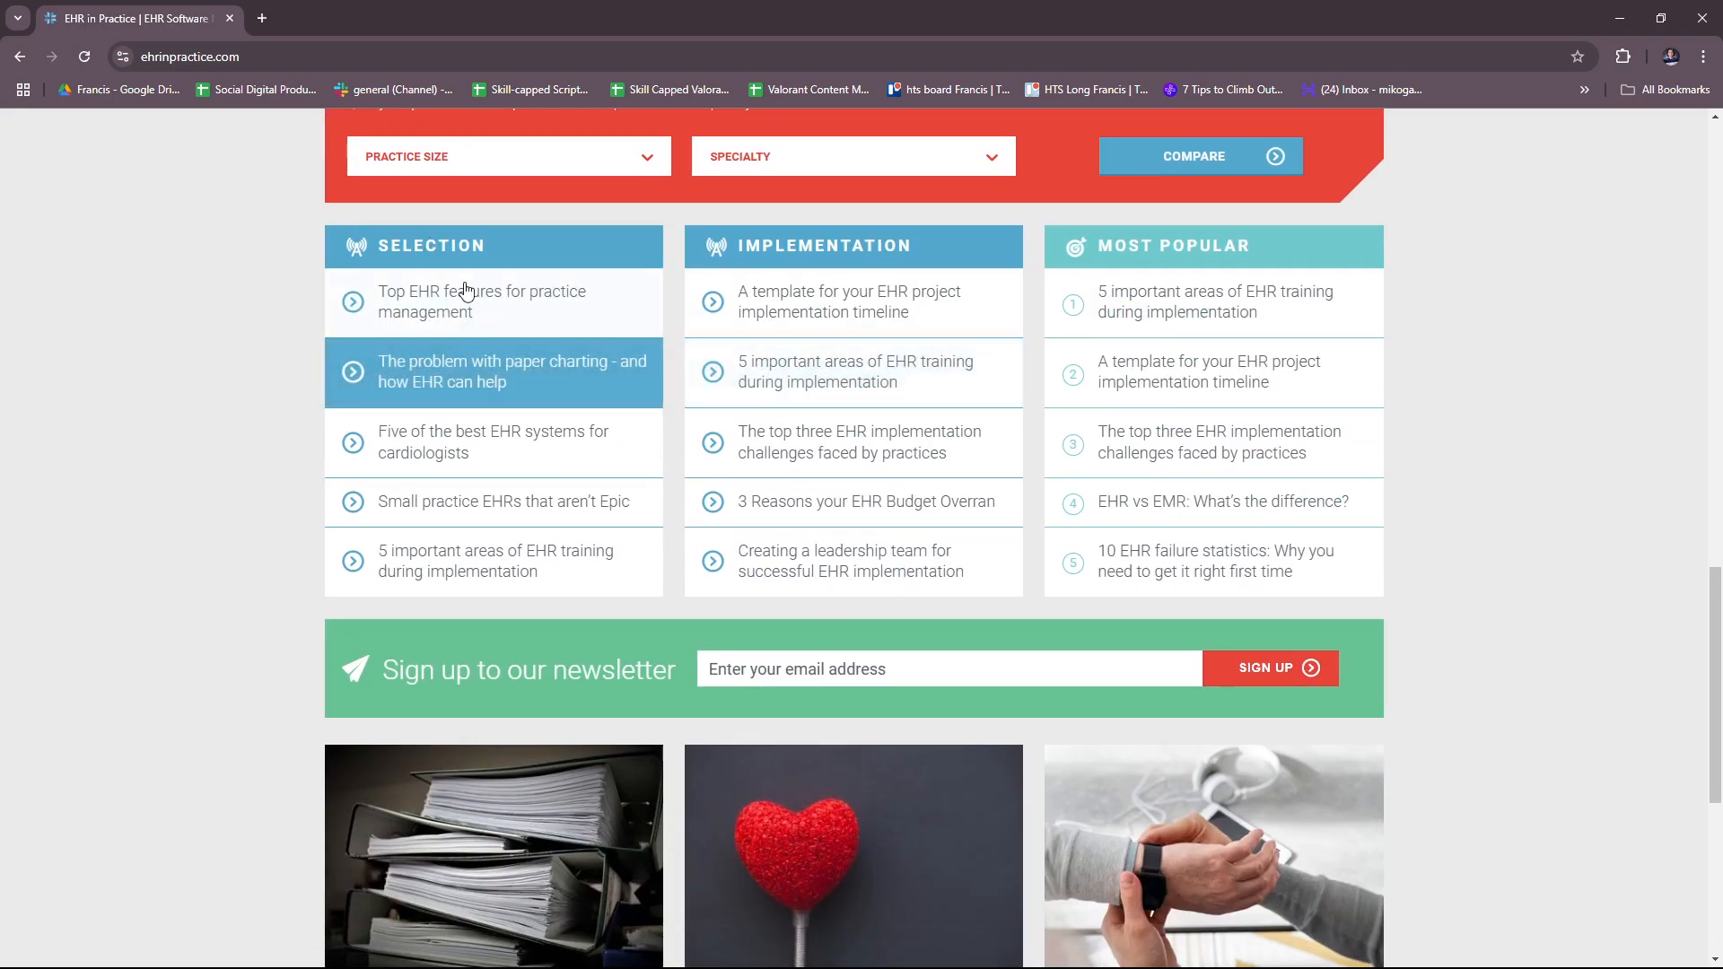
mouse_move(462, 301)
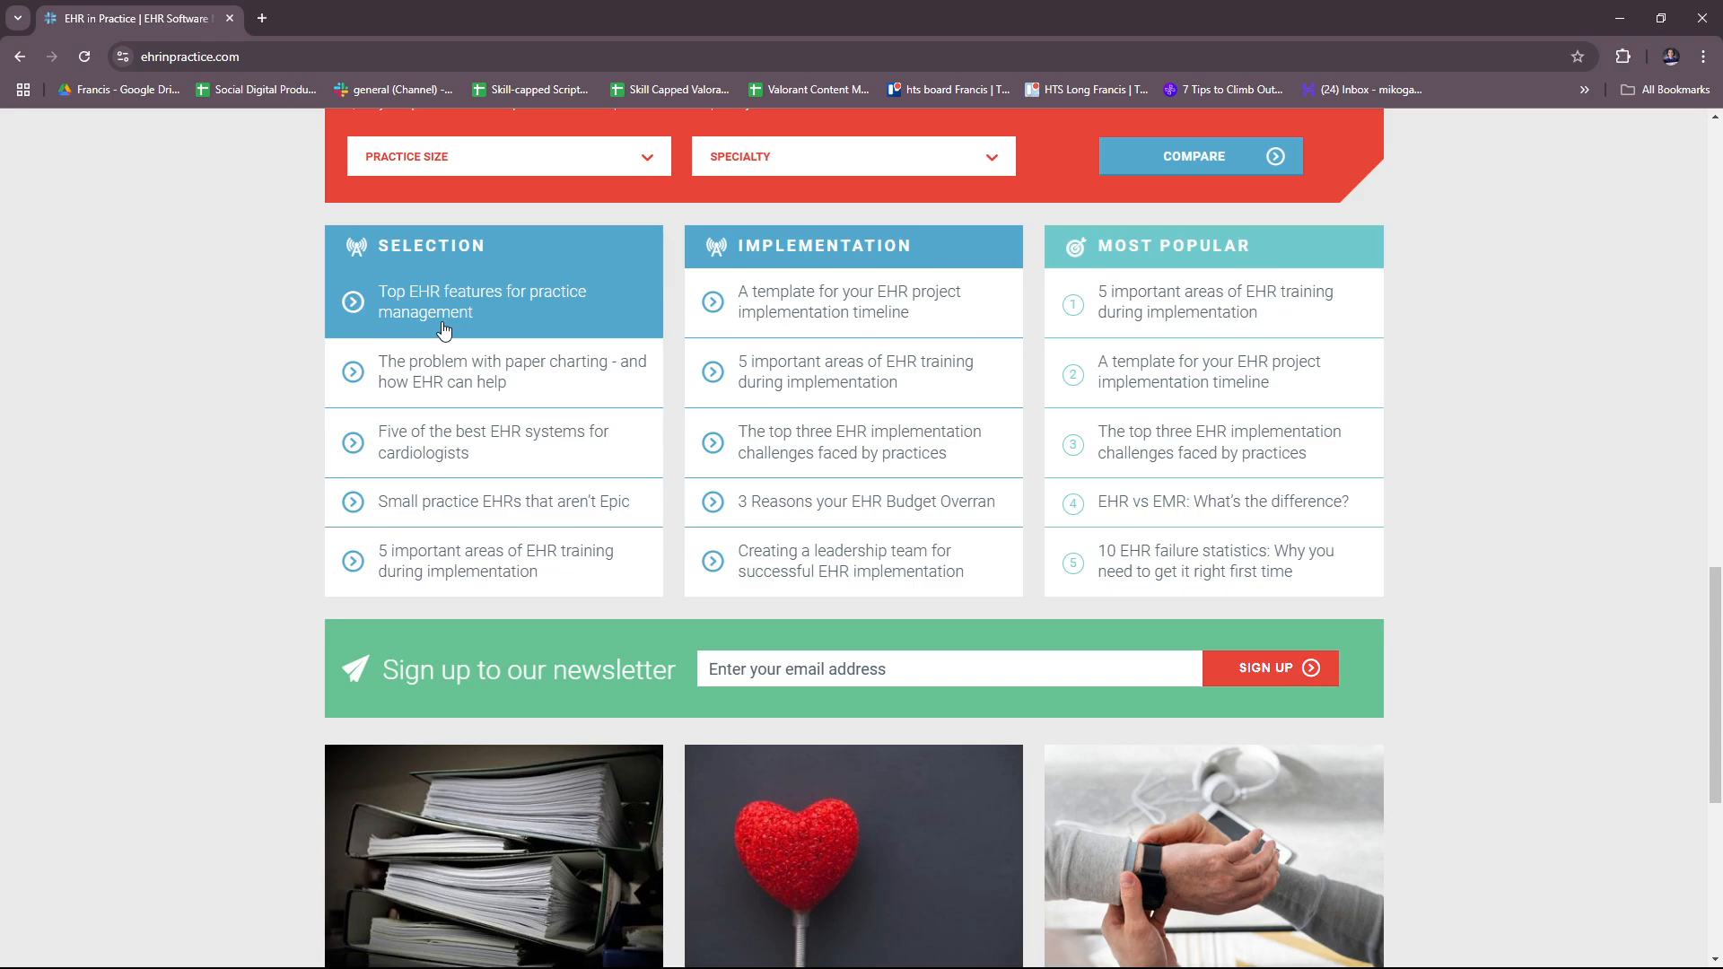
mouse_move(513, 371)
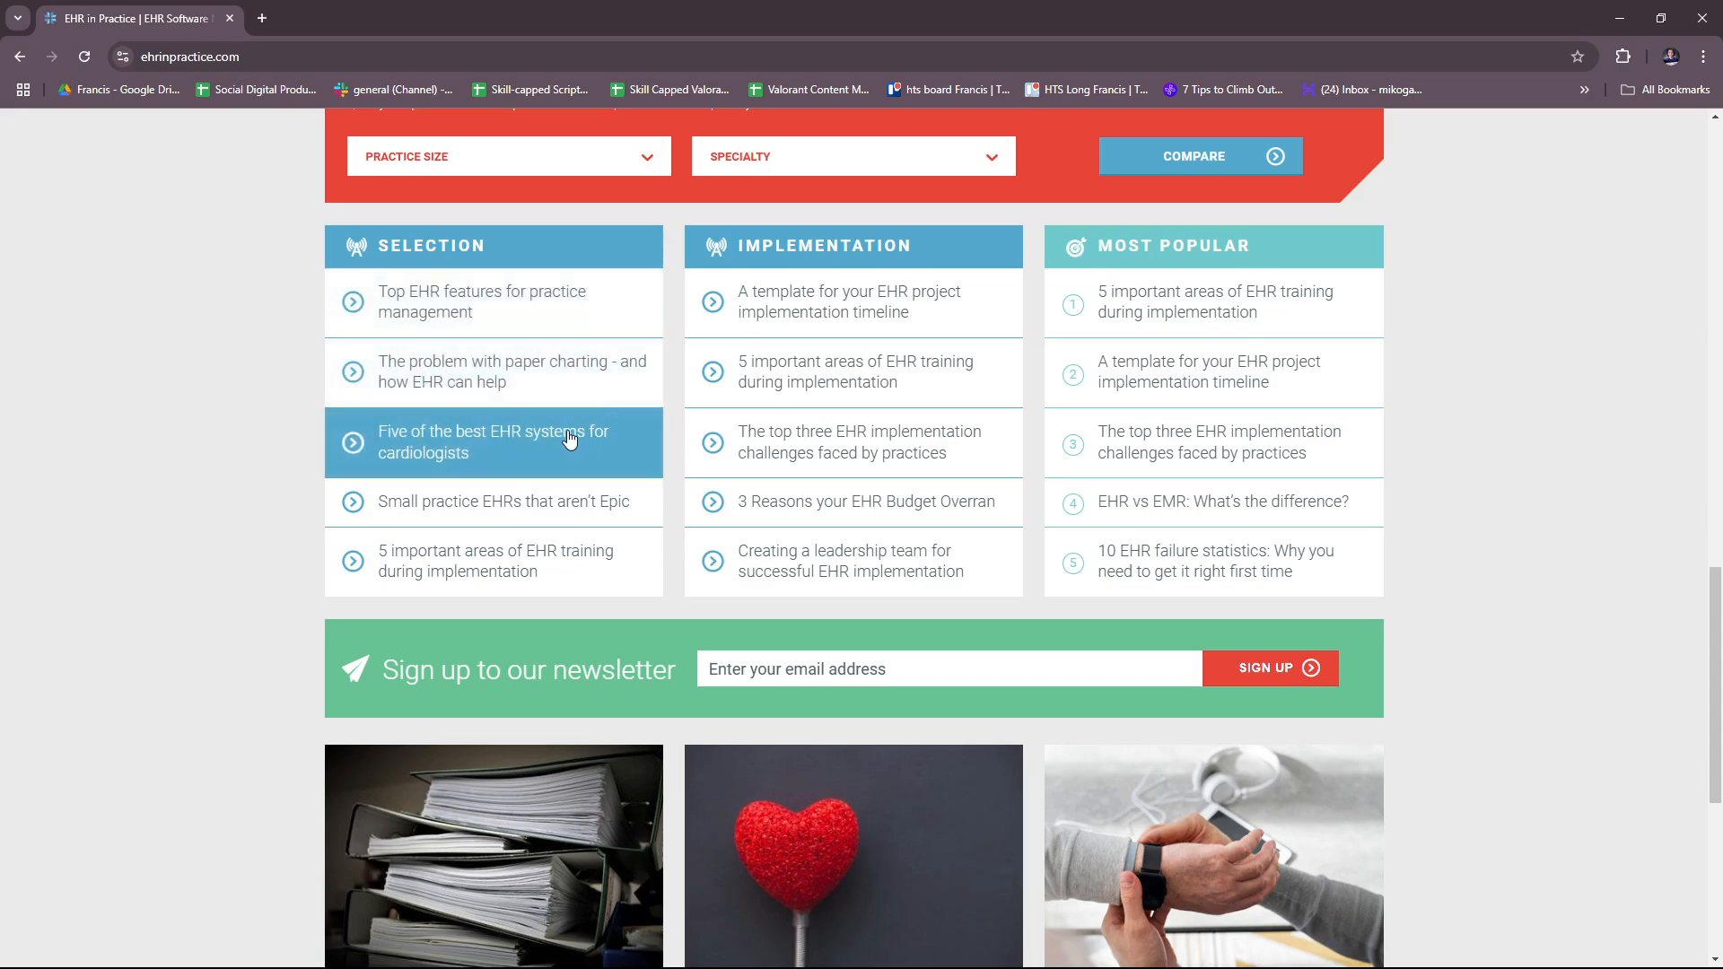
mouse_move(611, 594)
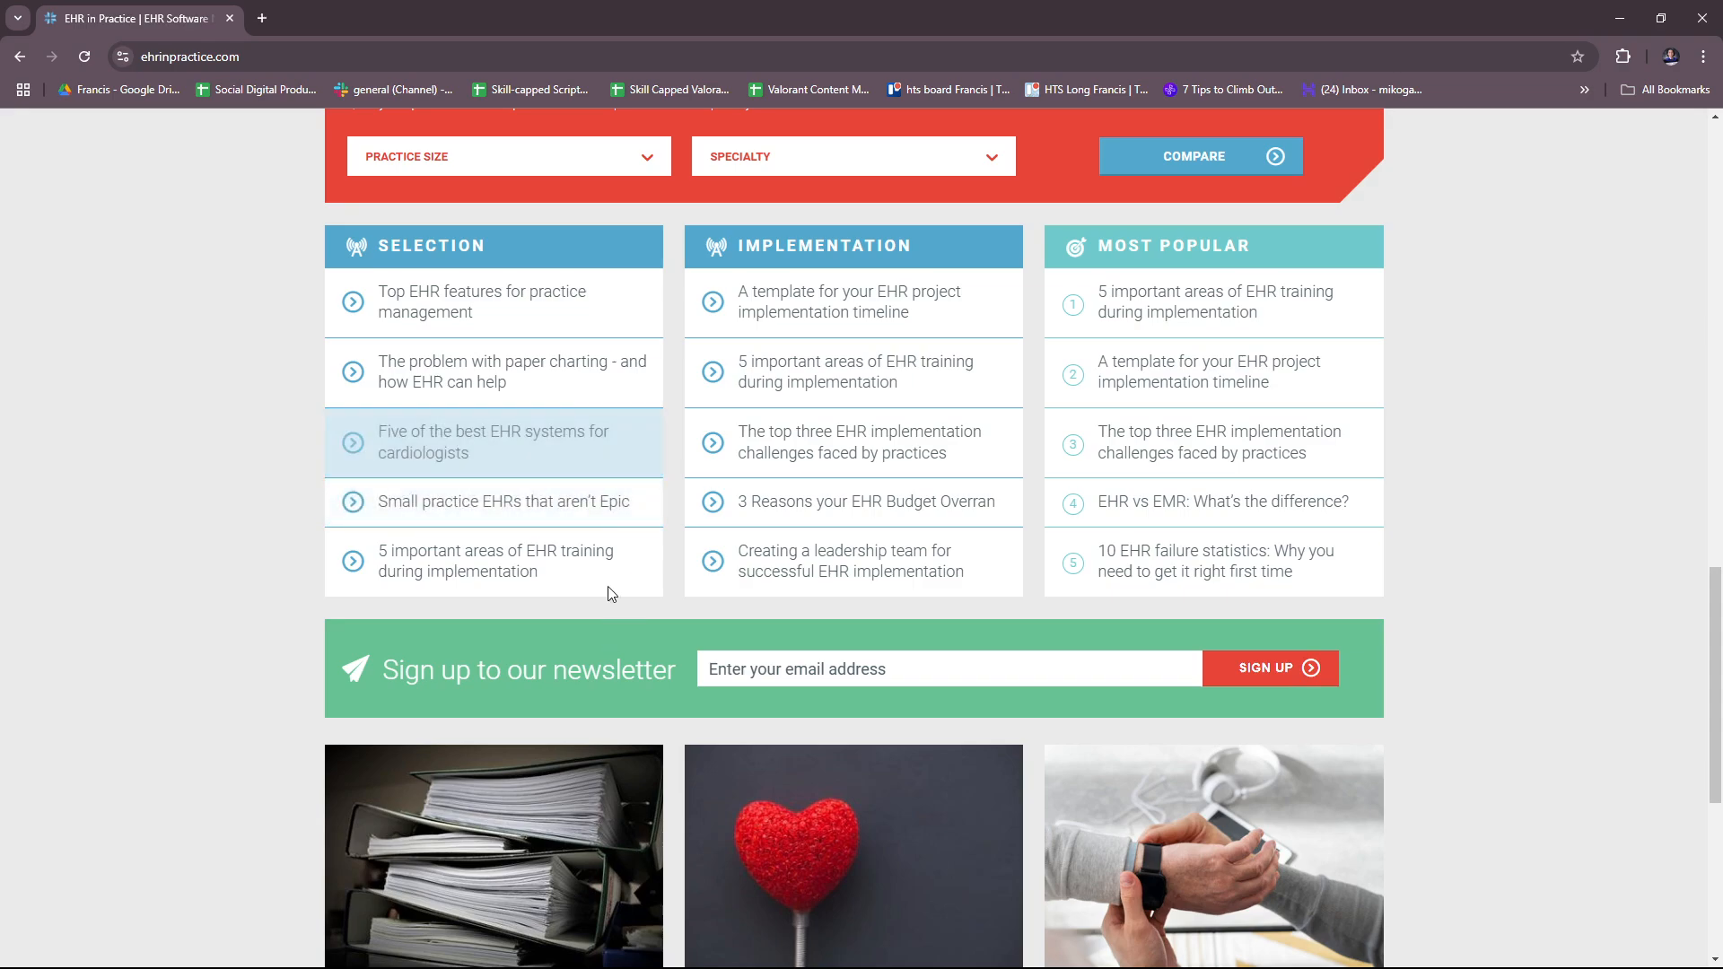
mouse_move(528, 441)
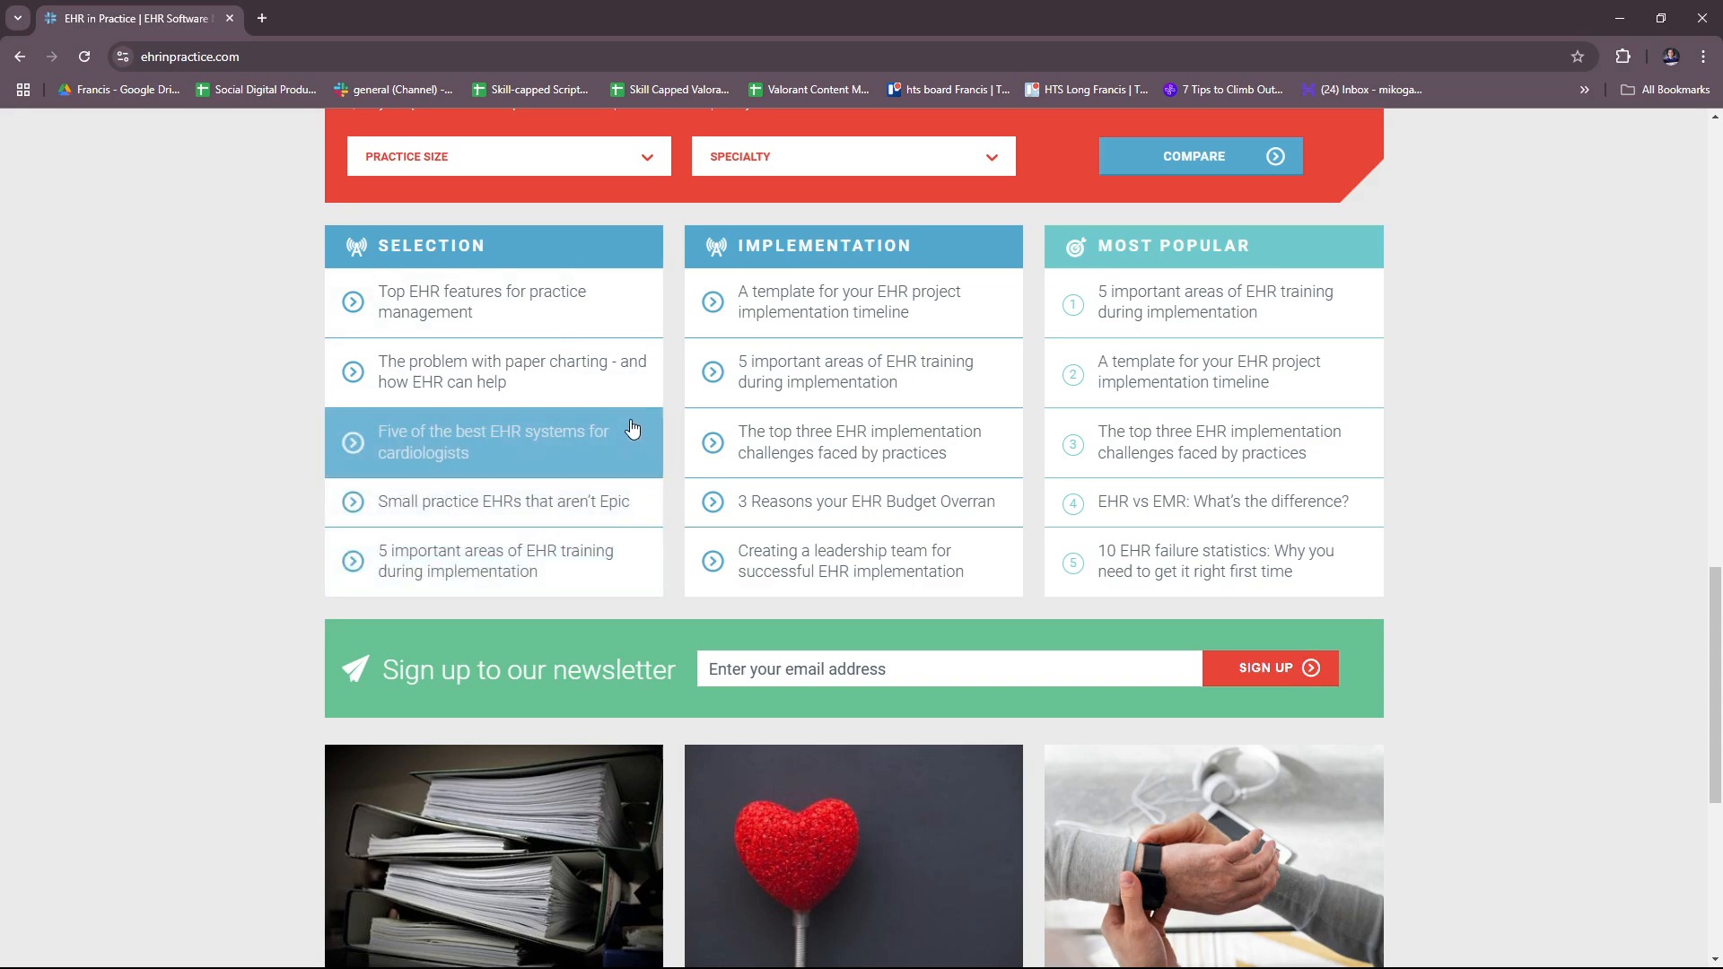
mouse_move(539, 560)
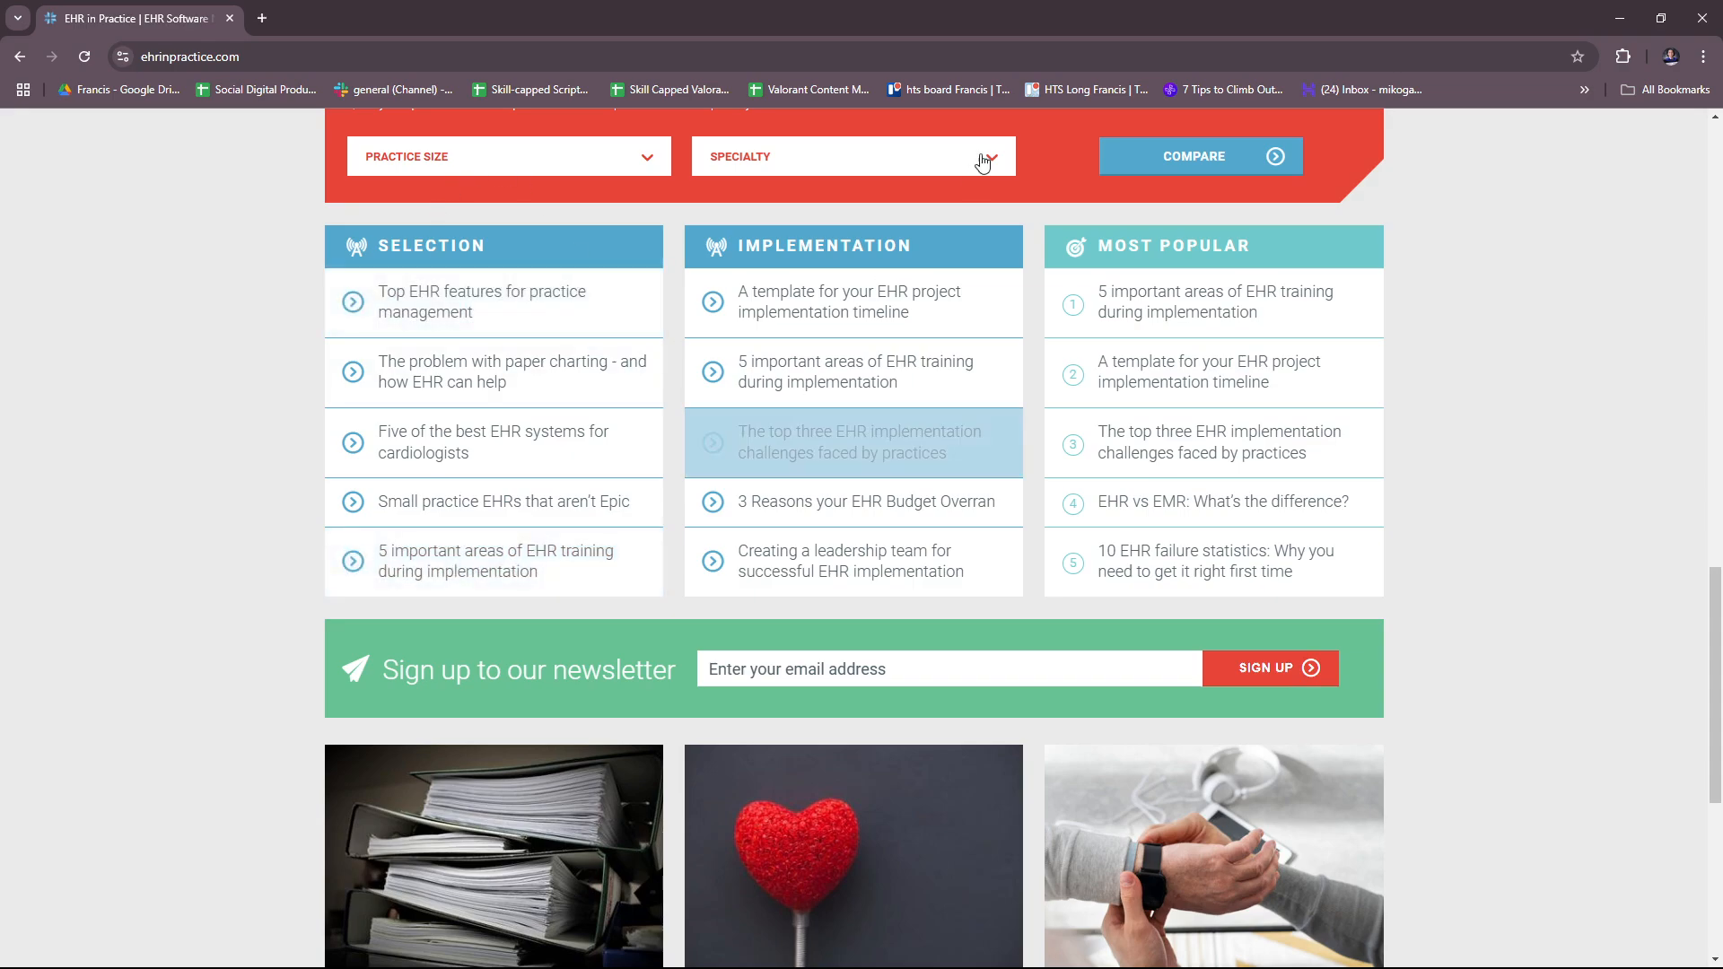
mouse_move(1183, 353)
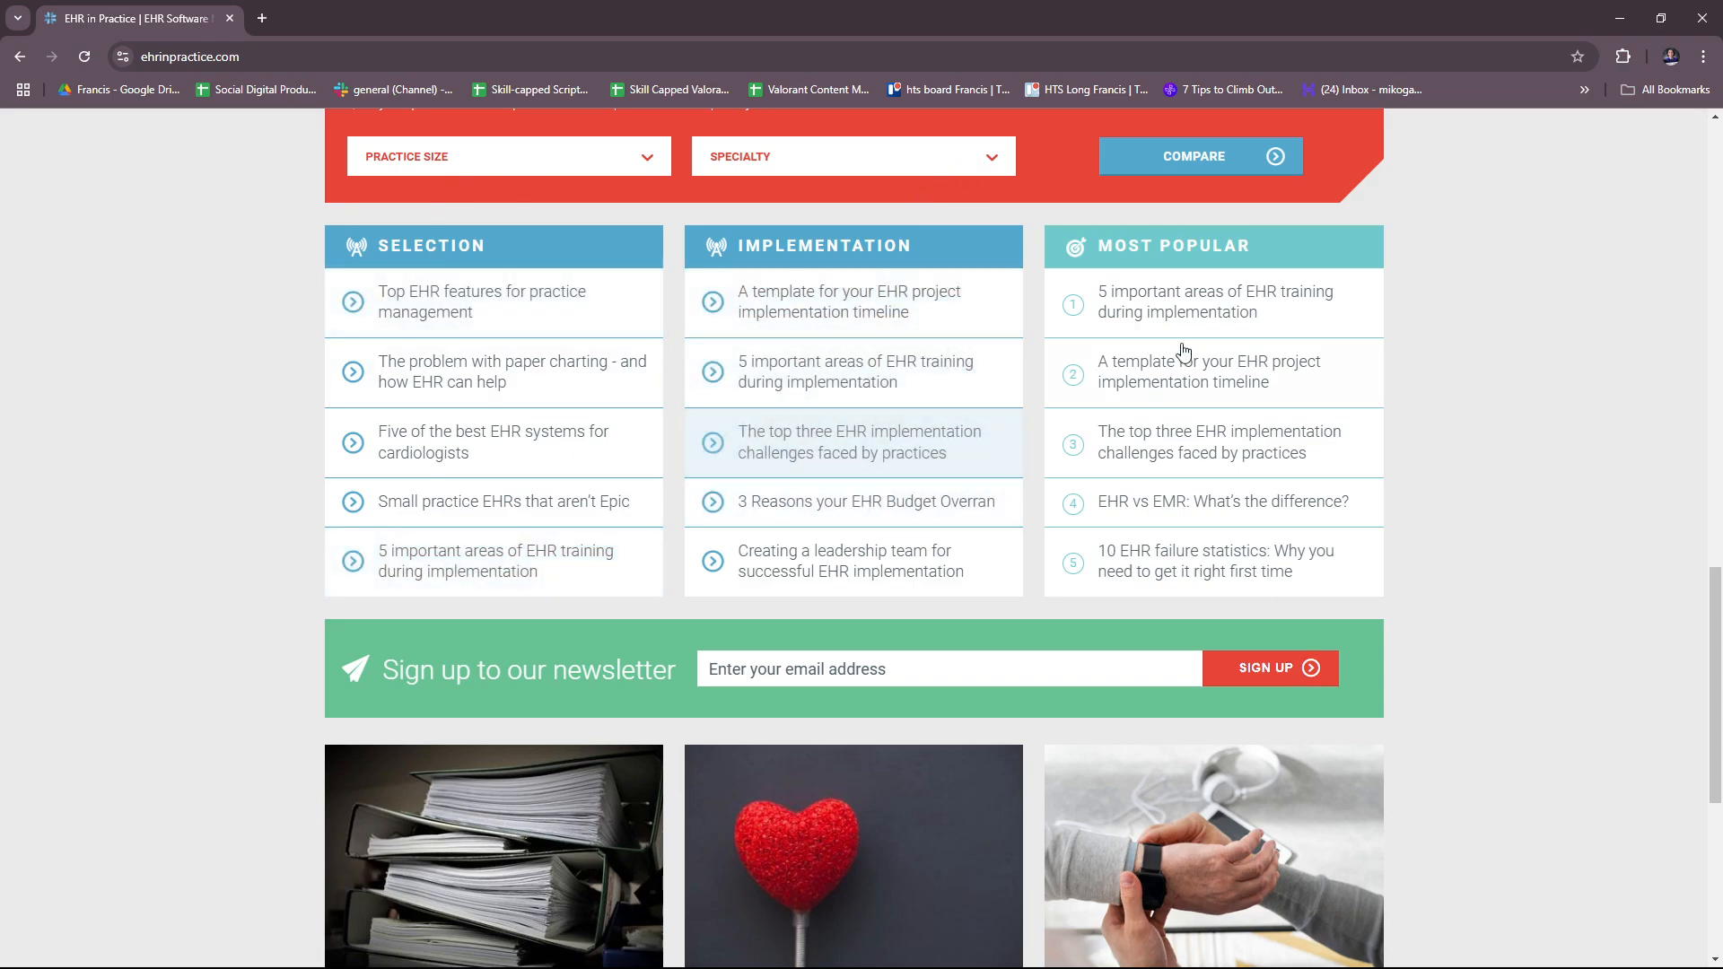
Browse the lower article cards to the footer past Load More, ending back at Featured White Papers
scroll("down", 3)
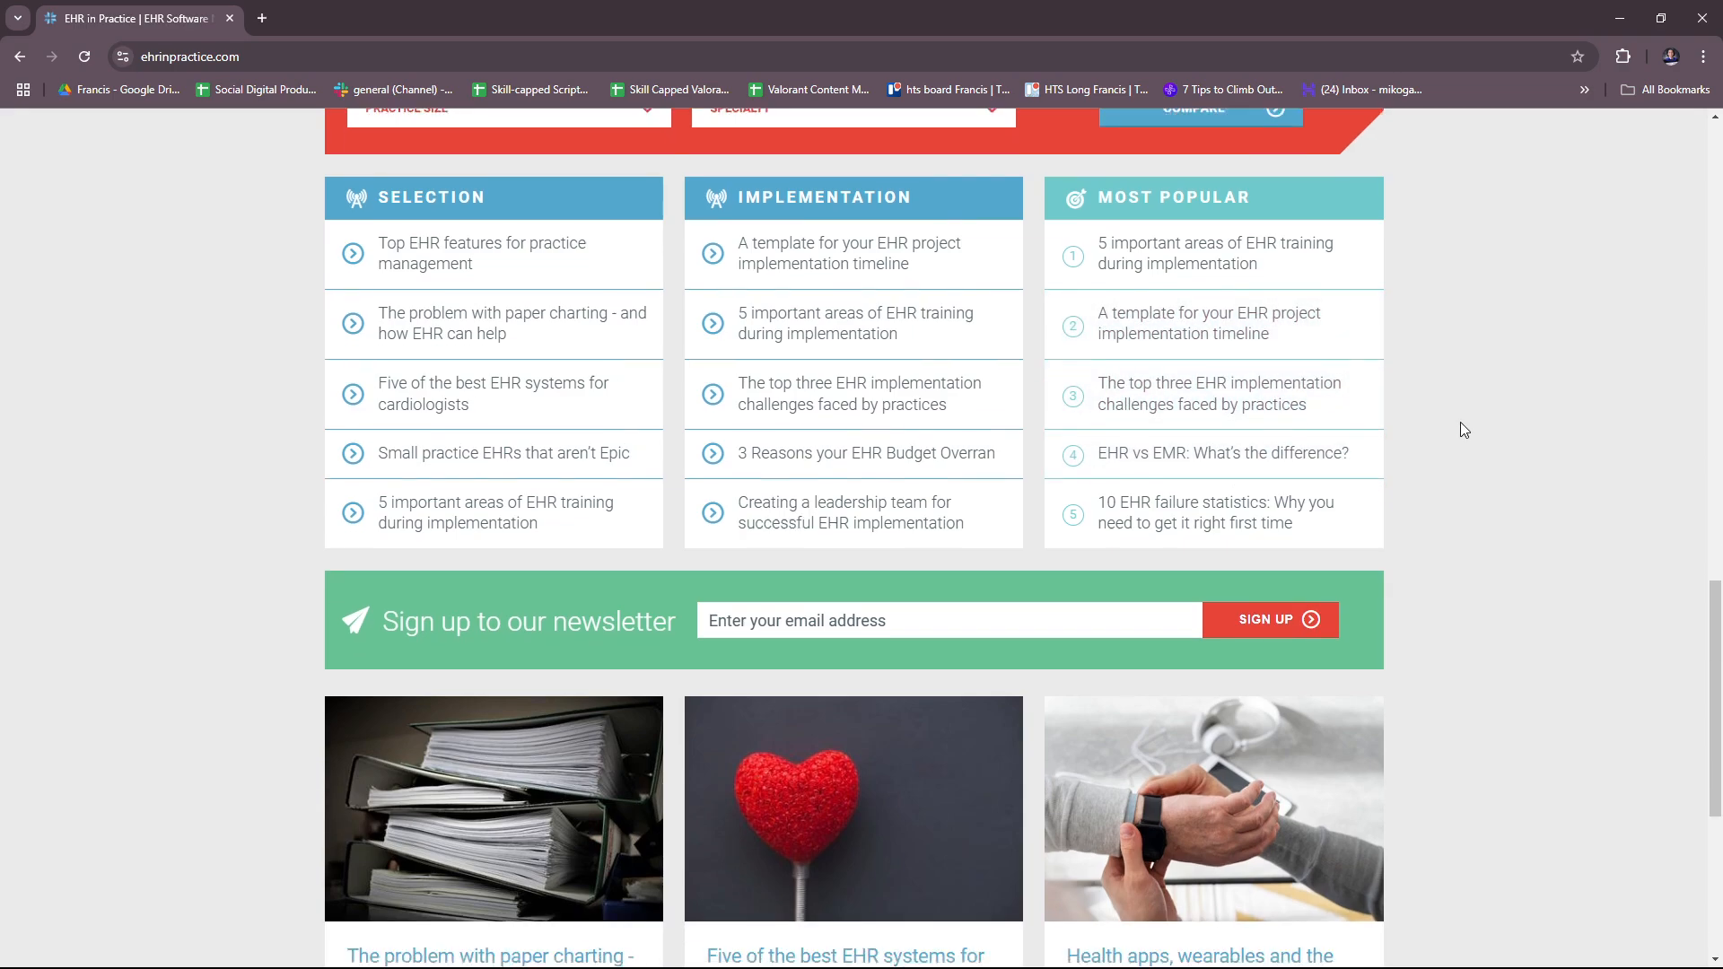
scroll("down", 3)
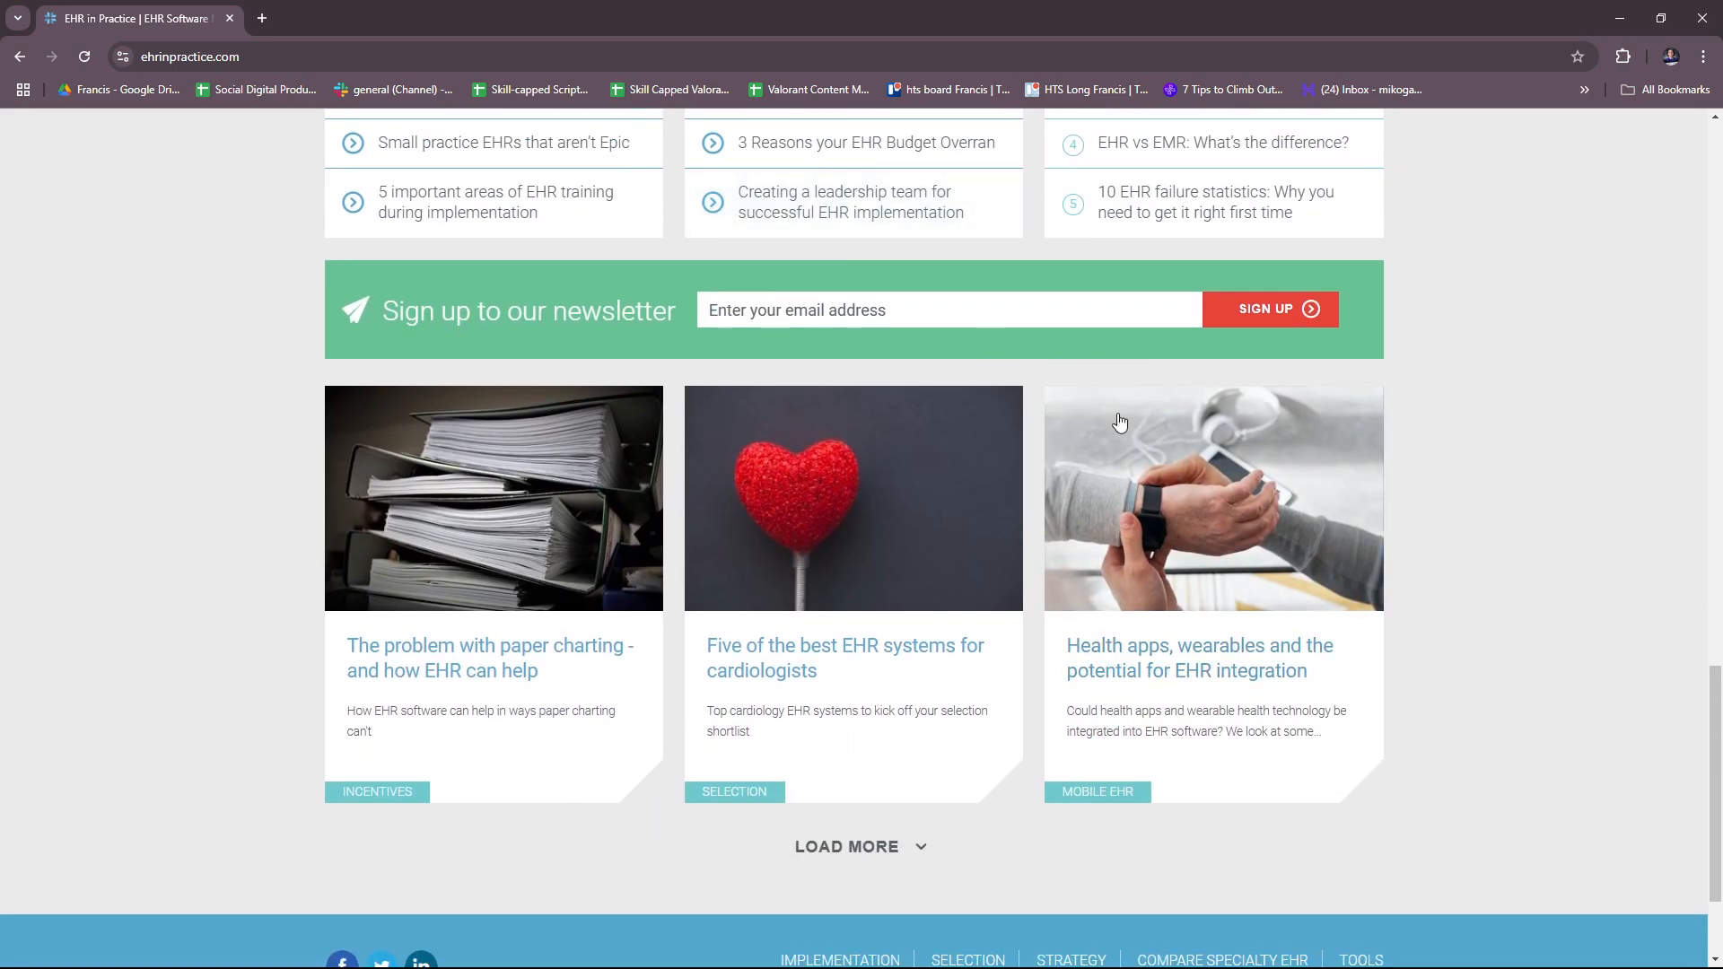
scroll("down", 3)
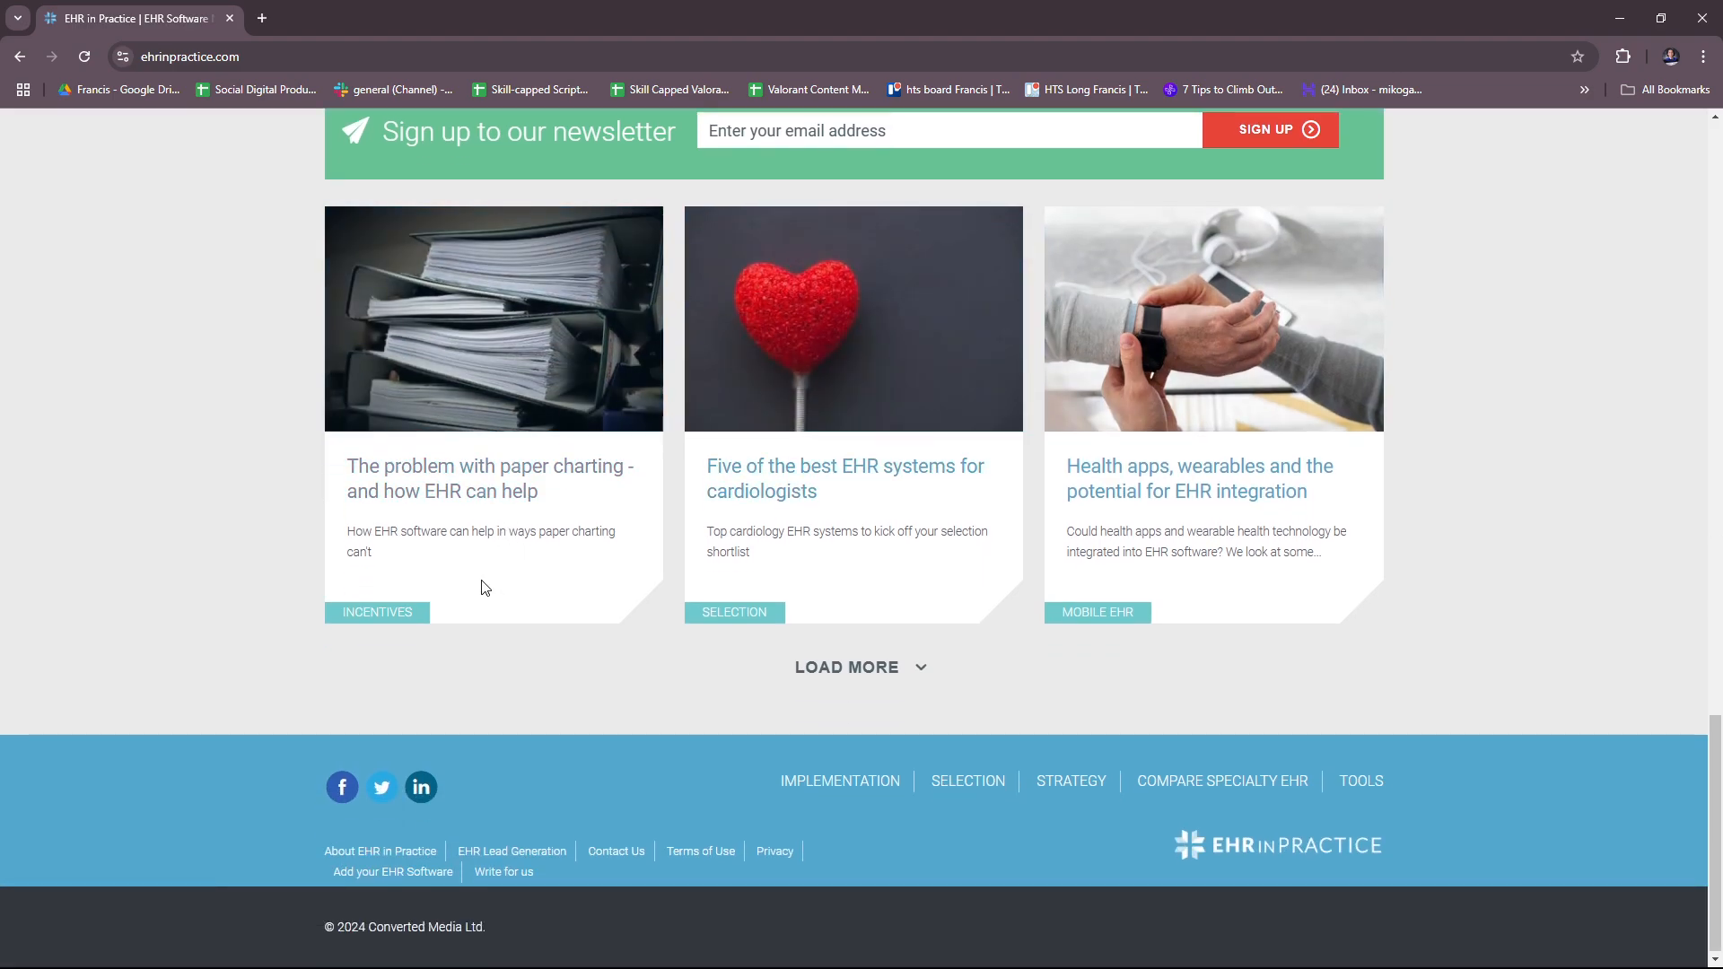
mouse_move(1289, 580)
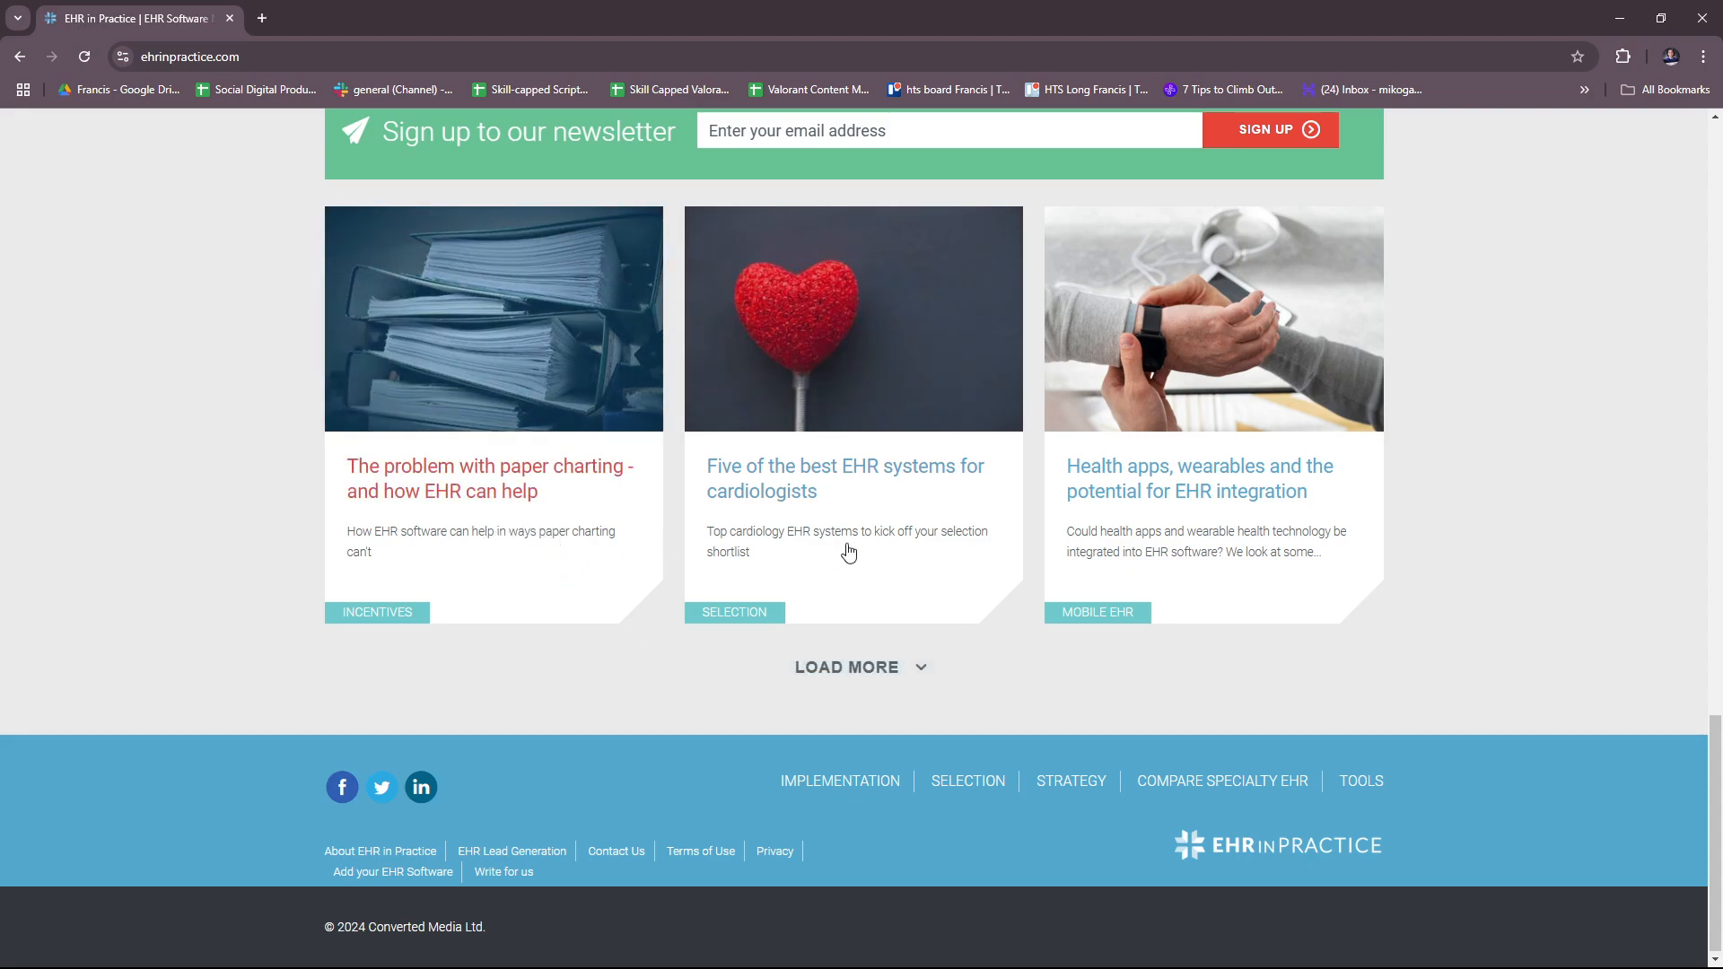
scroll("up", 3)
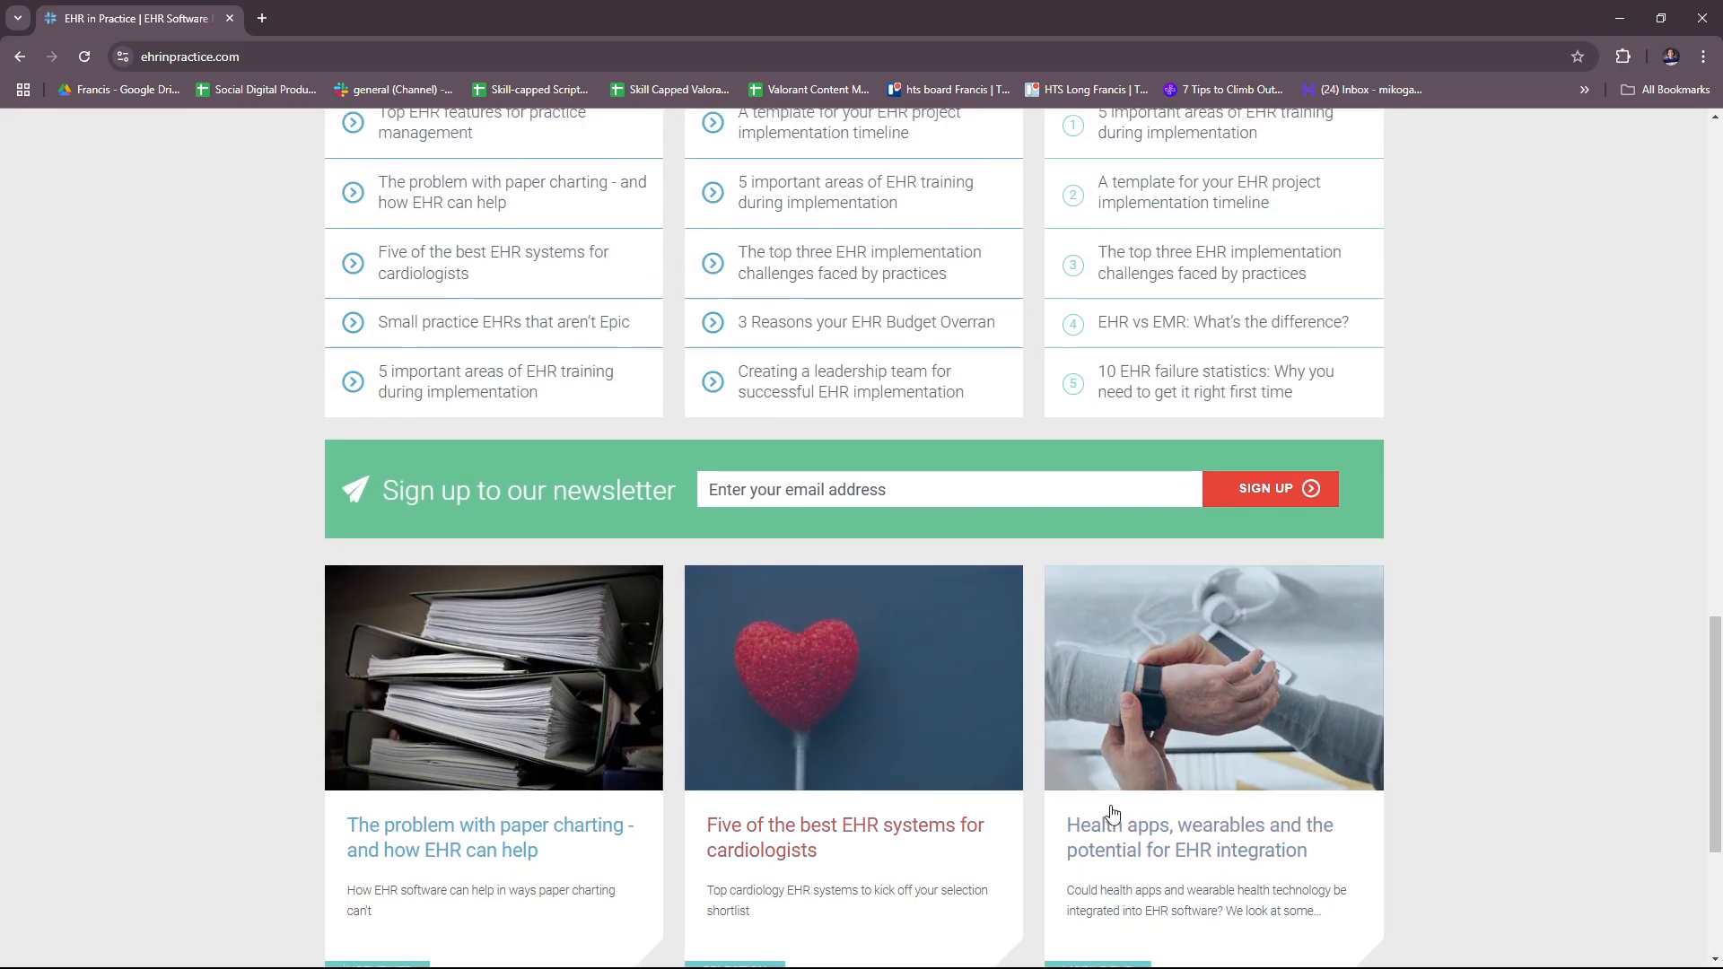
scroll("up", 3)
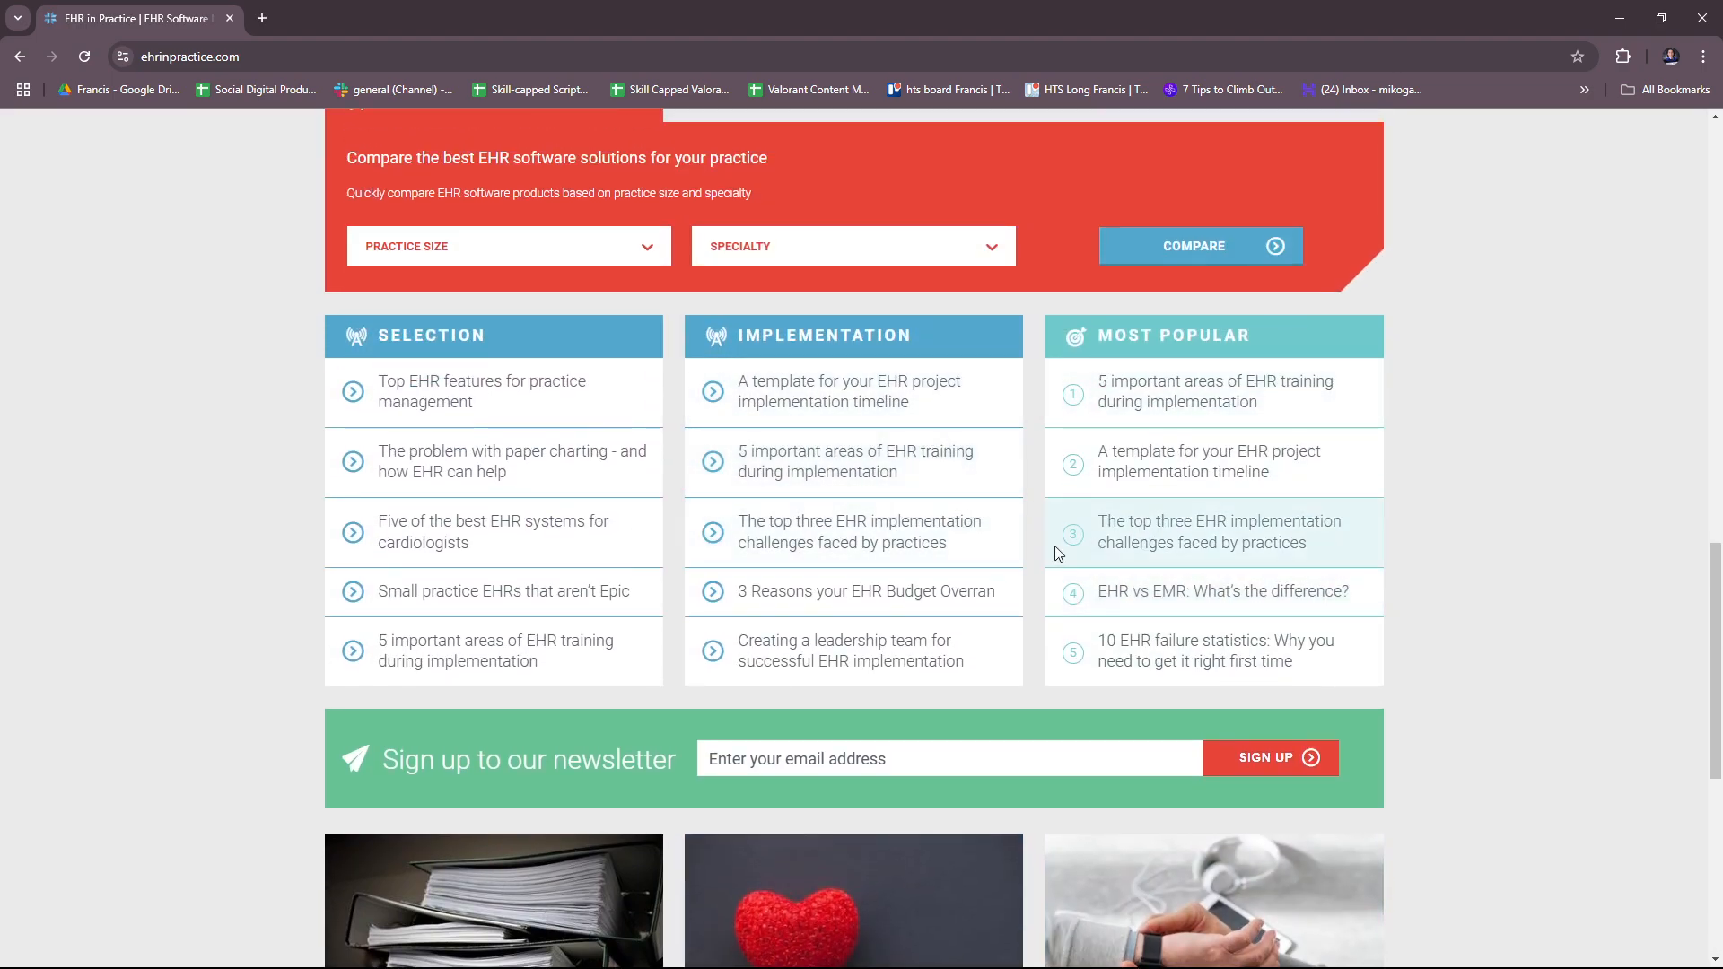
scroll("down", 3)
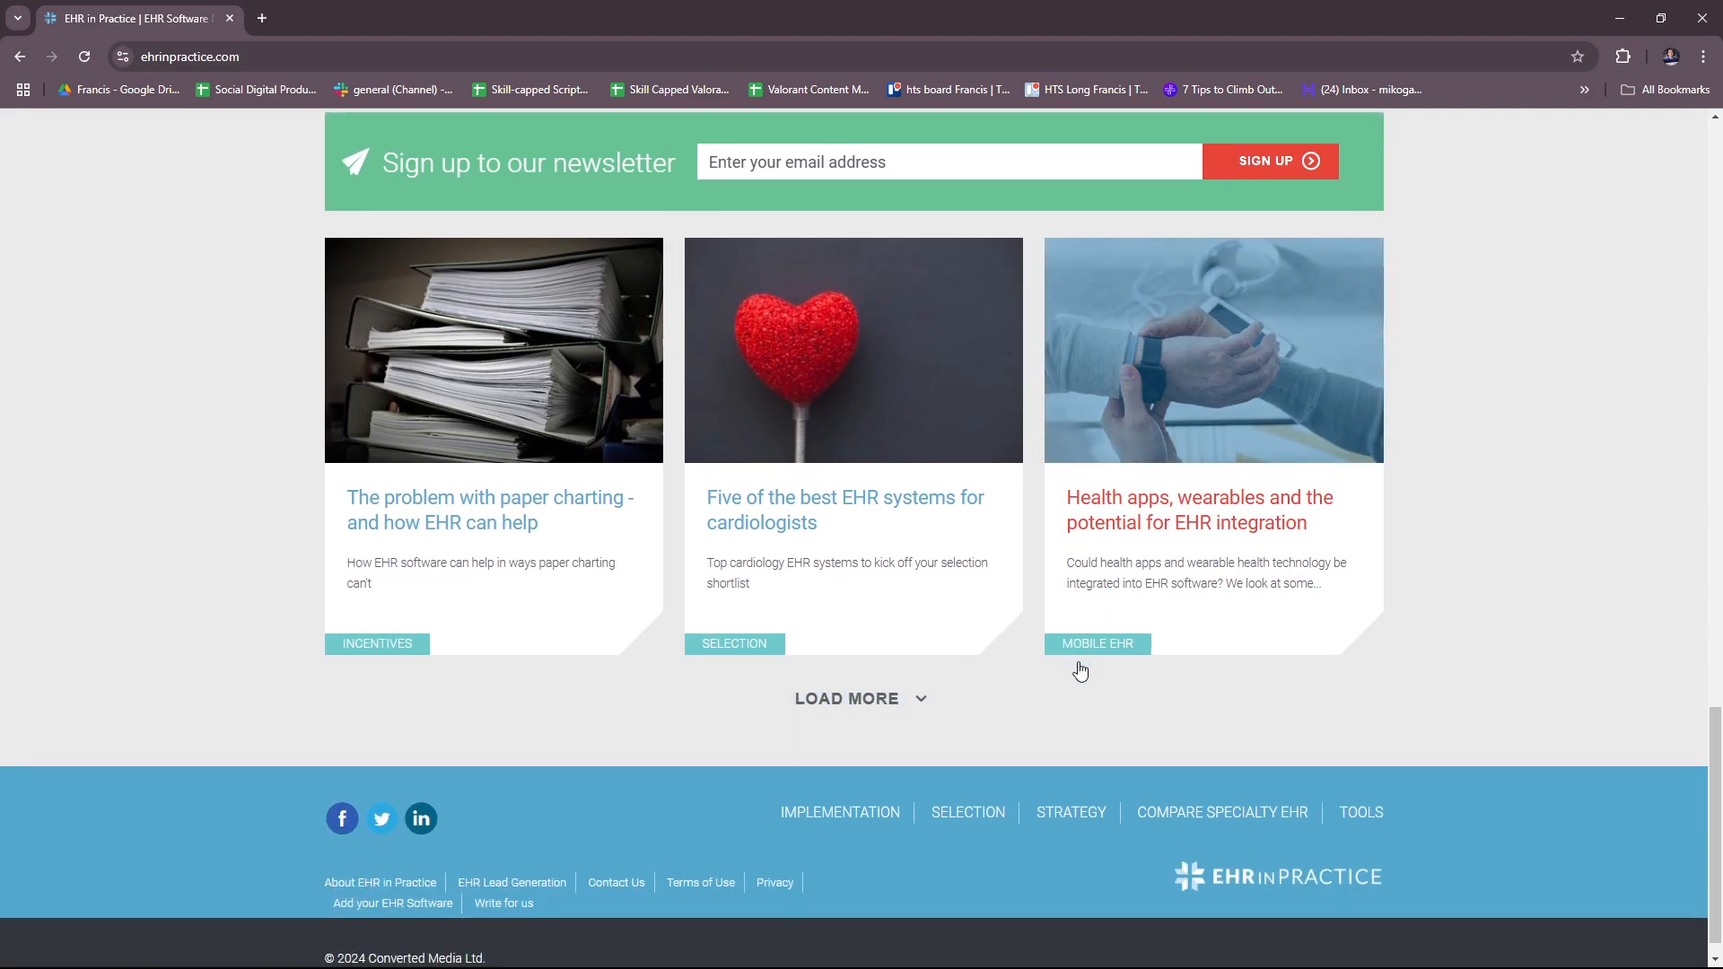
scroll("down", 3)
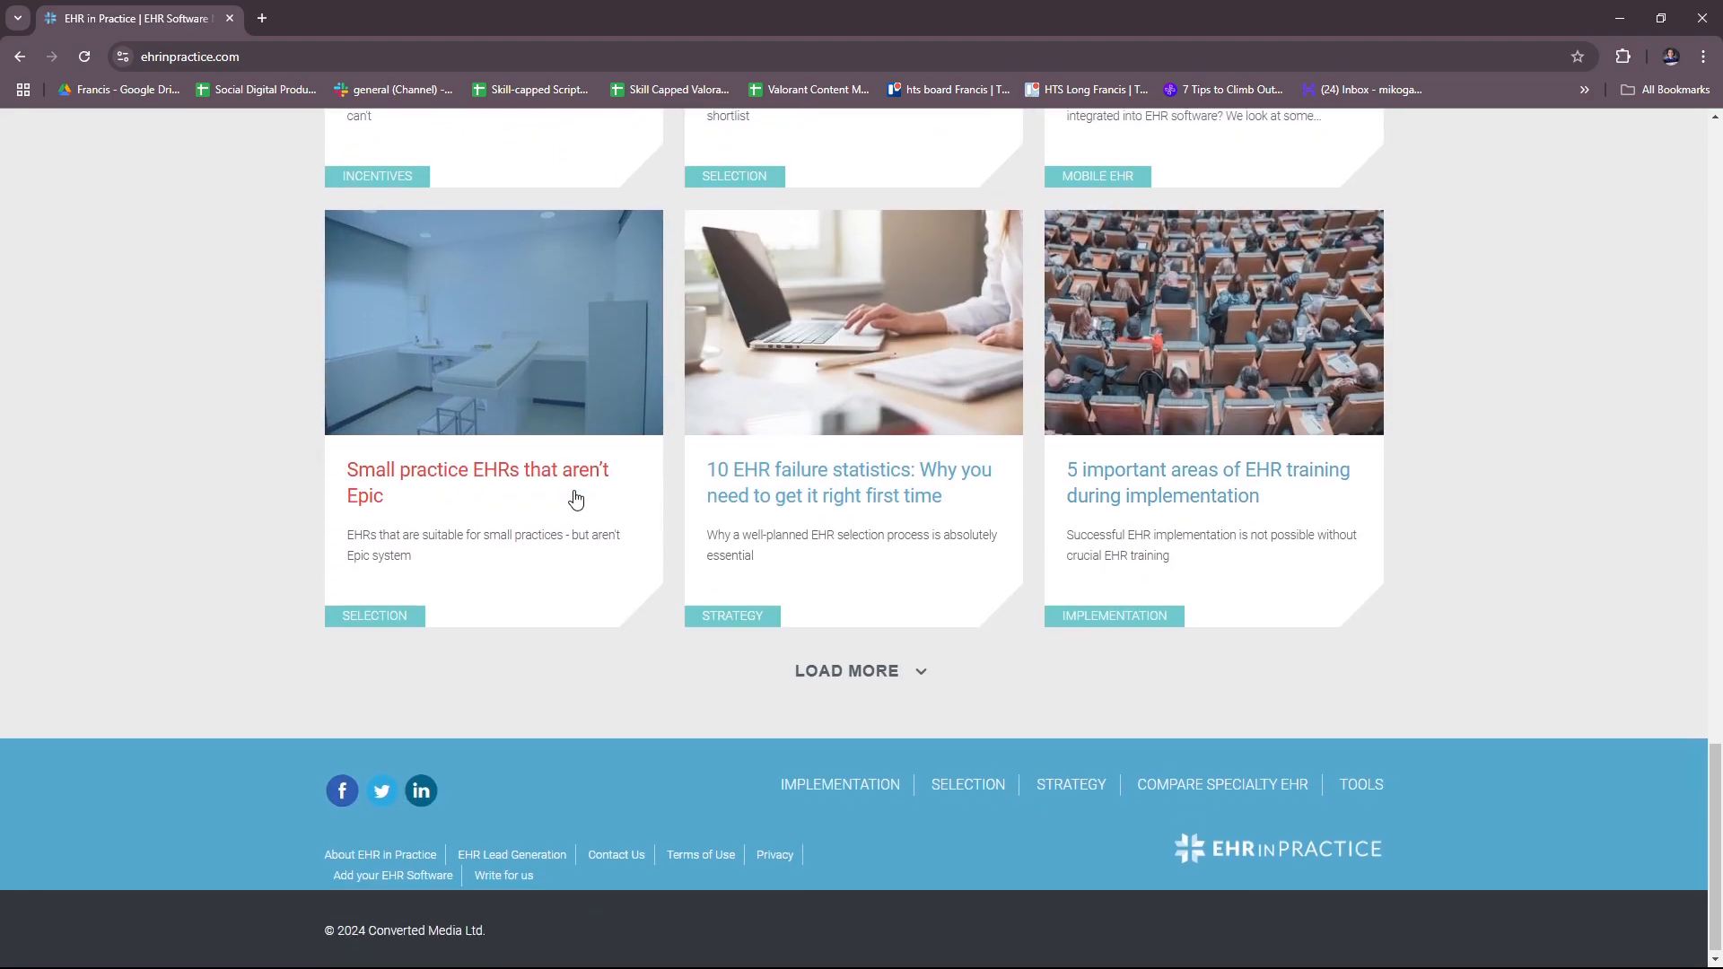
scroll("down", 3)
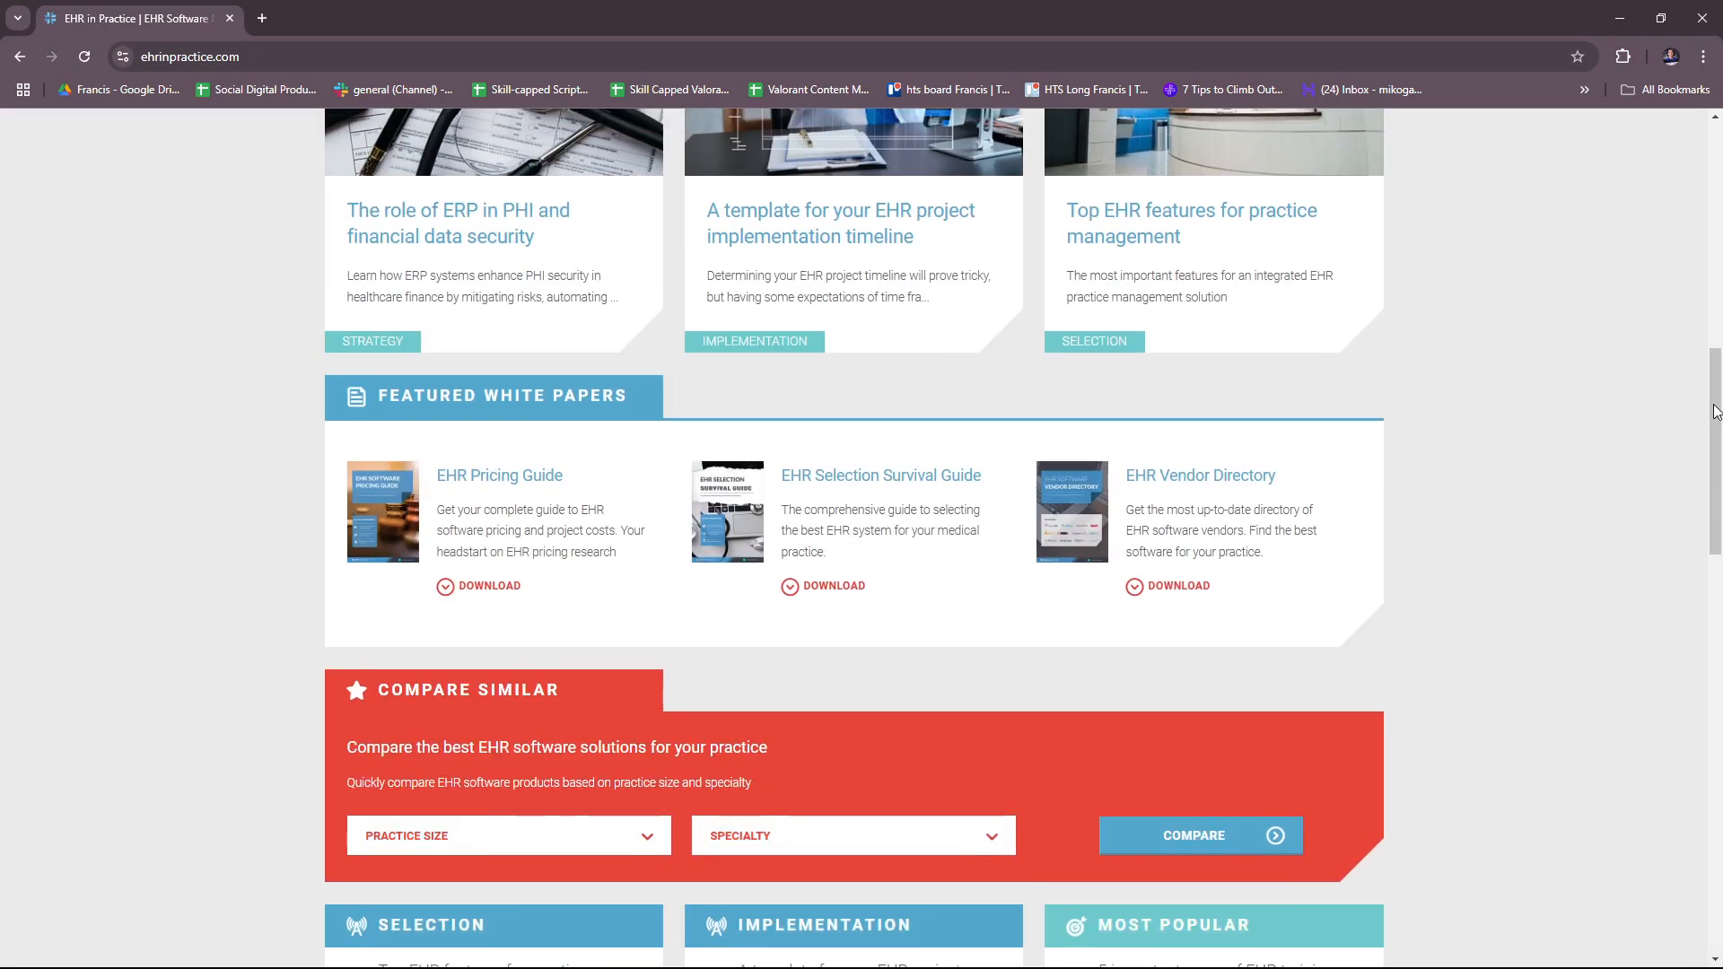
Back at the top, show the Implementation categories, then the specialty EHR comparison menu
scroll("up", 3)
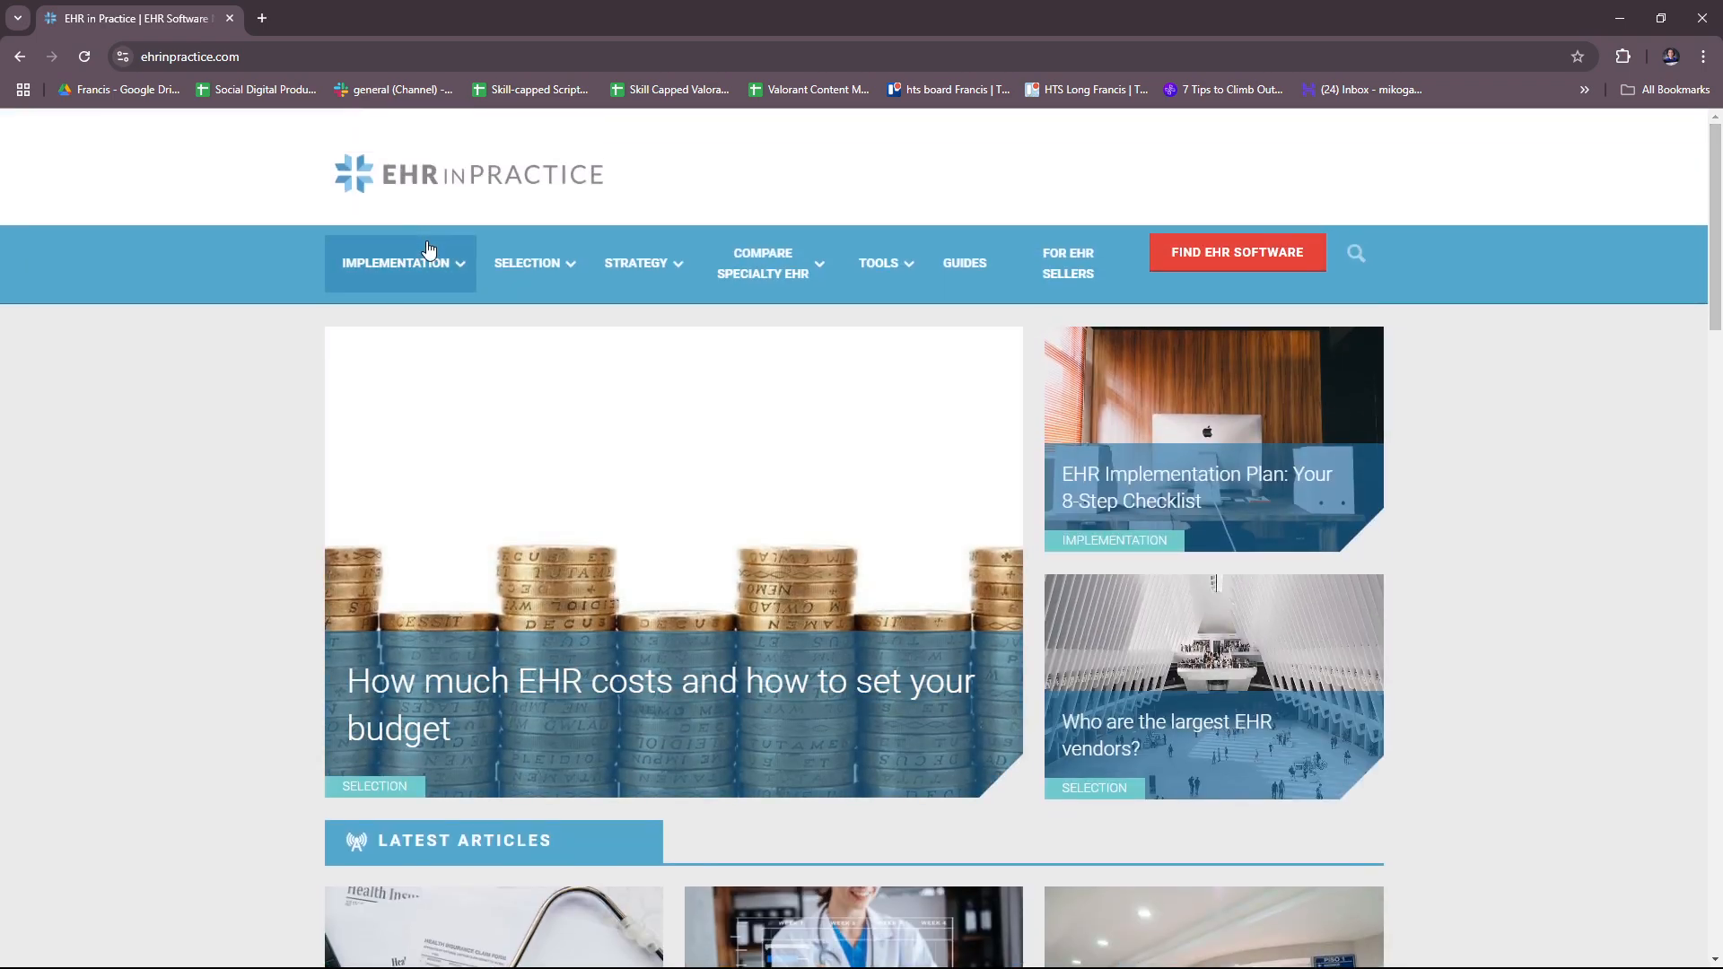
left_click(399, 262)
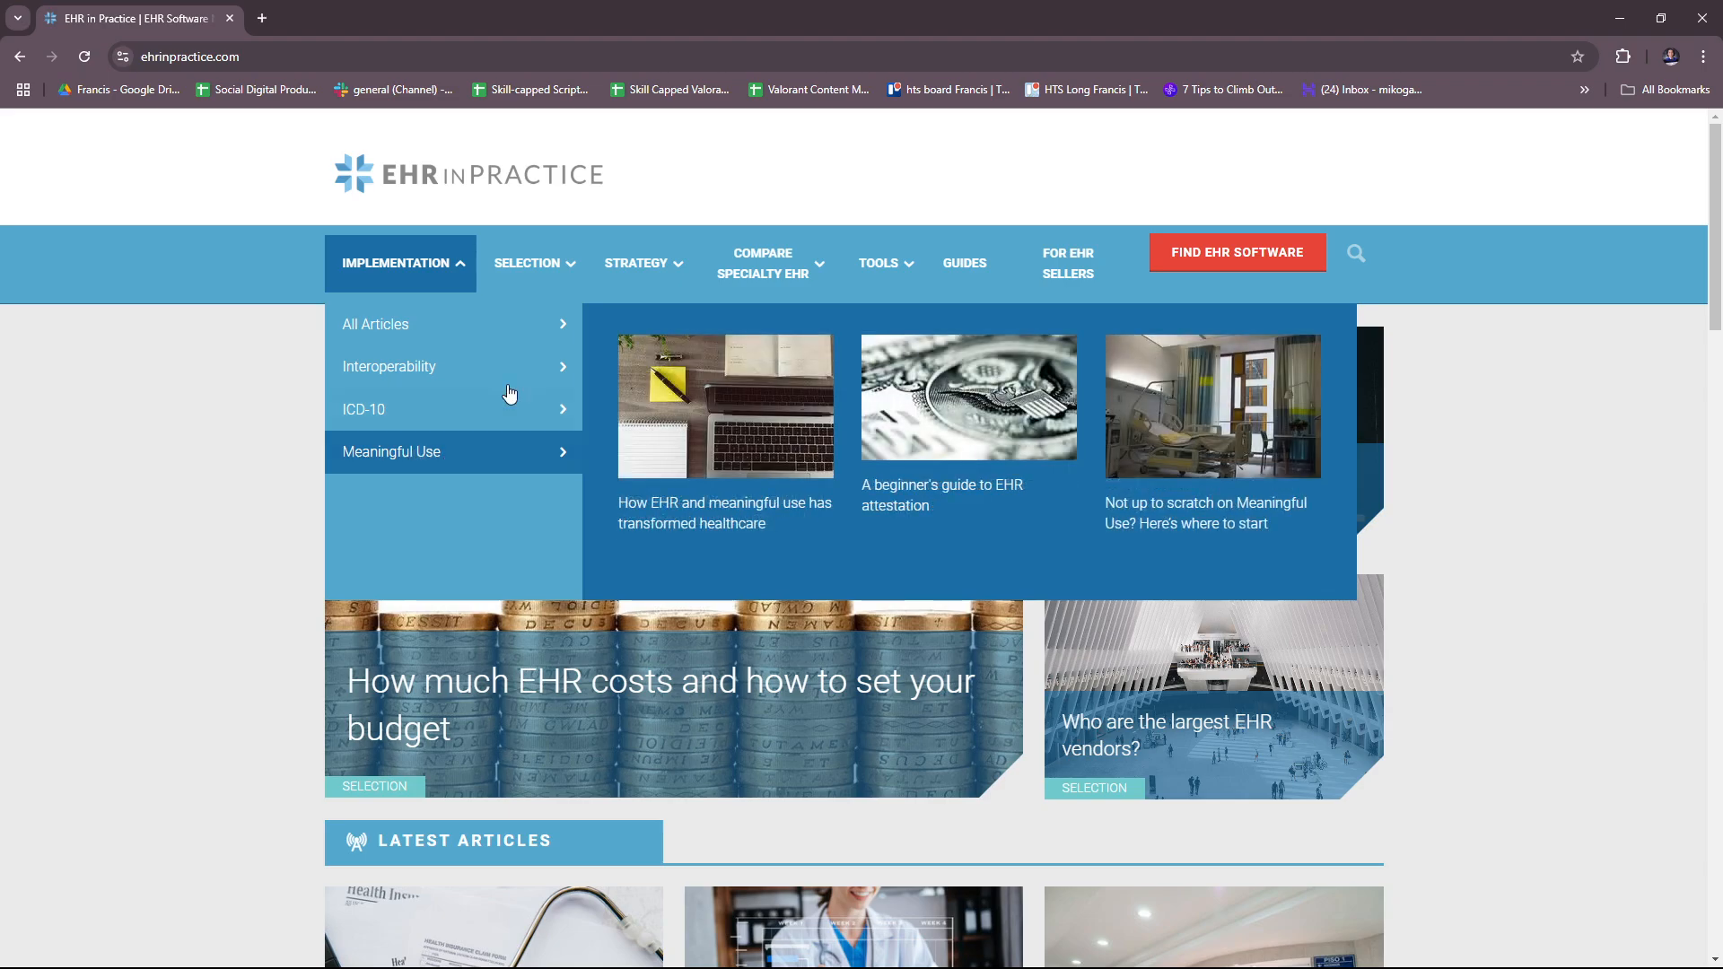
left_click(526, 262)
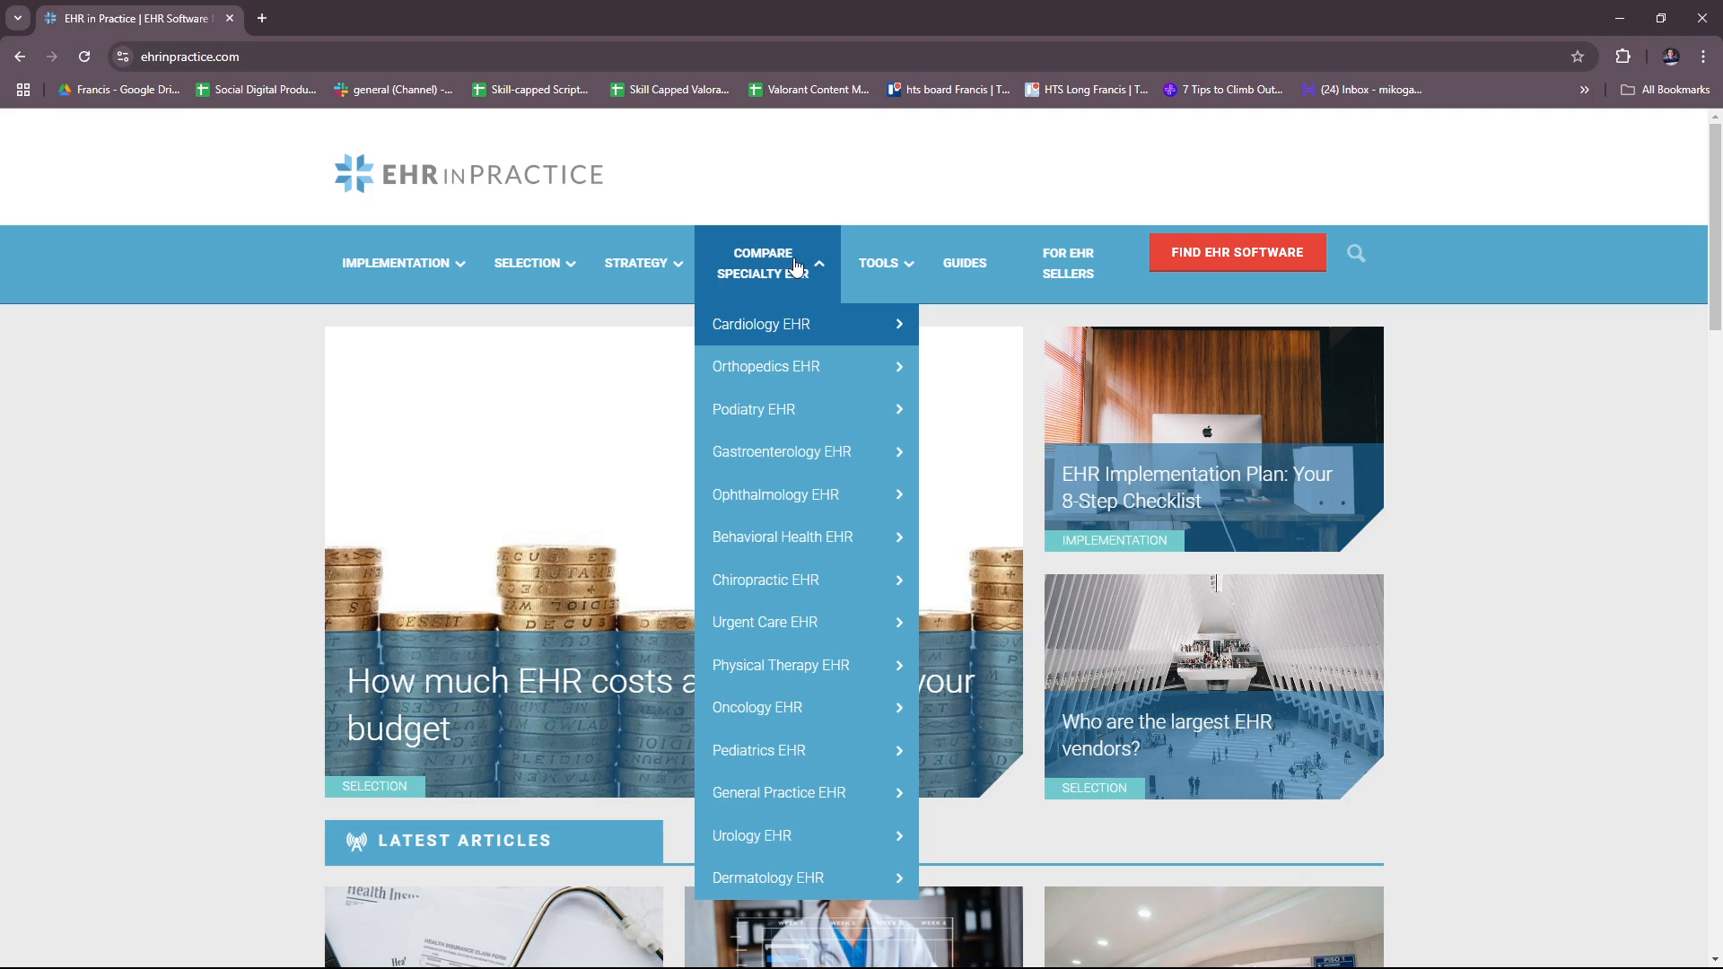
mouse_move(845, 325)
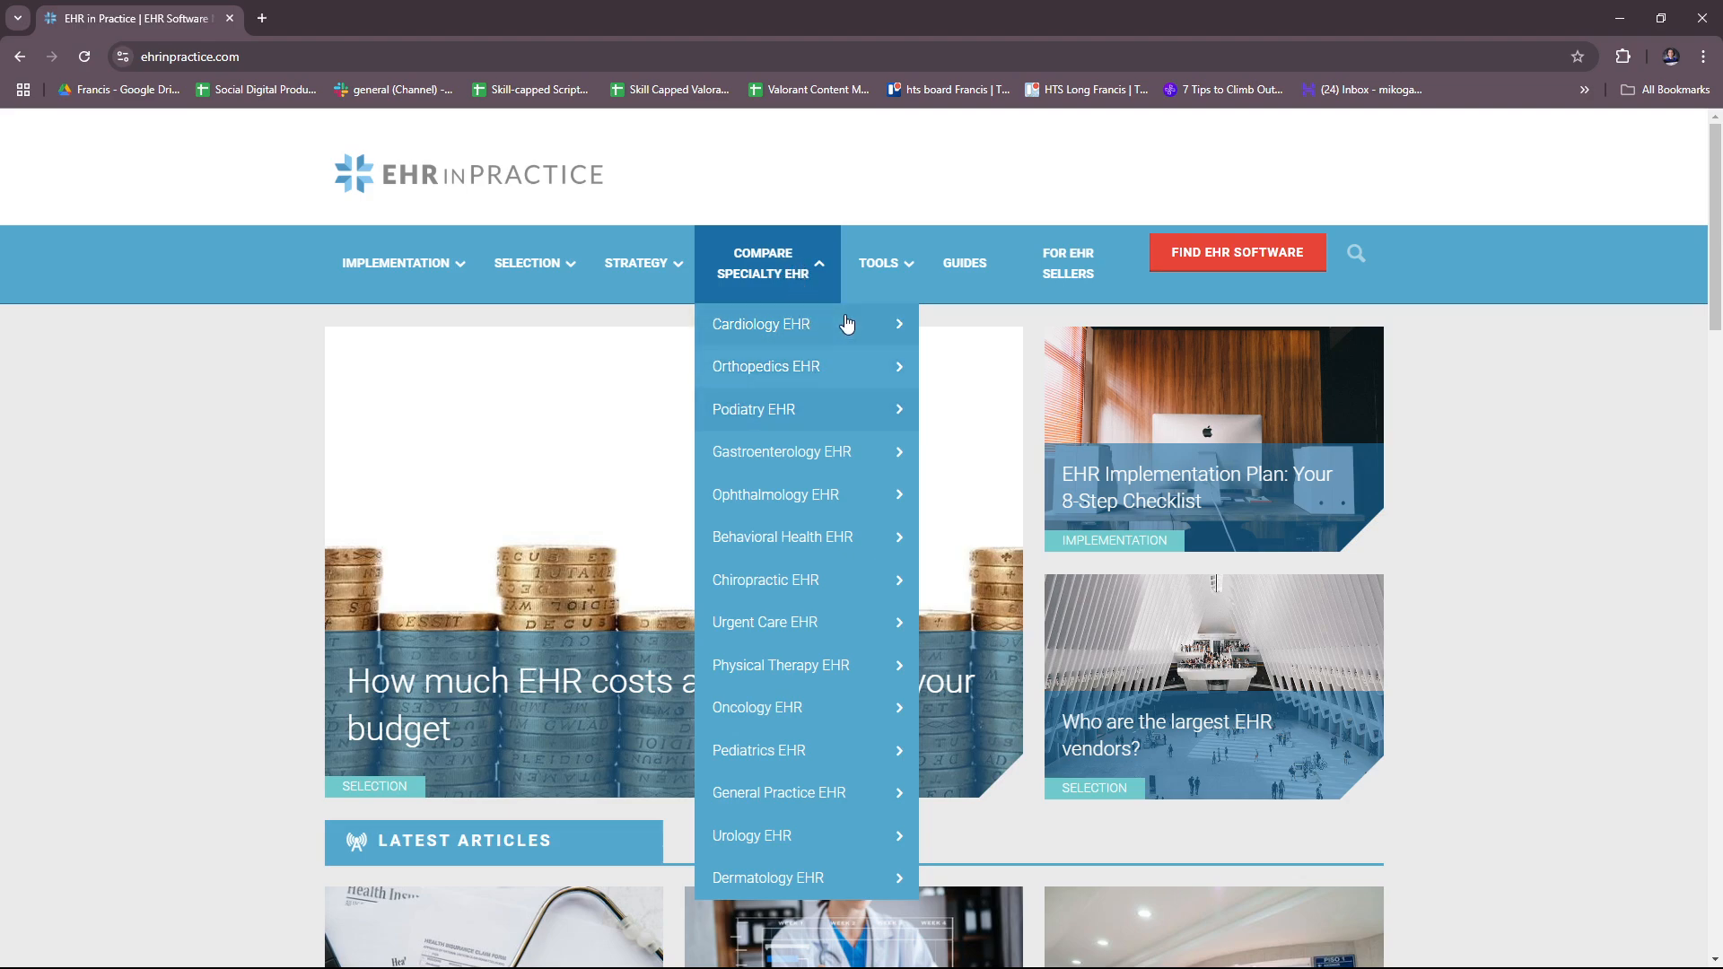
mouse_move(808, 367)
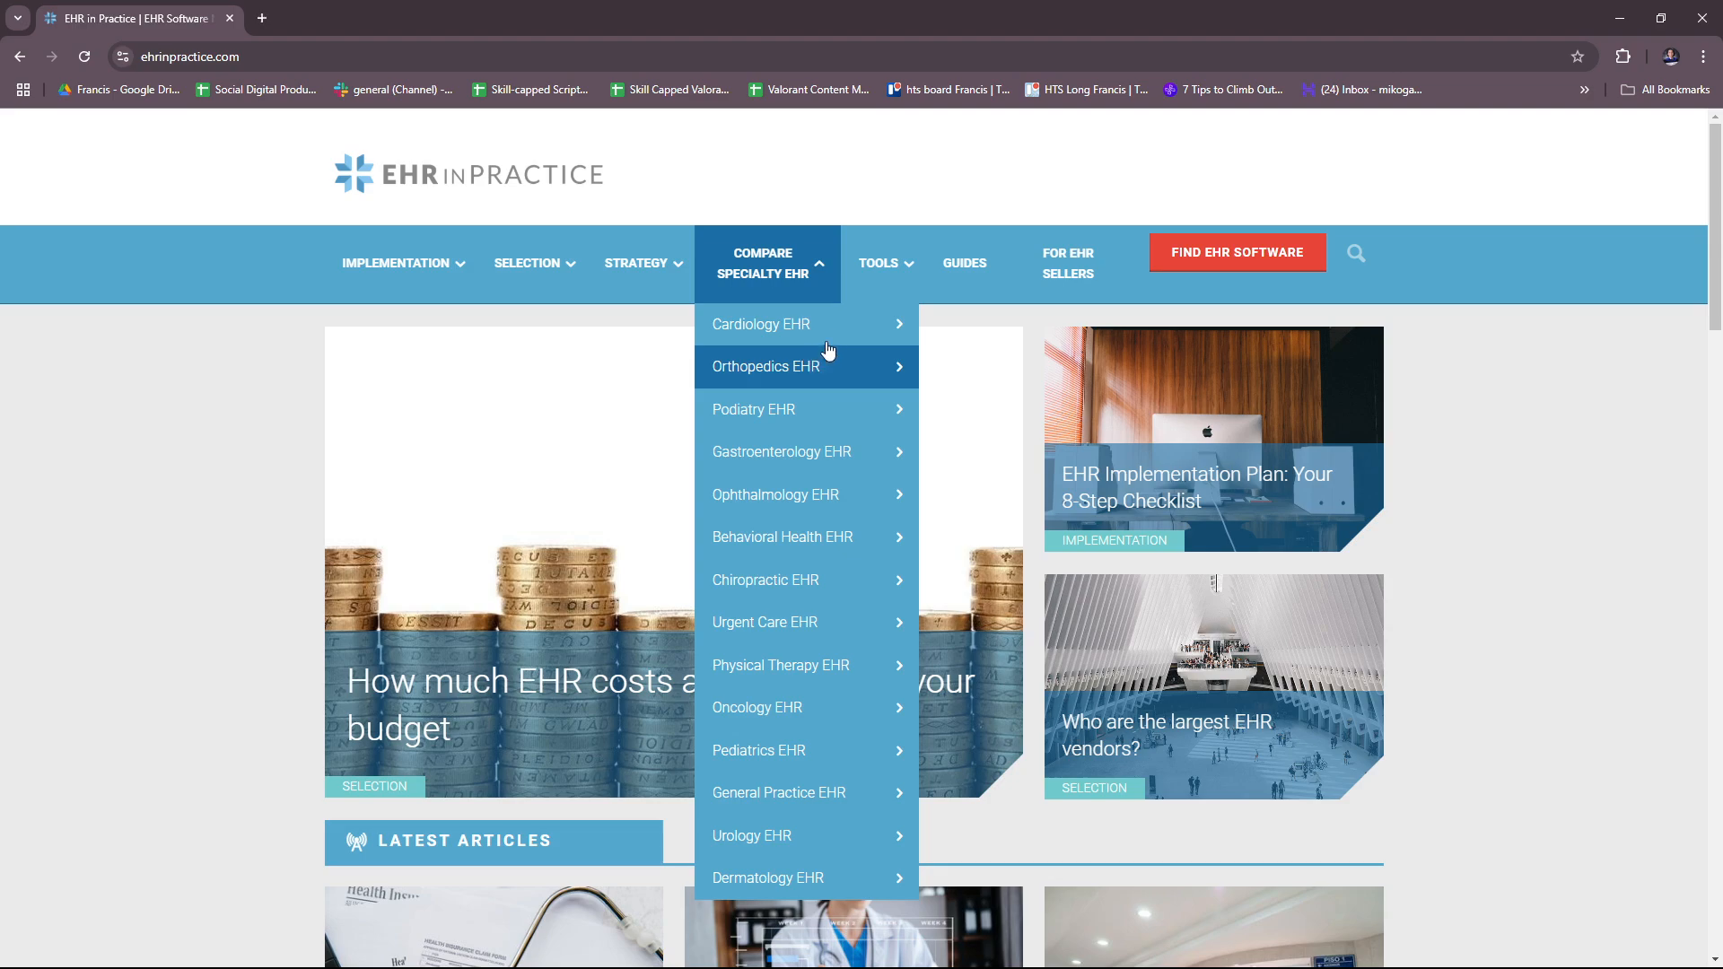
mouse_move(819, 390)
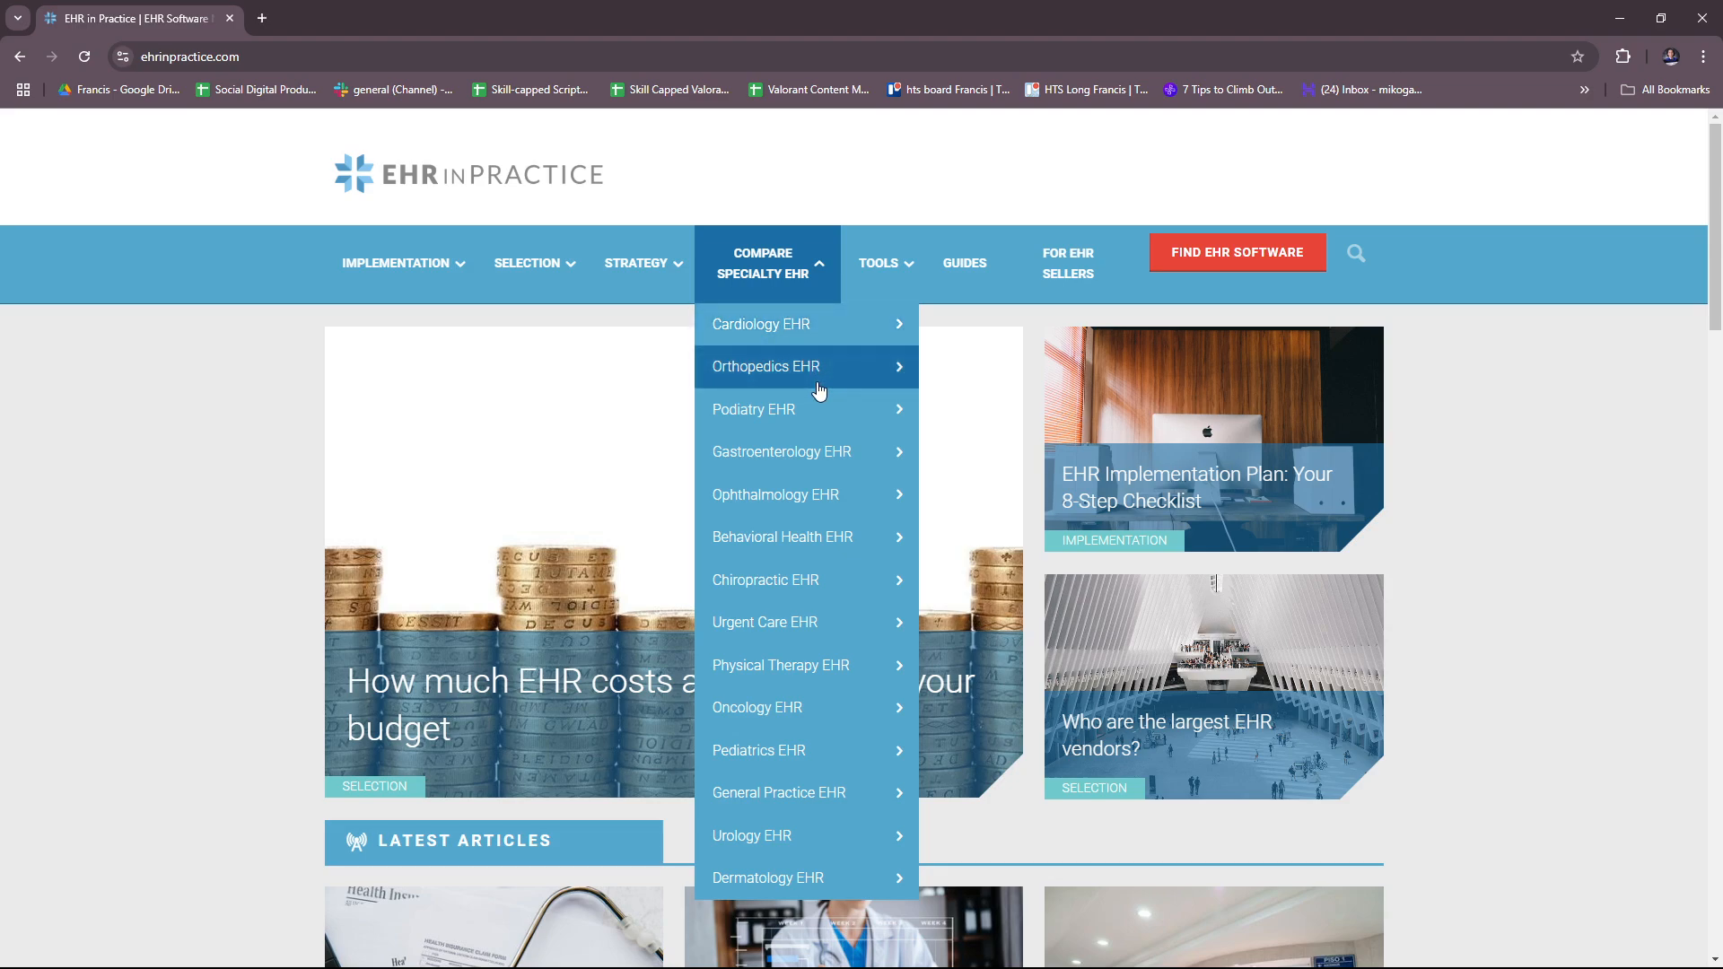
mouse_move(781, 452)
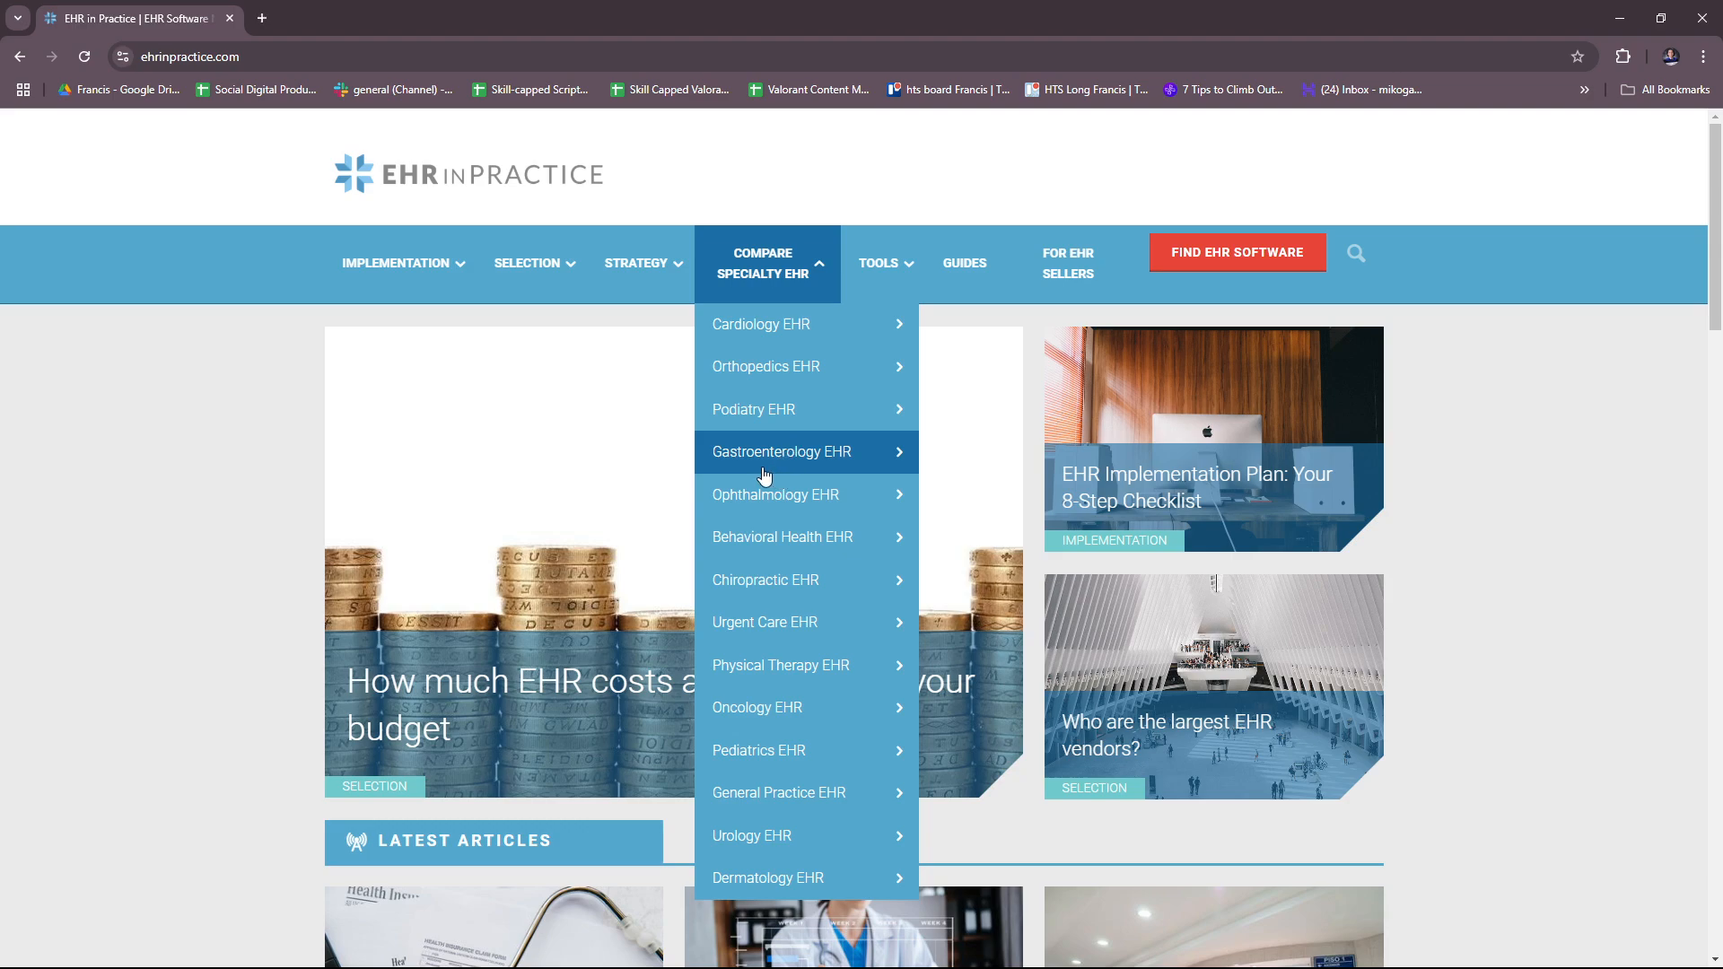
mouse_move(776, 495)
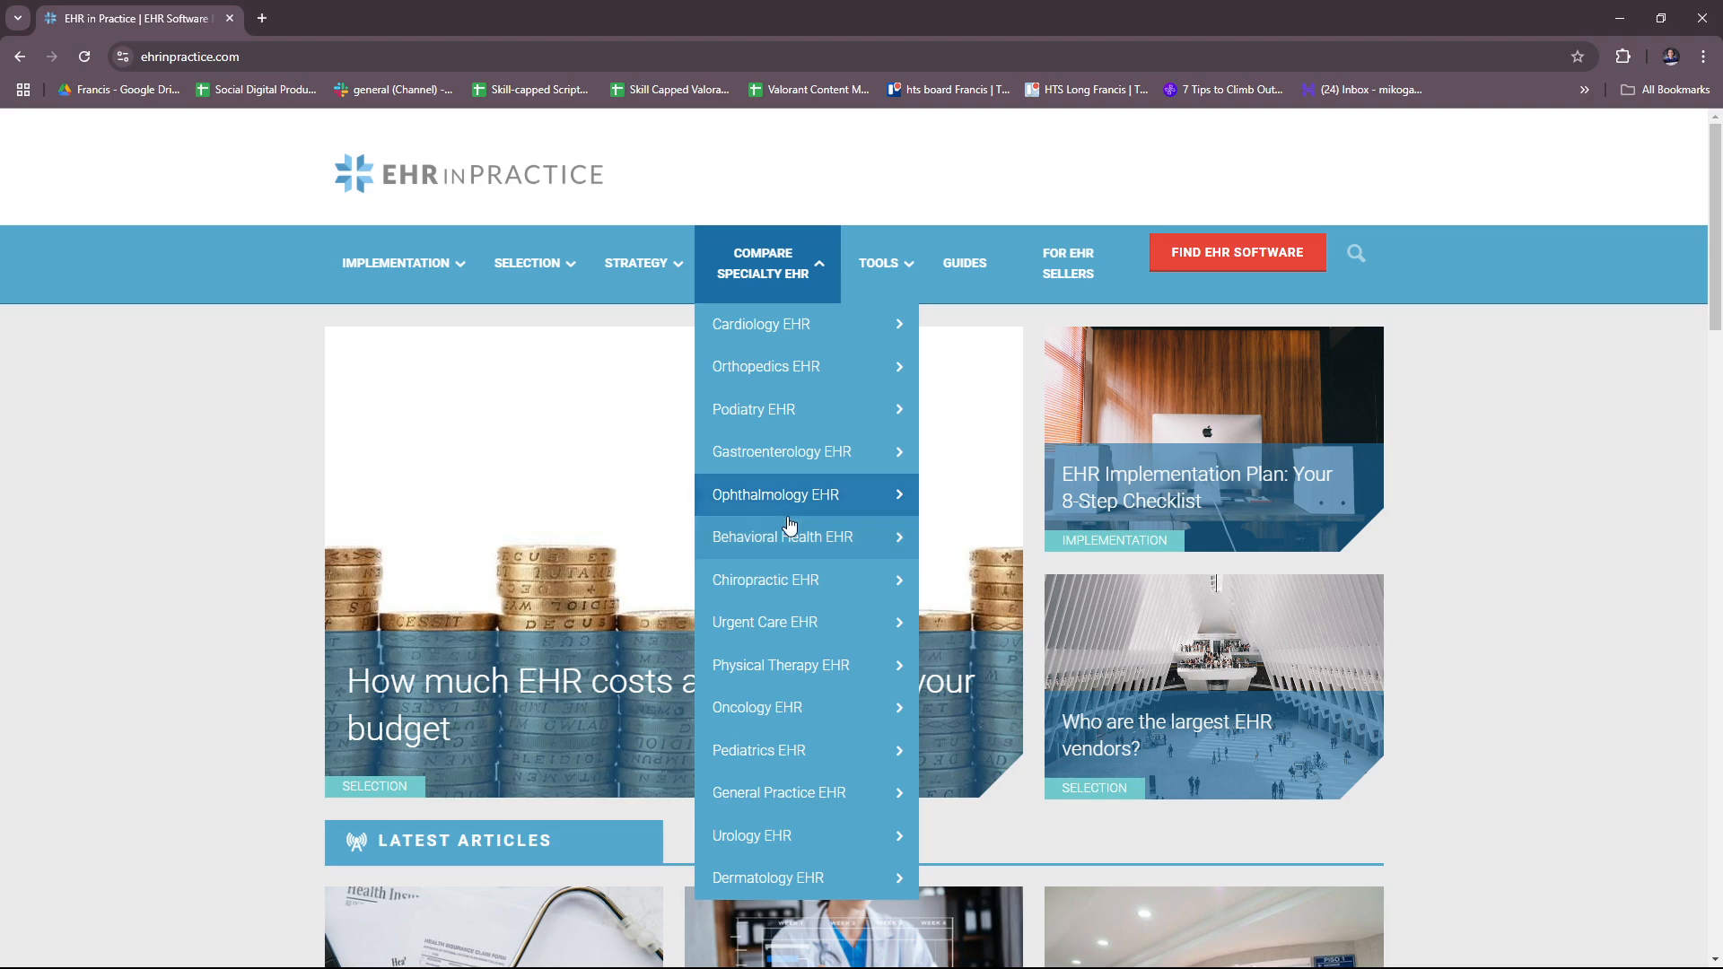
mouse_move(828, 594)
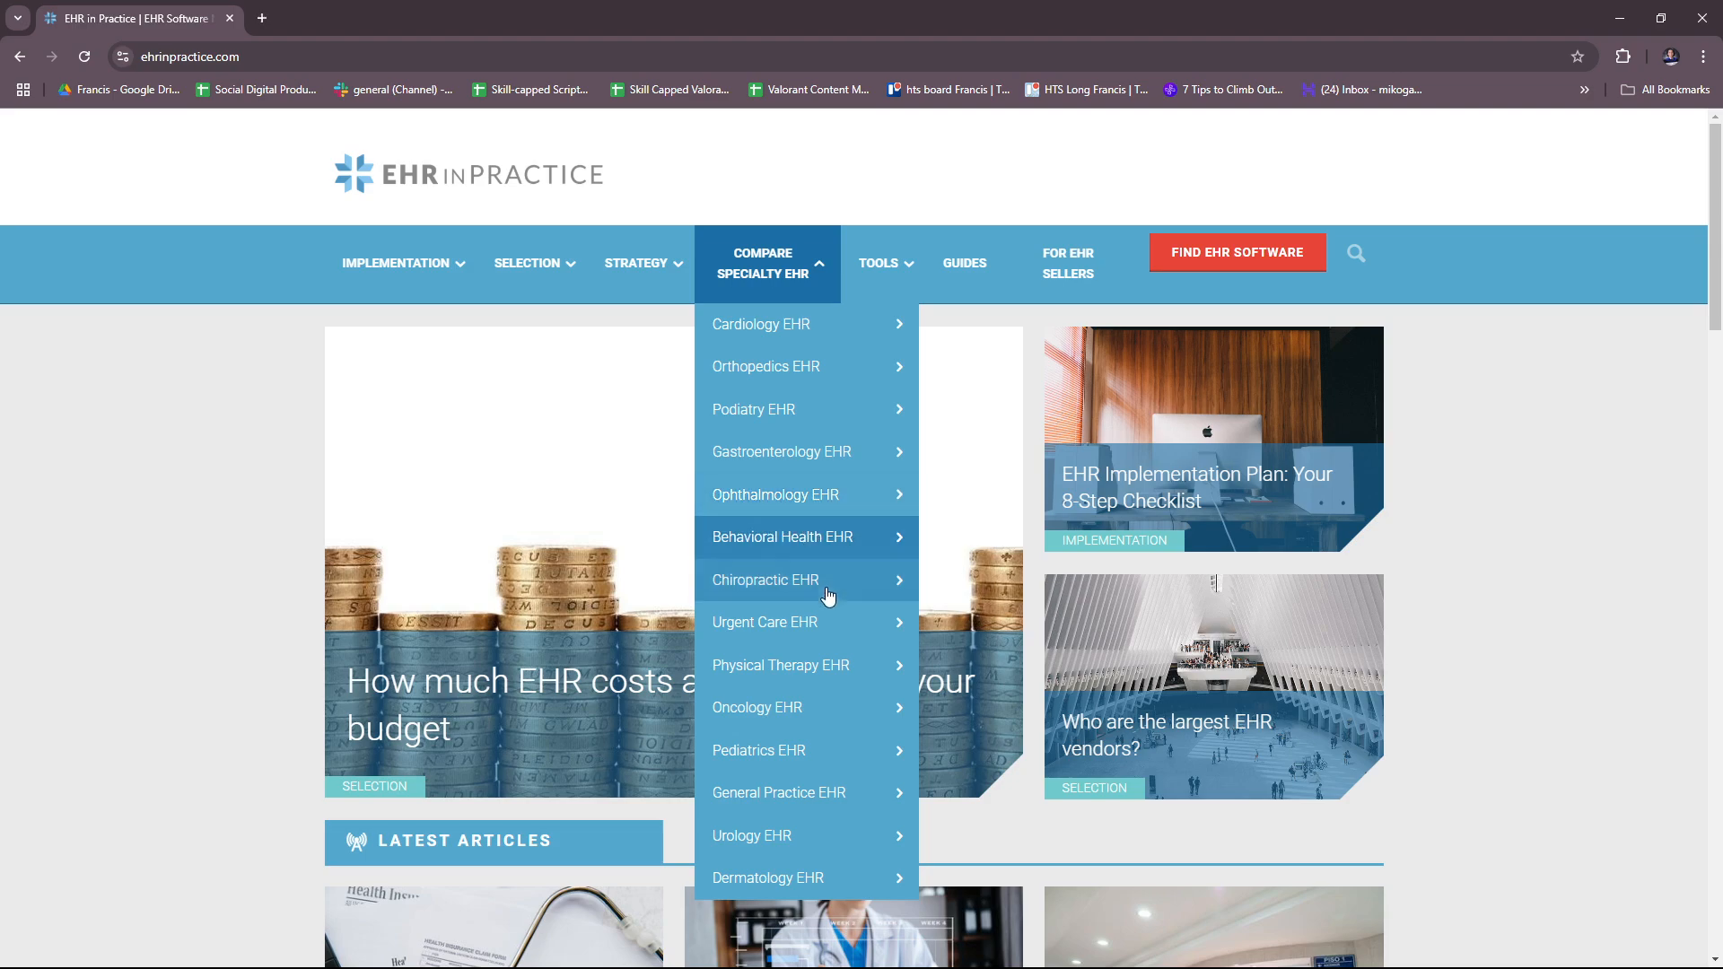
mouse_move(765, 622)
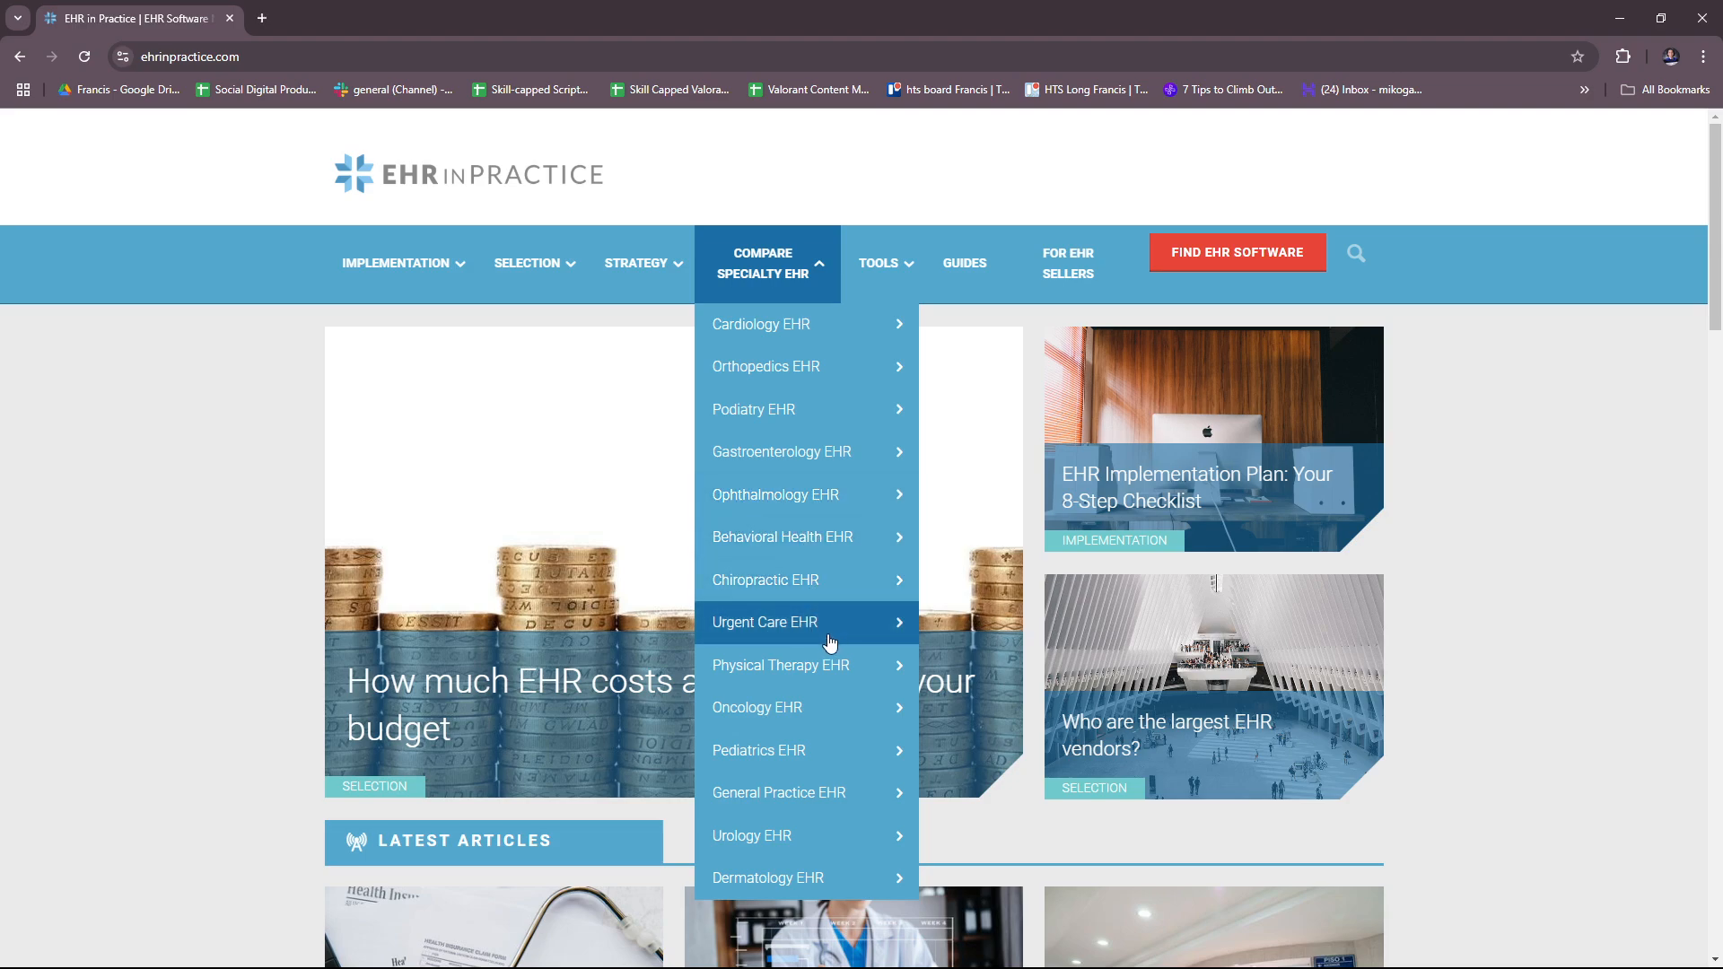
scroll("down", 3)
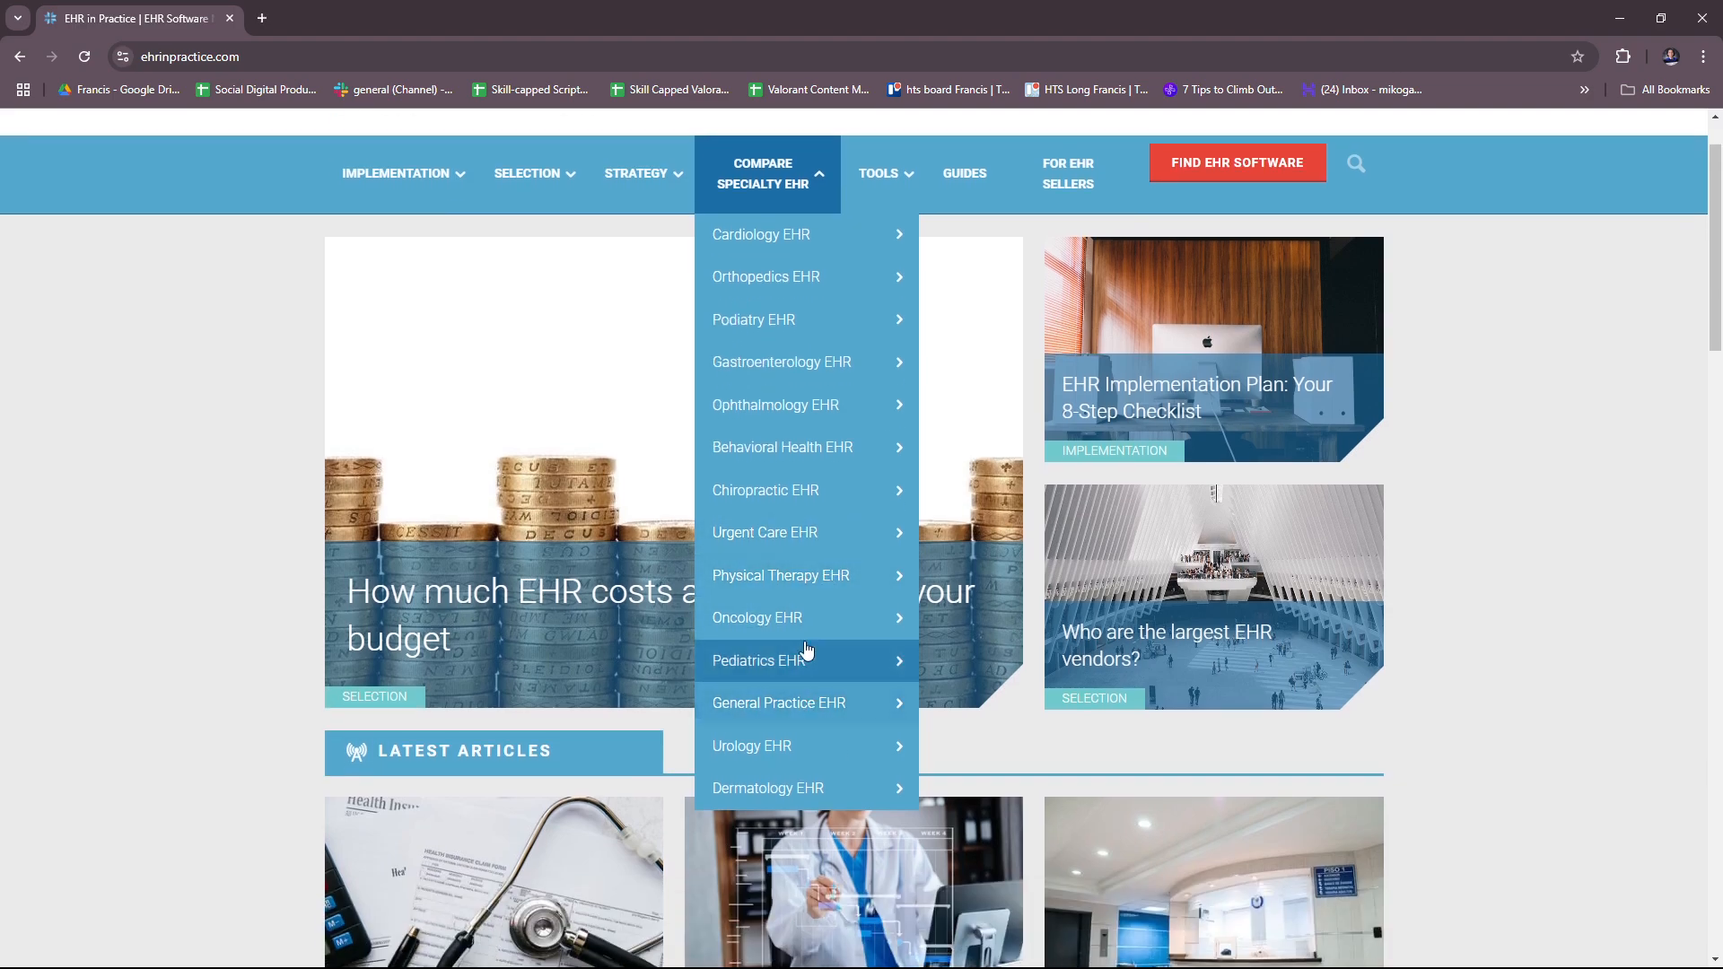
mouse_move(776, 715)
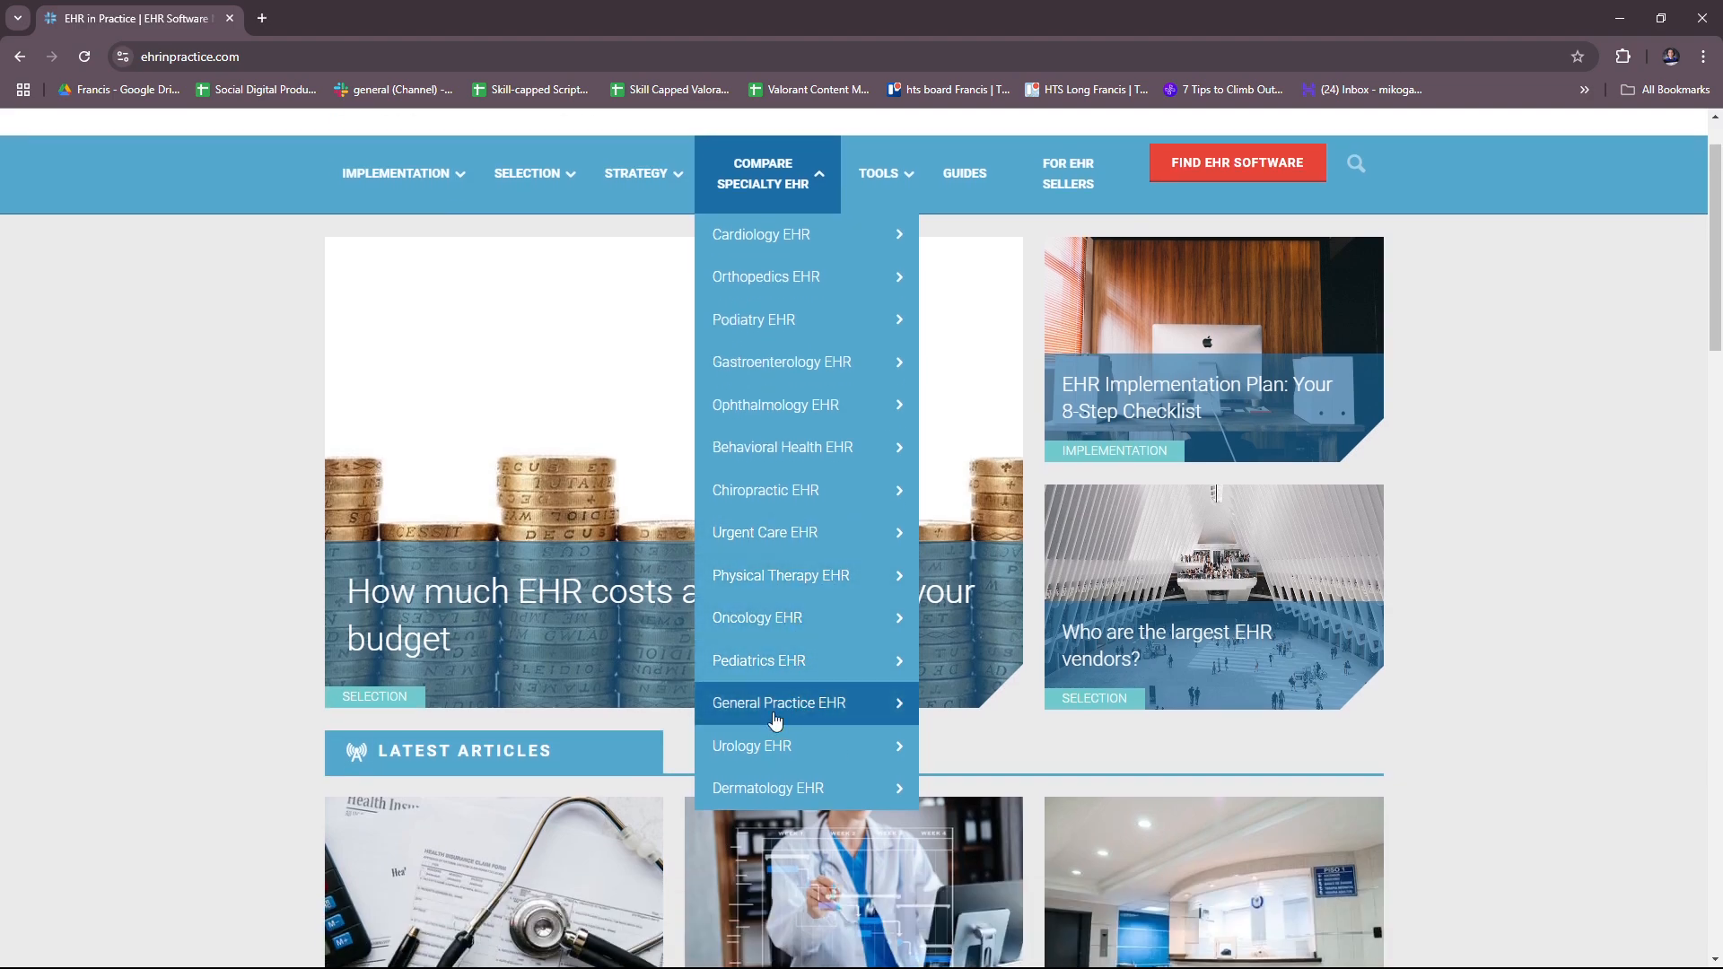
mouse_move(778, 758)
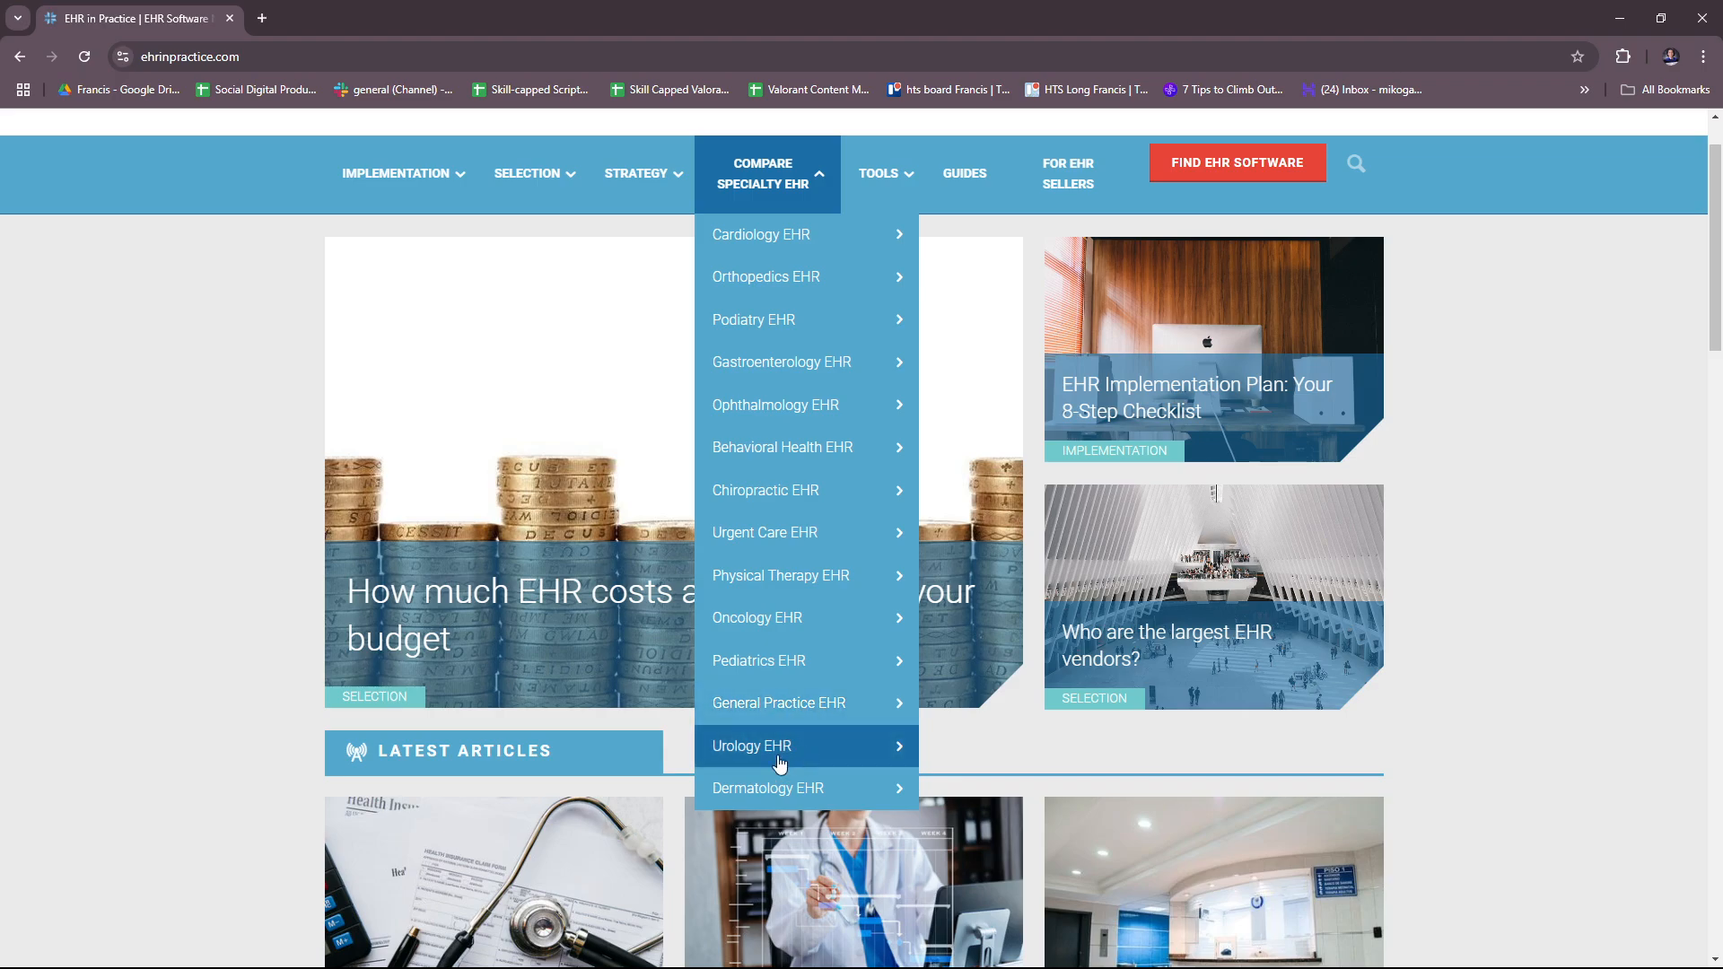
mouse_move(808, 788)
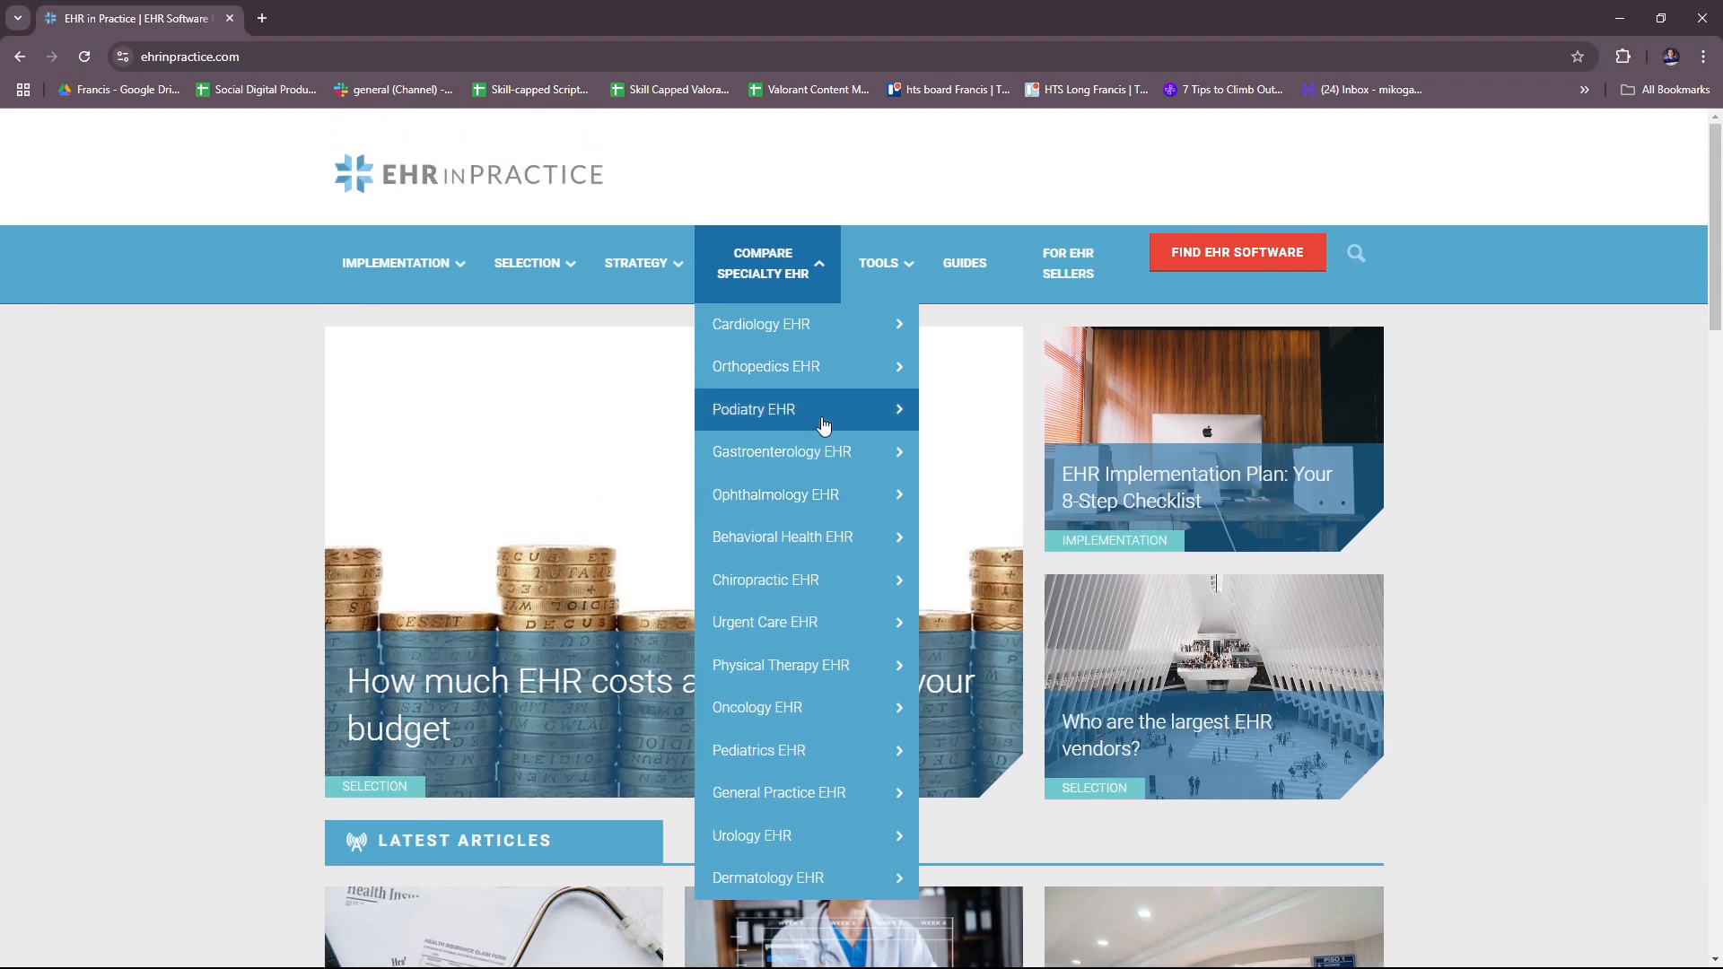
mouse_move(797, 325)
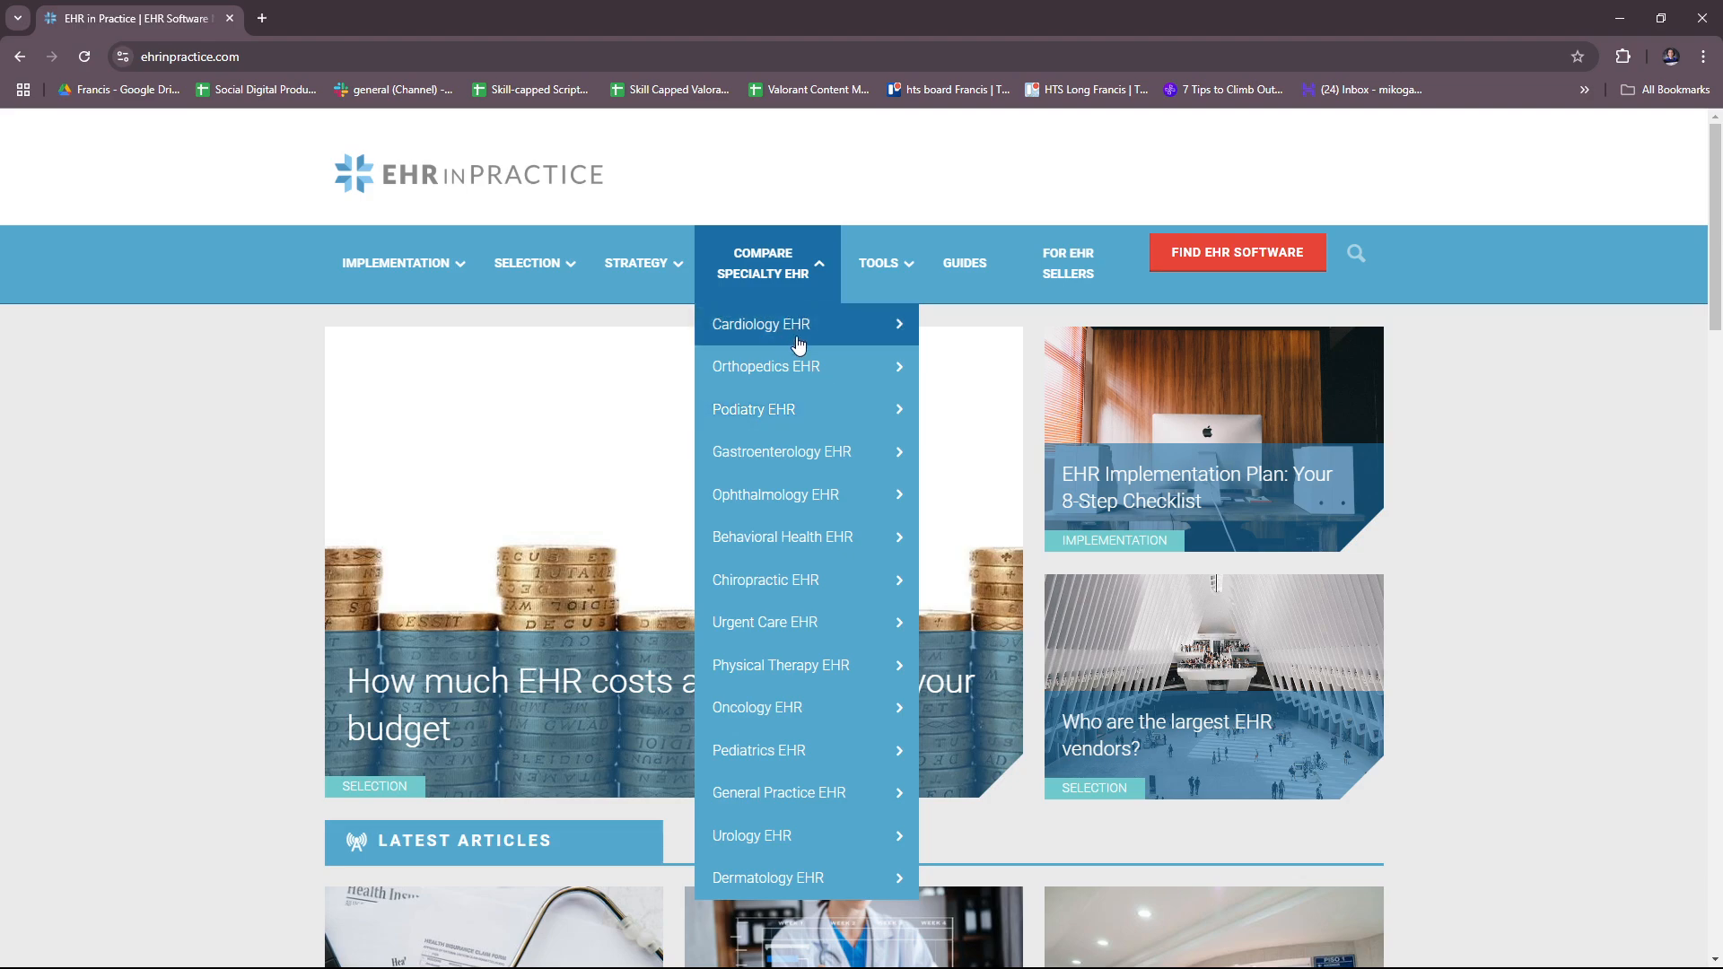
mouse_move(797, 366)
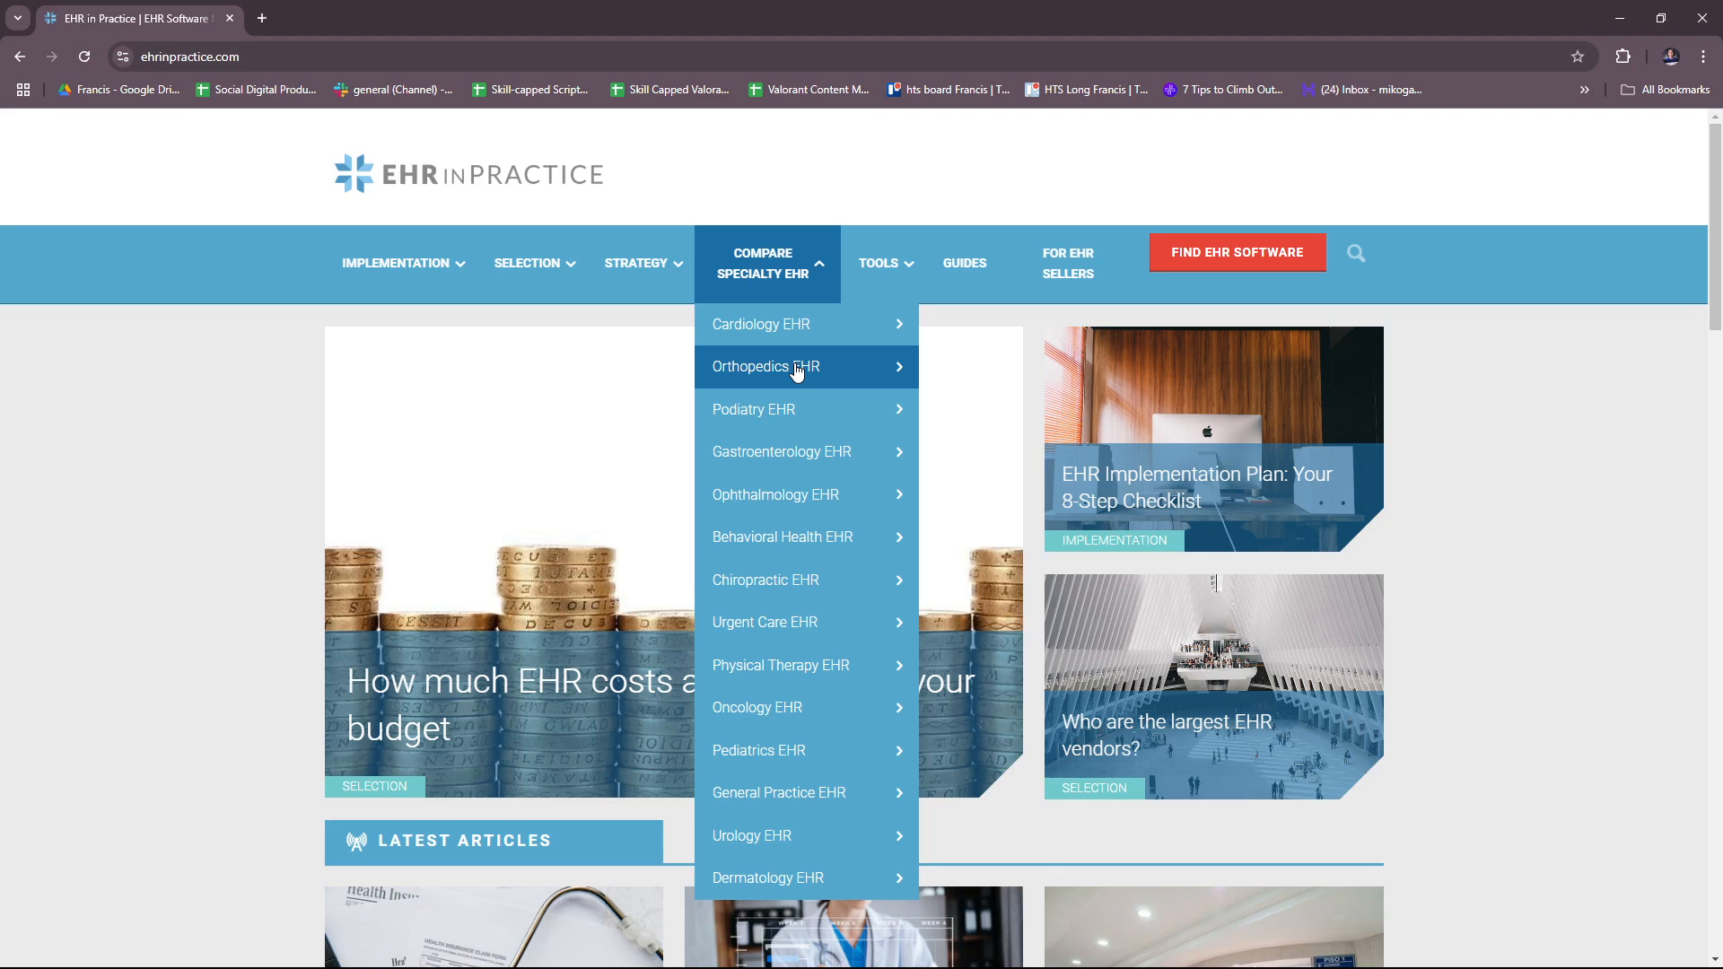
Show the Tools menu with EHR software comparison and vendor directory options
left_click(880, 262)
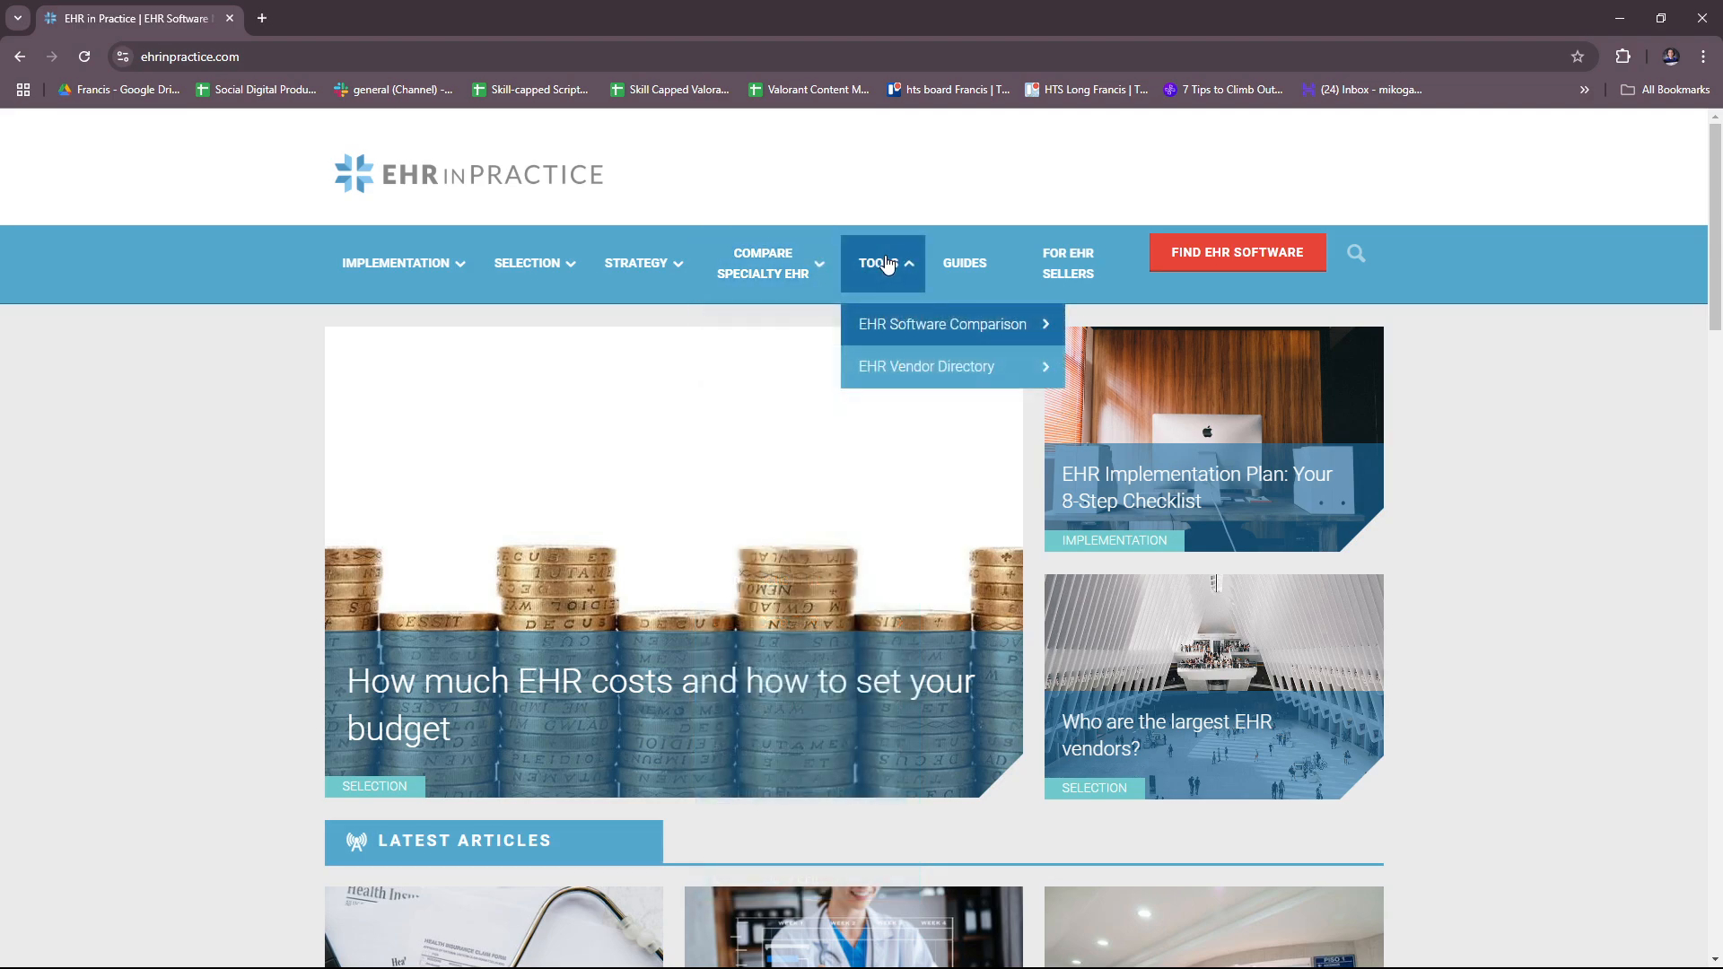
mouse_move(919, 330)
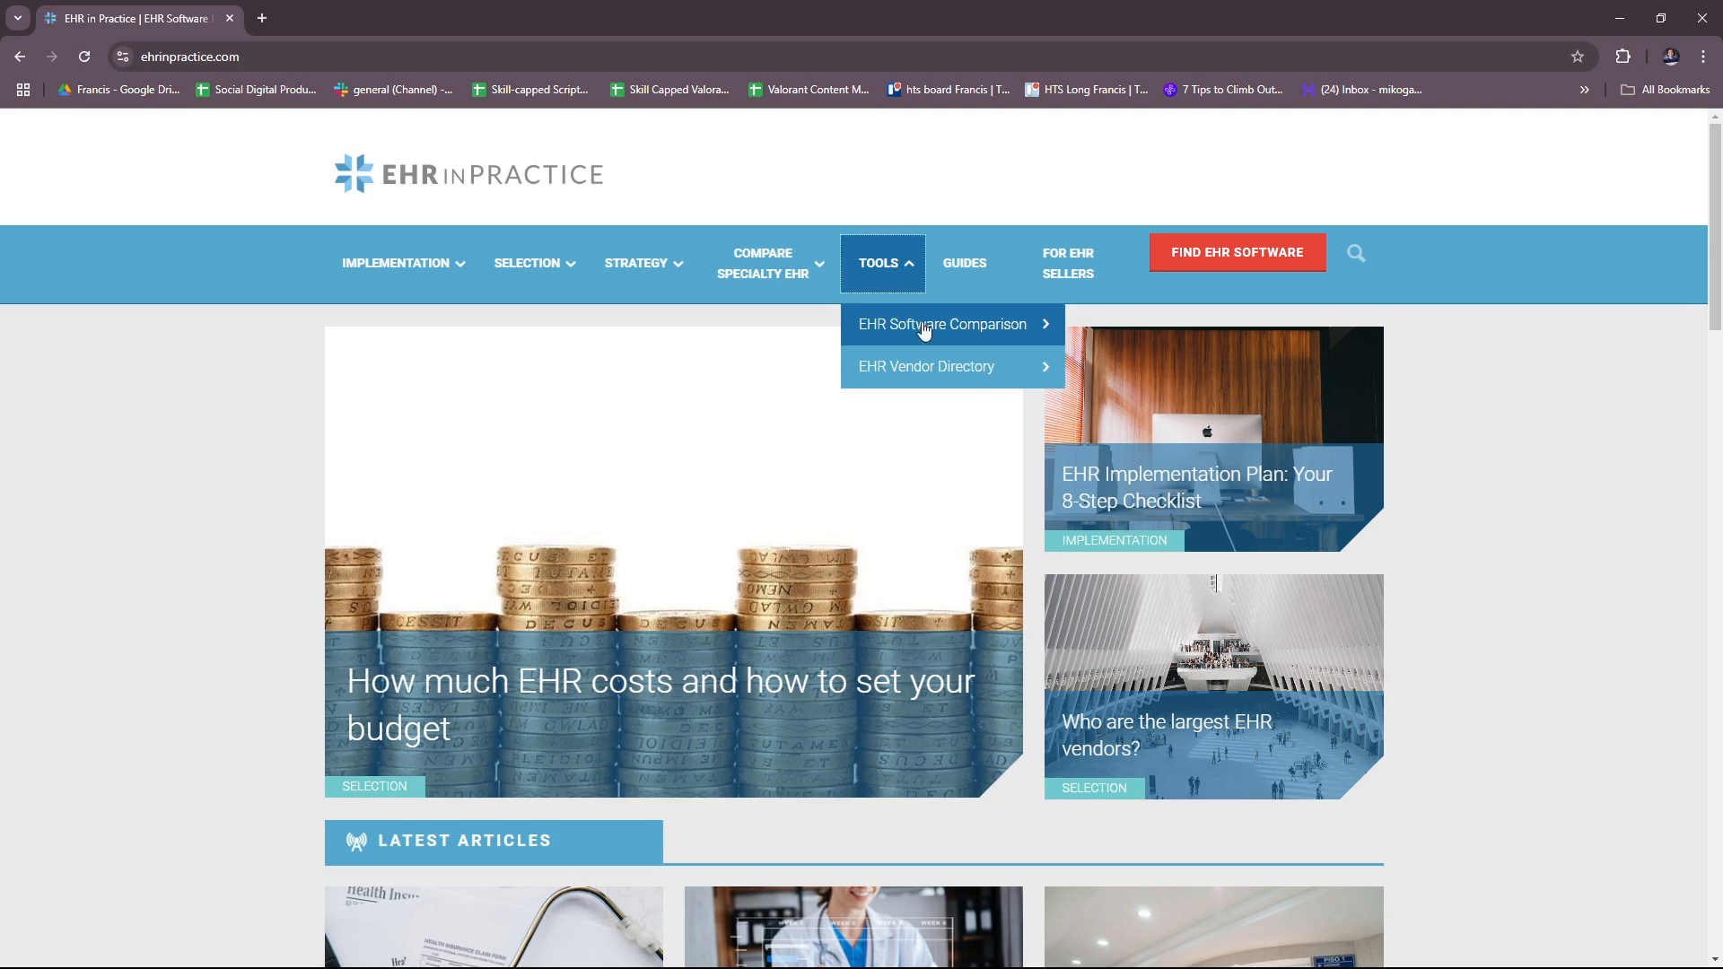
mouse_move(939, 335)
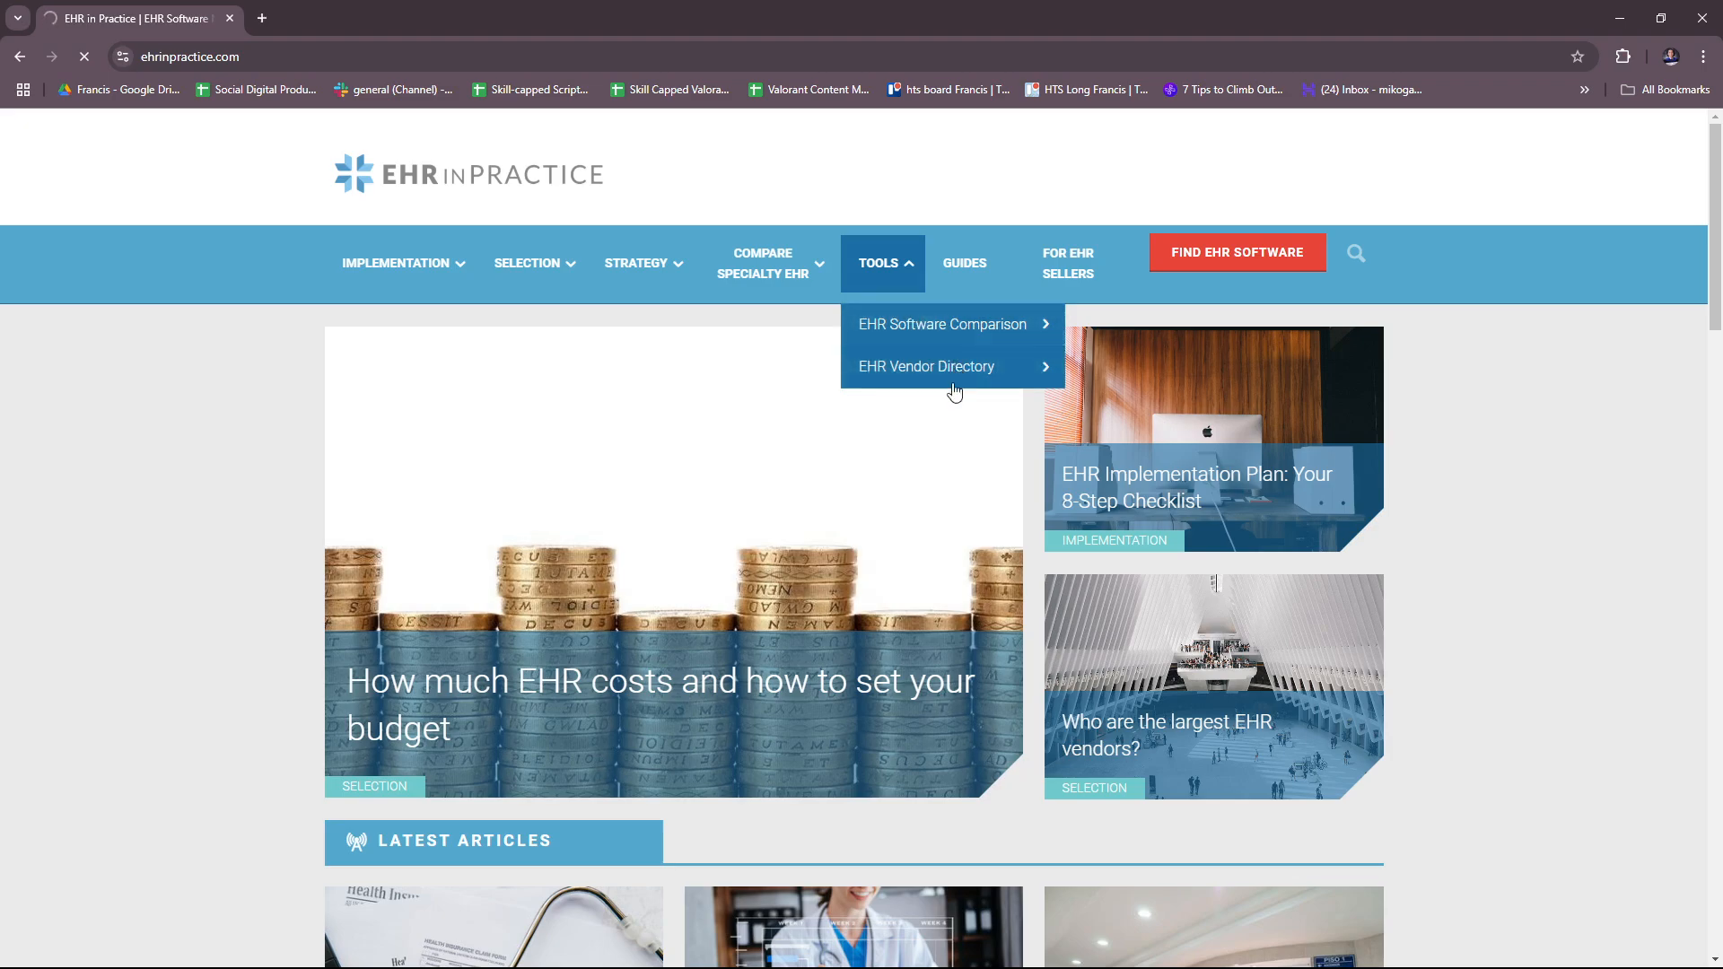
mouse_move(981, 391)
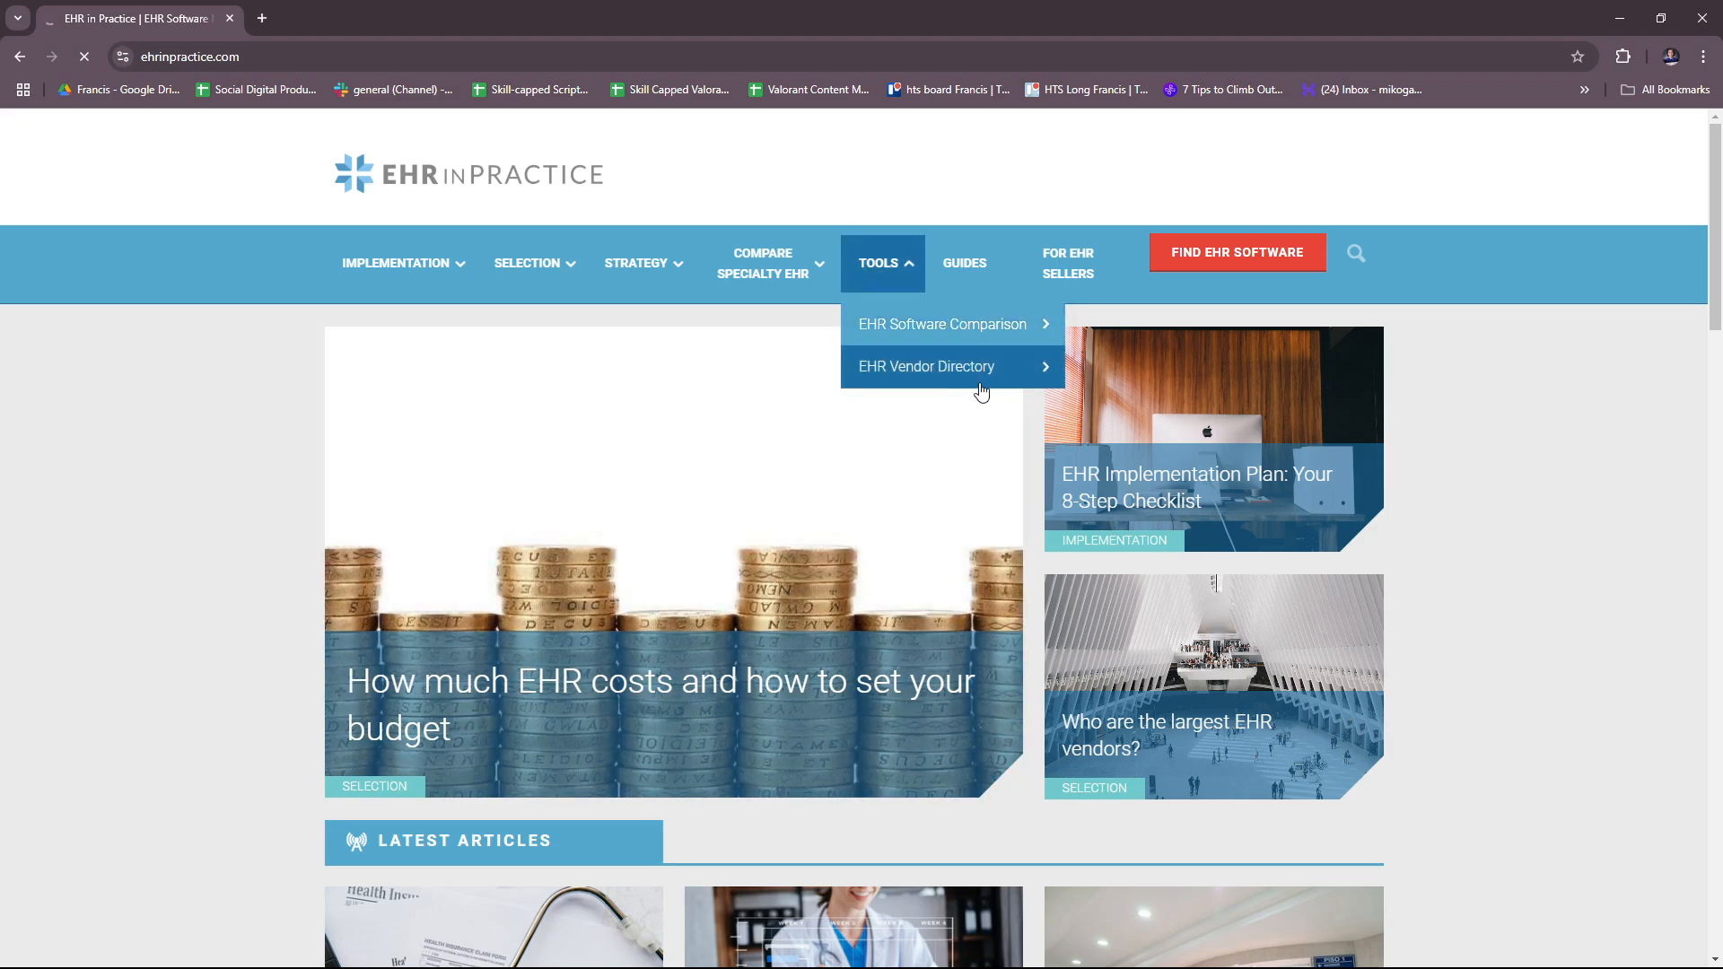
Load the 2024 EHR Software Comparison page, then bring the Tools menu back up
left_click(939, 325)
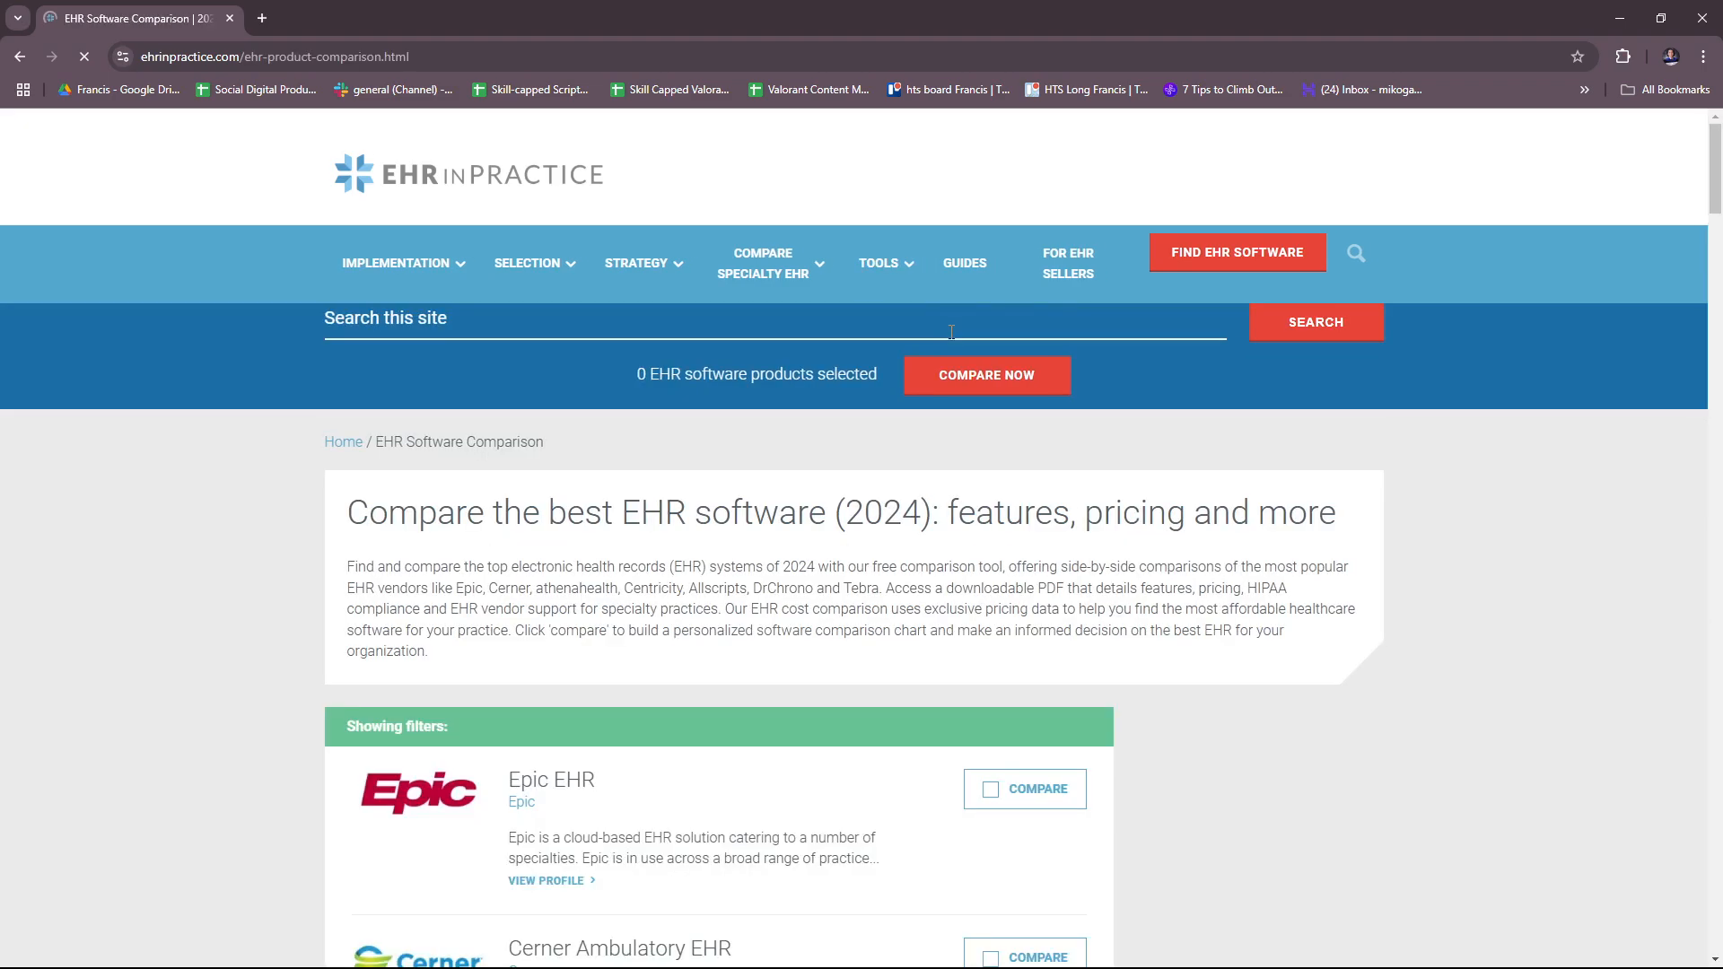
left_click(883, 262)
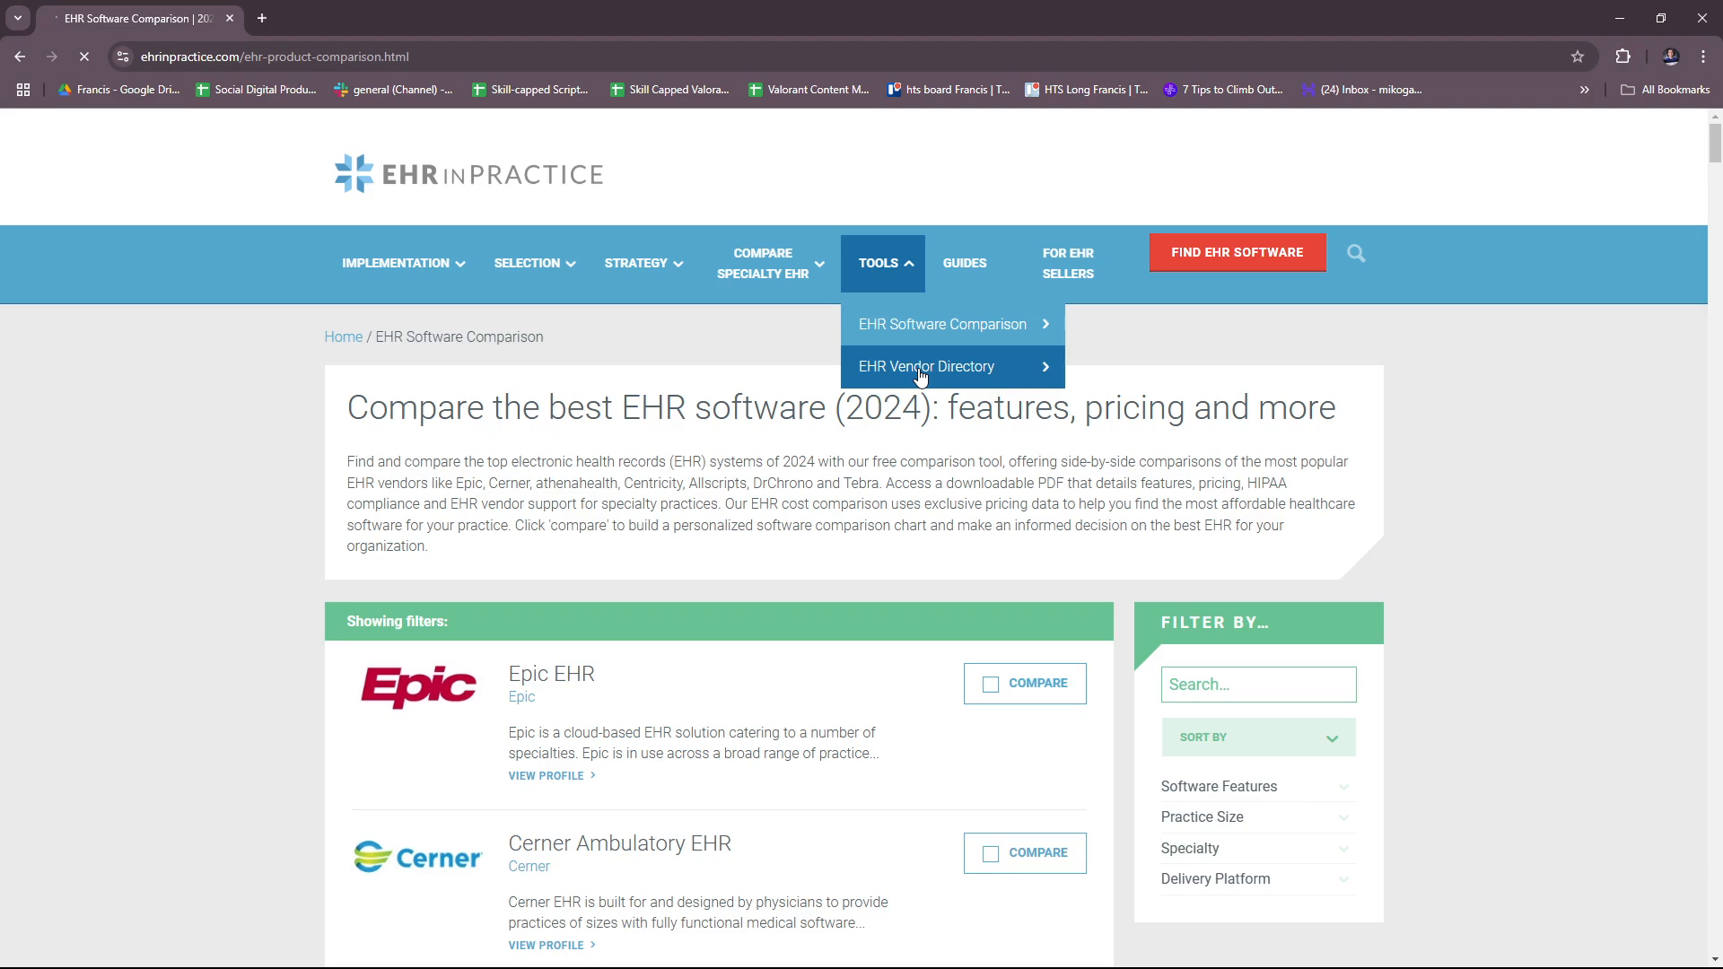
Load the 2024 EHR Vendor Directory and look over vendors like Kareo, athenahealth and ChartLogic
left_click(926, 366)
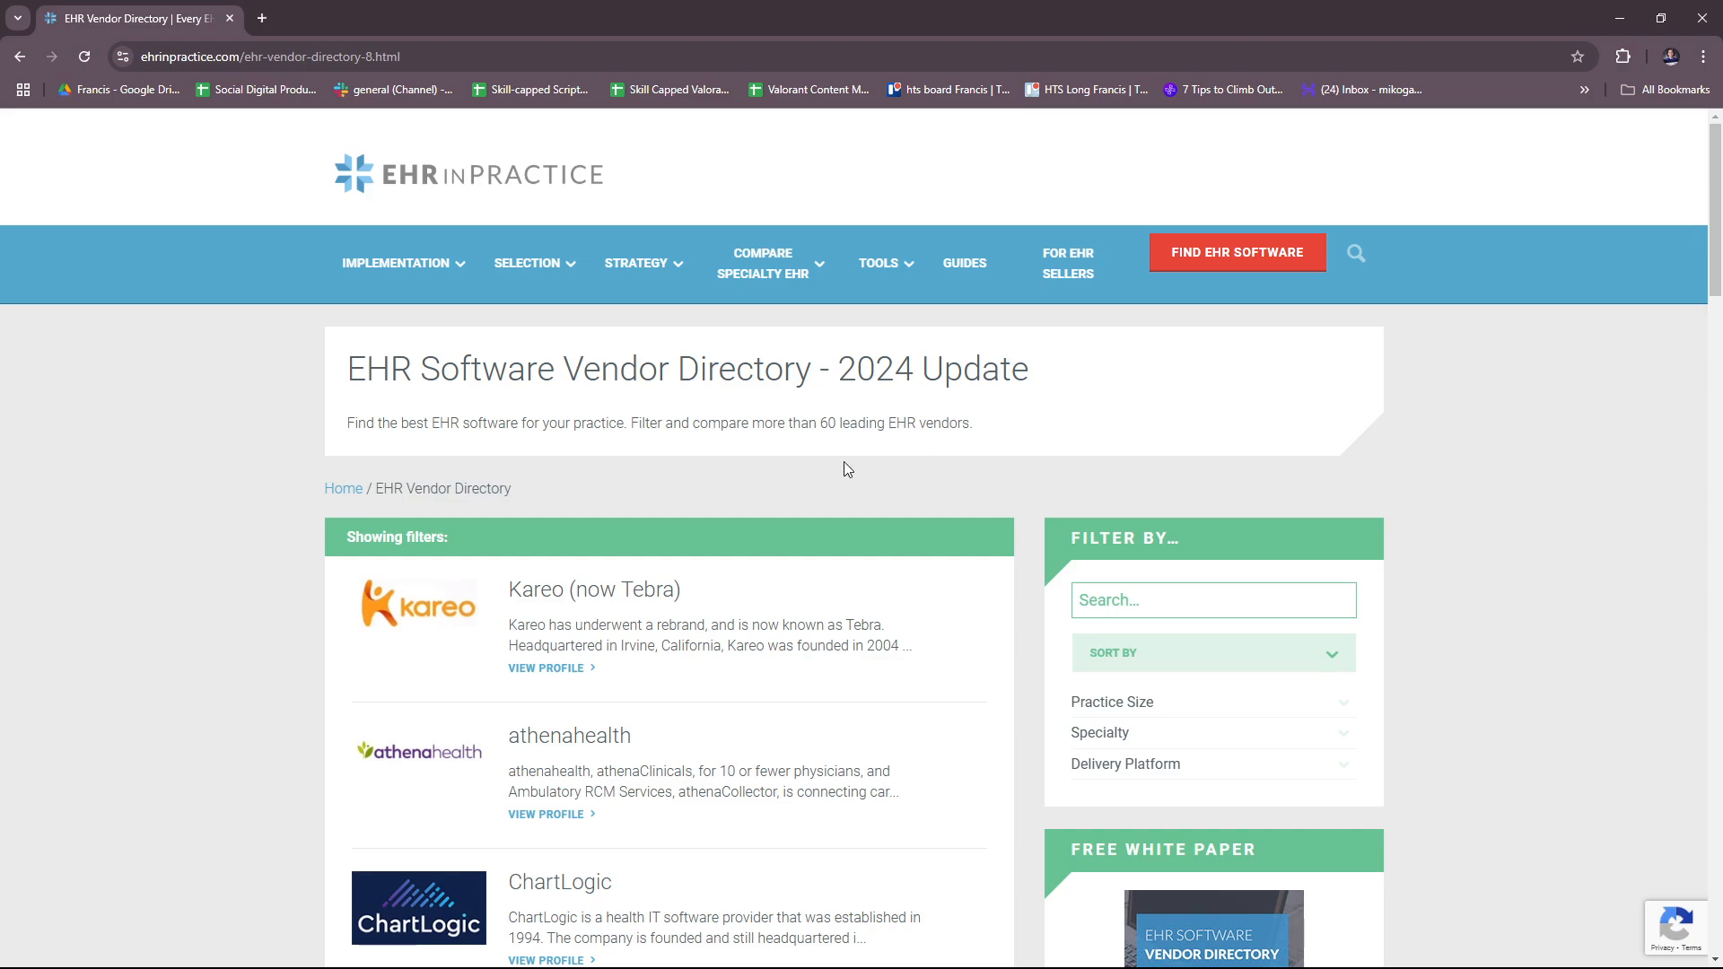
mouse_move(854, 474)
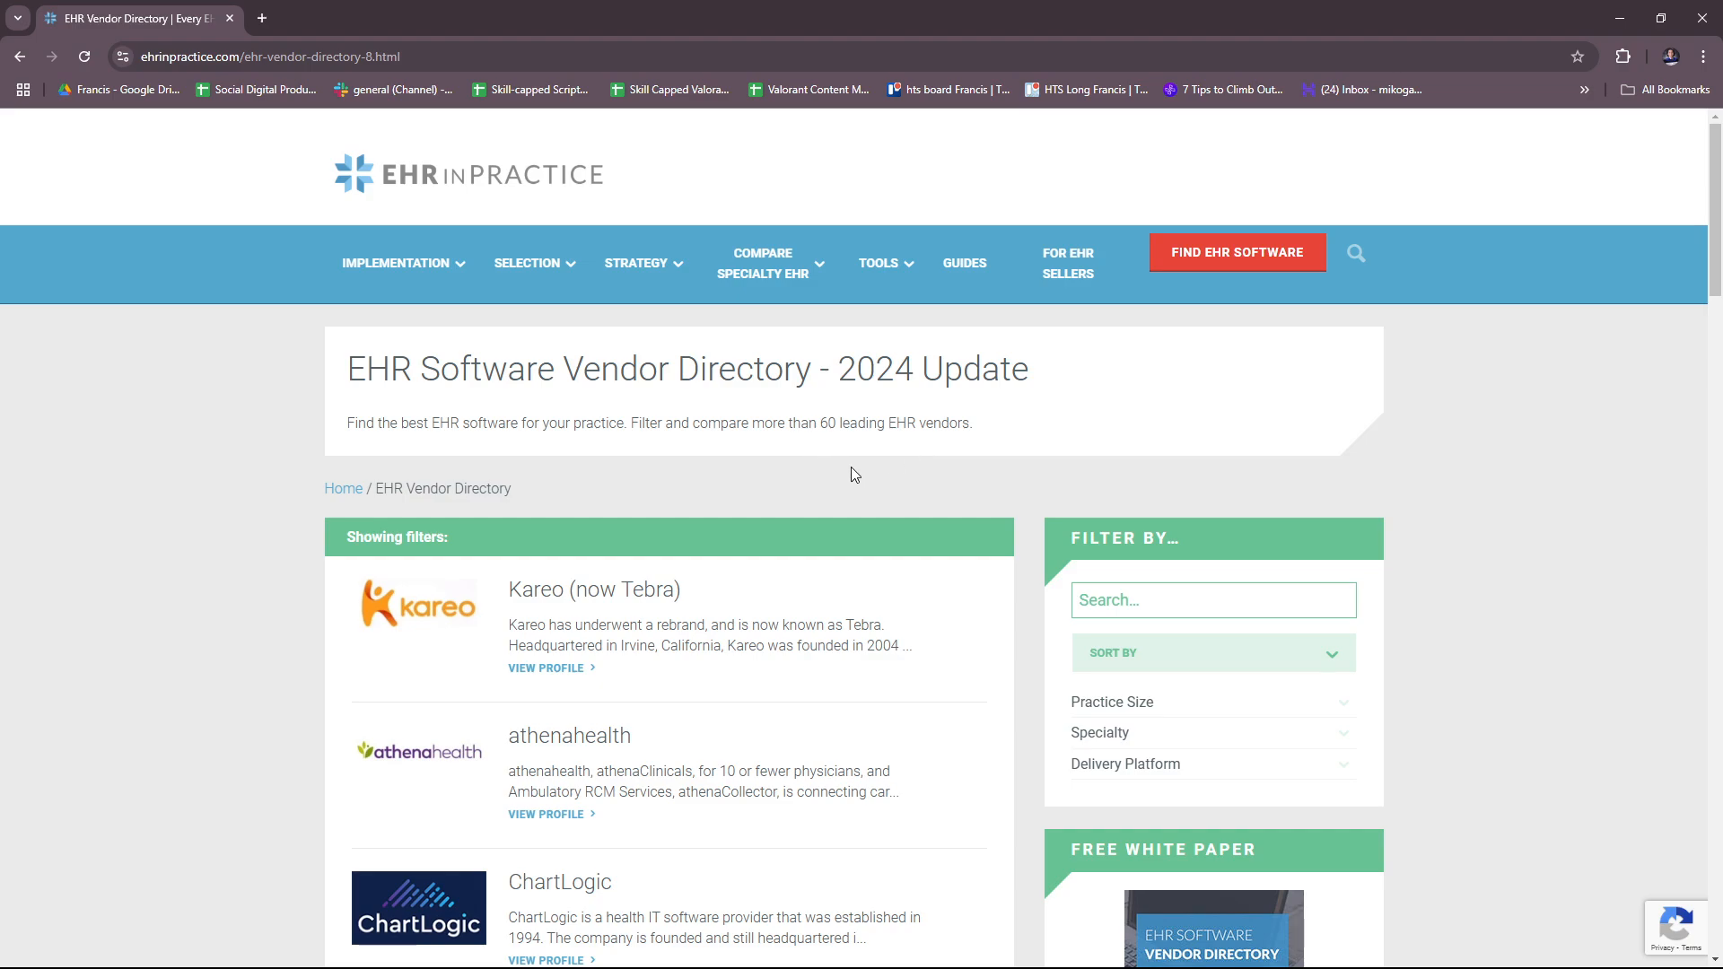
mouse_move(912, 467)
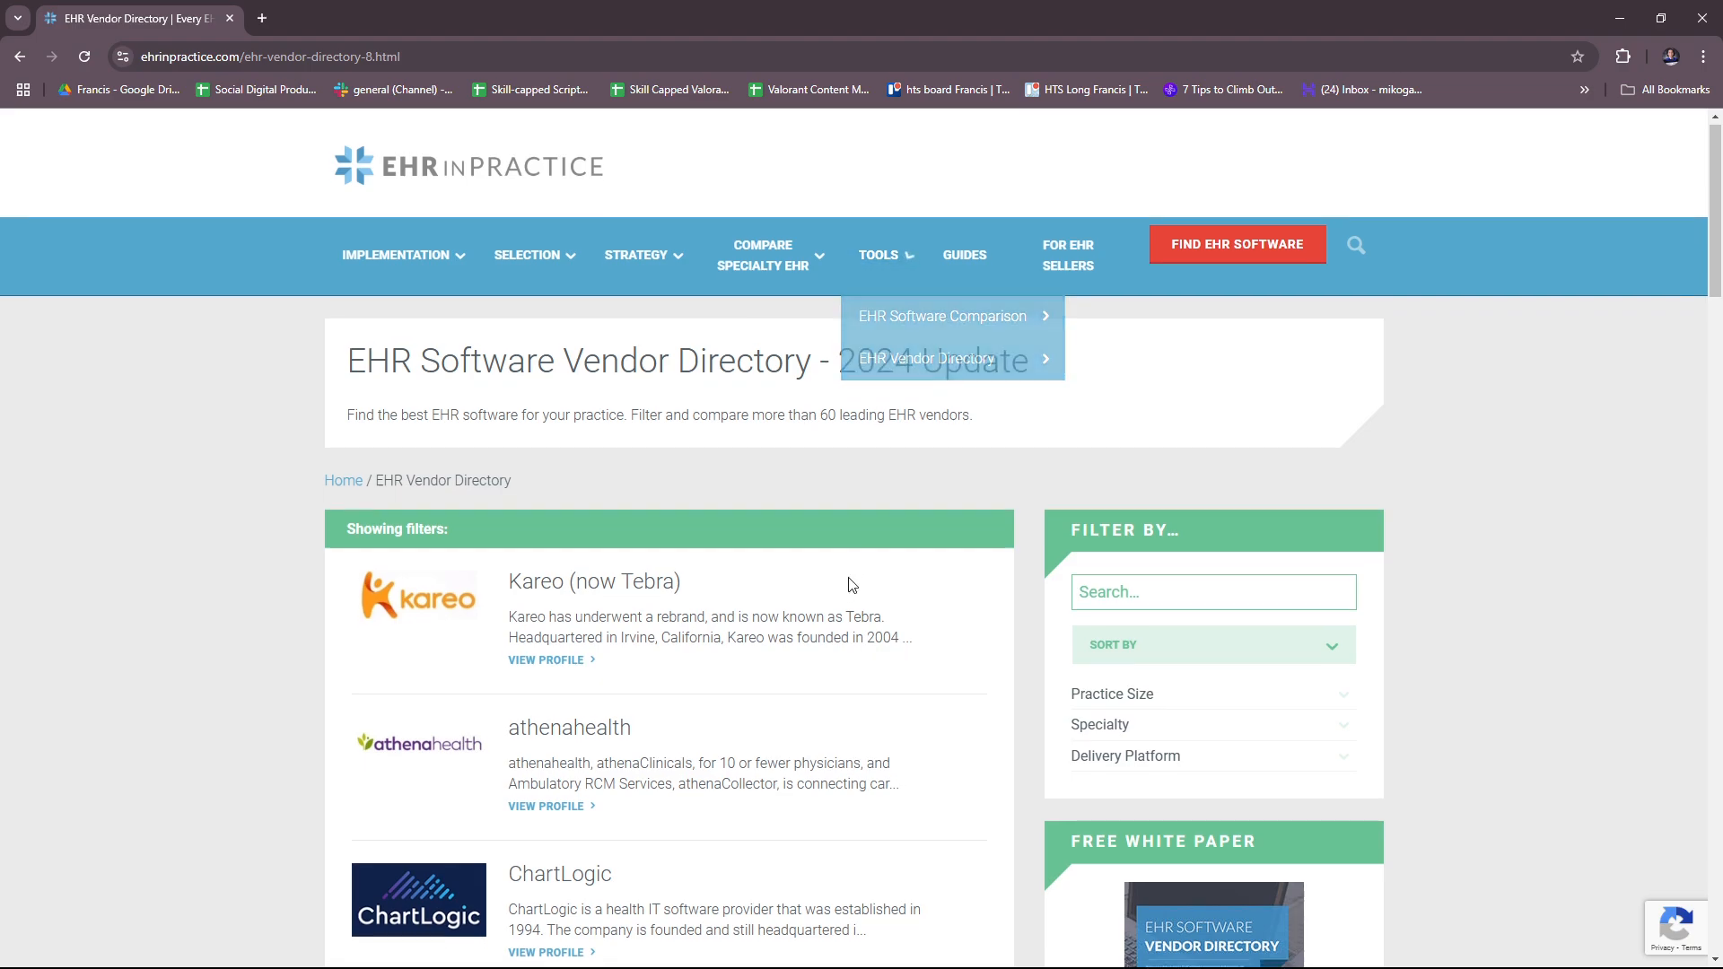
scroll("down", 3)
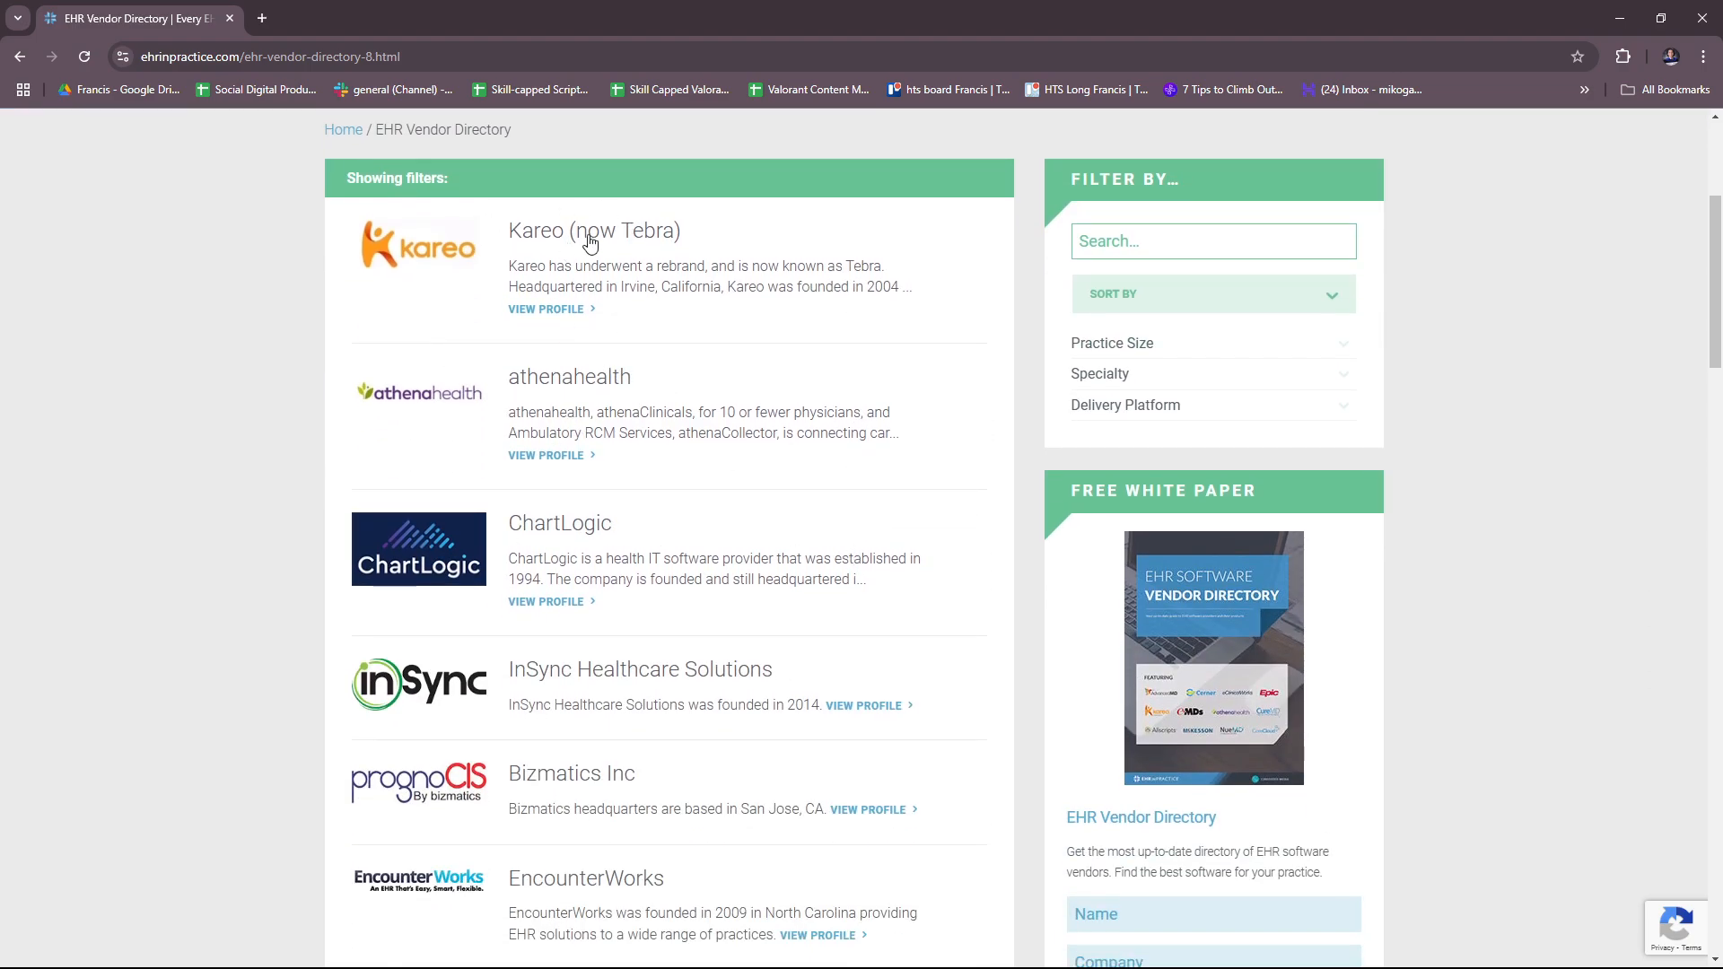
scroll("down", 3)
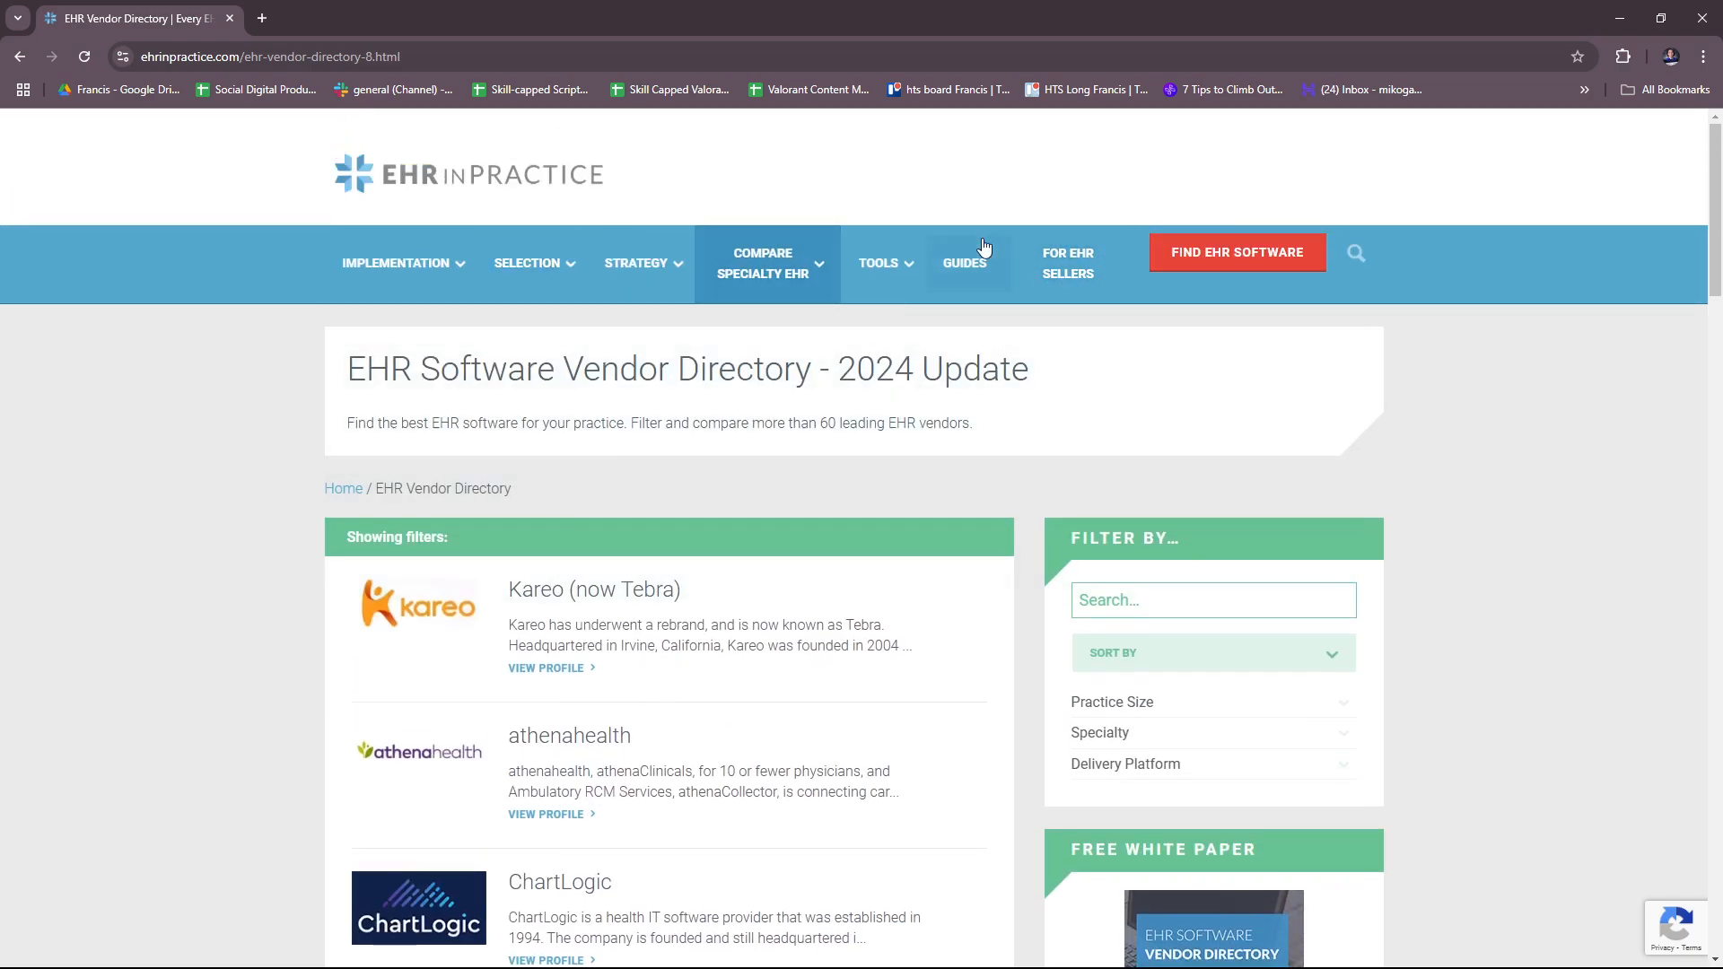
mouse_move(636, 262)
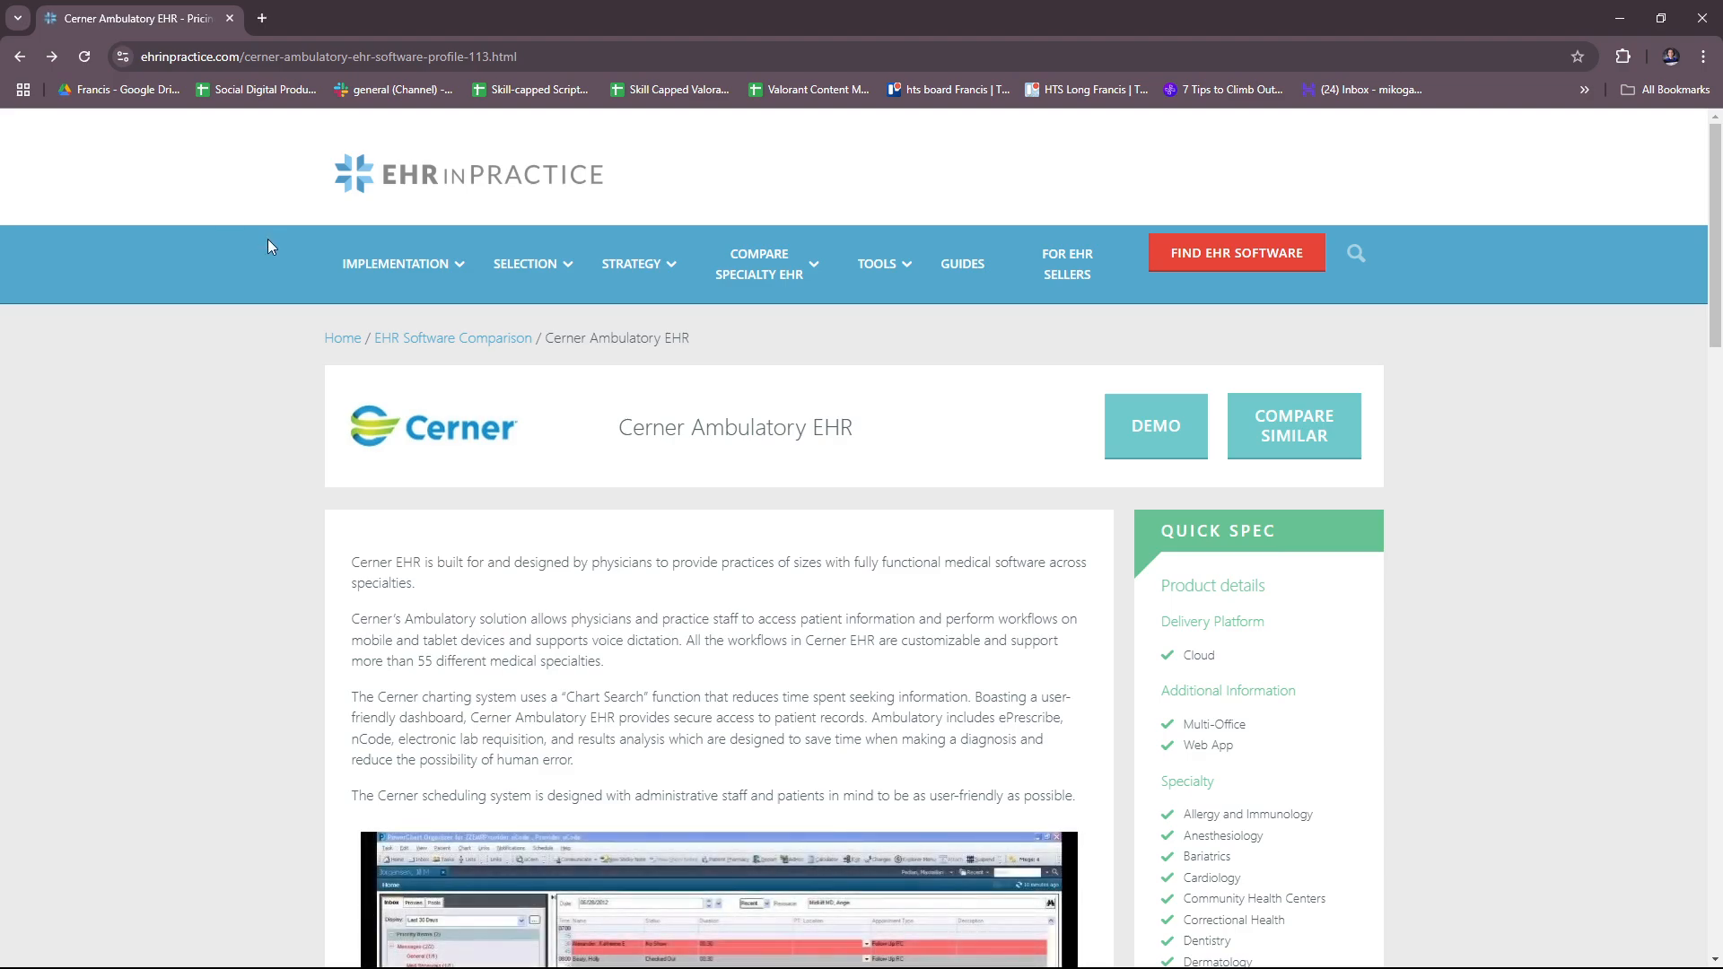
scroll("down", 3)
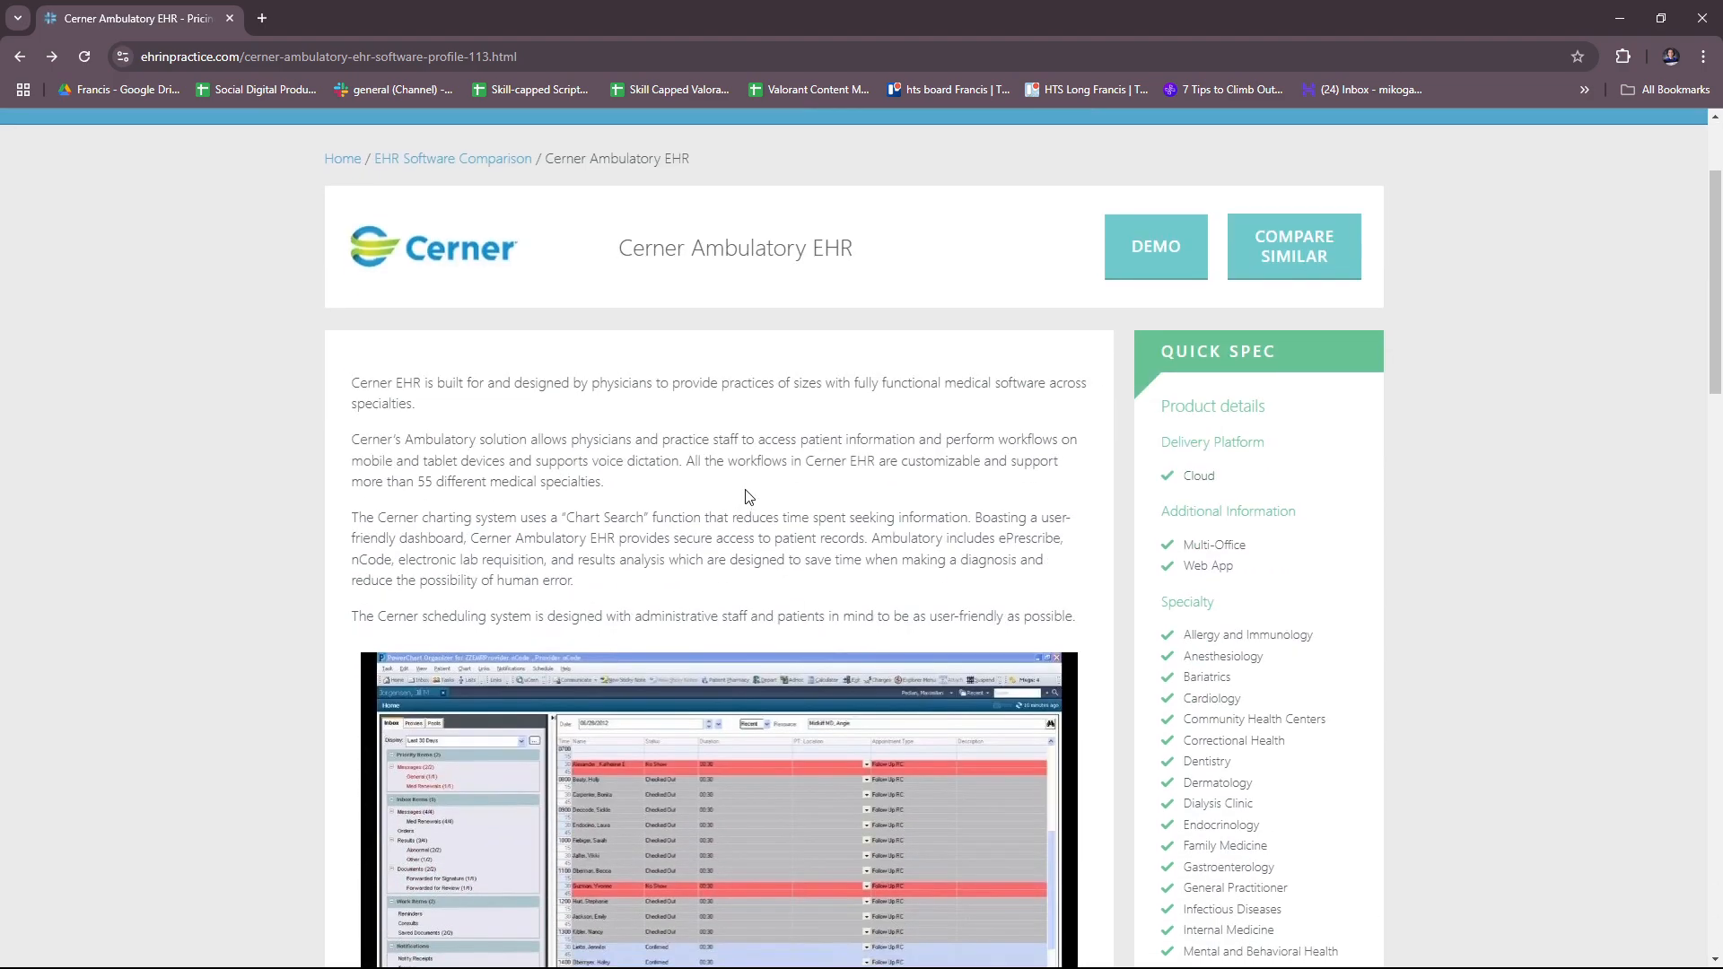
scroll("down", 3)
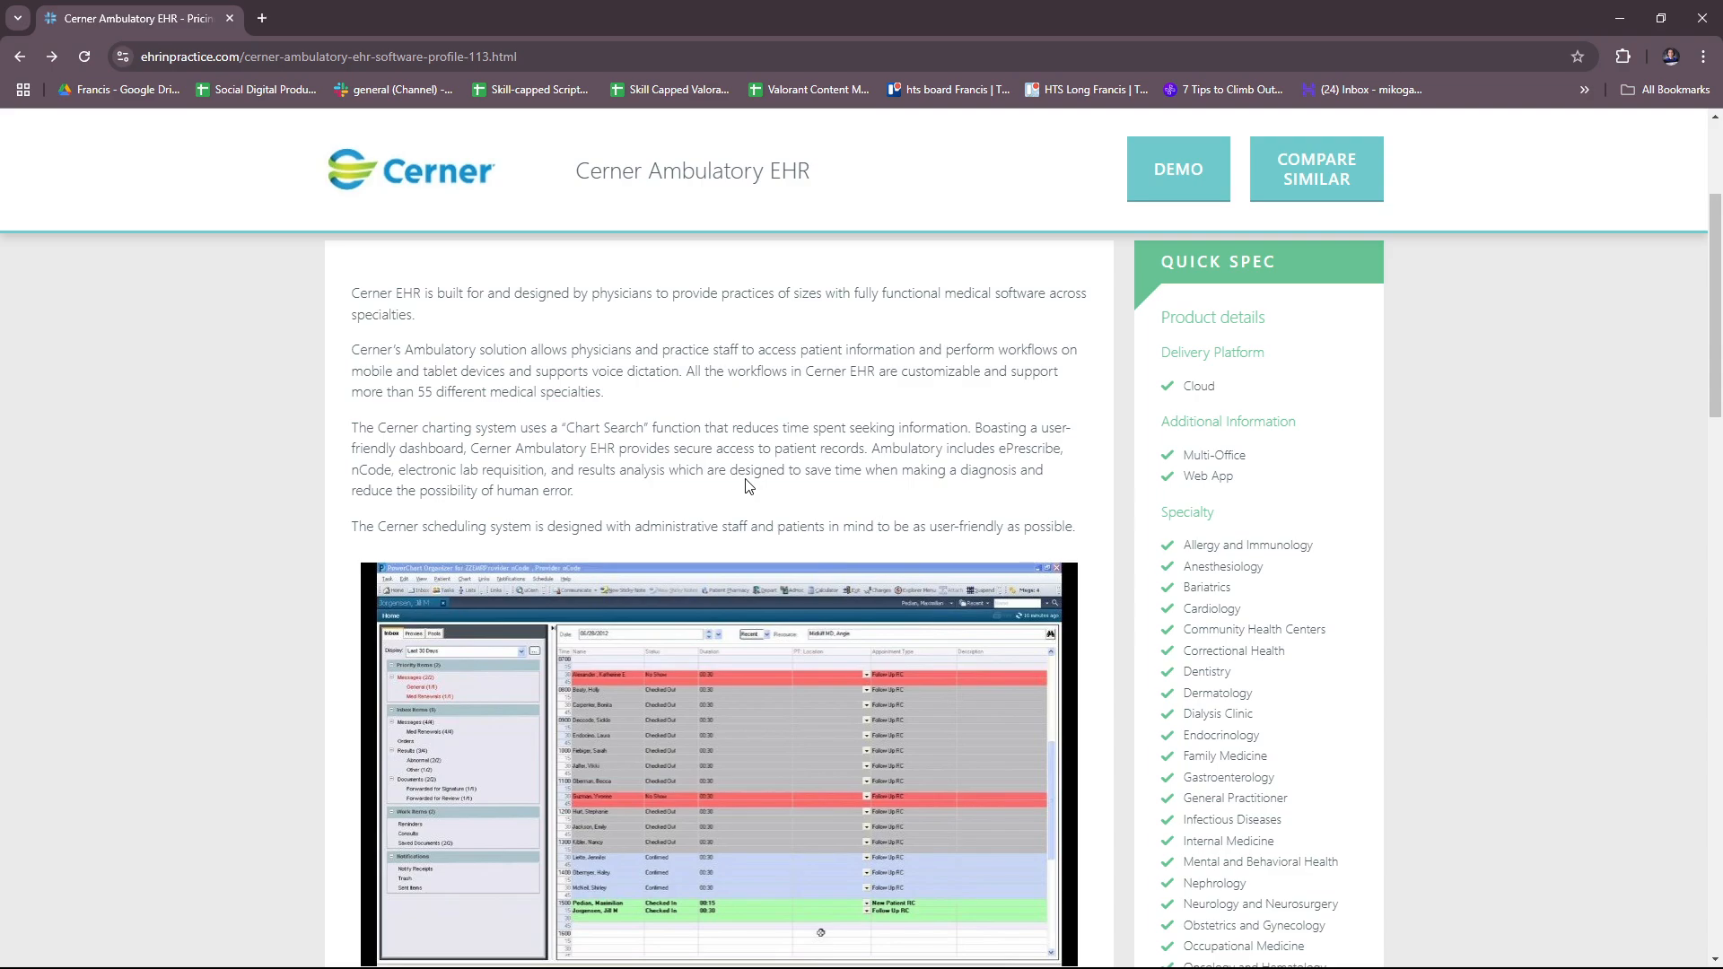
mouse_move(1022, 474)
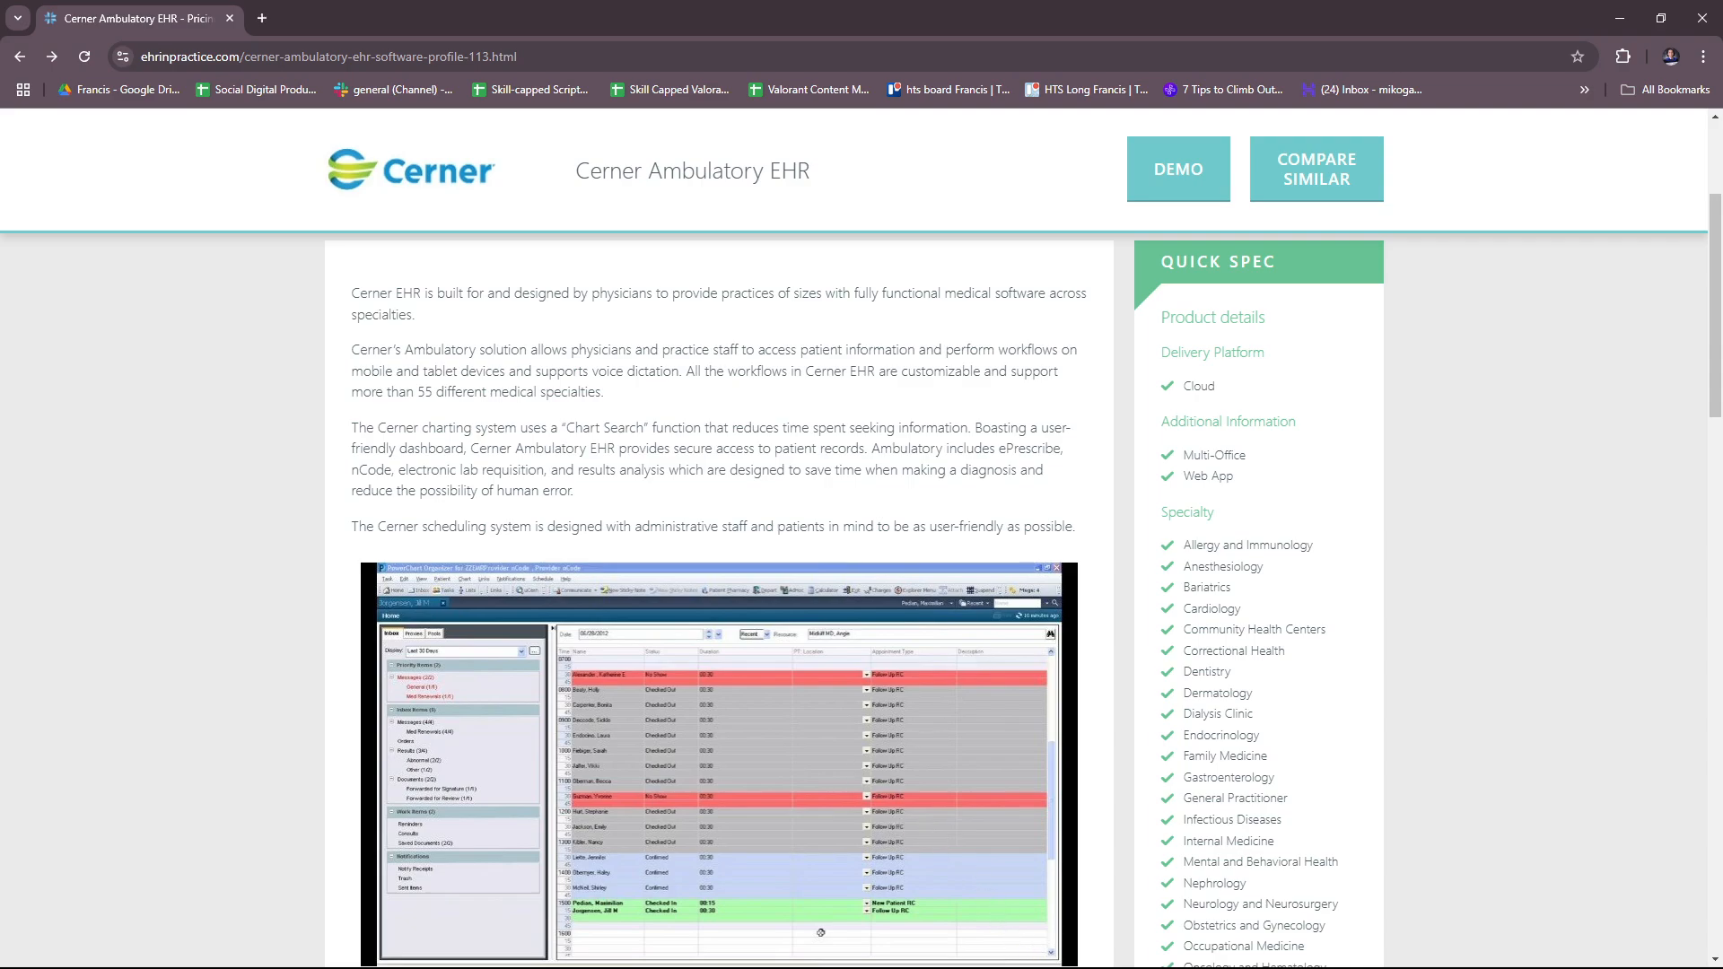
mouse_move(968, 912)
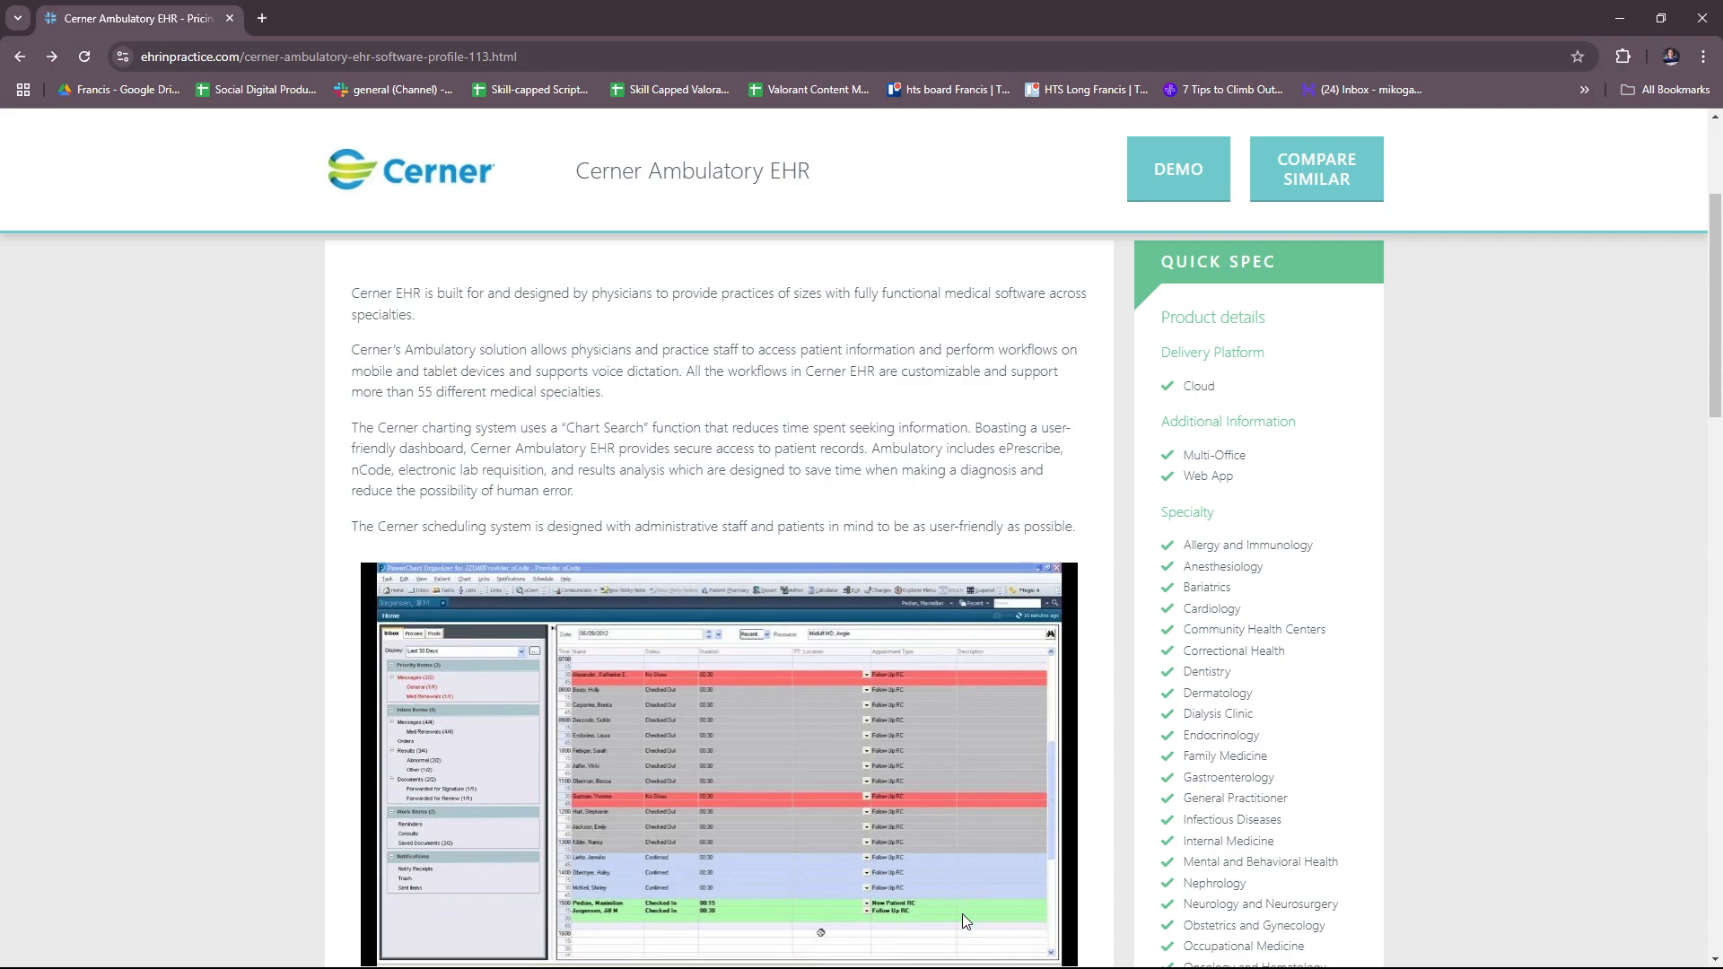
mouse_move(930, 966)
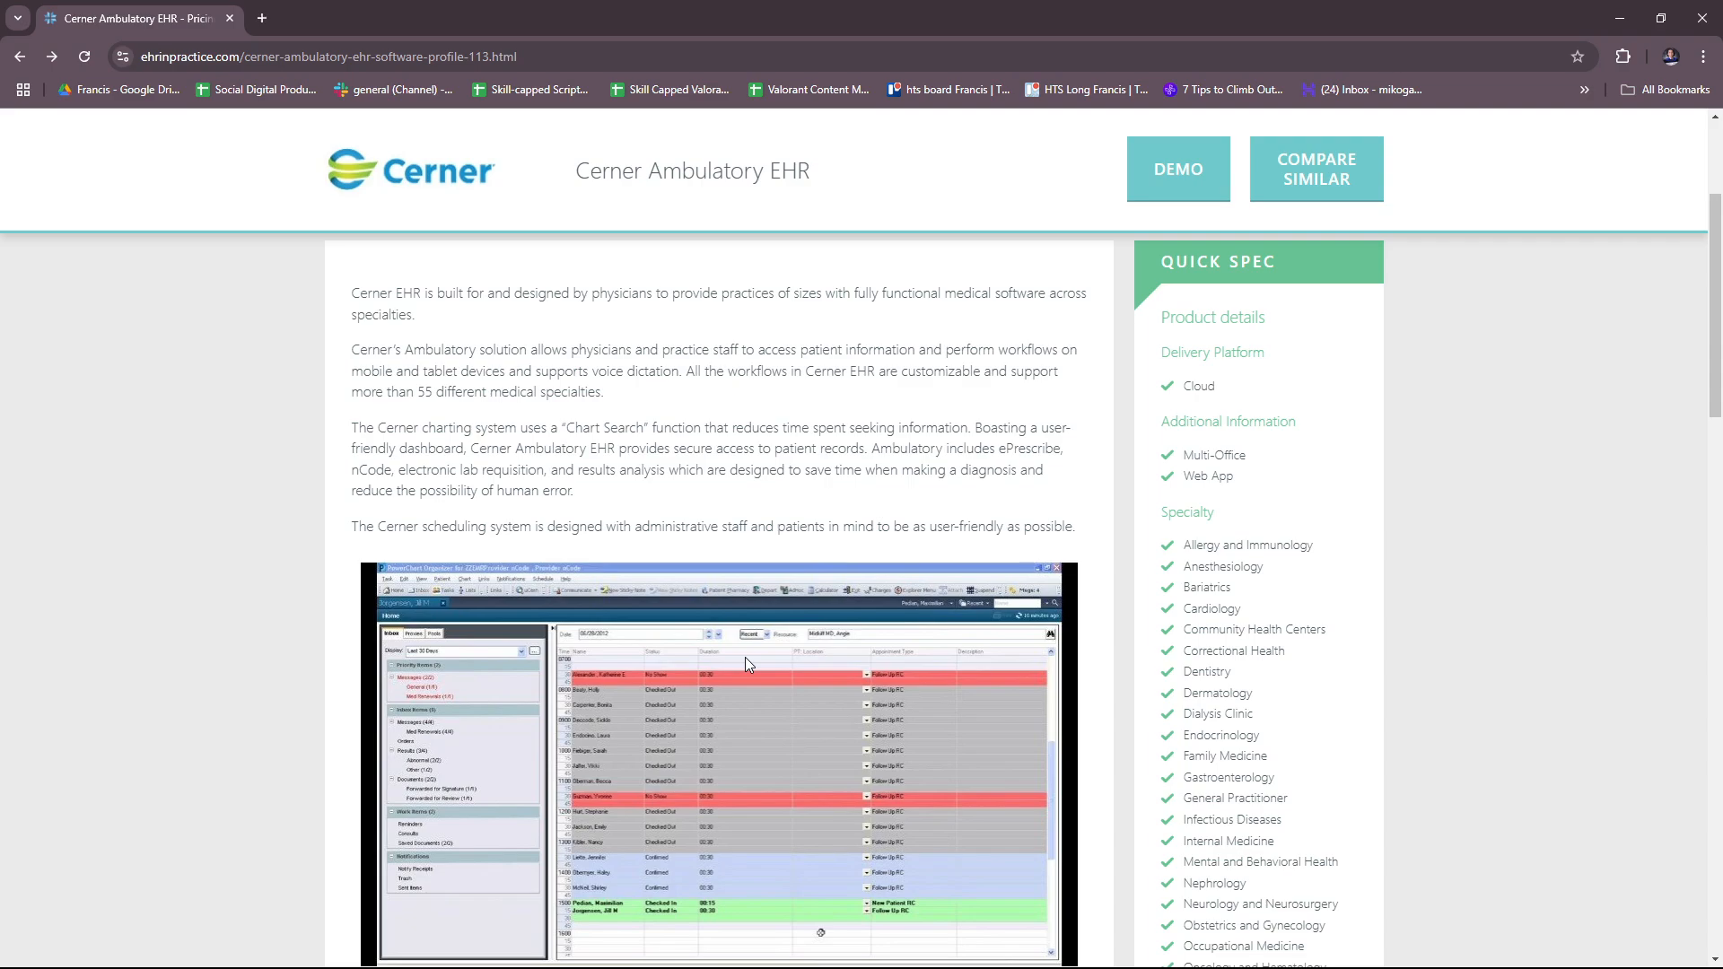
mouse_move(749, 630)
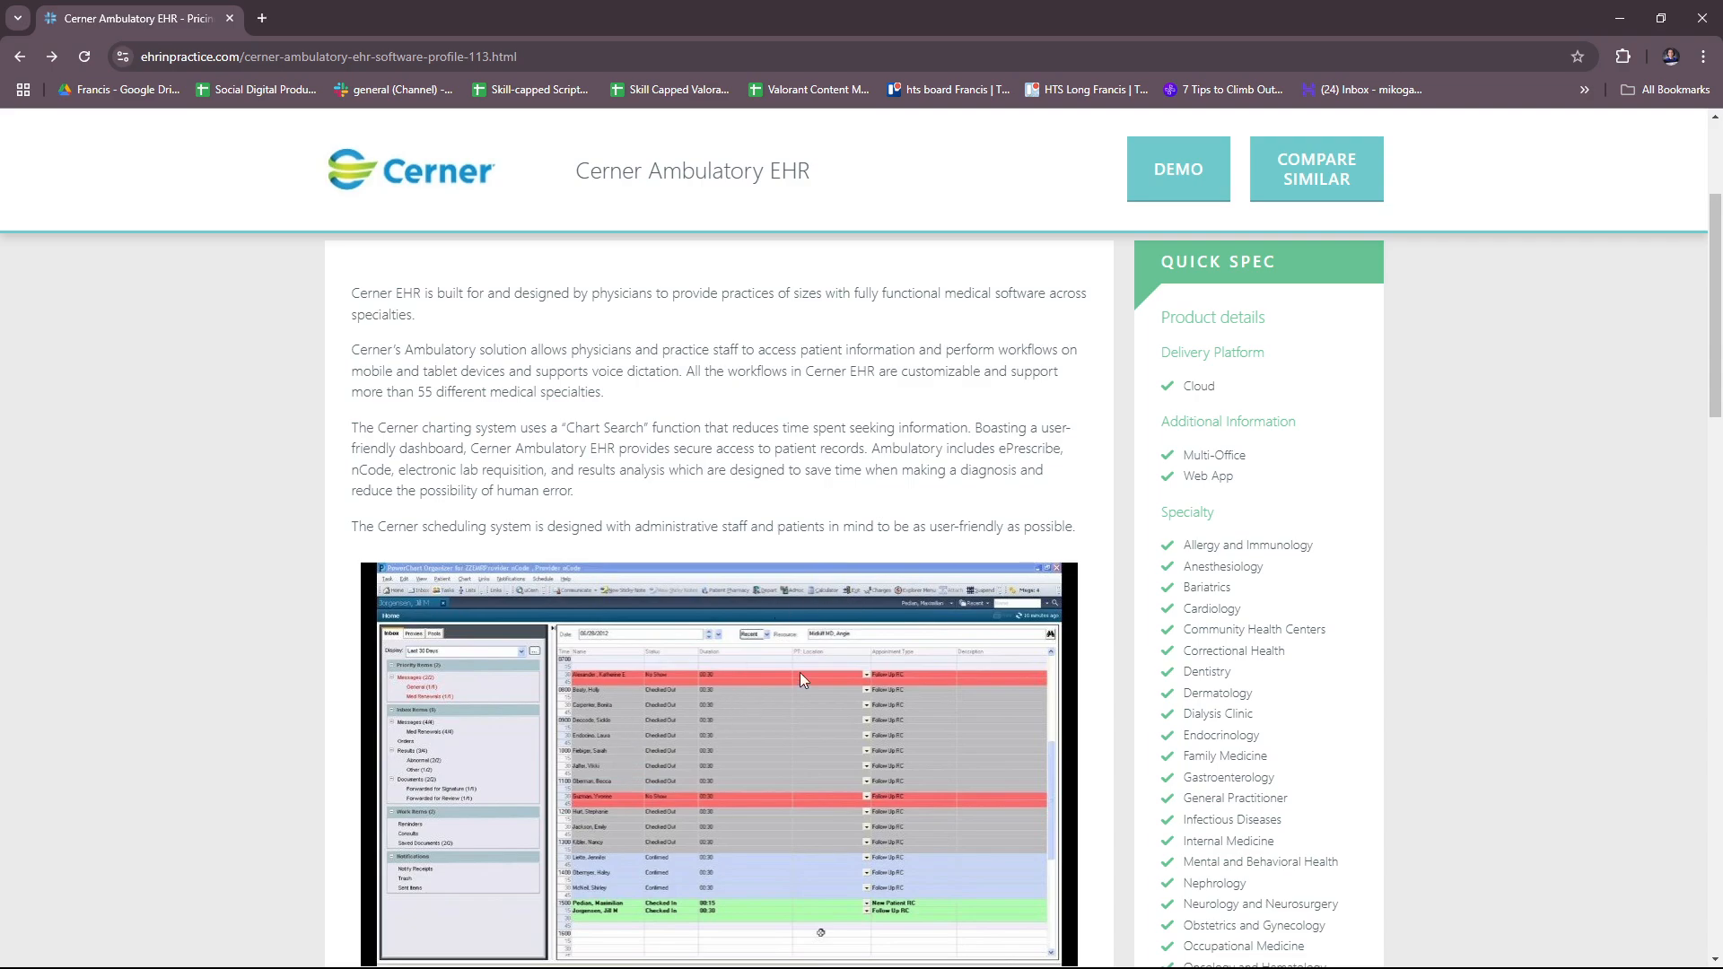
mouse_move(917, 679)
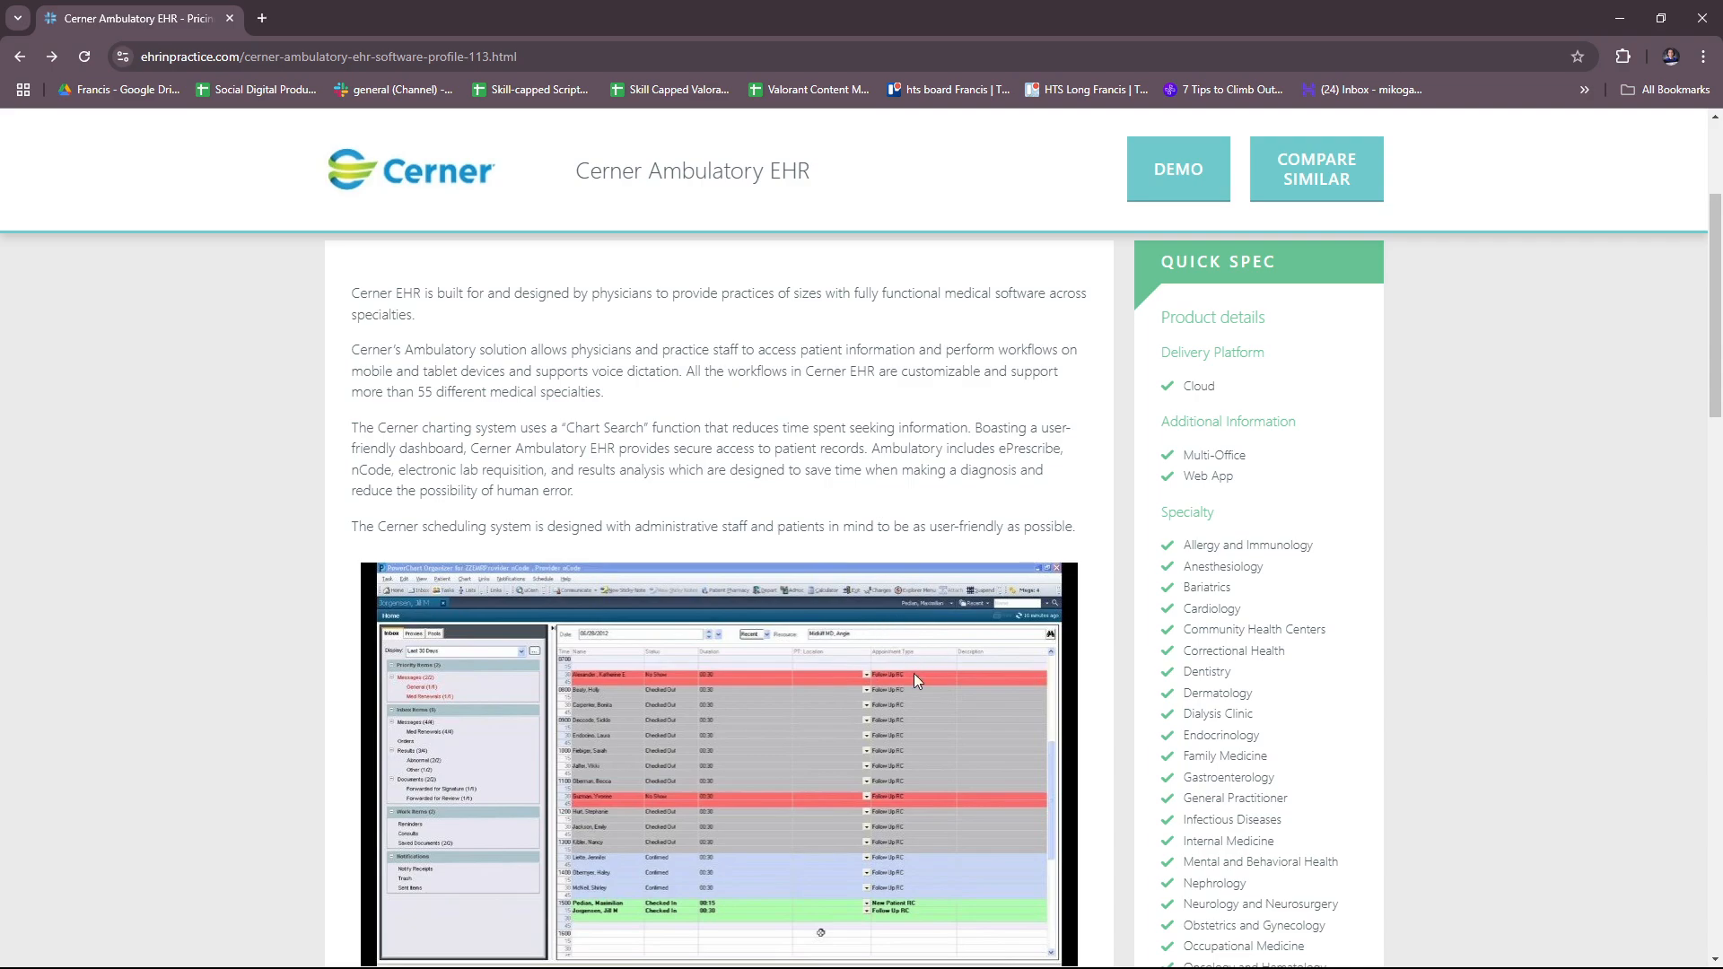
mouse_move(824, 650)
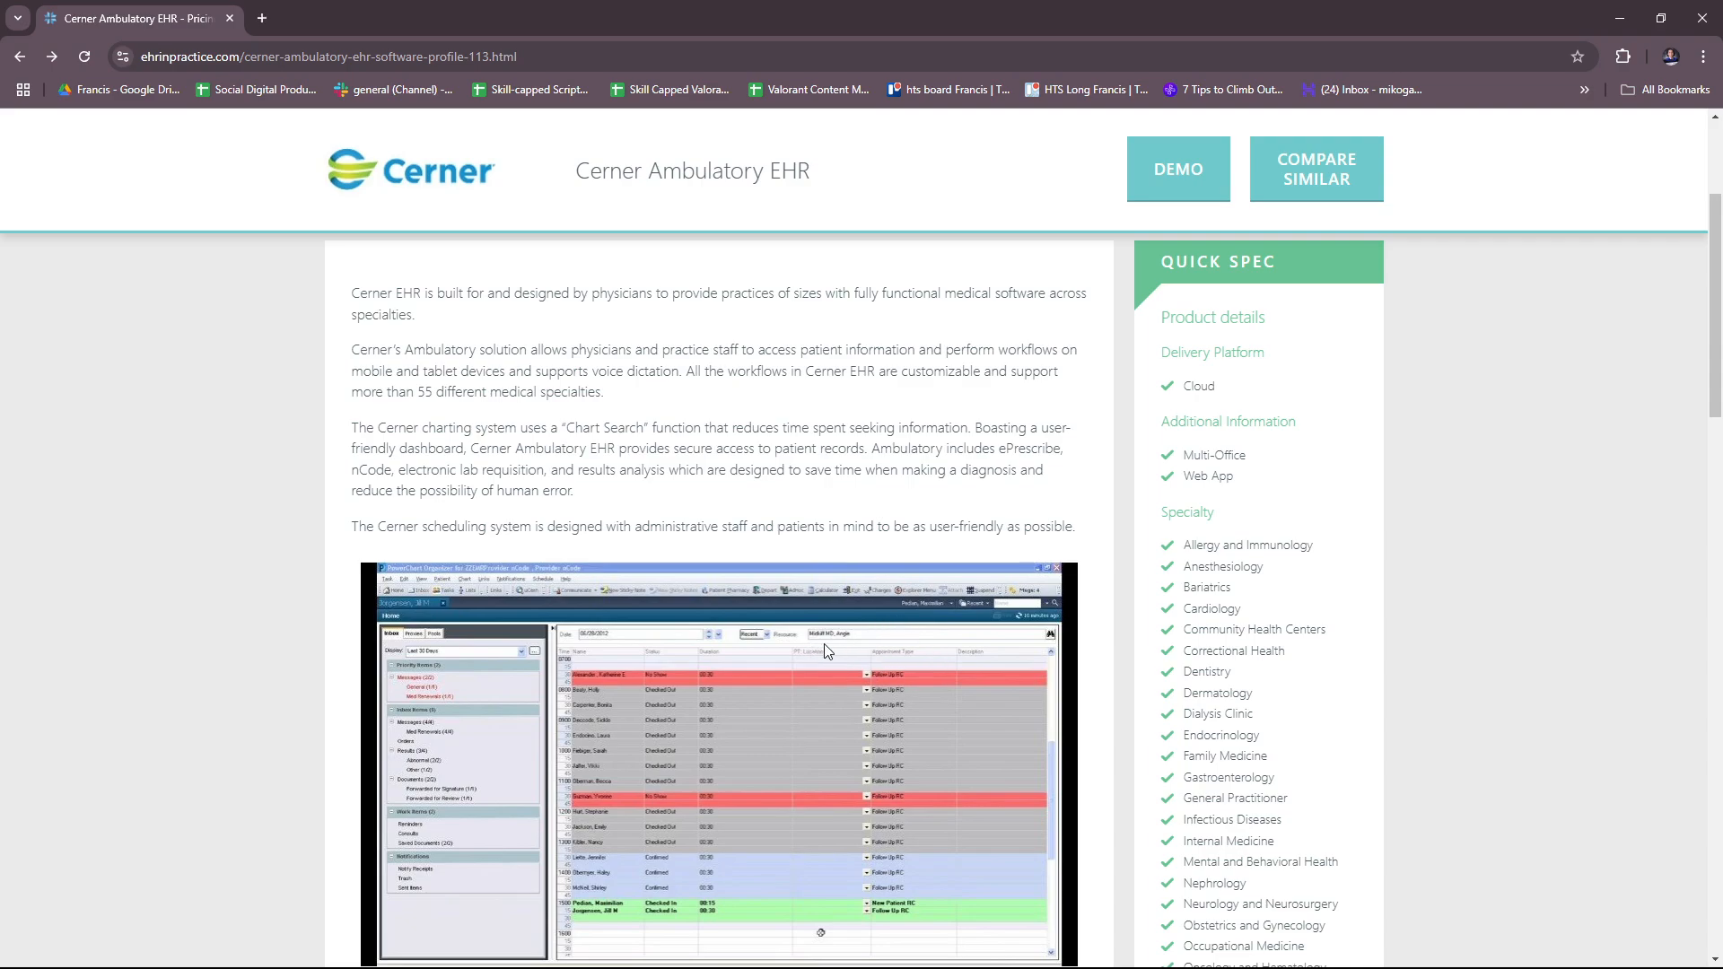
mouse_move(866, 648)
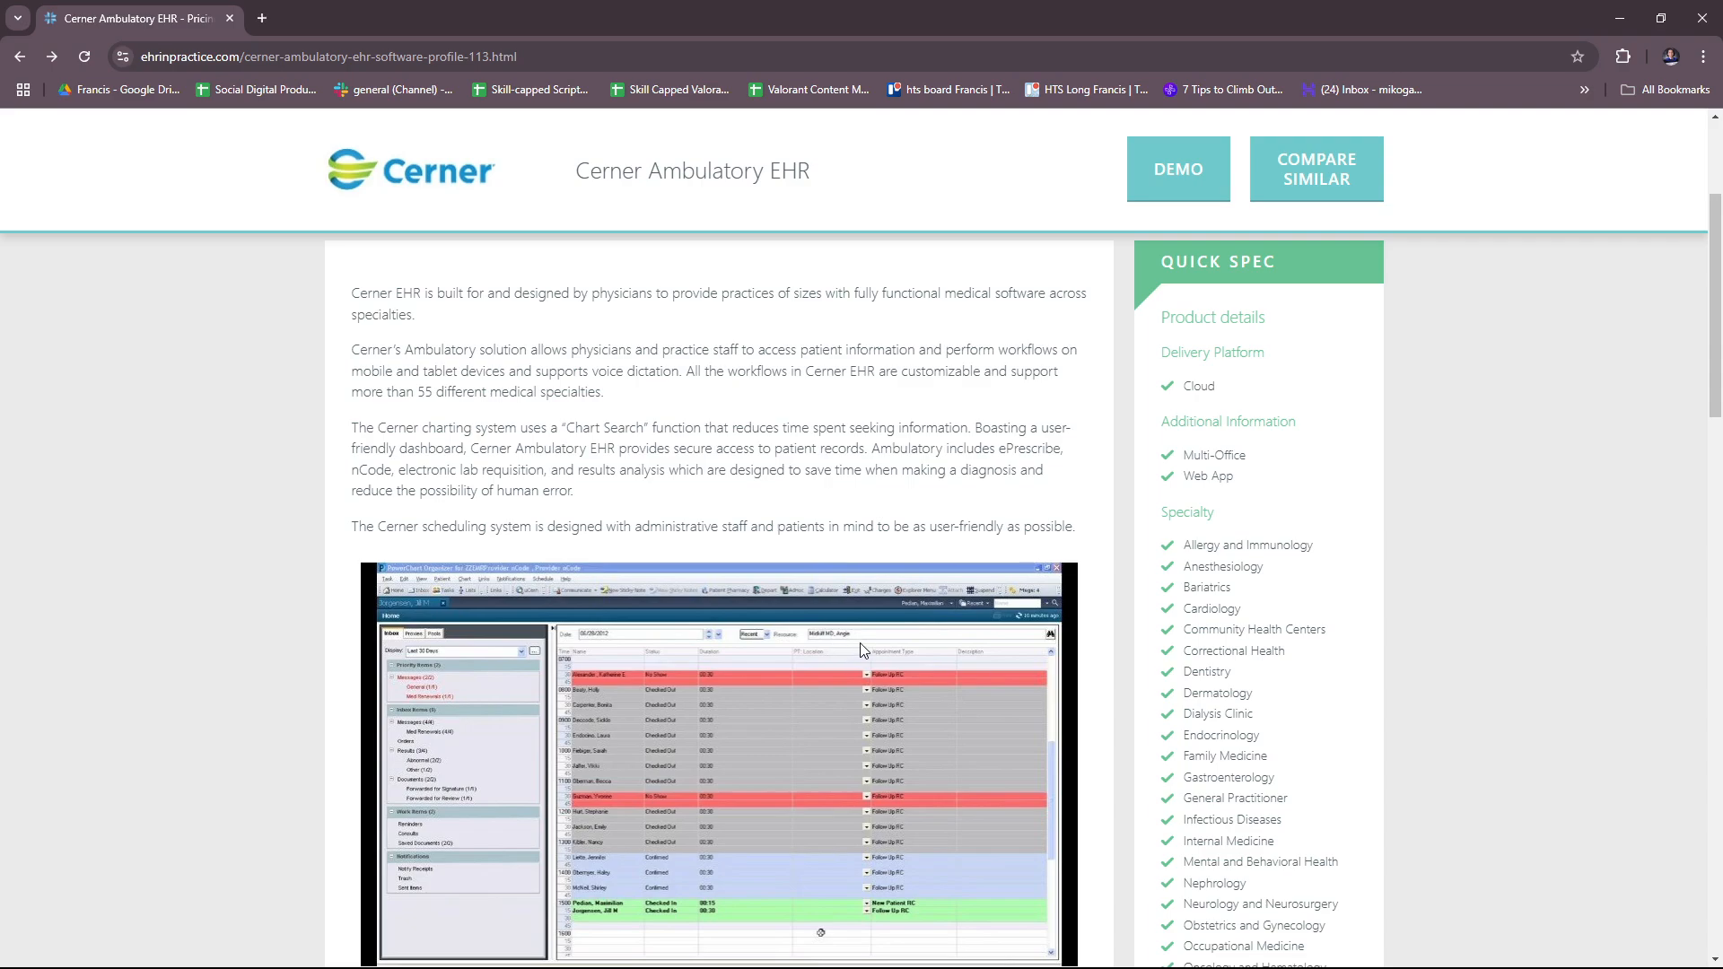
Move down the Cerner profile to its screenshots and the FAQ asking whether Cerner is an EMR
scroll("down", 3)
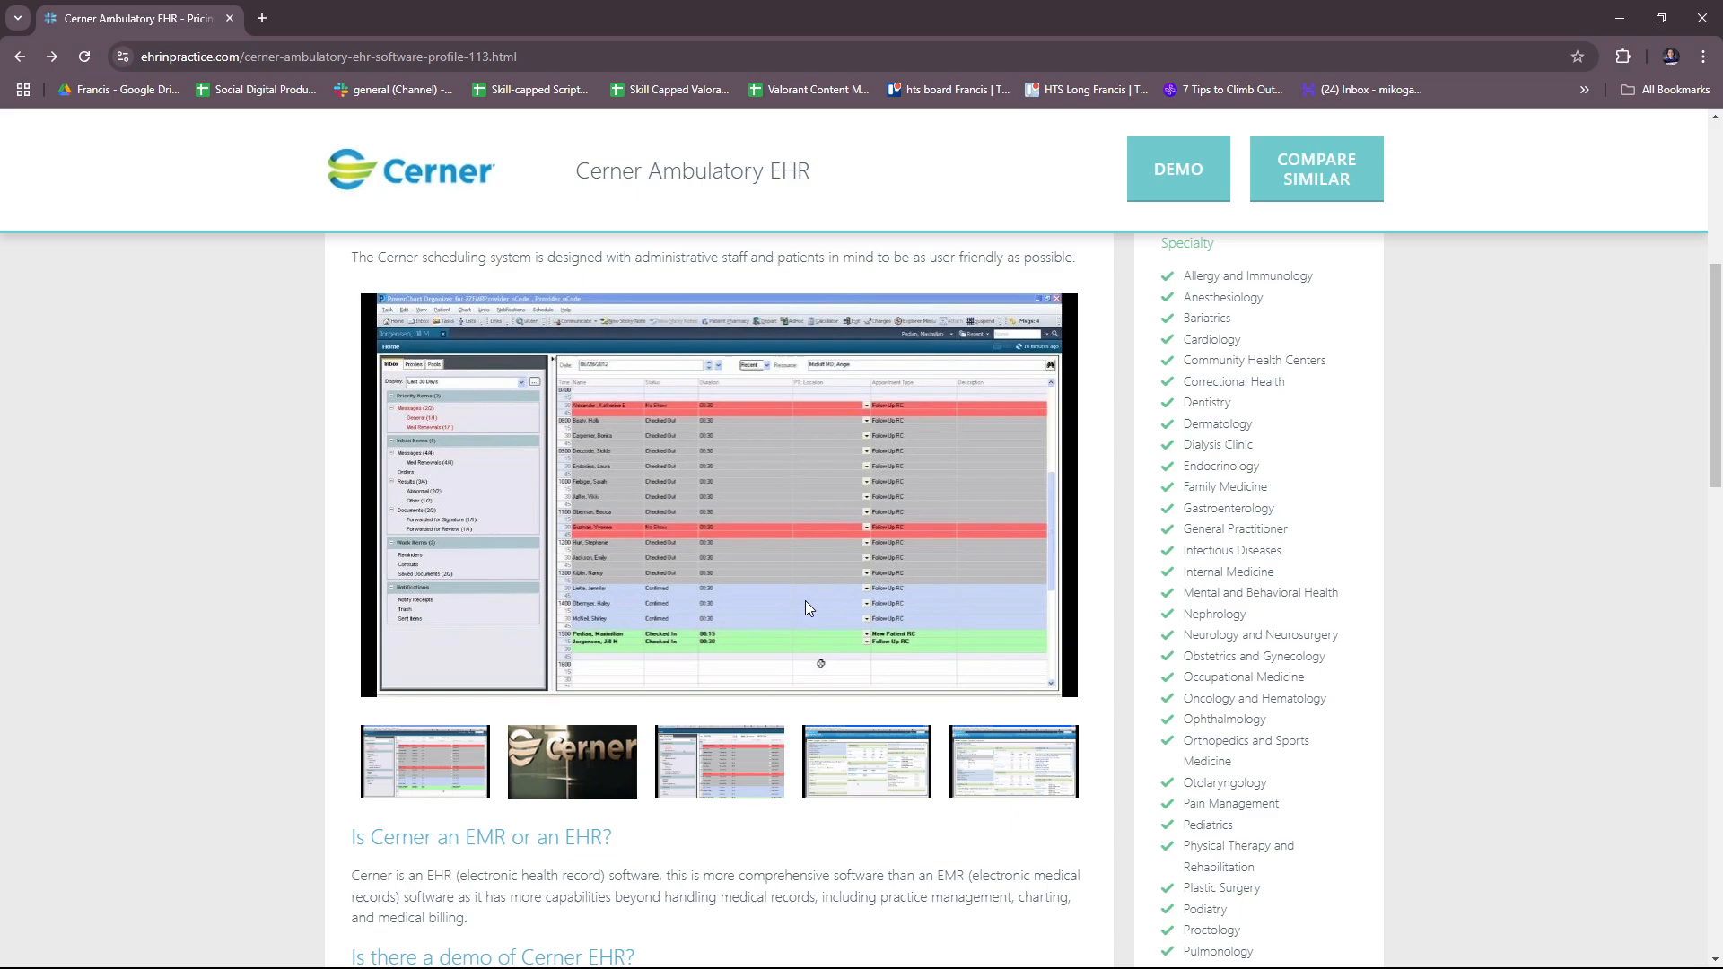
mouse_move(838, 623)
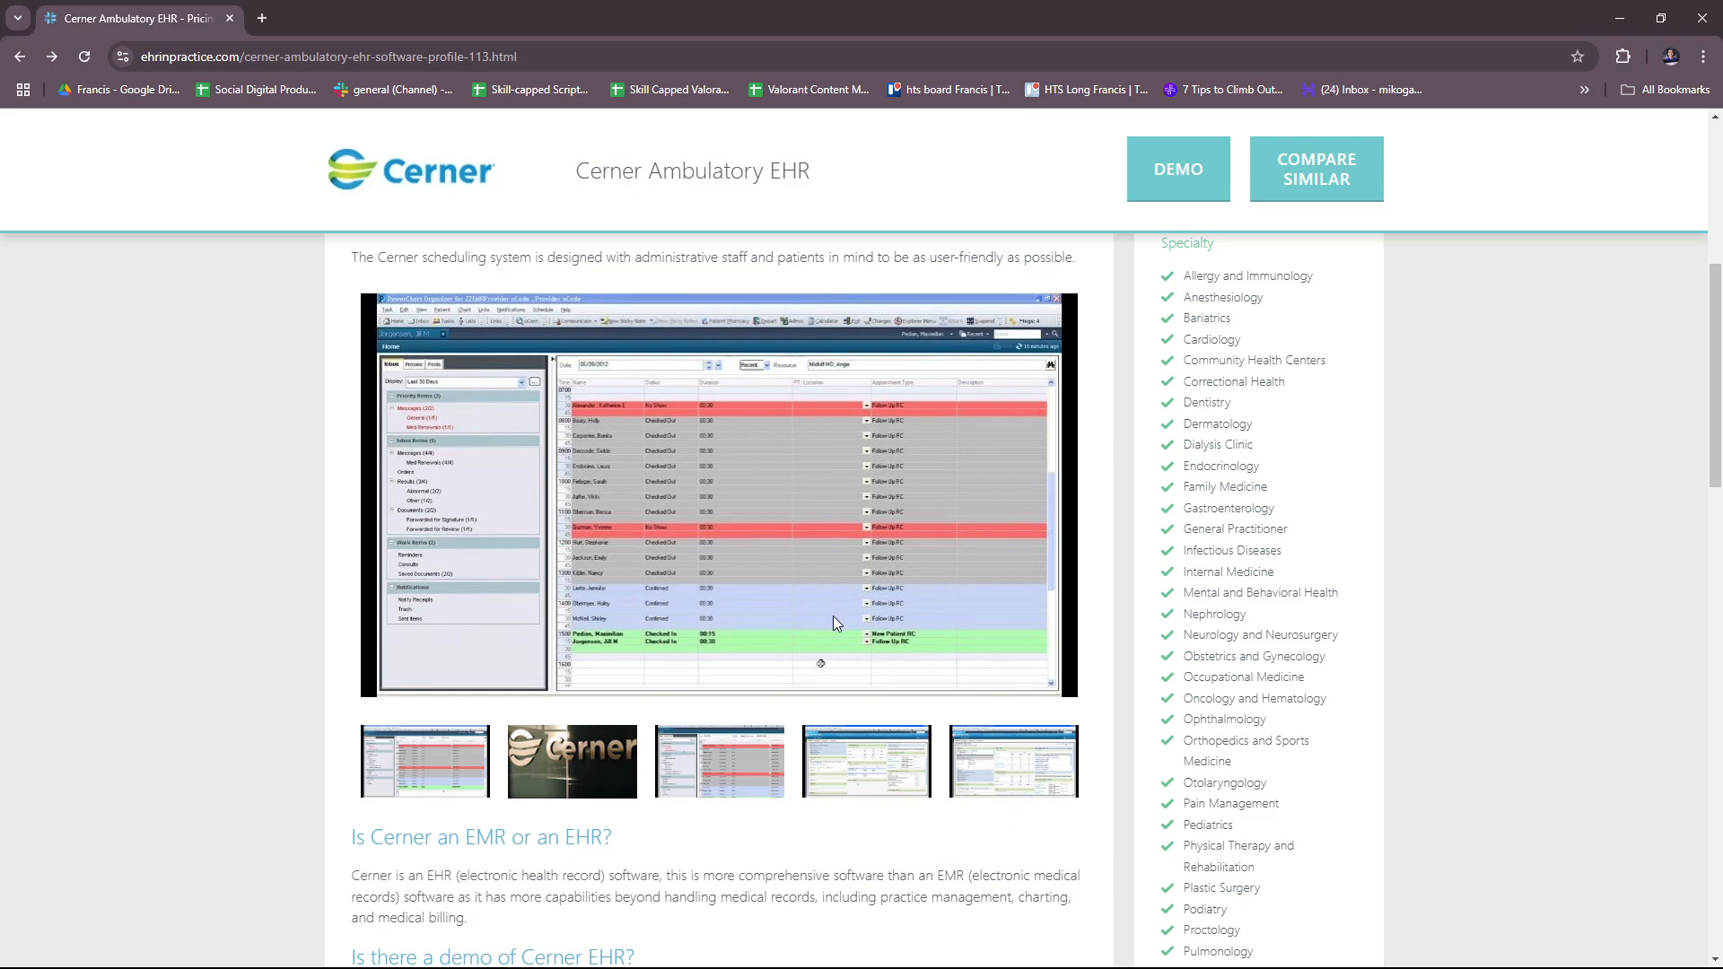
mouse_move(819, 616)
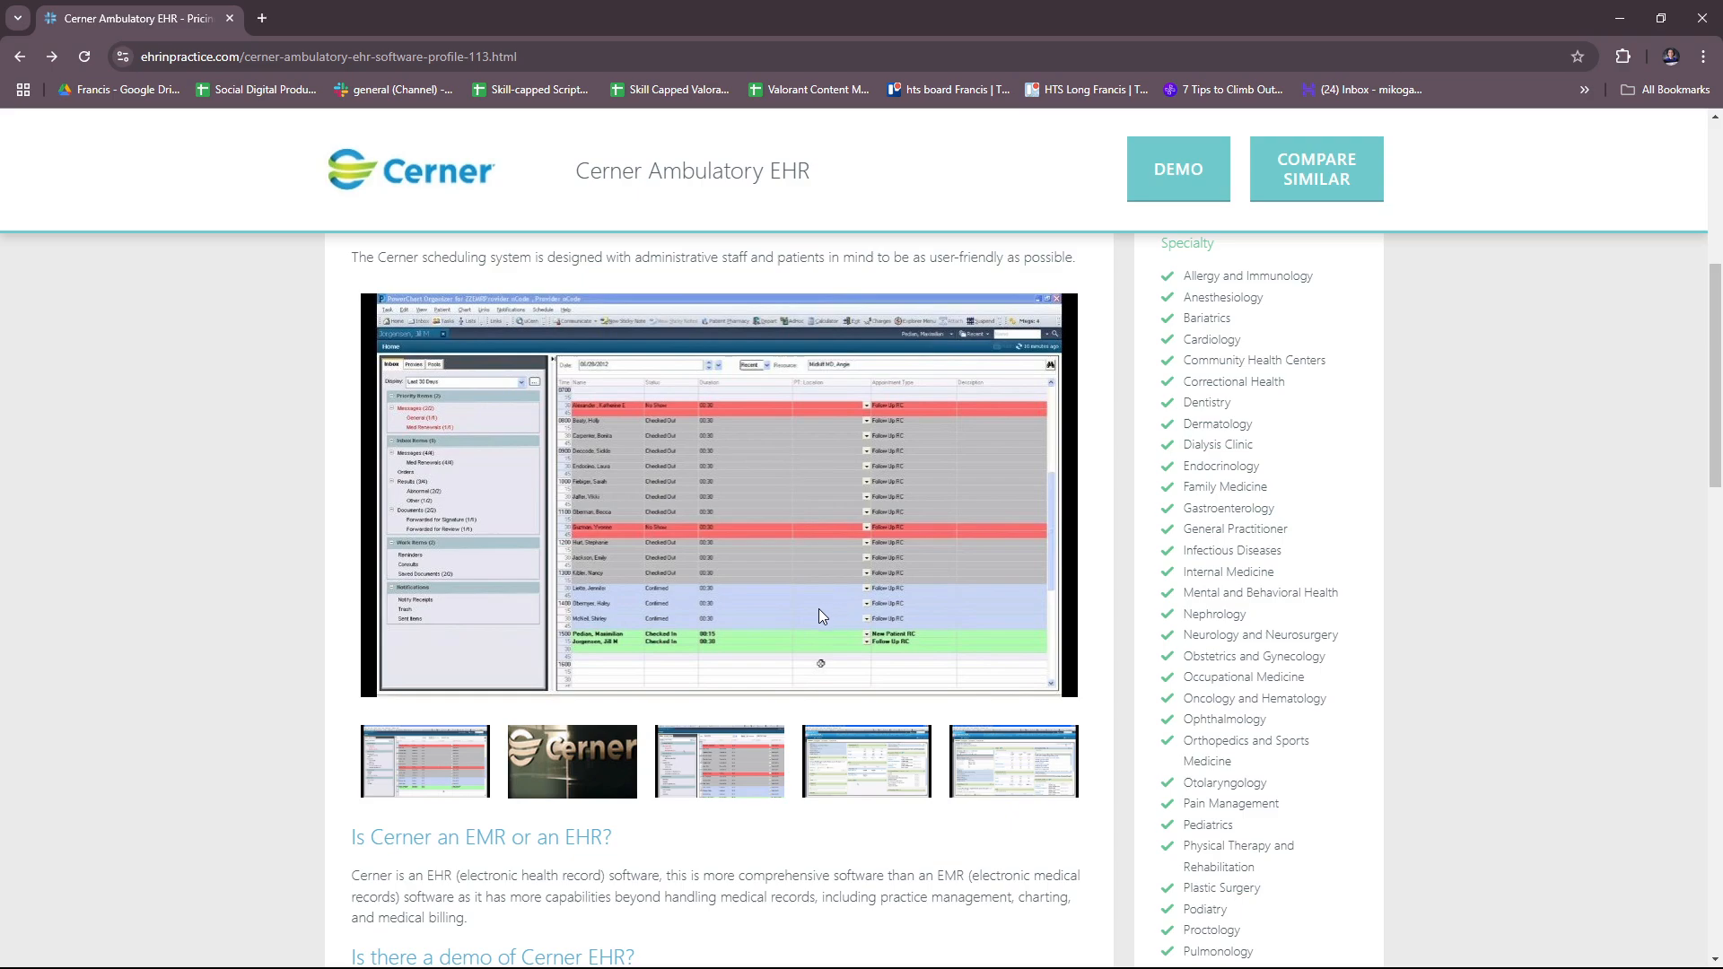
mouse_move(803, 625)
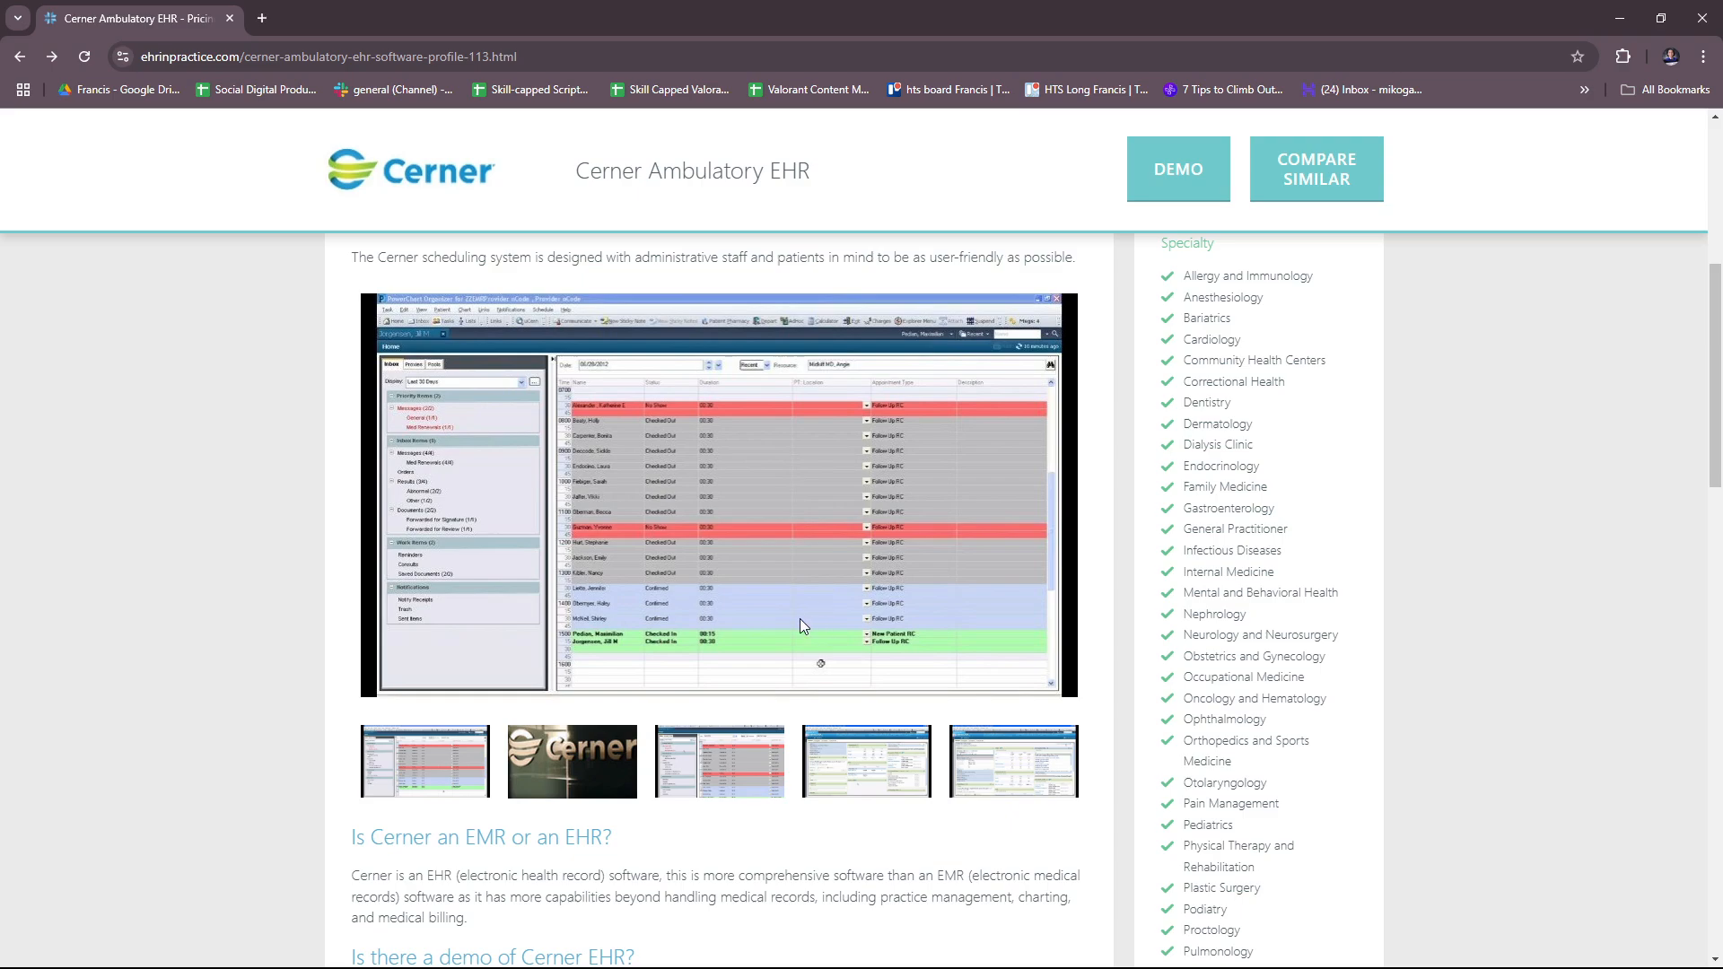
mouse_move(863, 705)
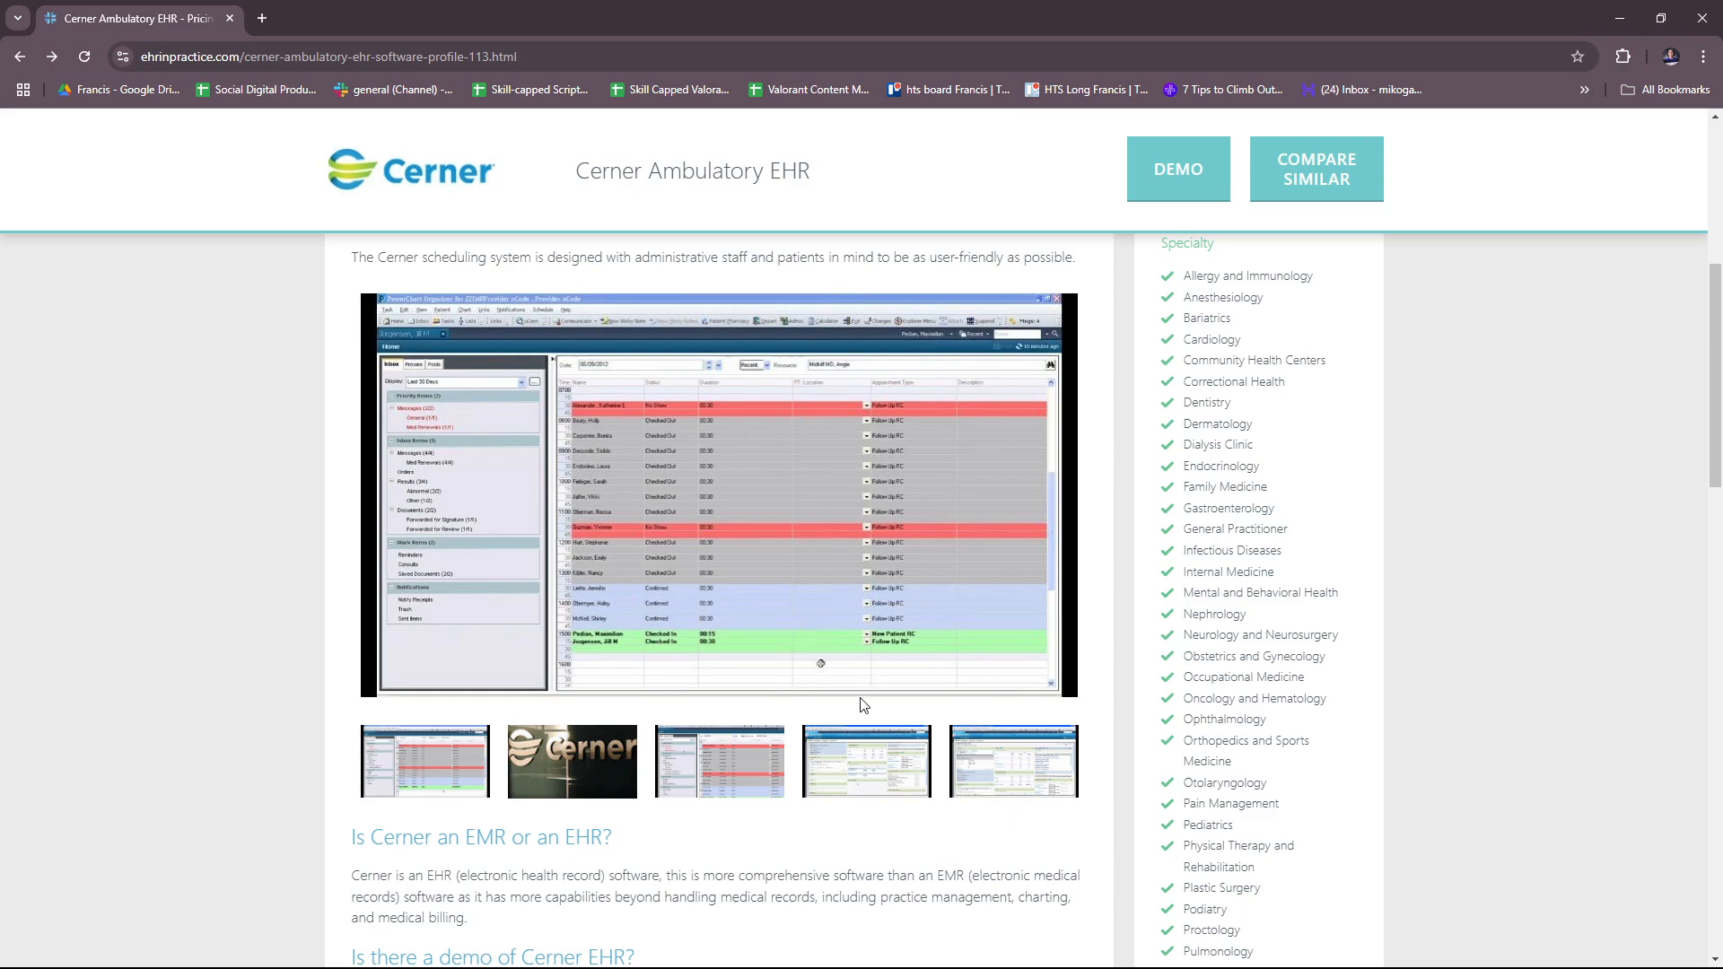
mouse_move(867, 695)
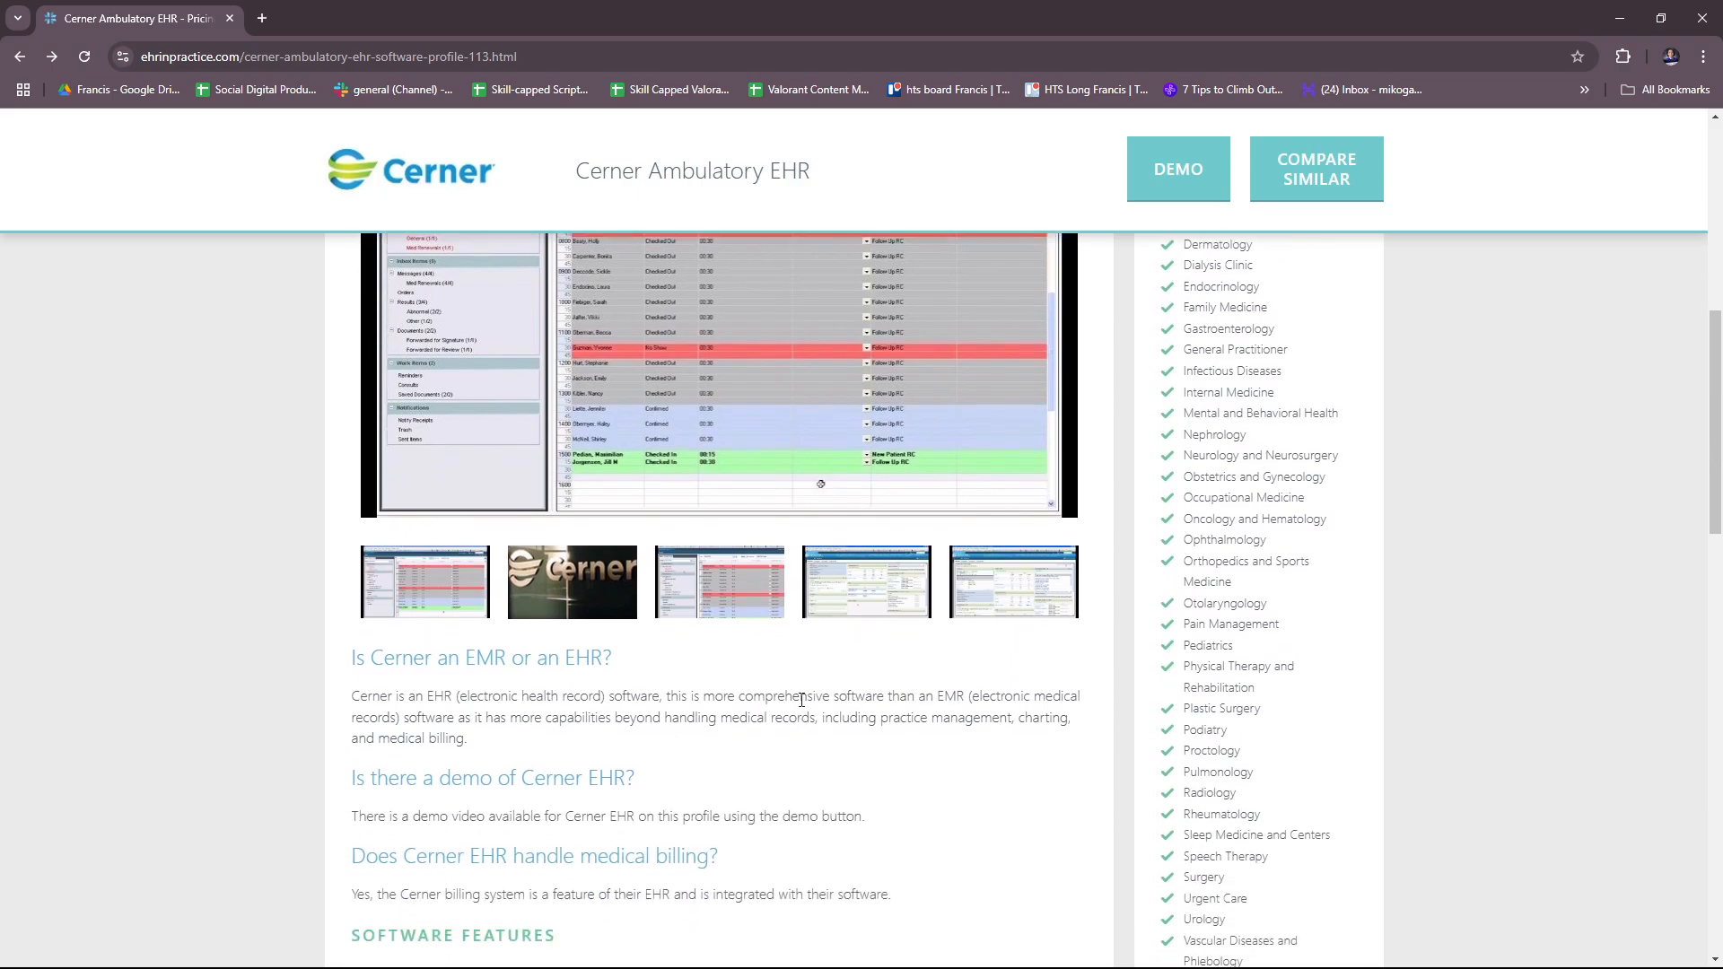
Scroll past Software Features and Download More Information to the three Related Articles on EHR timelines, costs and implementation
scroll("down", 3)
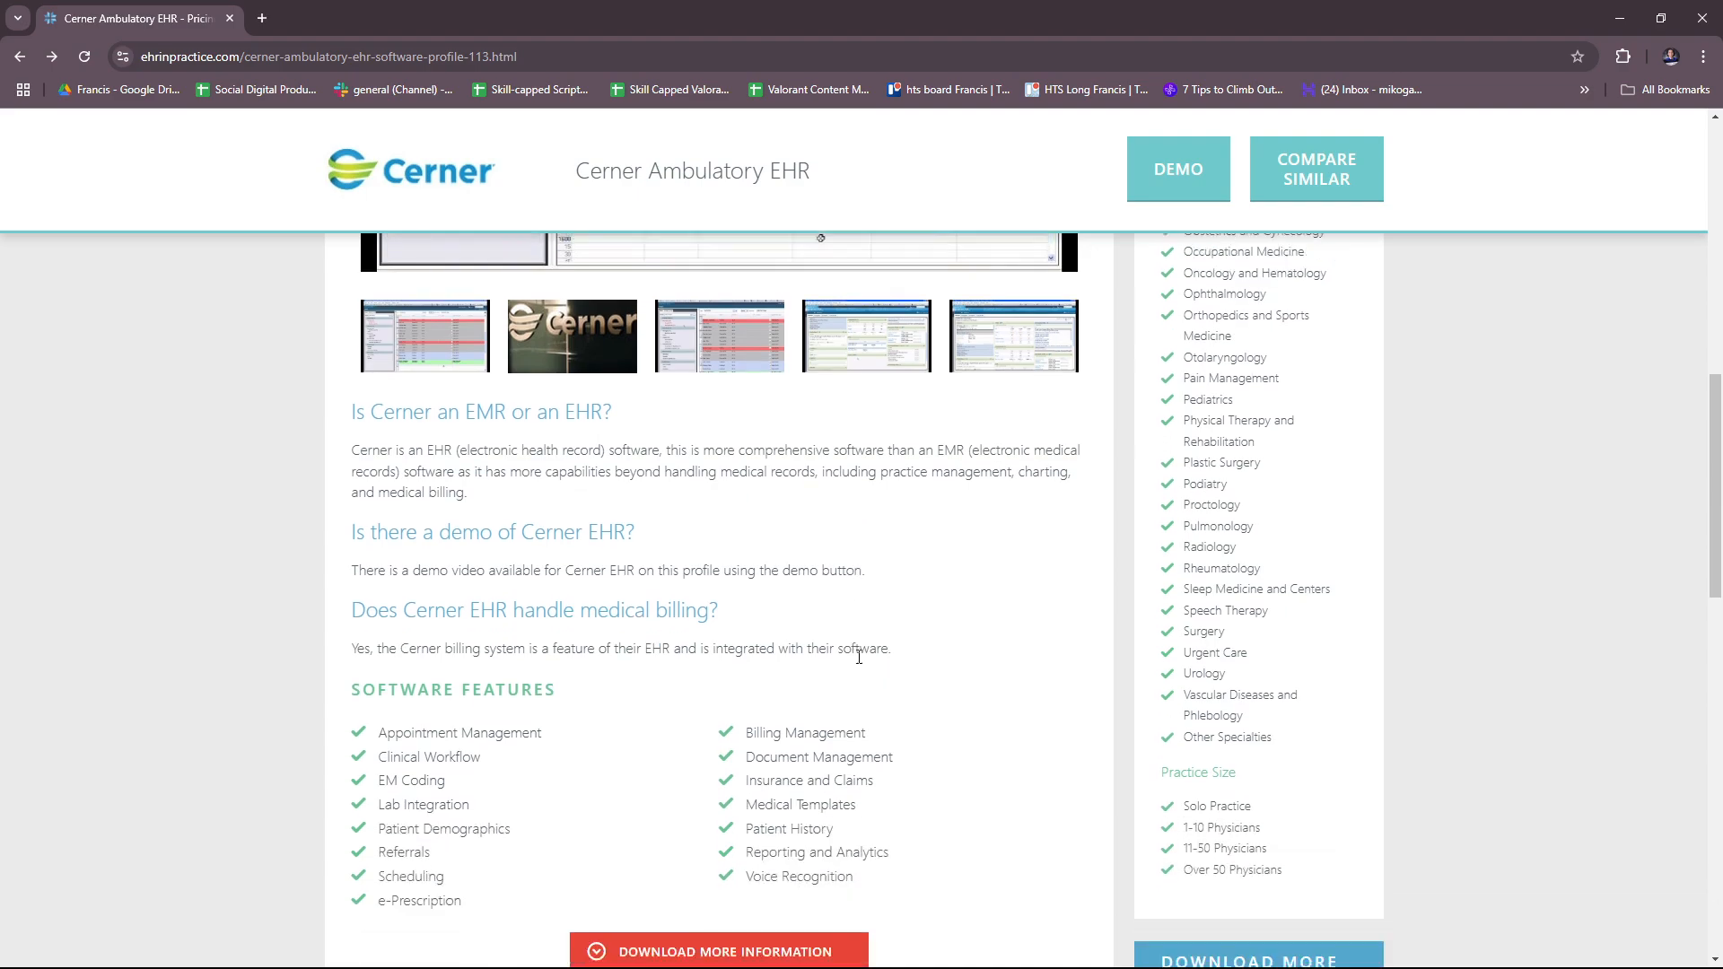
scroll("down", 3)
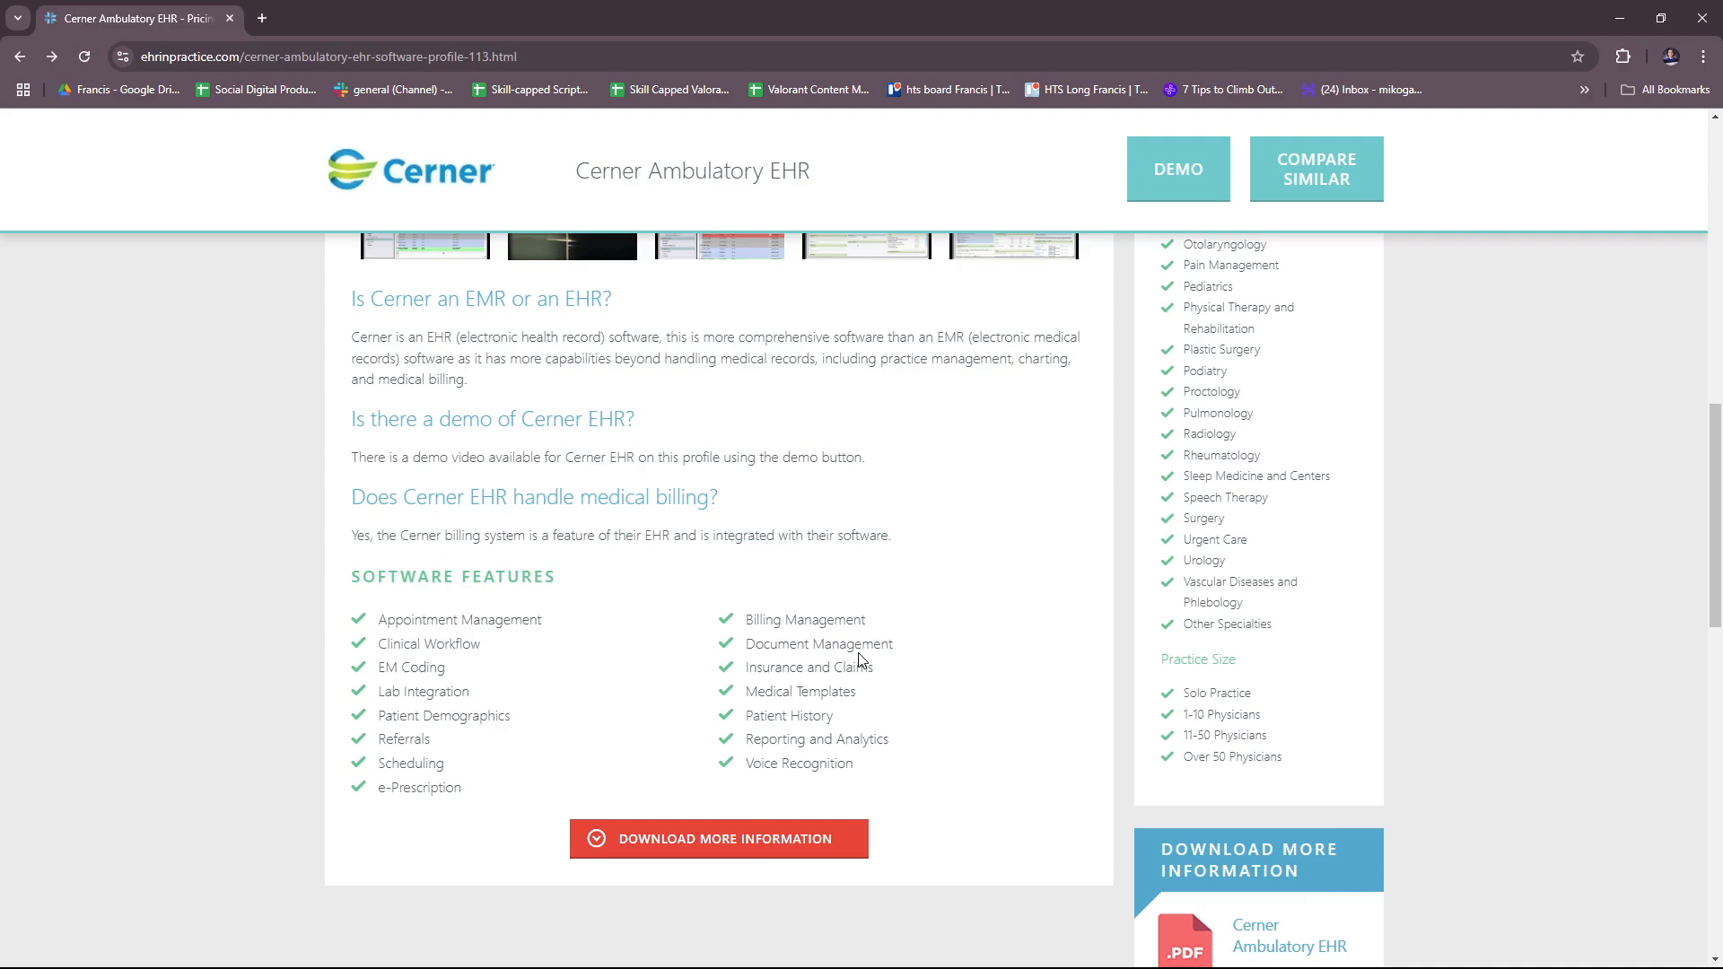
mouse_move(943, 959)
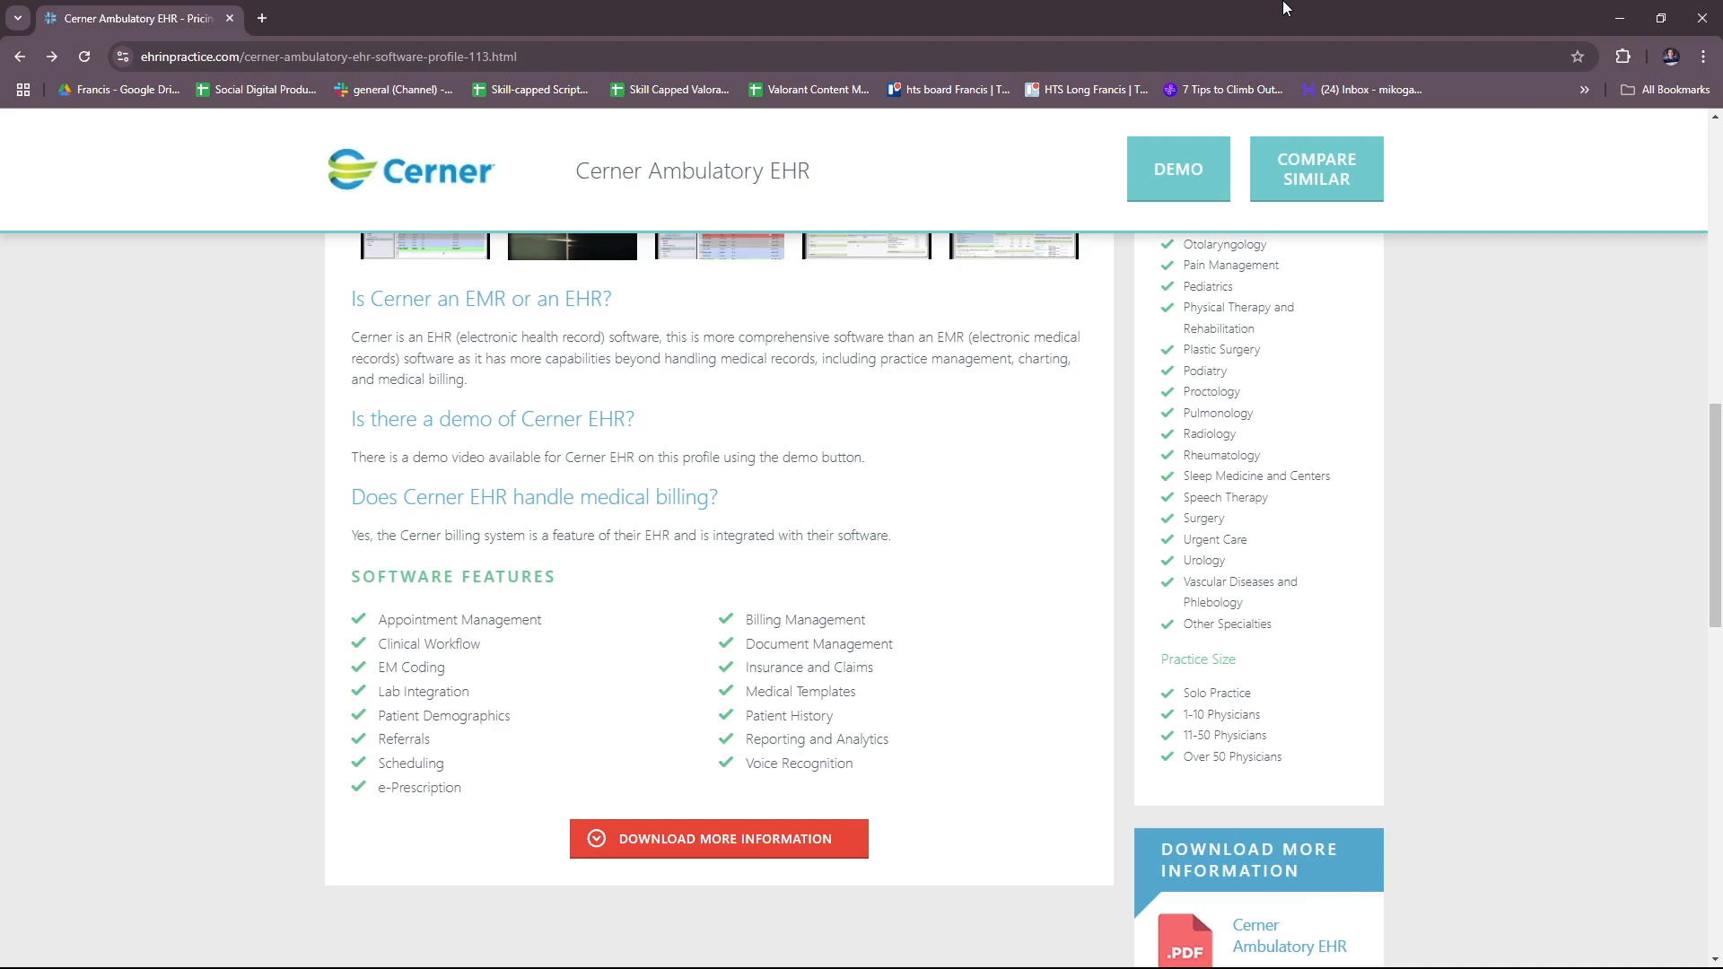
mouse_move(1278, 11)
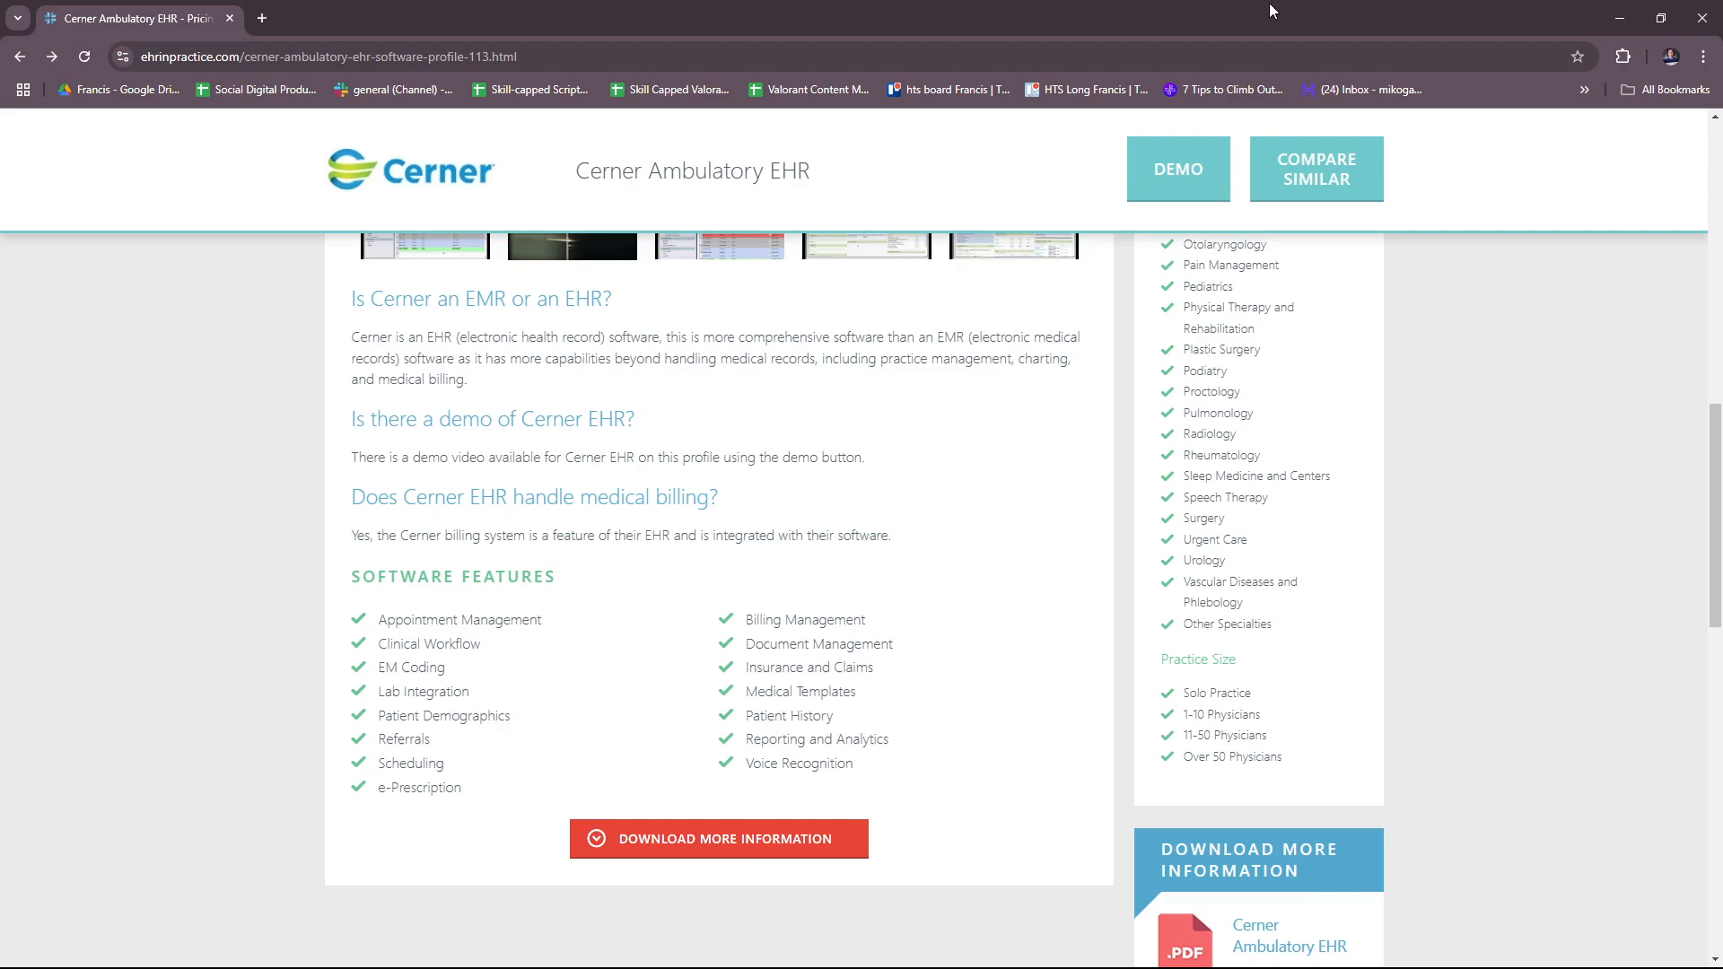
mouse_move(555, 671)
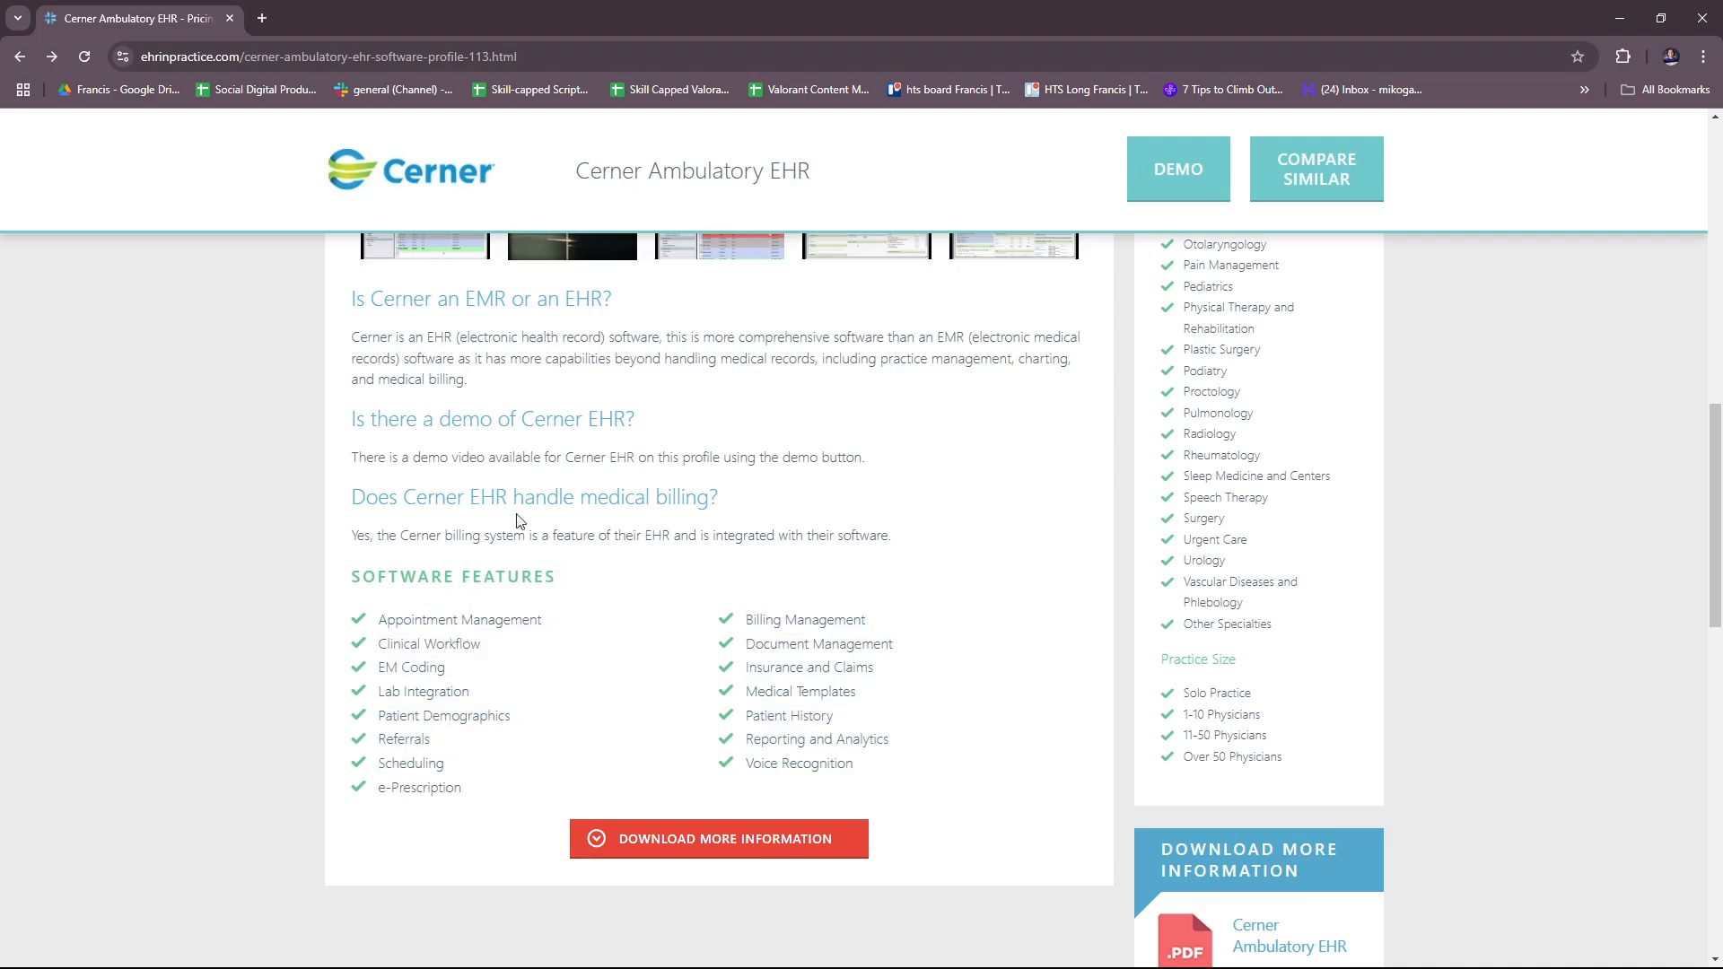
mouse_move(463, 664)
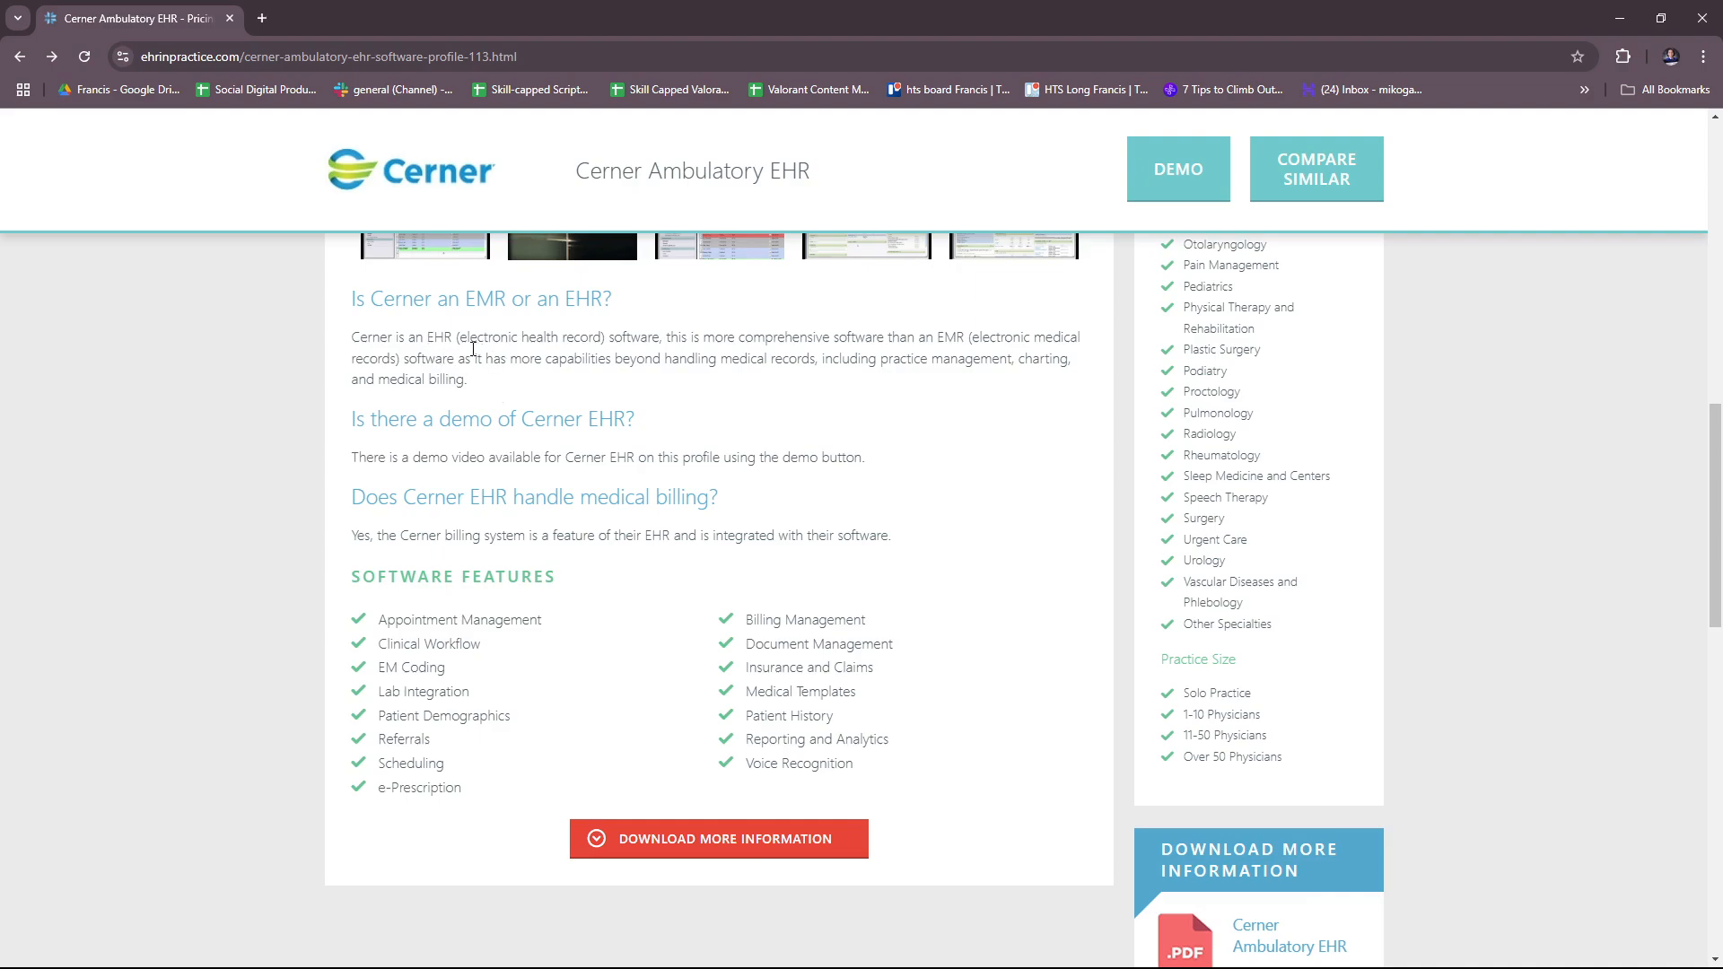
mouse_move(737, 393)
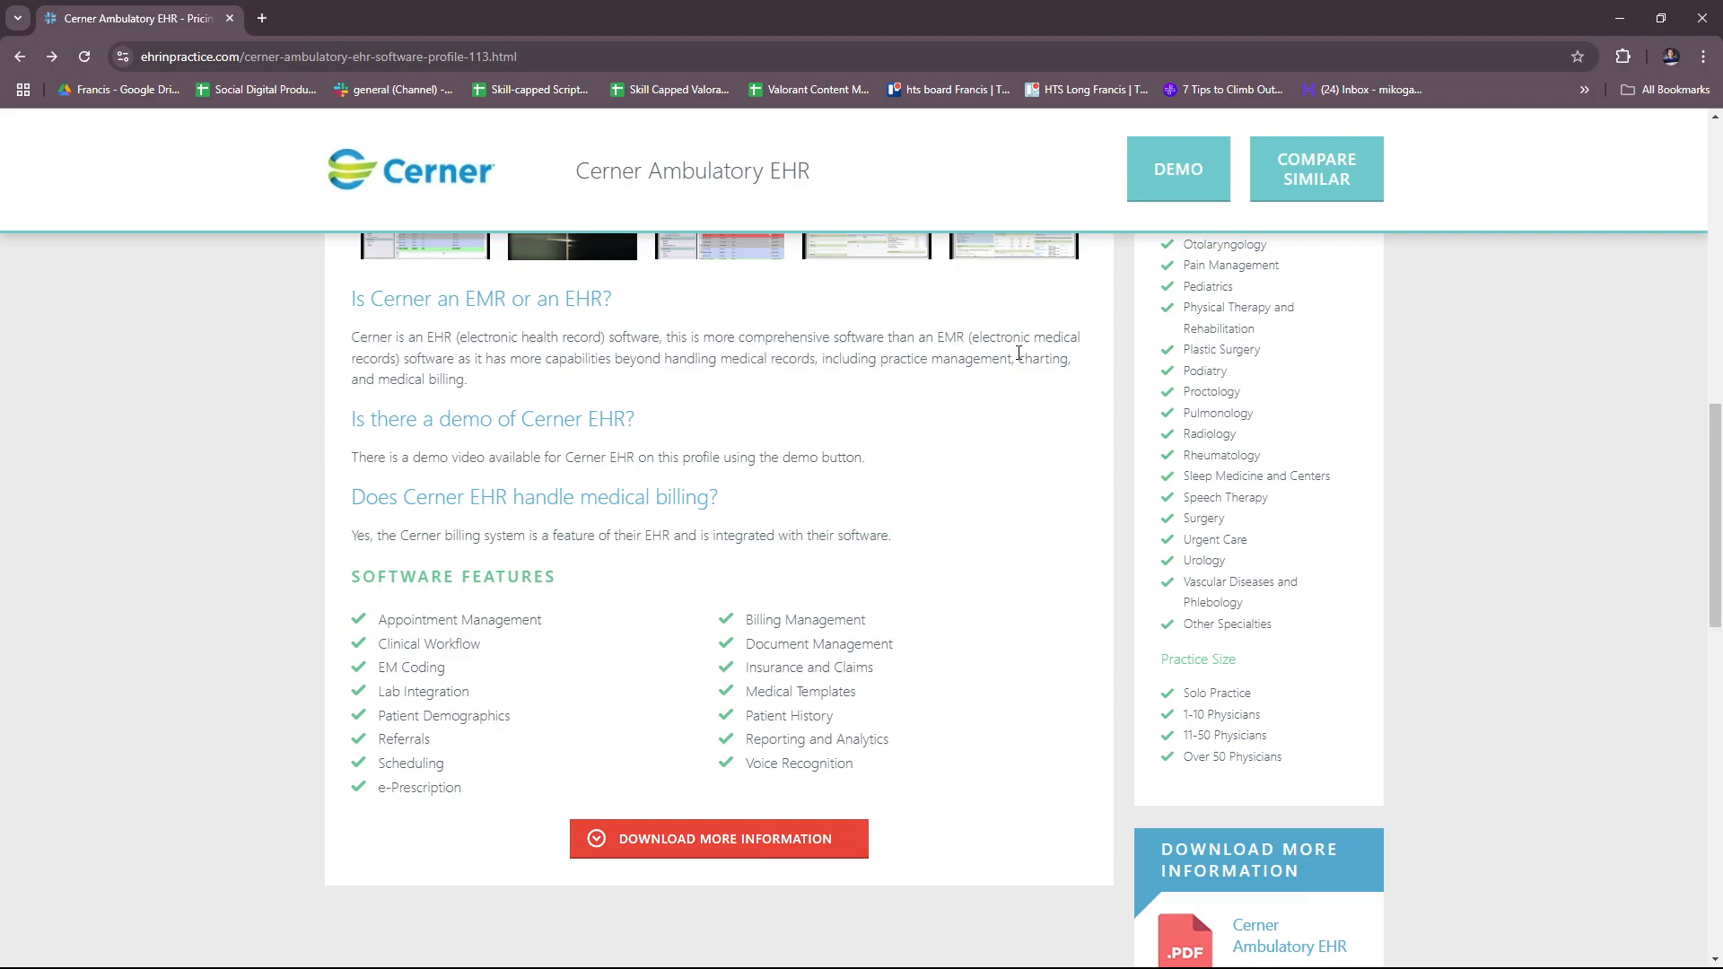
mouse_move(395, 373)
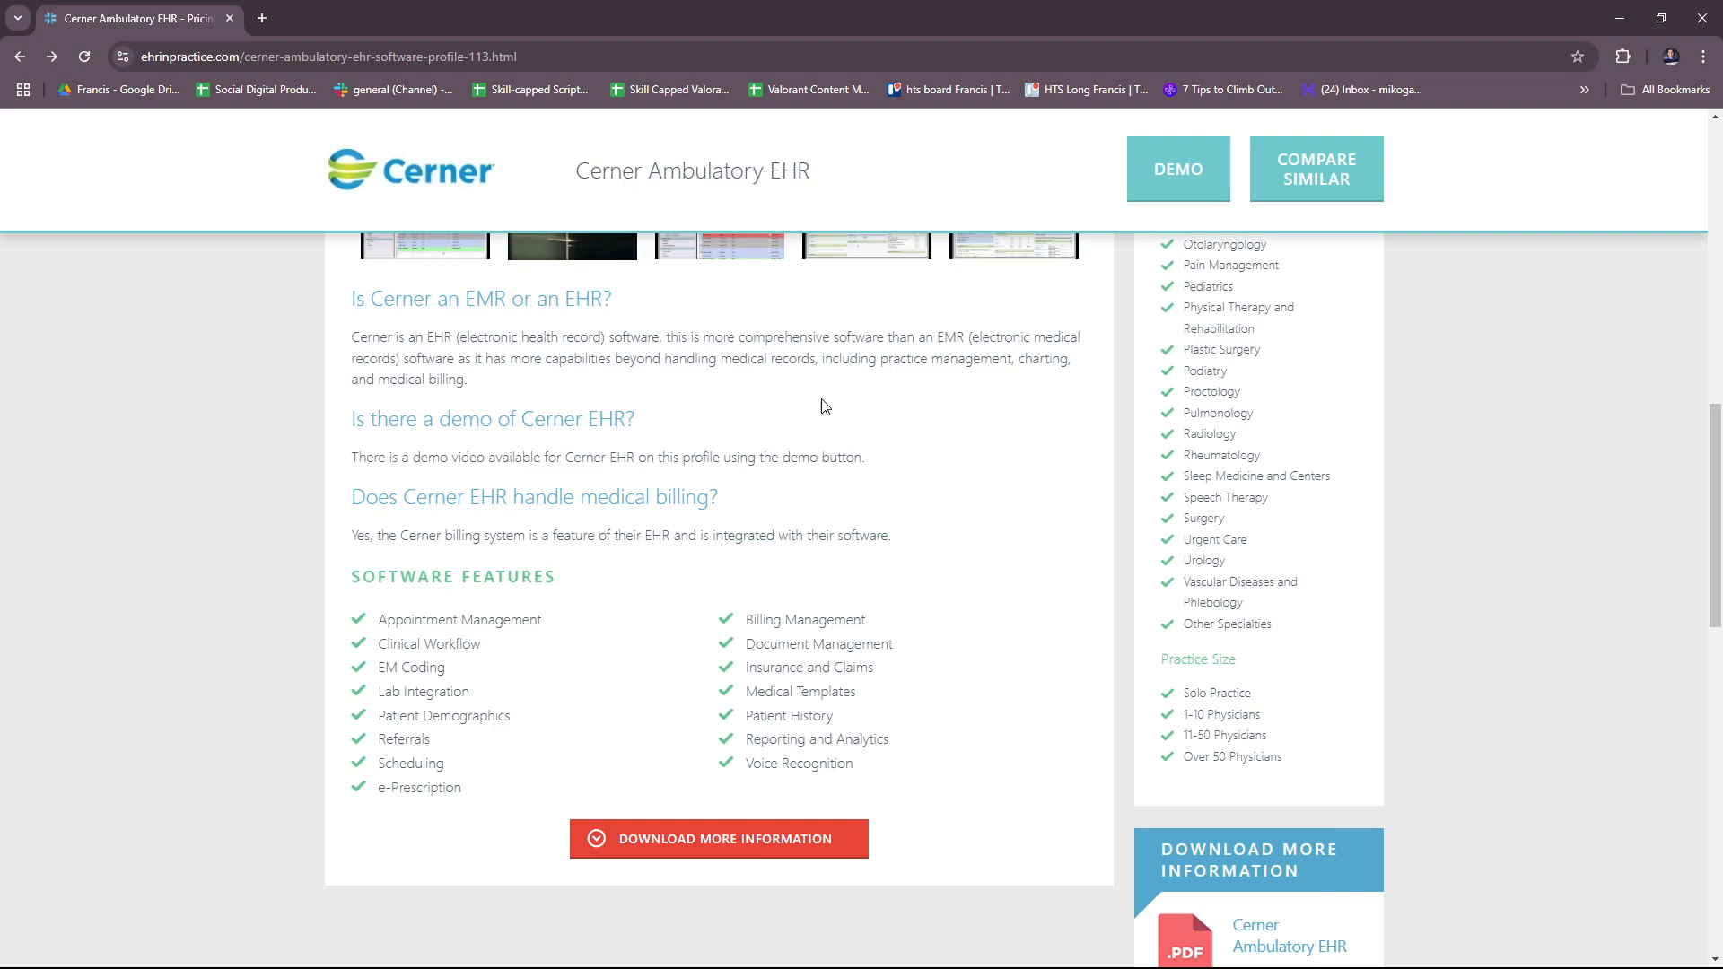
mouse_move(943, 415)
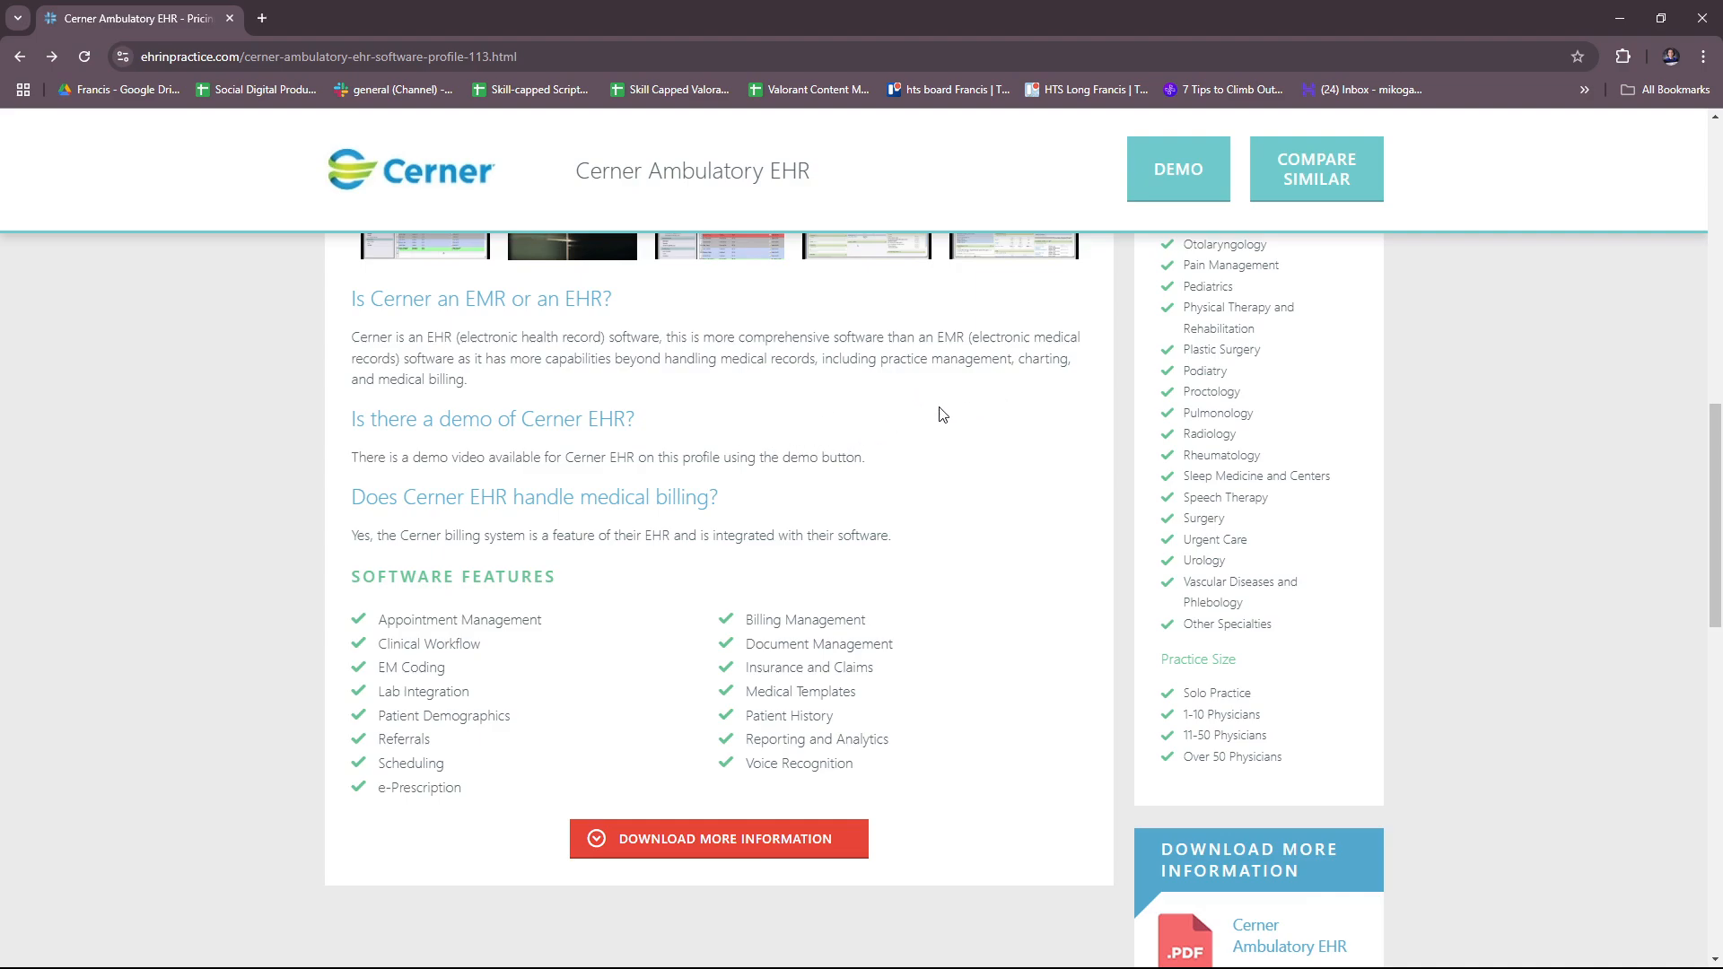
mouse_move(595, 519)
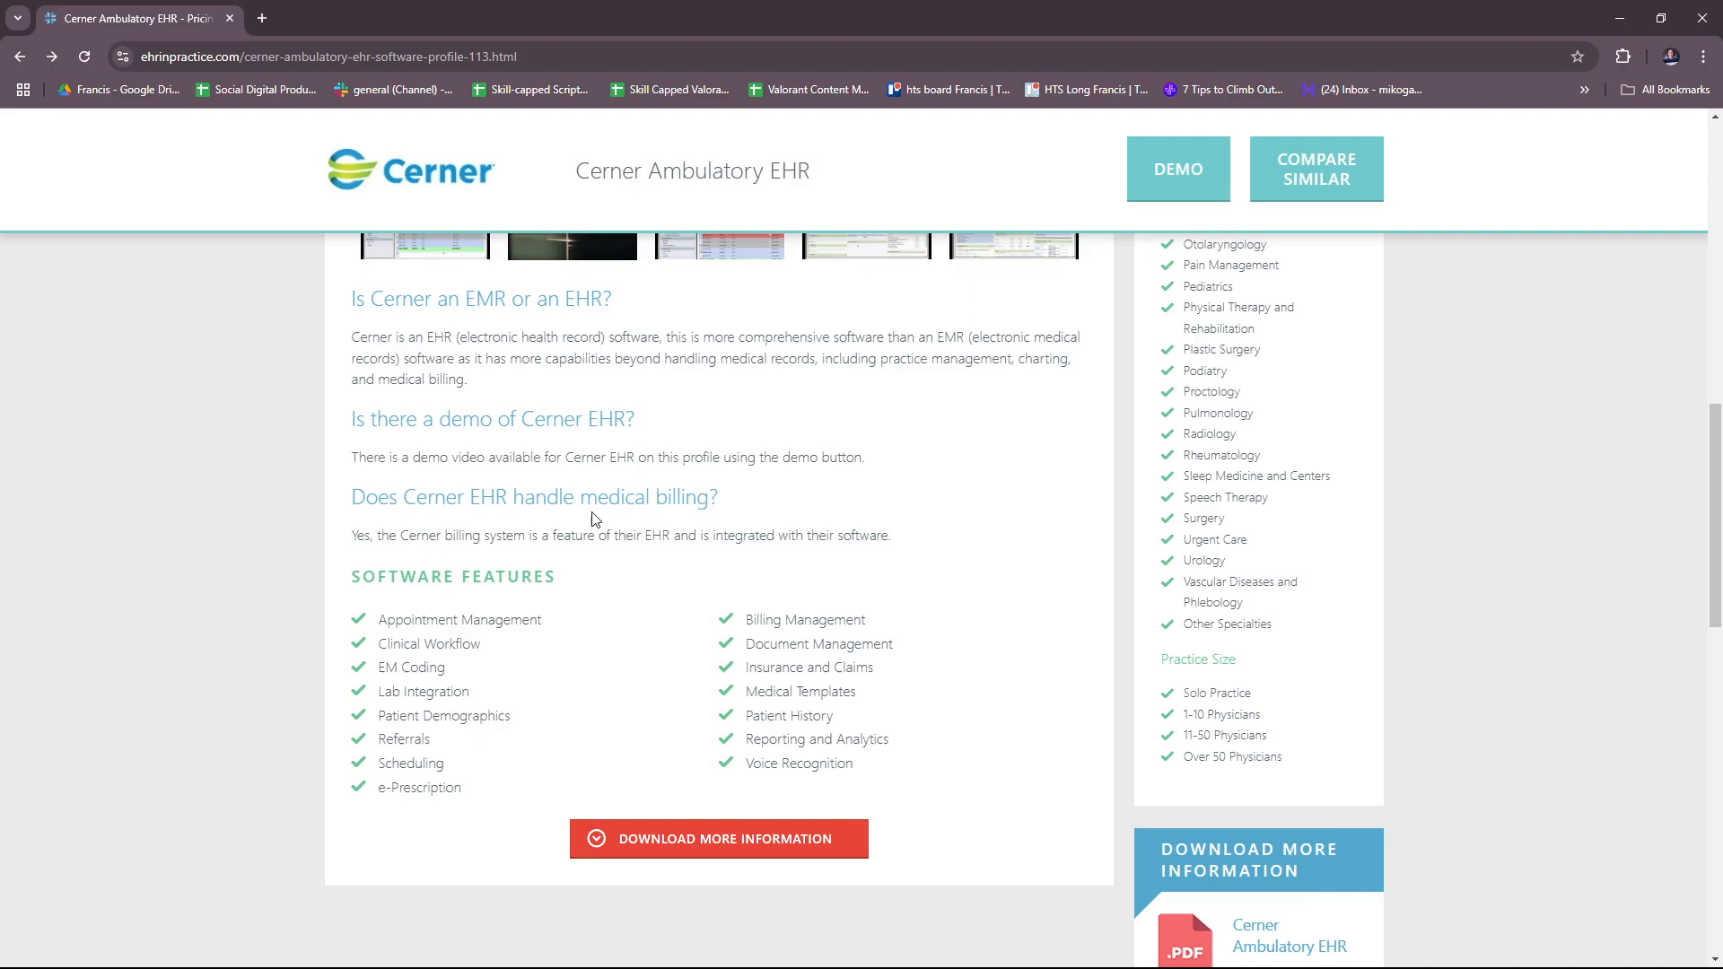
mouse_move(647, 481)
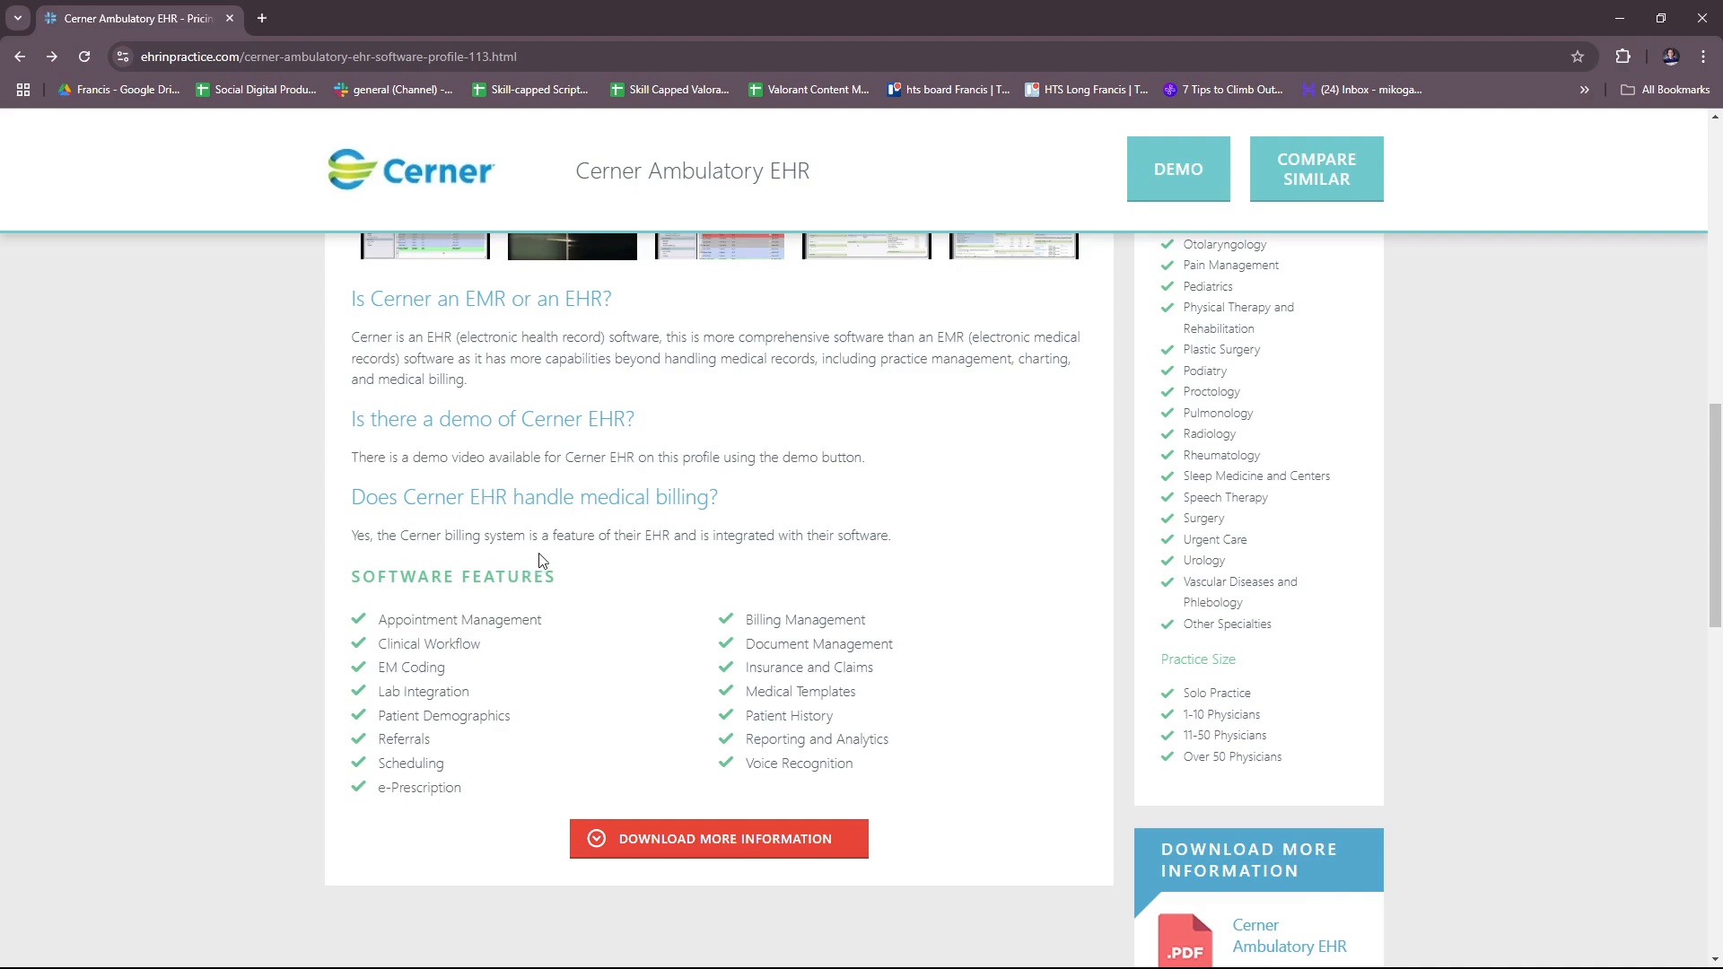
mouse_move(767, 558)
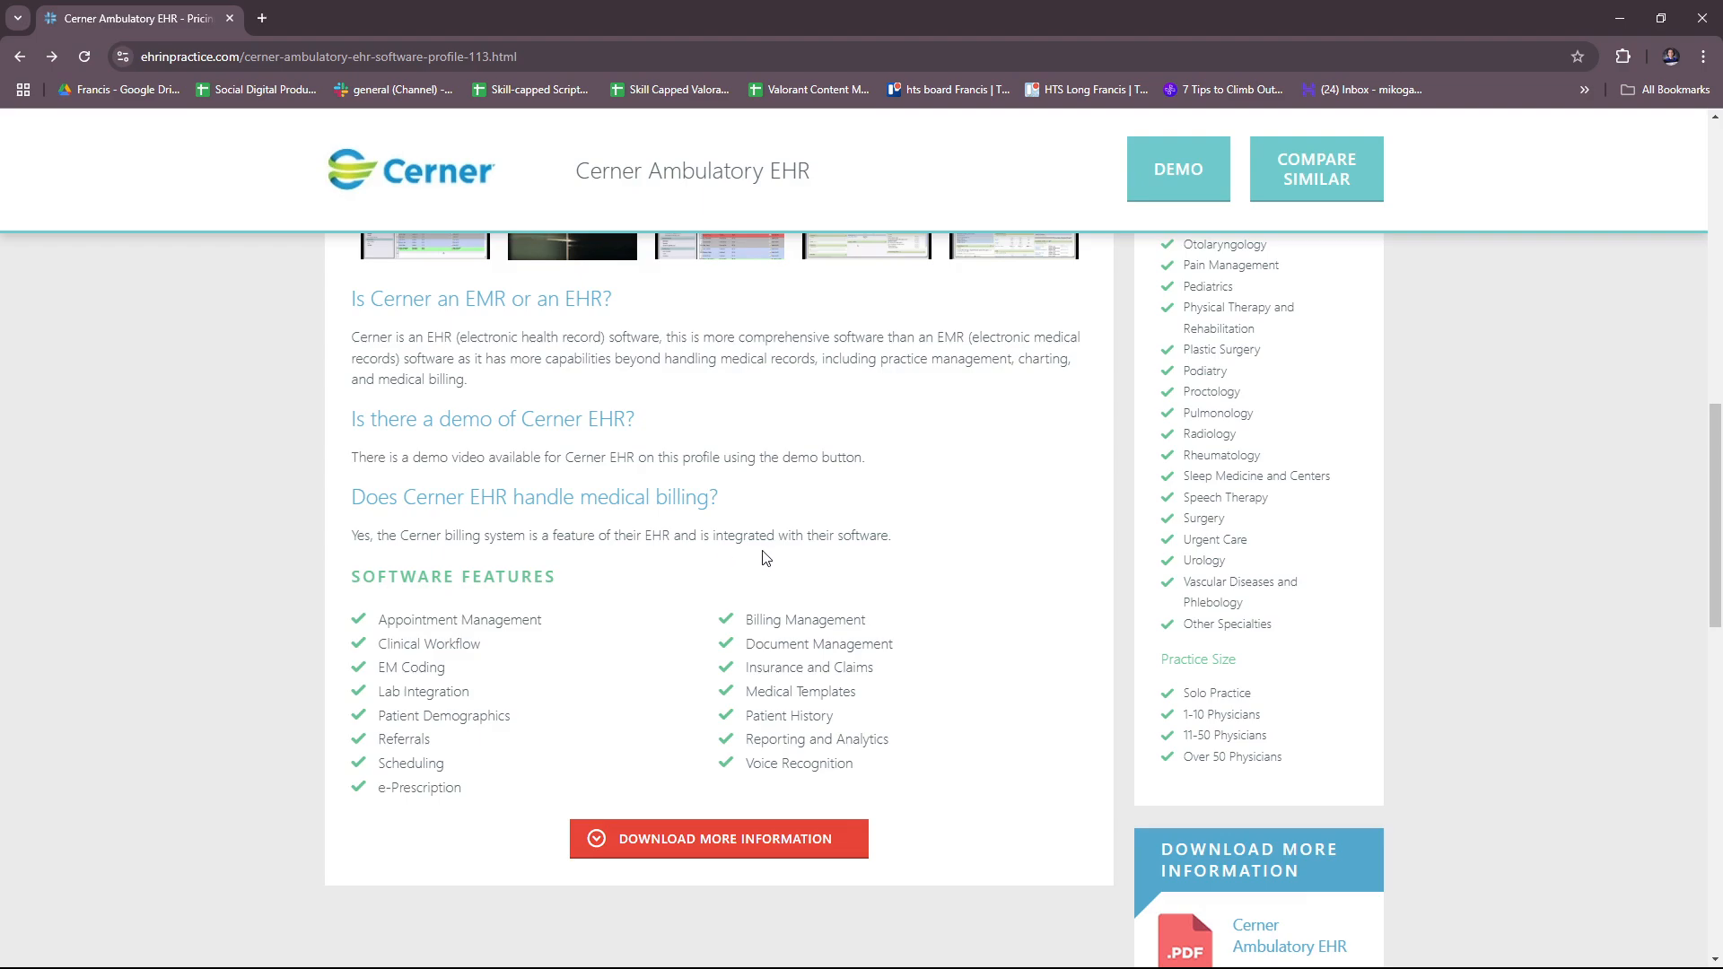
scroll("down", 3)
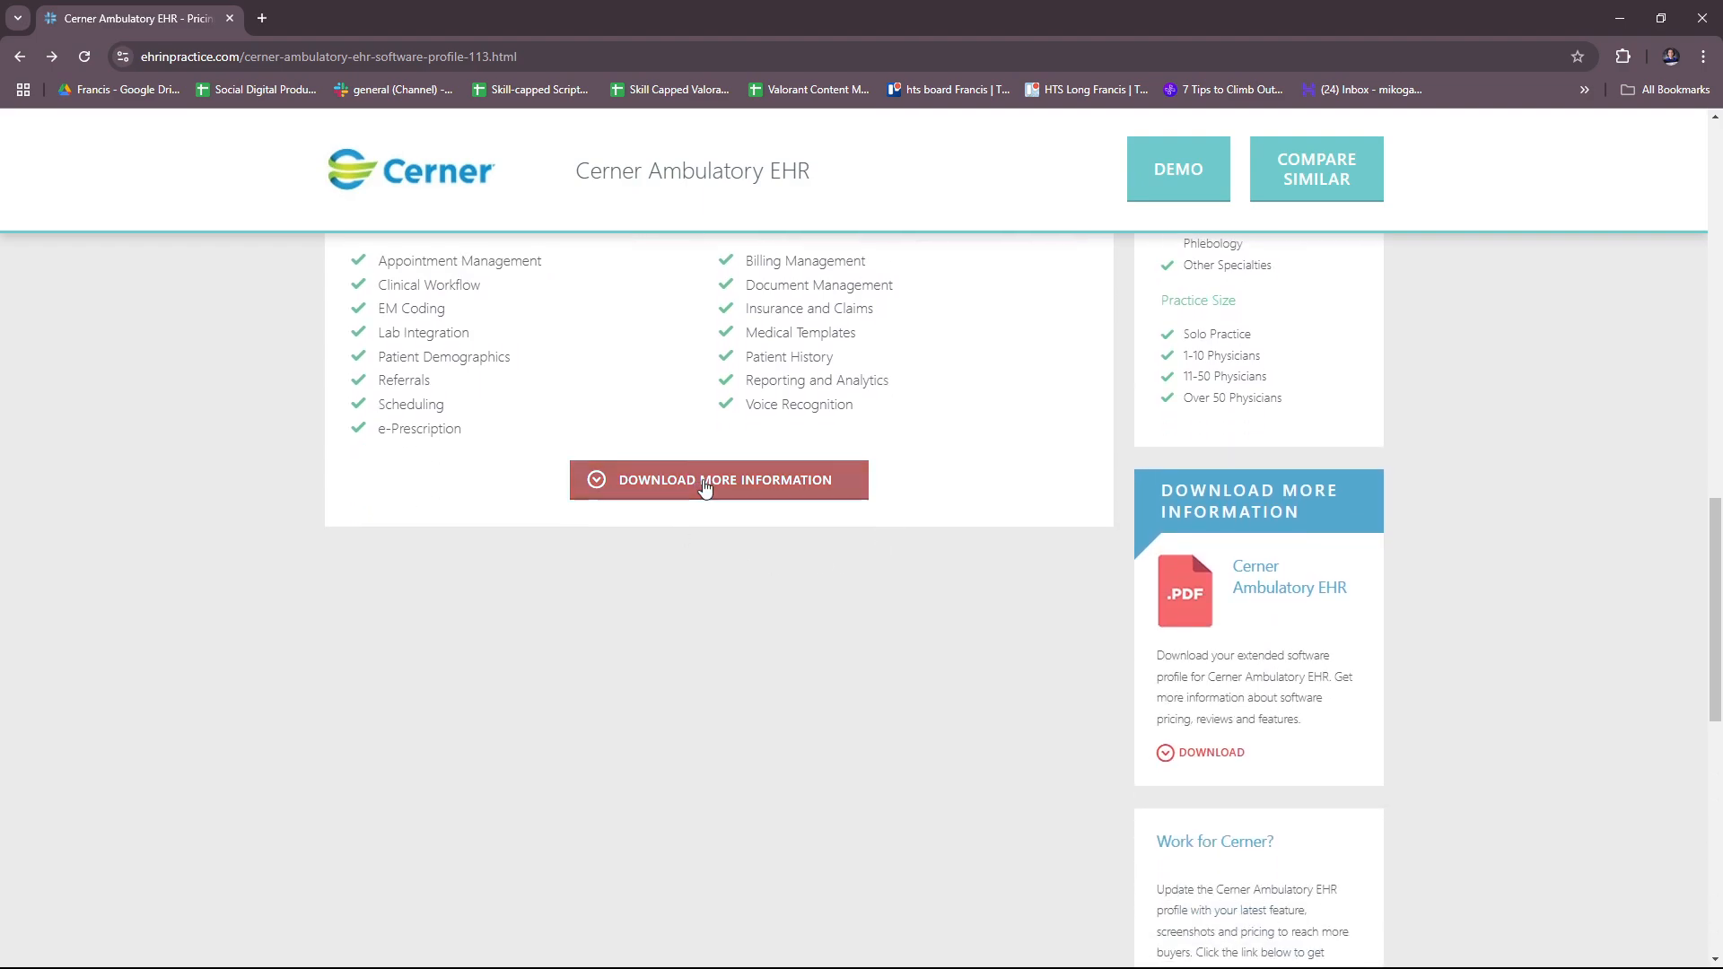
scroll("down", 3)
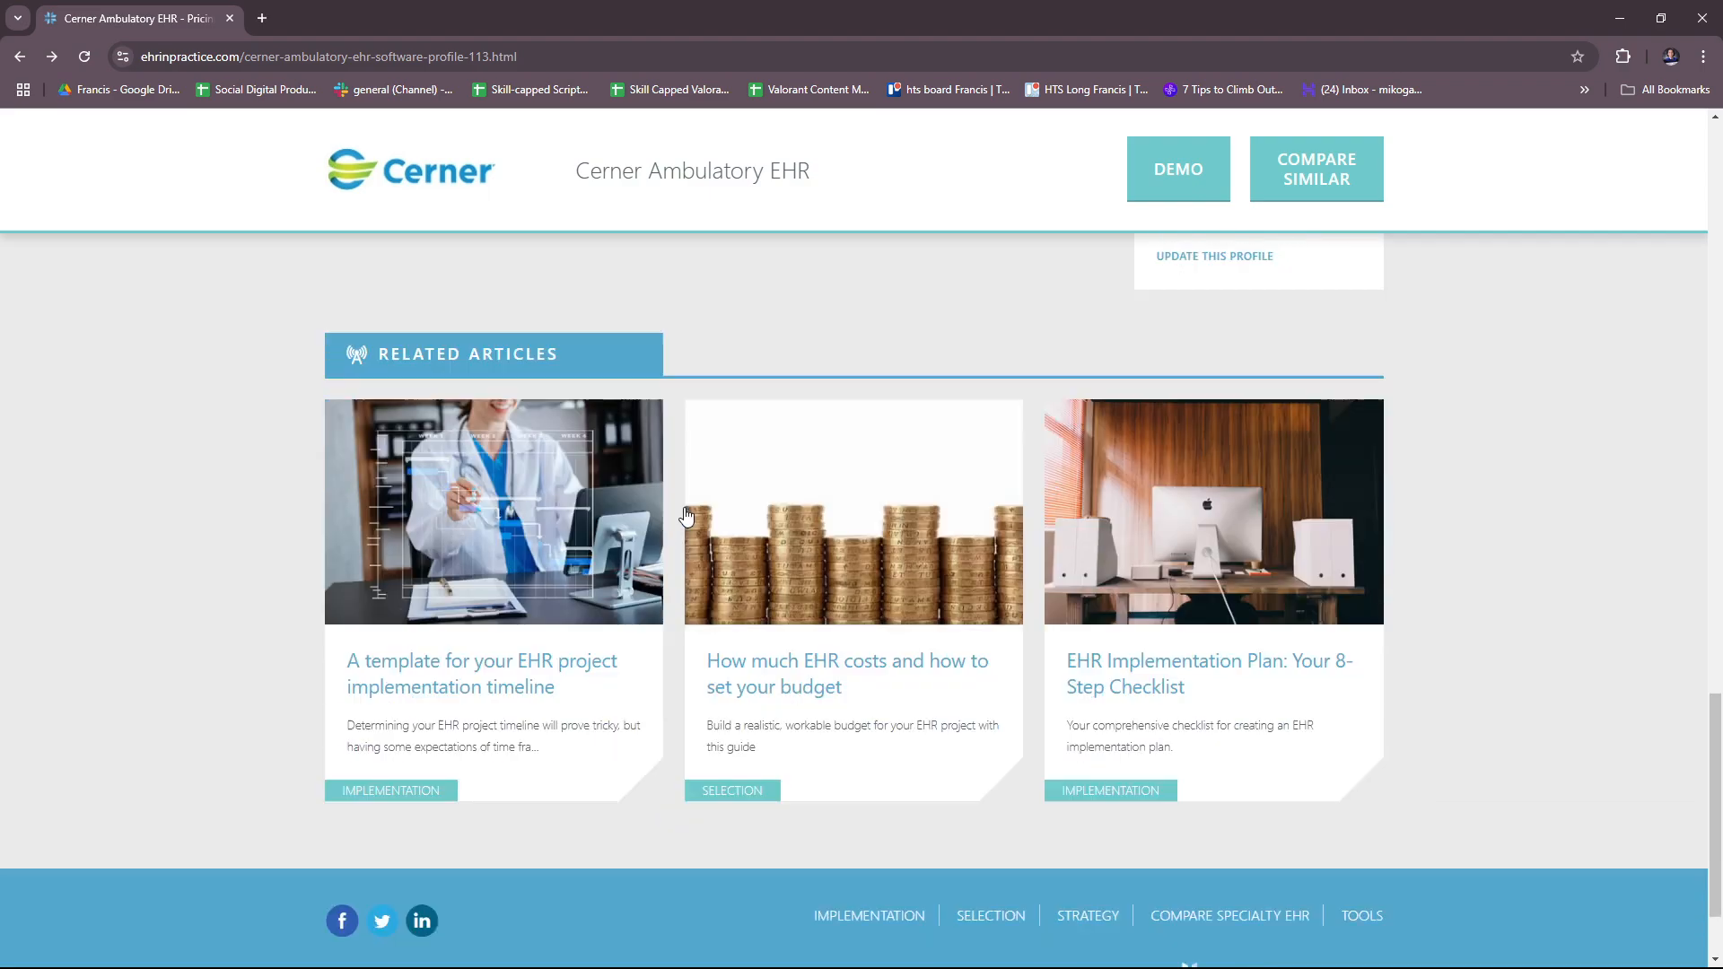